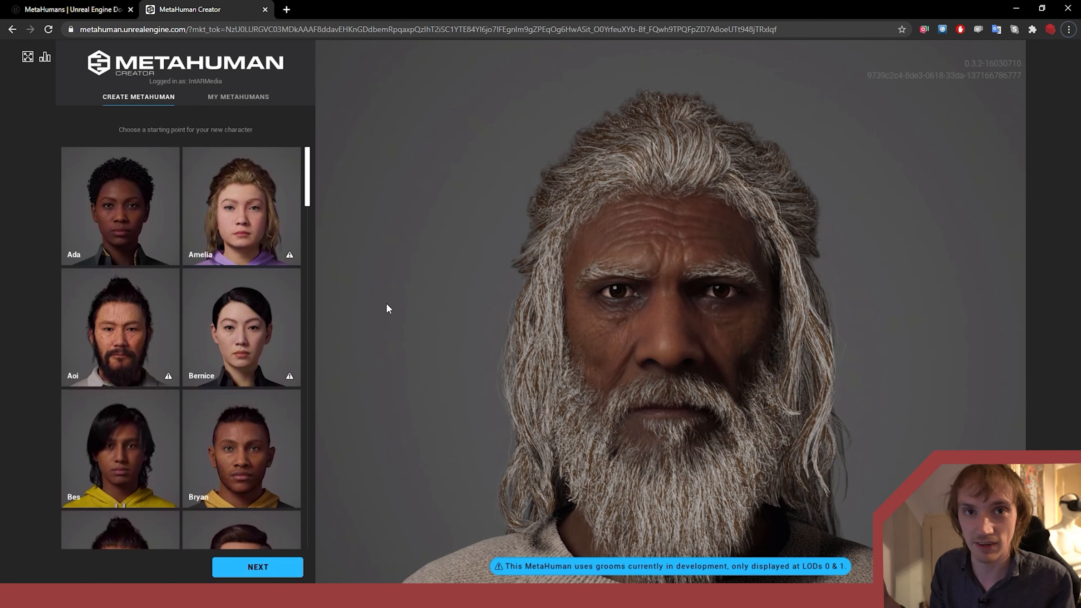
Scroll the preset gallery and load the Keiji preset into the preview
scroll("down", 3)
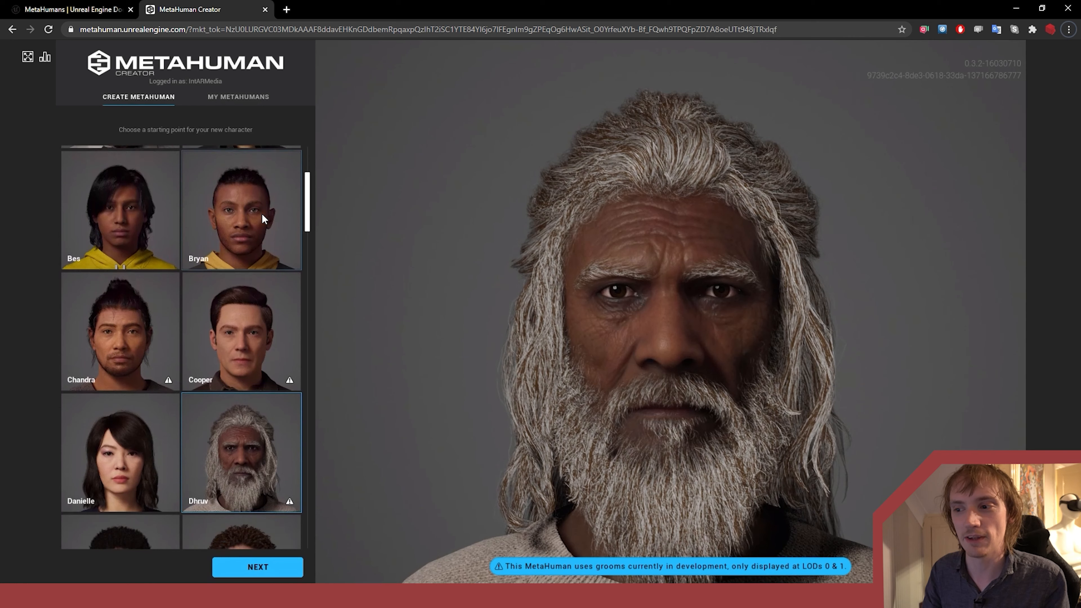
scroll("down", 3)
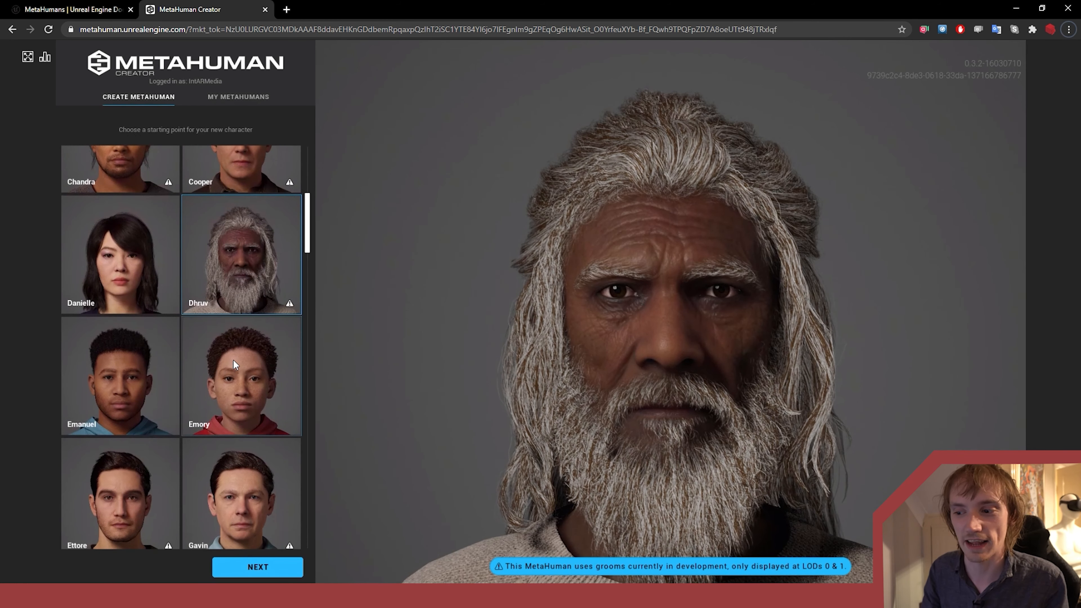
scroll("down", 3)
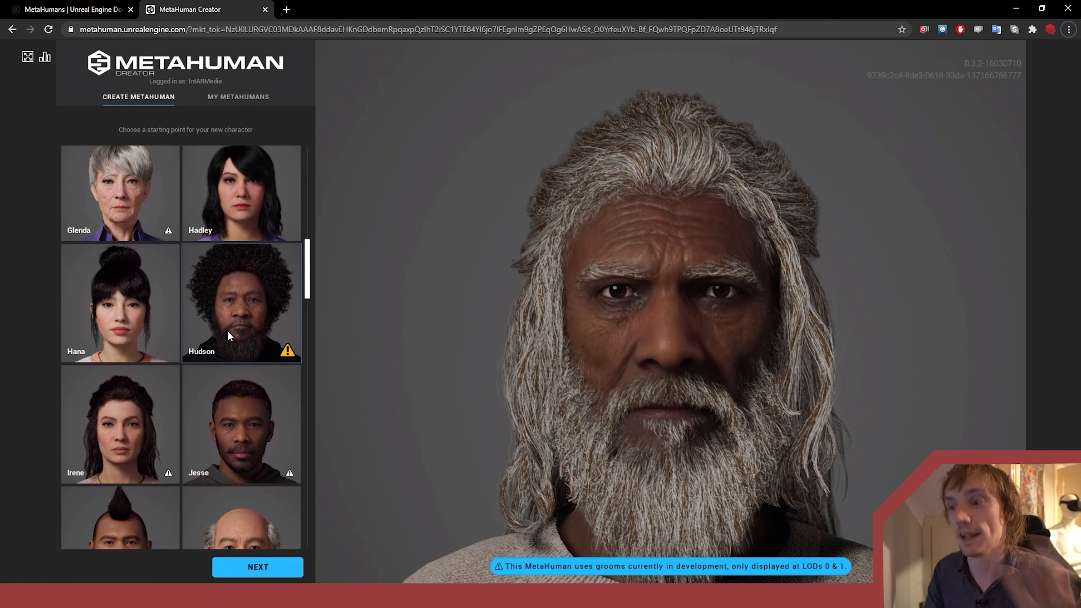
scroll("down", 3)
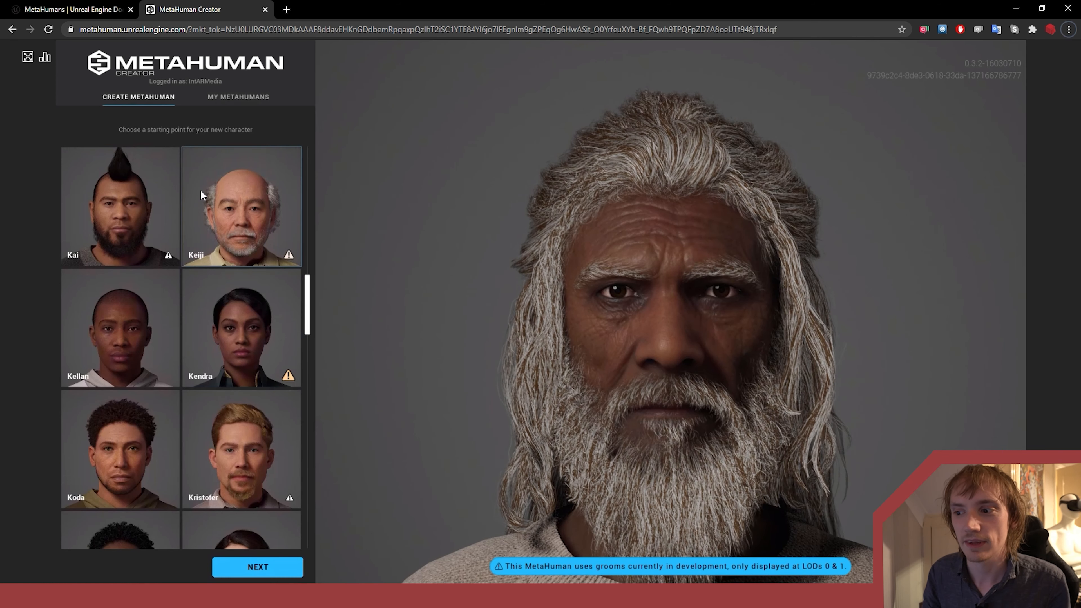
left_click(241, 206)
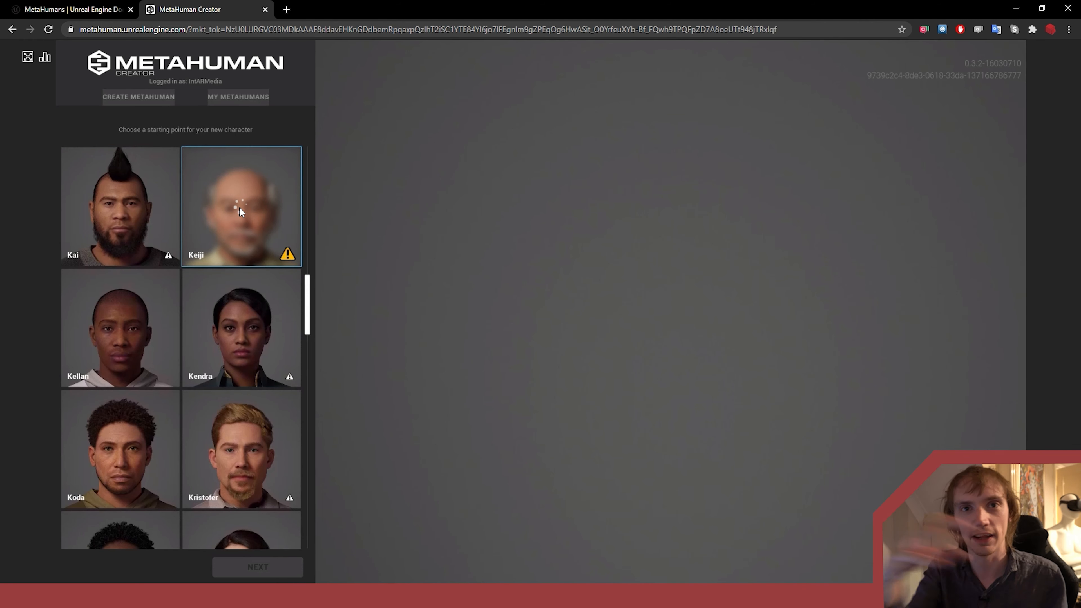
left_click(240, 206)
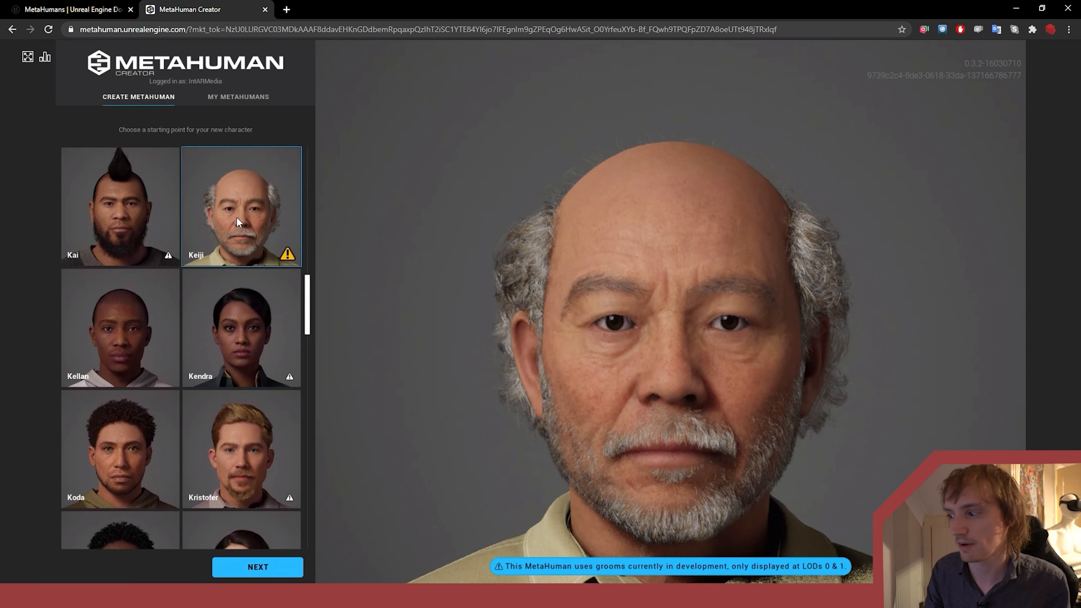
Browse further down the preset grid to review the remaining starting characters
scroll("down", 3)
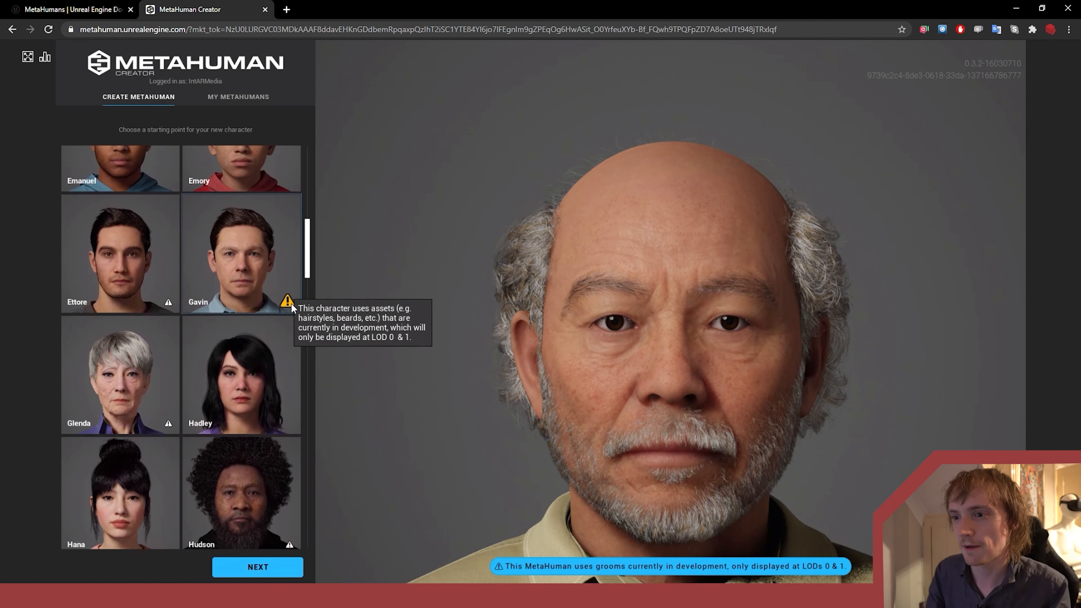
scroll("up", 3)
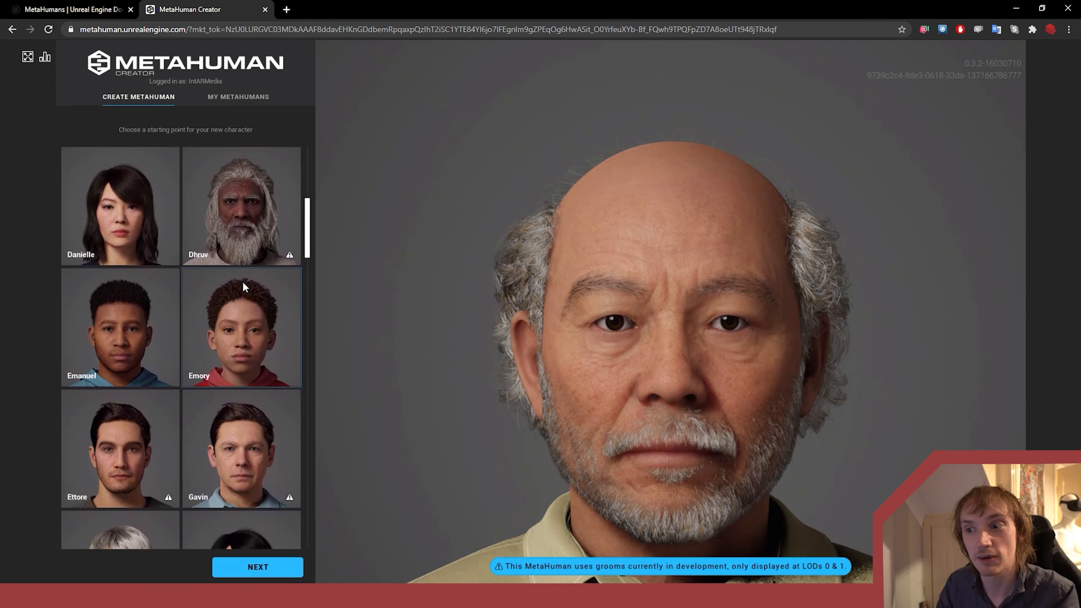
mouse_move(229, 287)
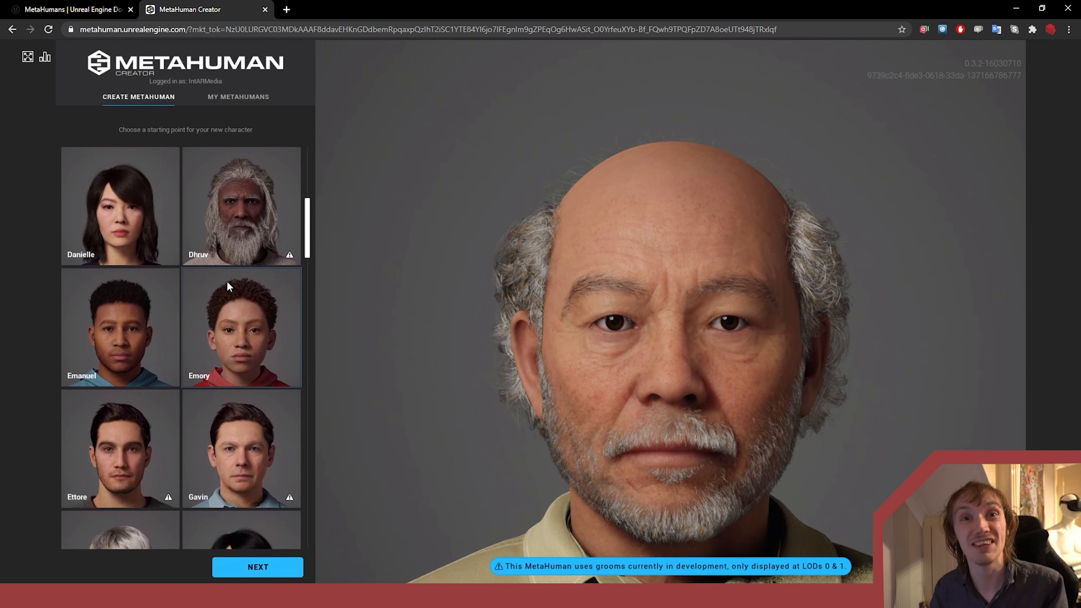
scroll("down", 3)
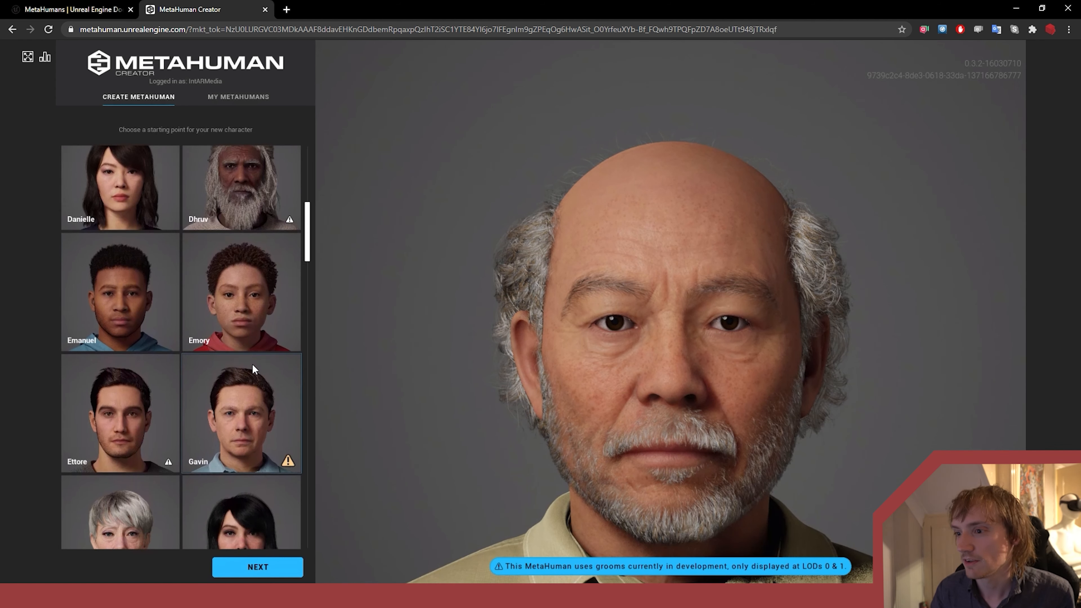
scroll("down", 3)
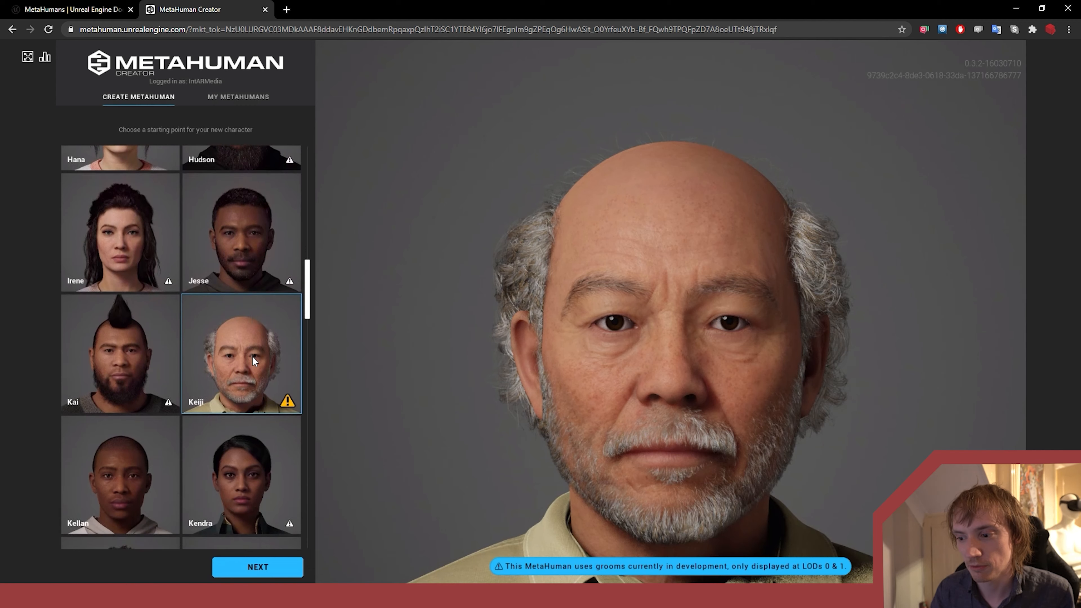
scroll("down", 3)
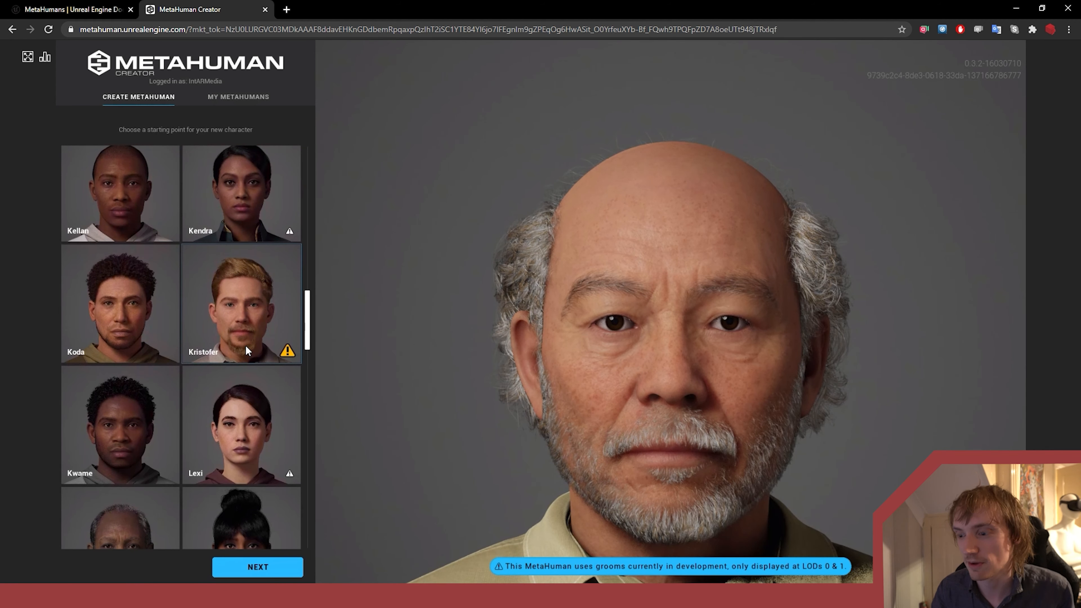
scroll("down", 3)
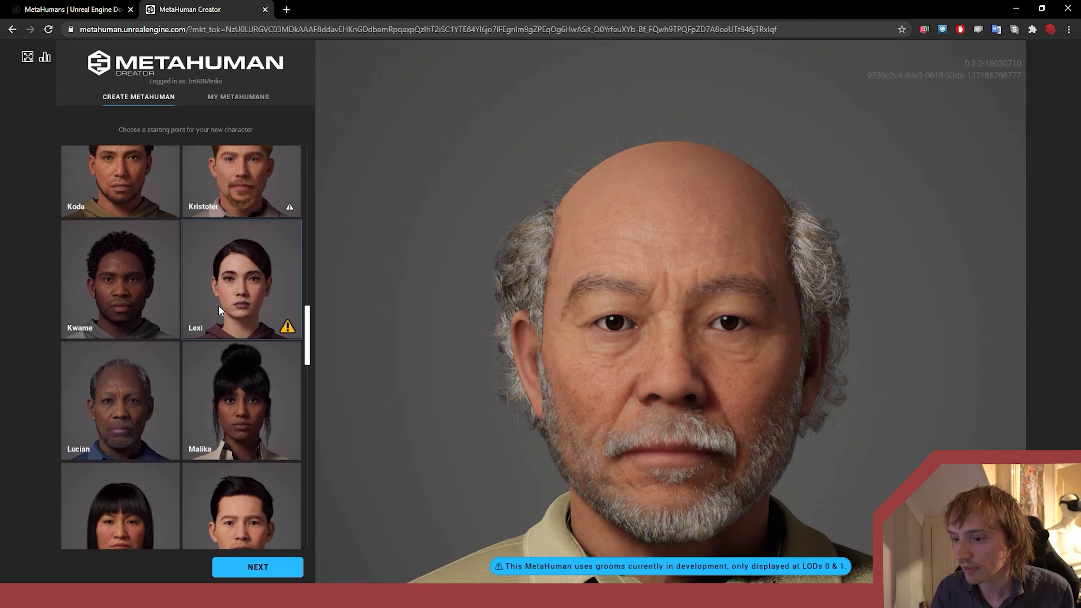
scroll("down", 3)
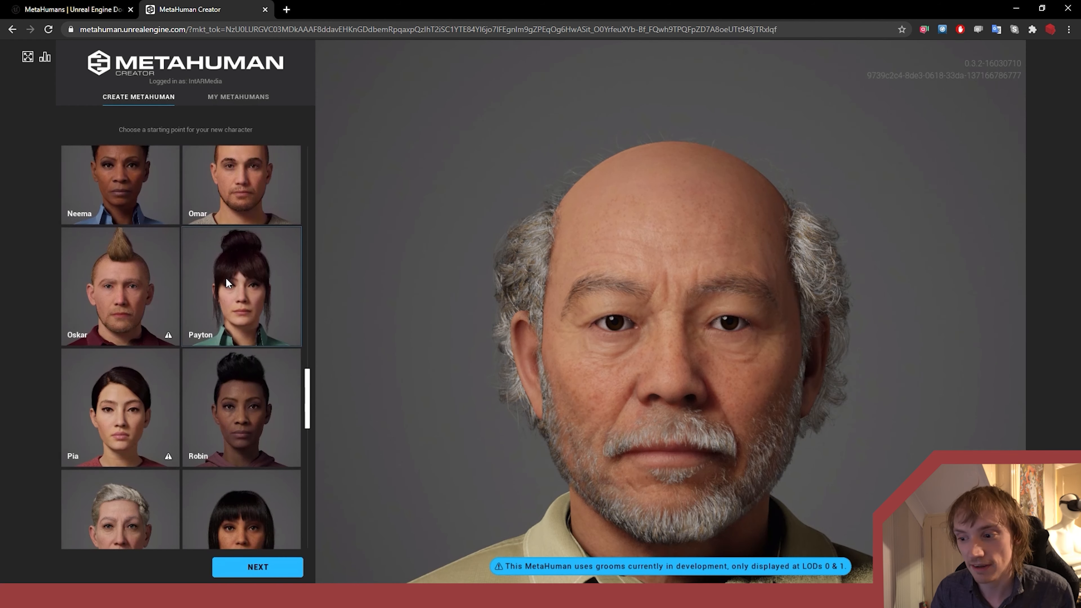
scroll("down", 3)
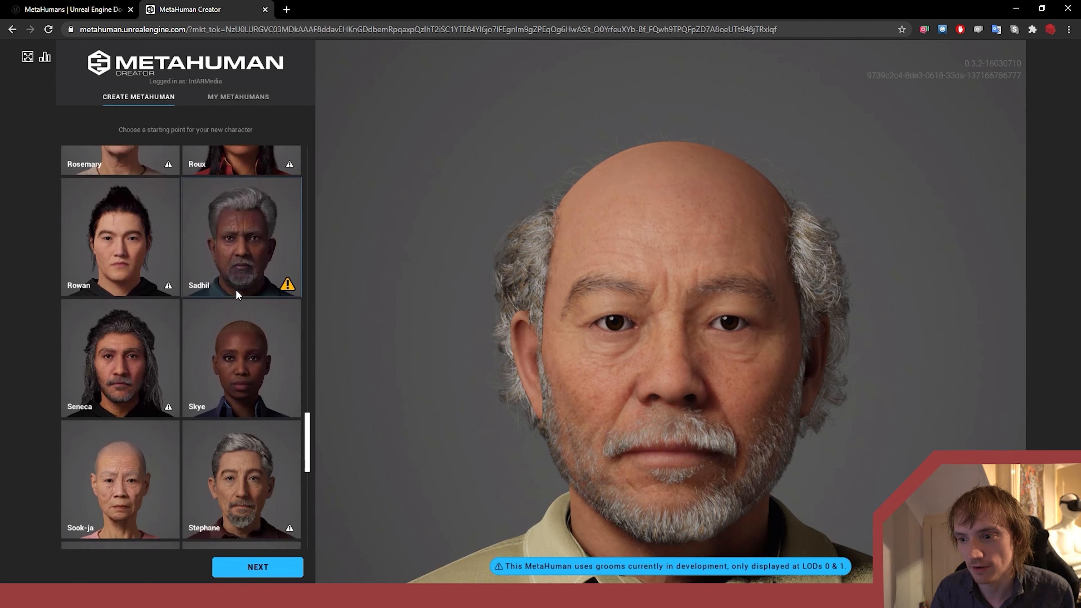
scroll("down", 3)
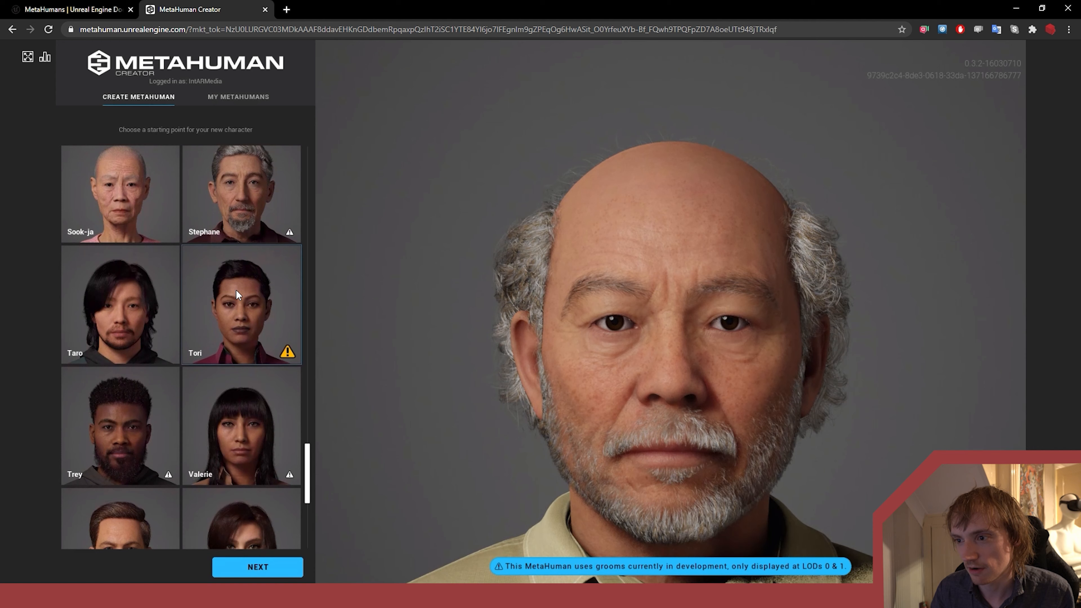
scroll("down", 3)
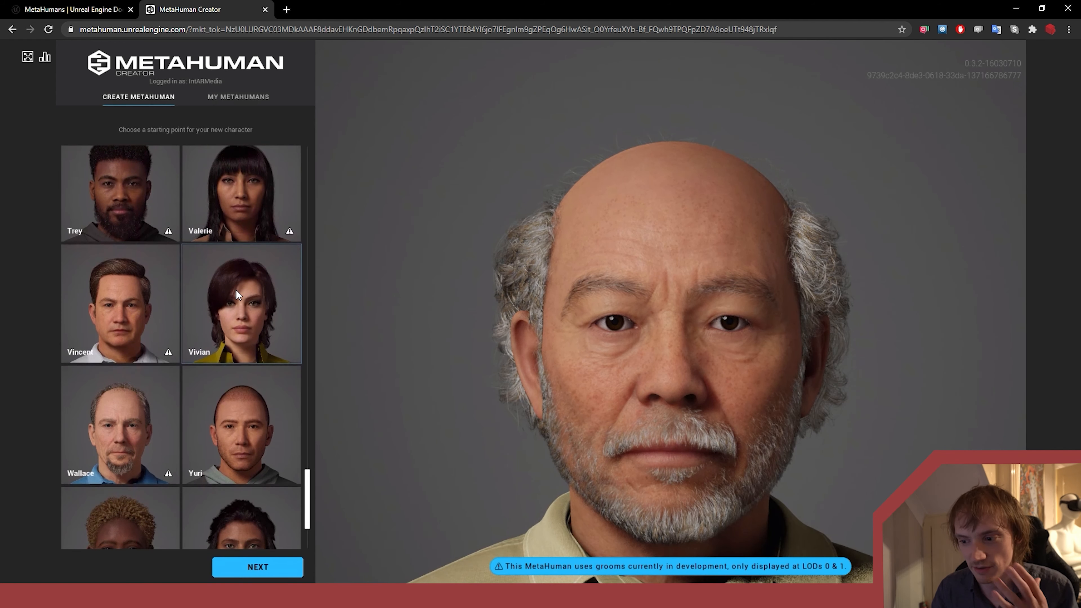
scroll("down", 3)
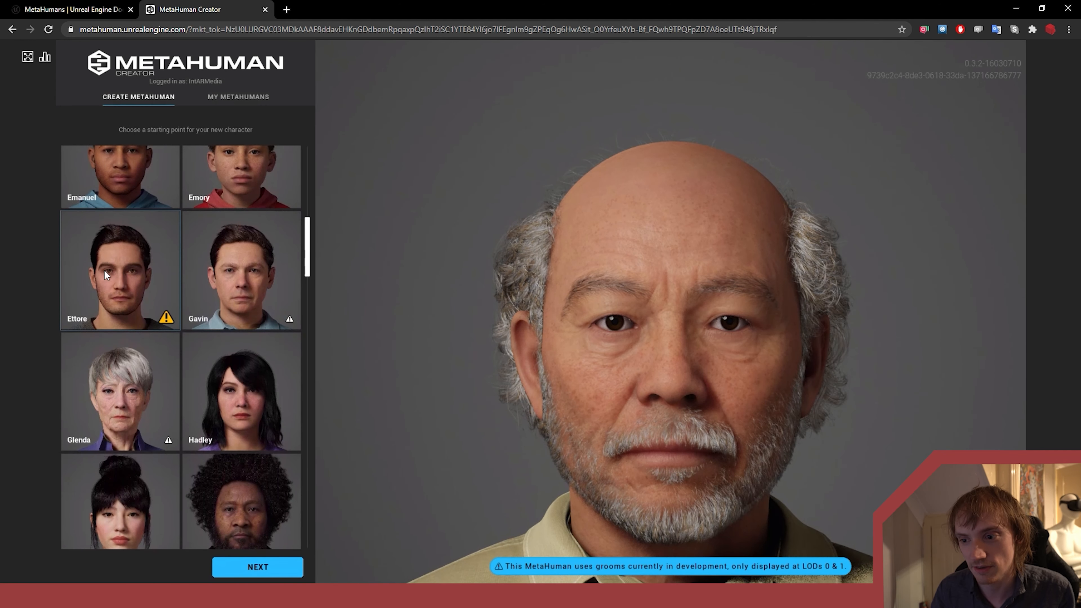
Load the Ettore preset into the preview as the starting character
left_click(119, 270)
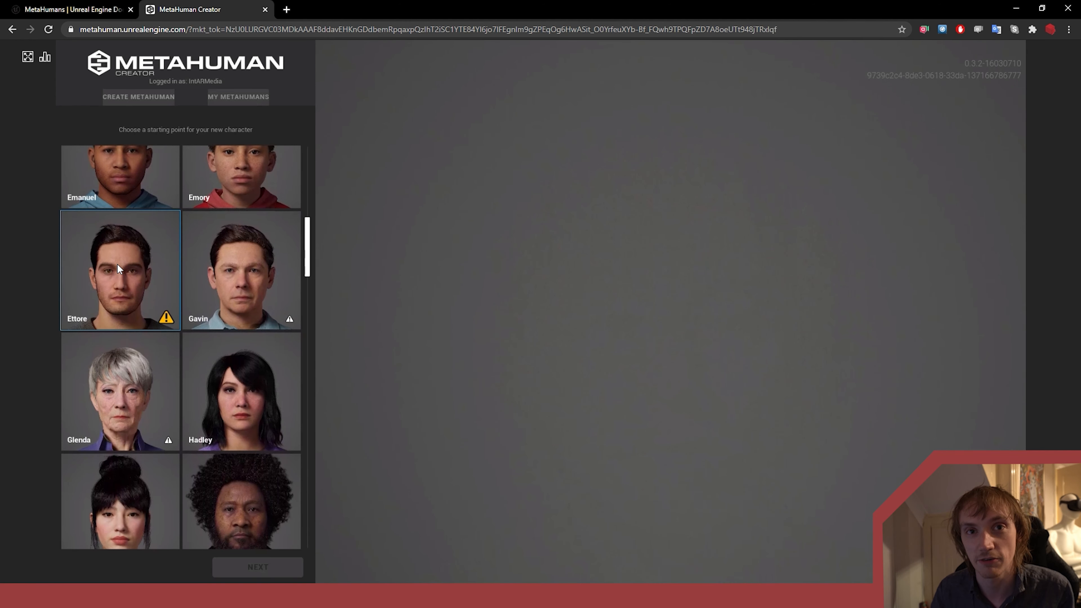
mouse_move(165, 317)
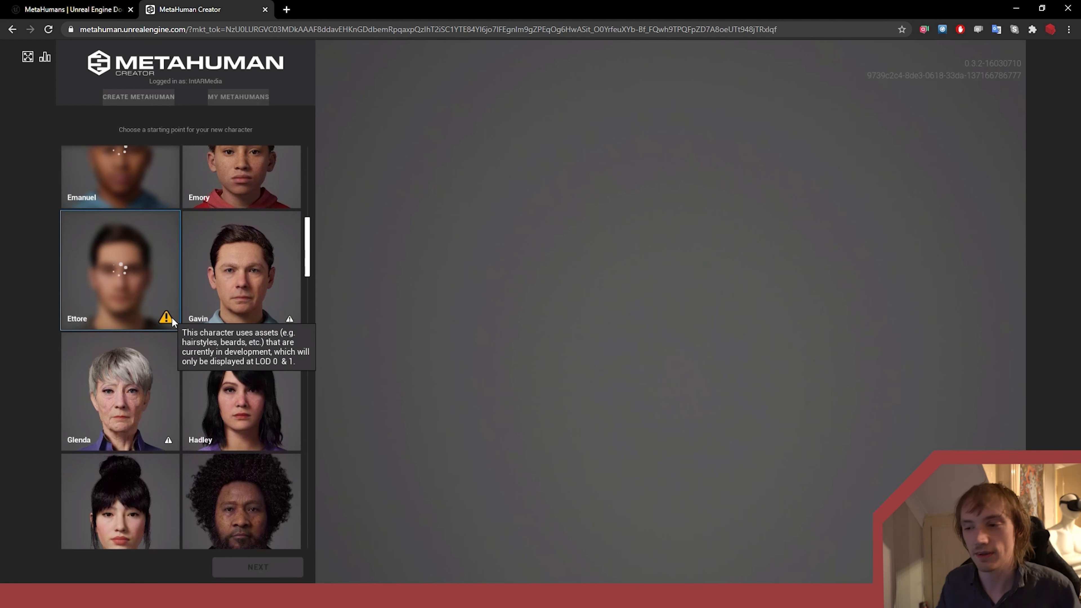
left_click(119, 269)
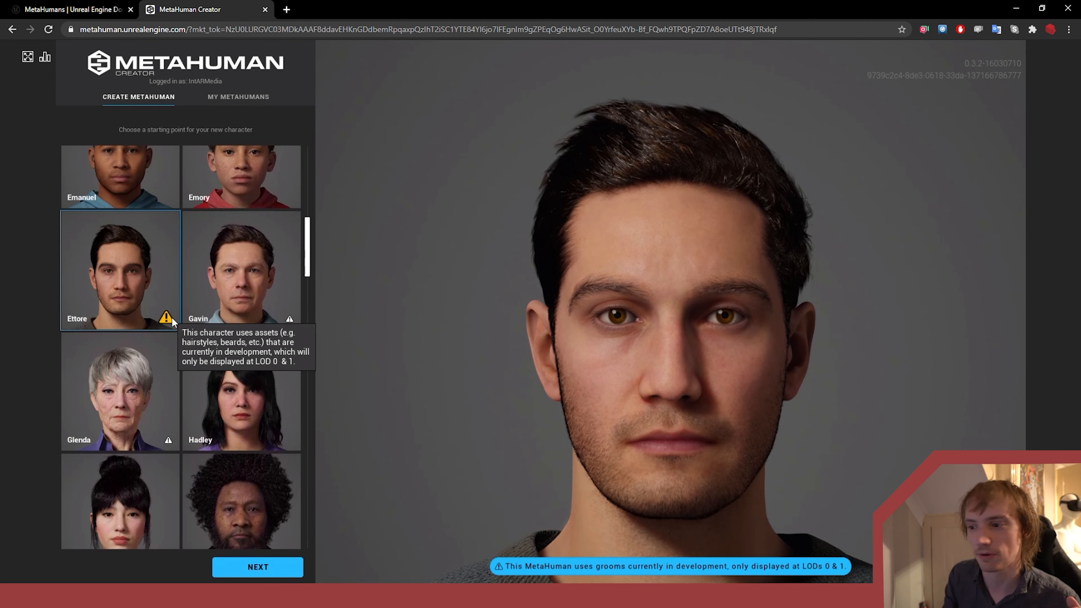
mouse_move(199, 338)
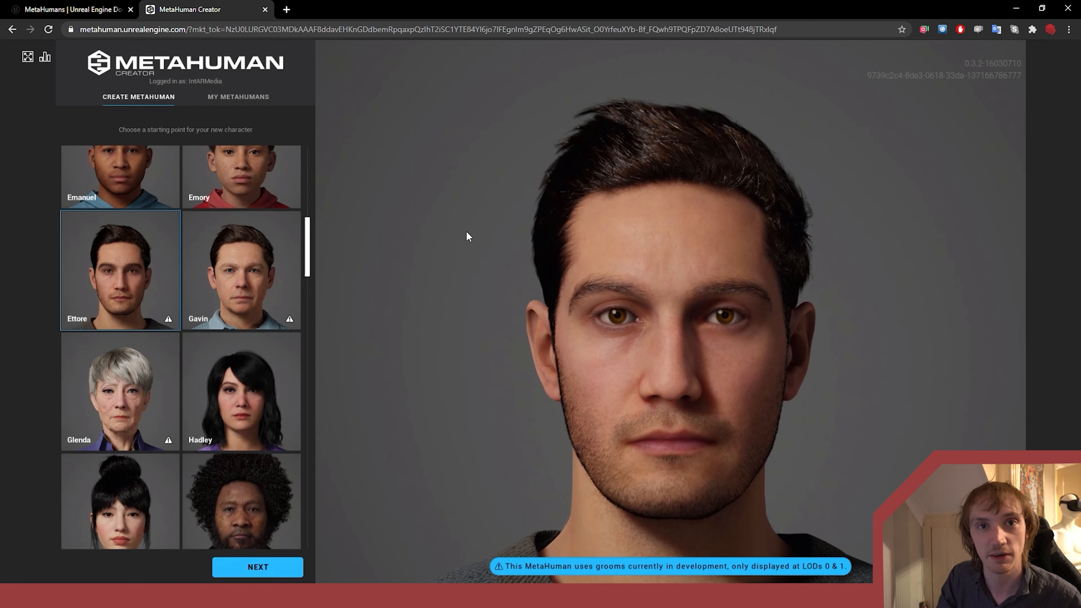
mouse_move(257, 567)
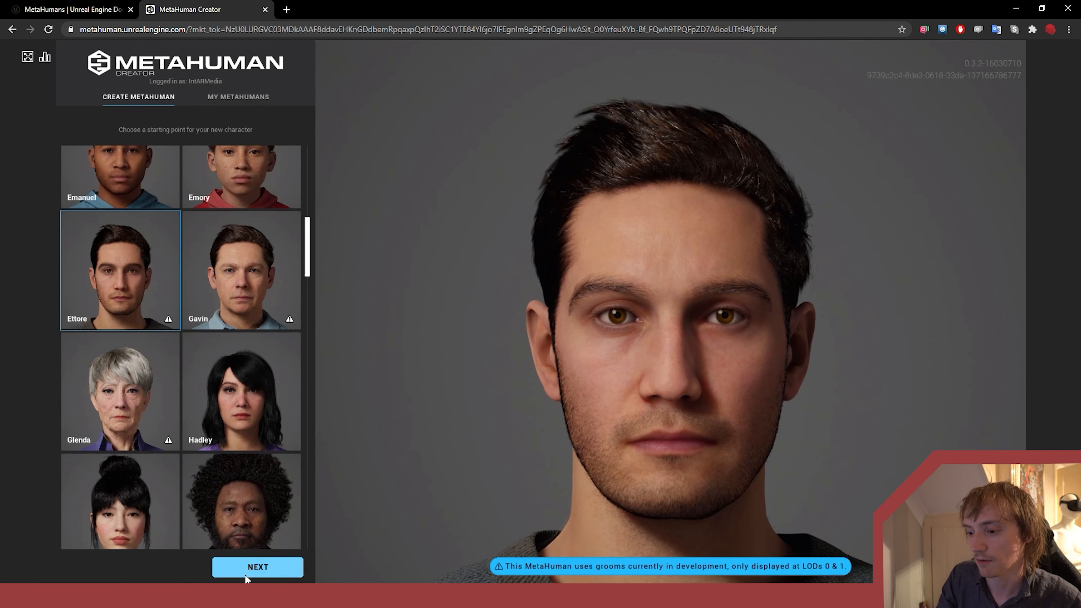
Proceed with NEXT so Ettore opens in the editor for customisation
left_click(257, 566)
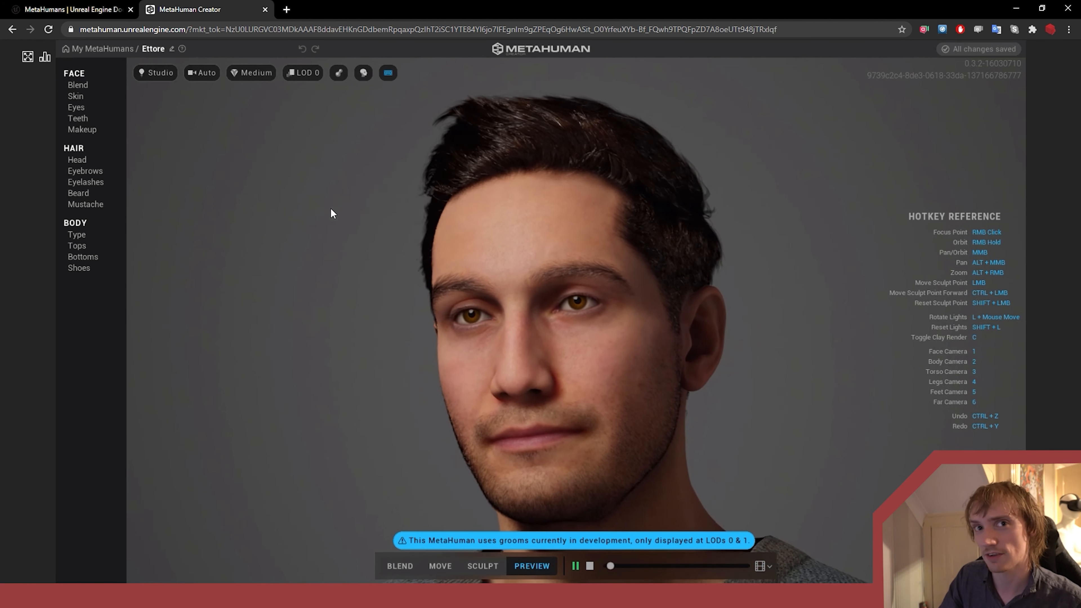
left_click(75, 96)
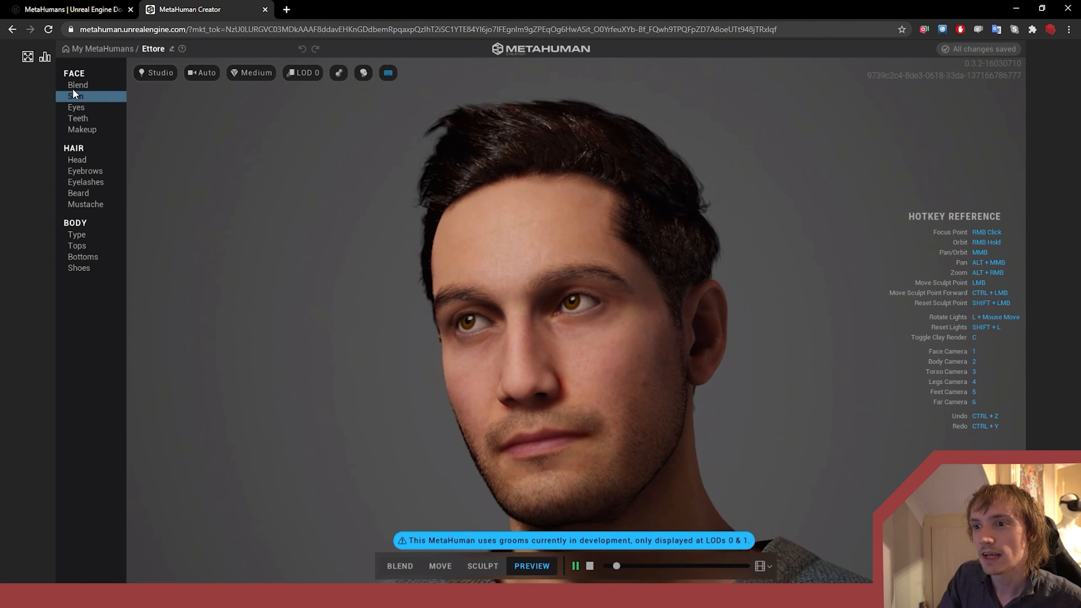
left_click(77, 85)
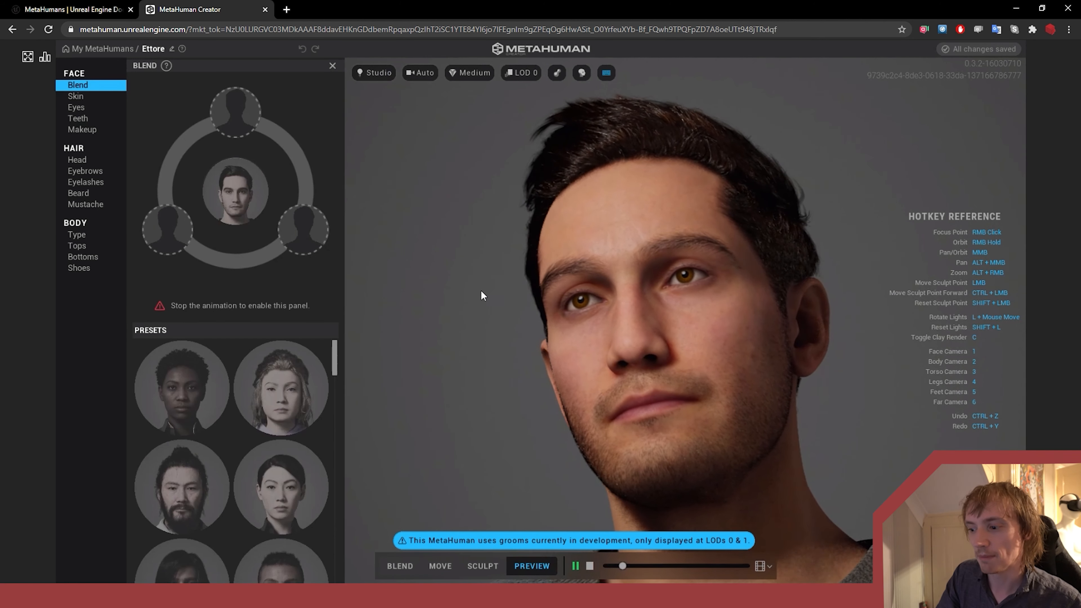
left_click(399, 565)
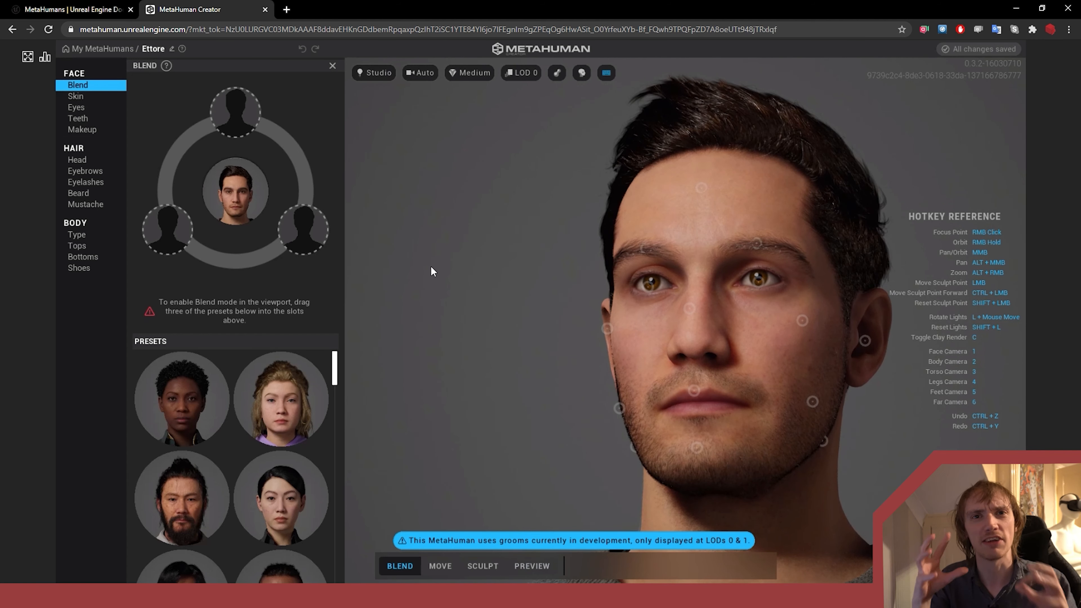
mouse_move(600, 212)
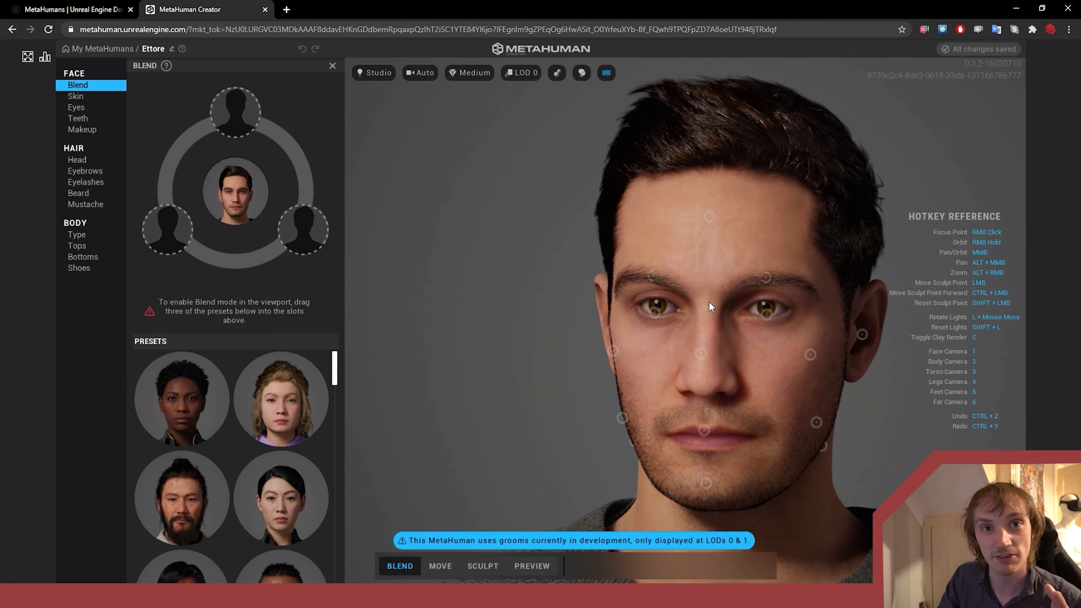
mouse_move(713, 324)
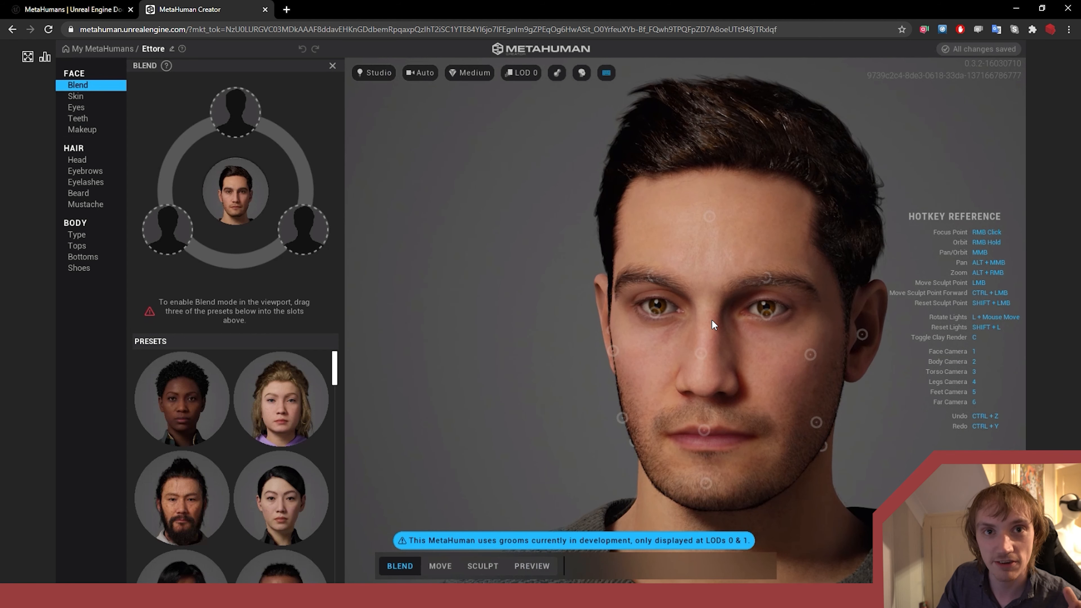
mouse_move(580, 246)
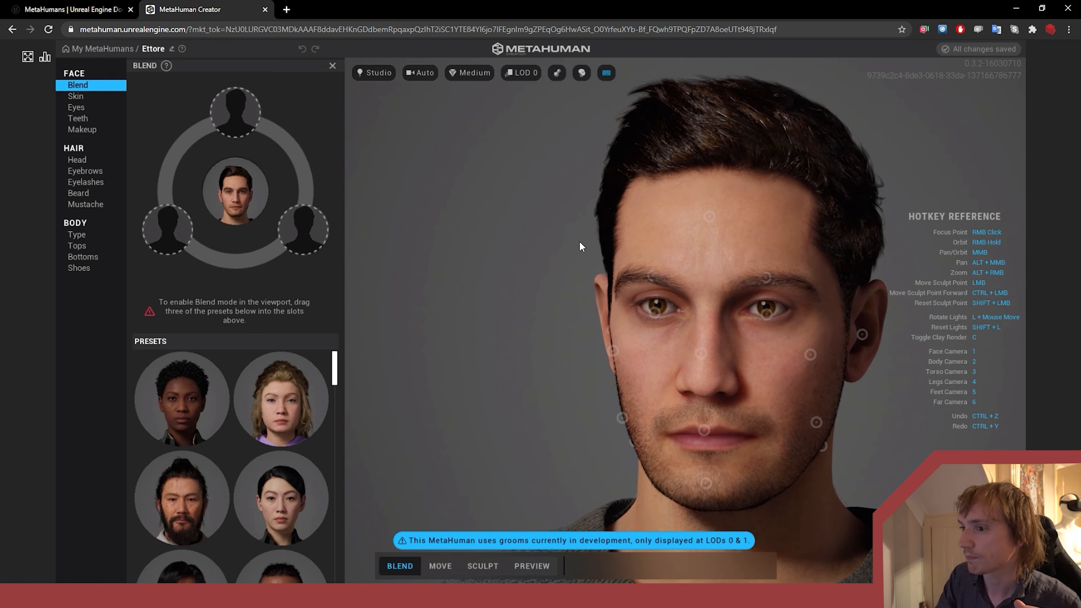
Scroll the face presets and place presets, including Lexi, into the three Blend slots
scroll("down", 3)
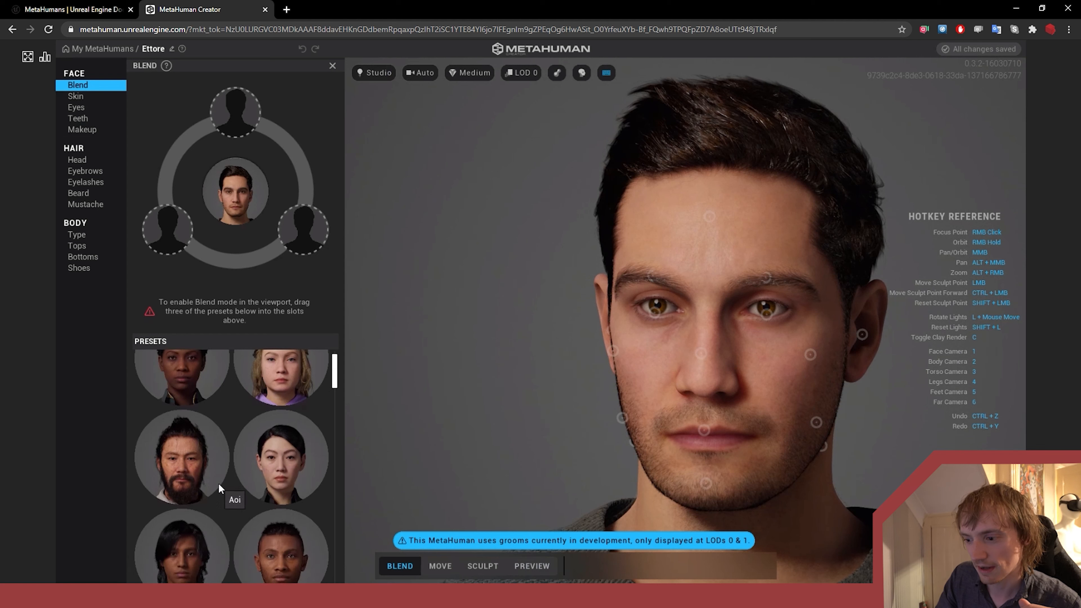
scroll("down", 3)
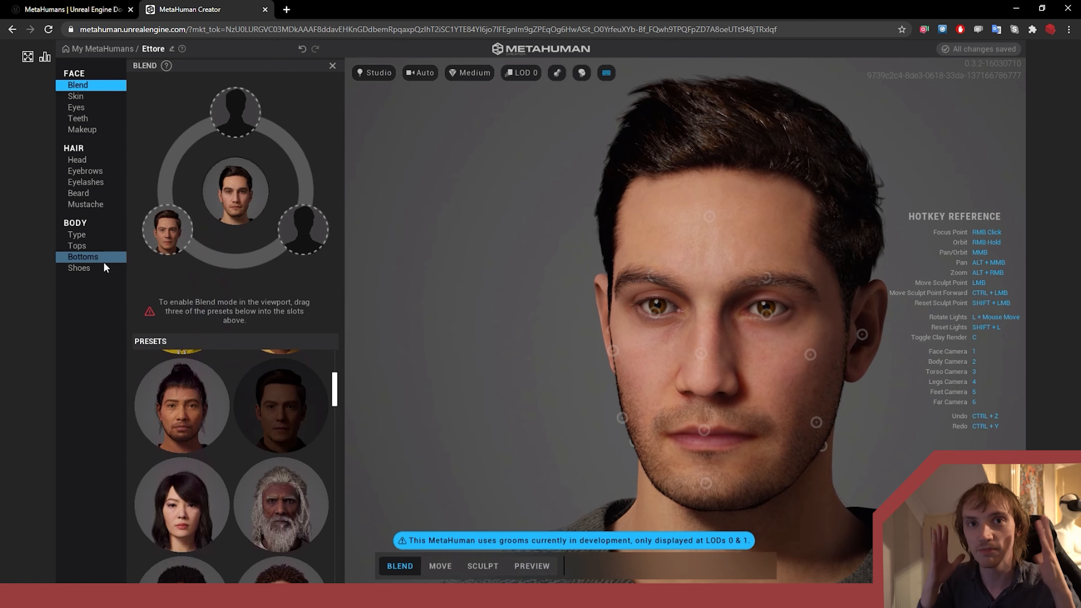
mouse_move(107, 269)
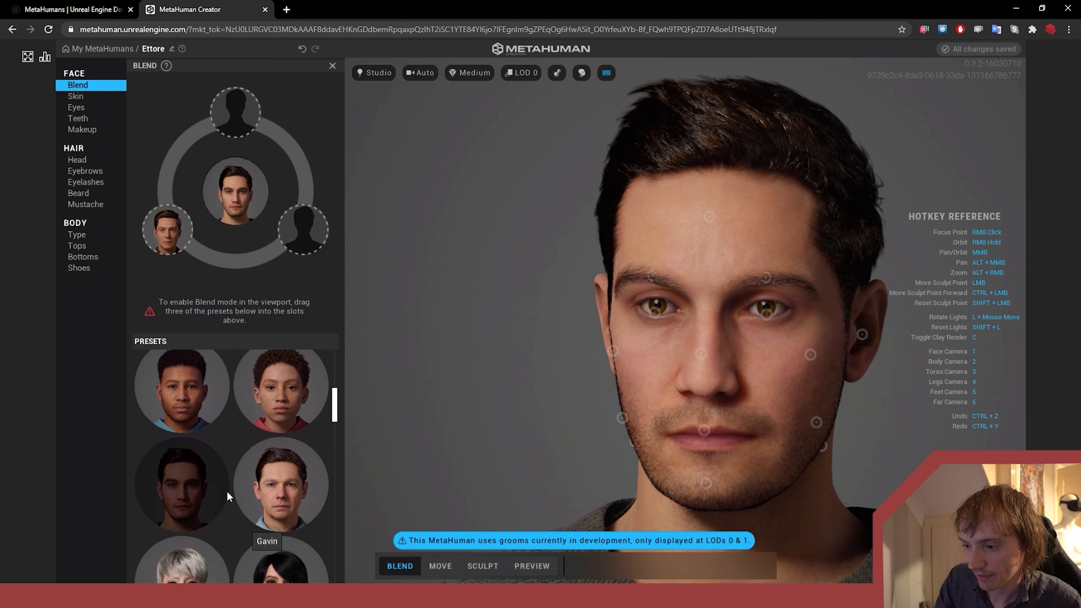
scroll("down", 3)
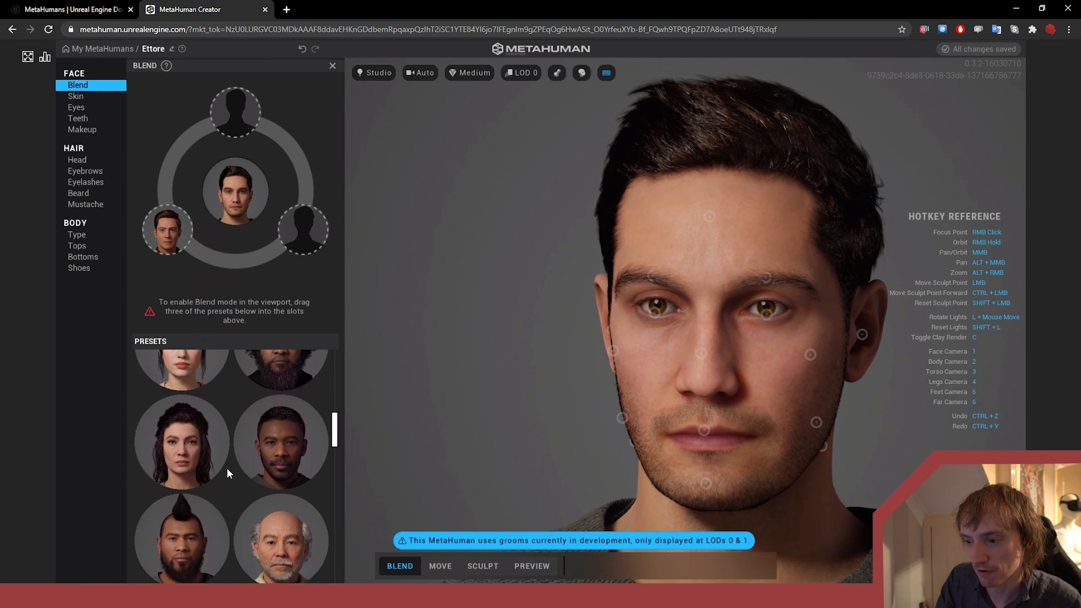
scroll("down", 3)
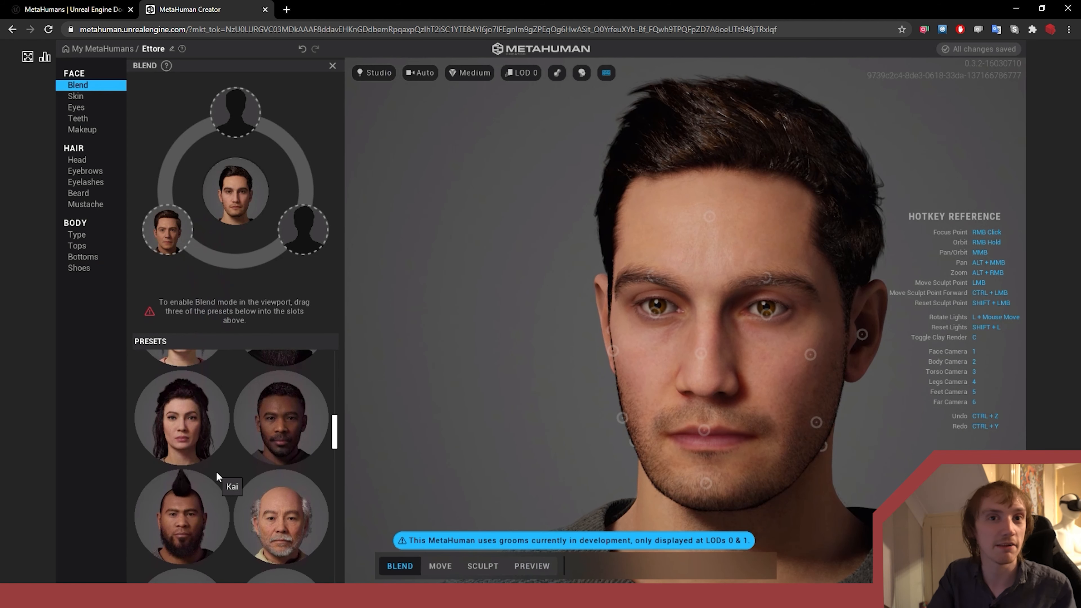
mouse_move(325, 498)
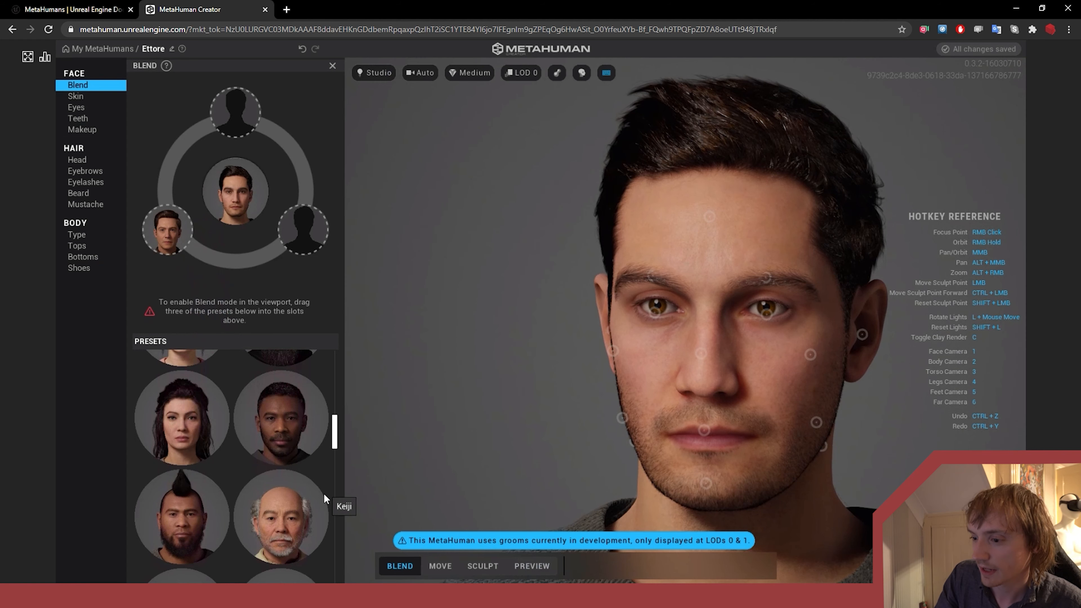
scroll("down", 3)
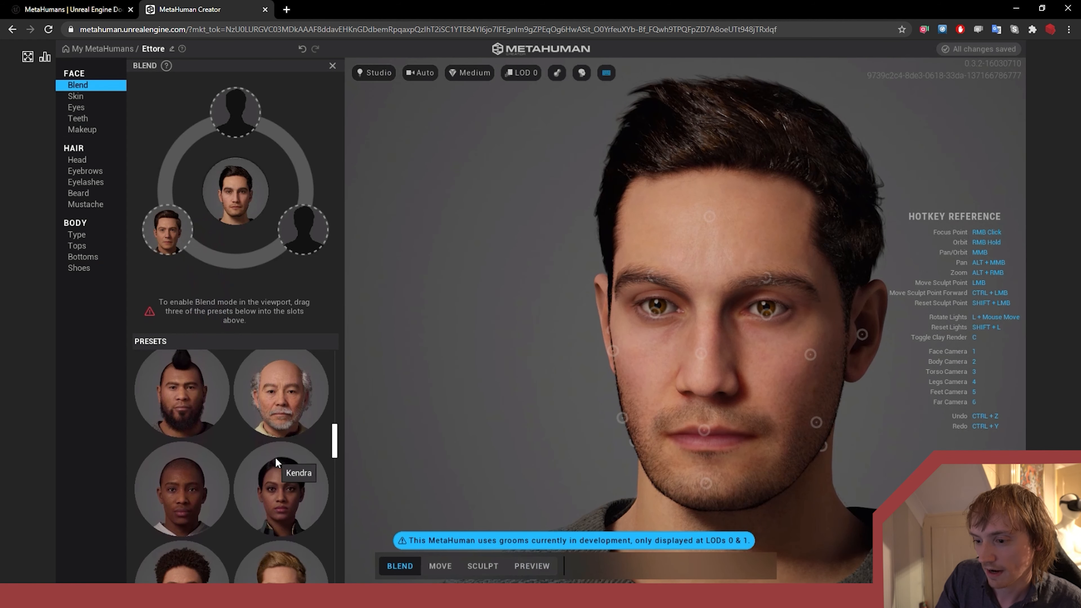
scroll("down", 3)
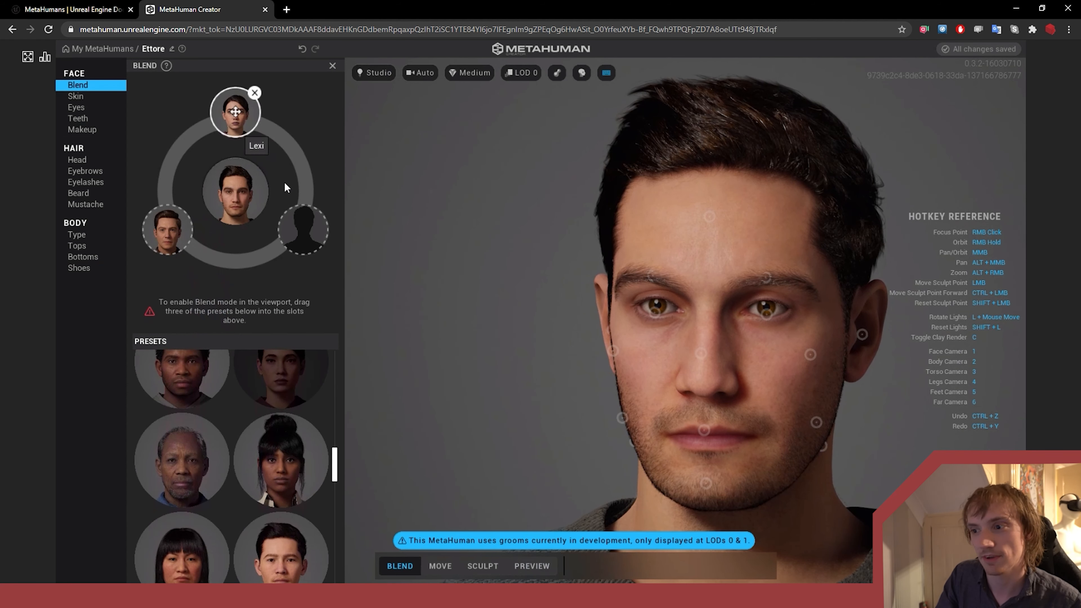
left_click(255, 92)
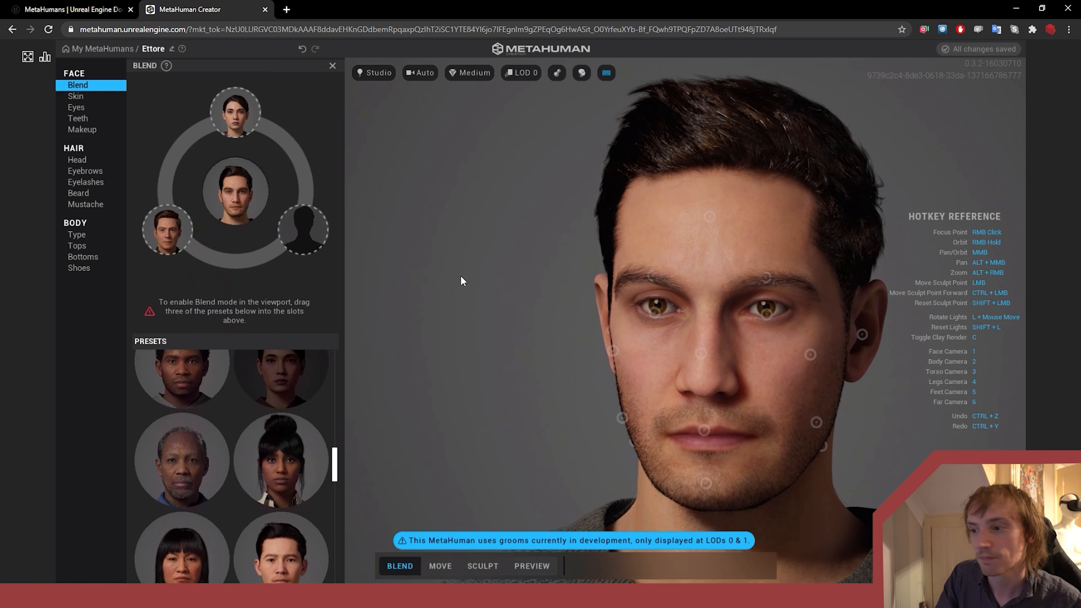
mouse_move(238, 236)
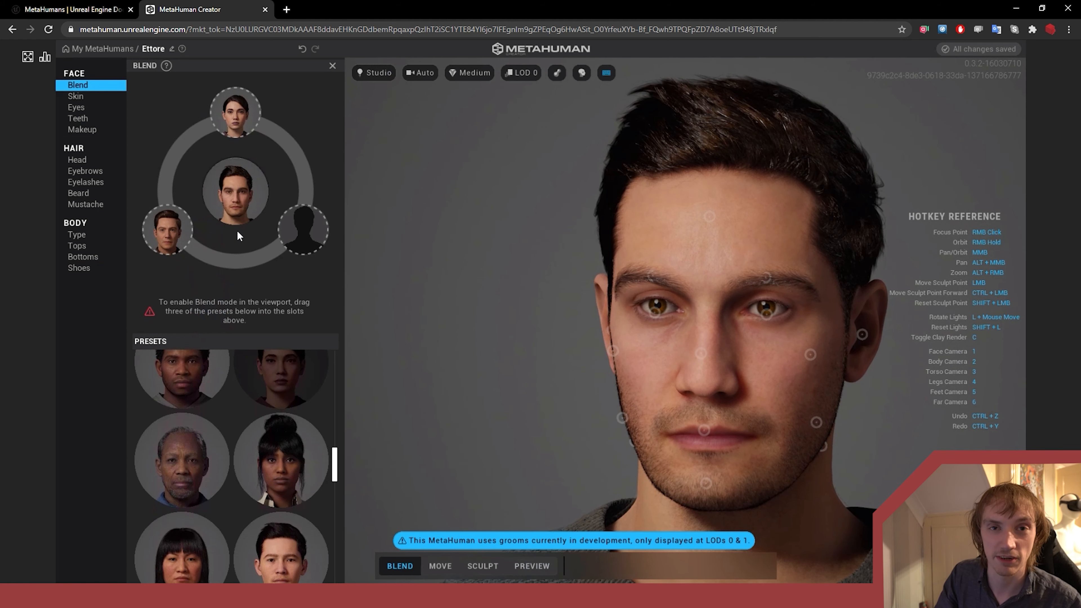
mouse_move(712, 221)
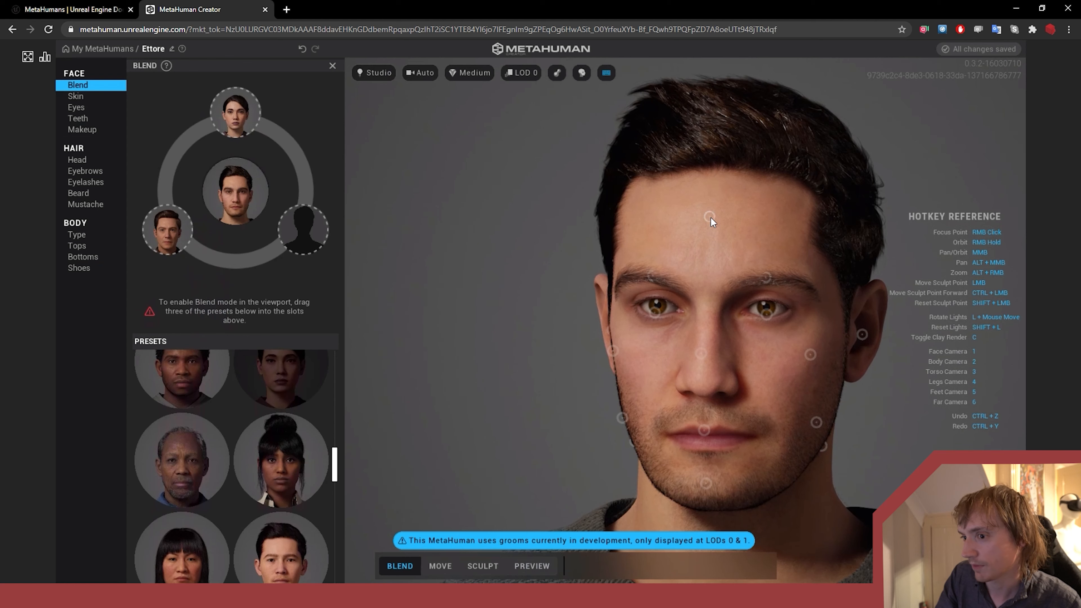
scroll("down", 3)
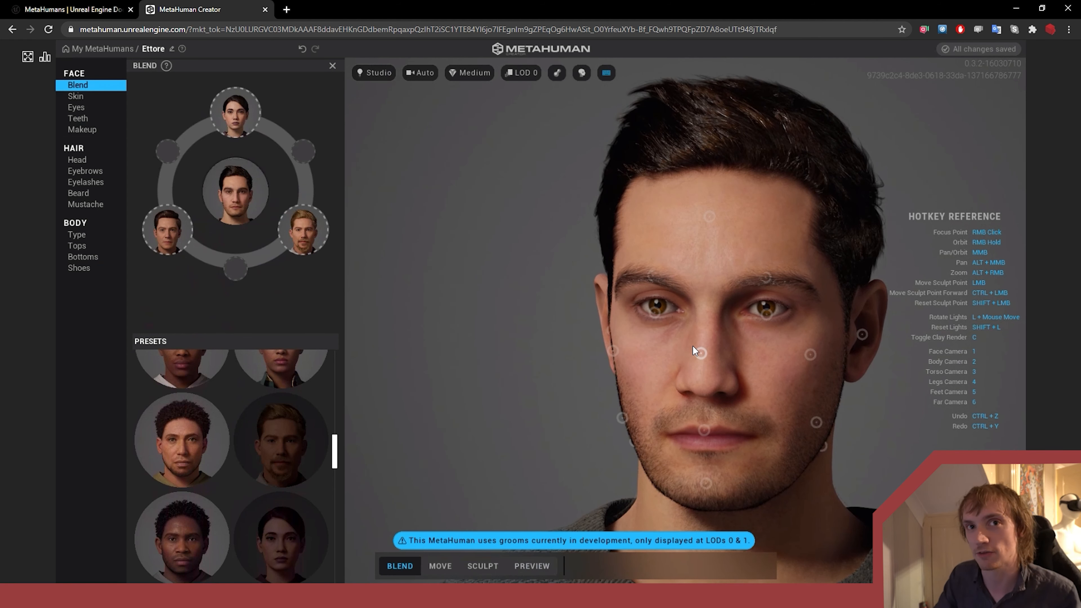
mouse_move(390, 150)
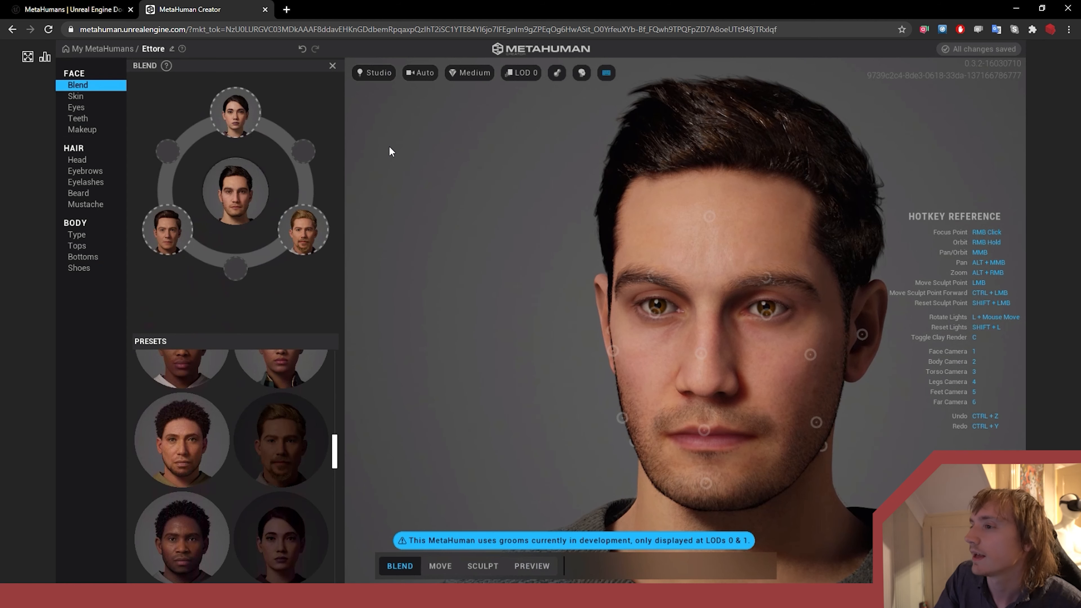
mouse_move(556, 73)
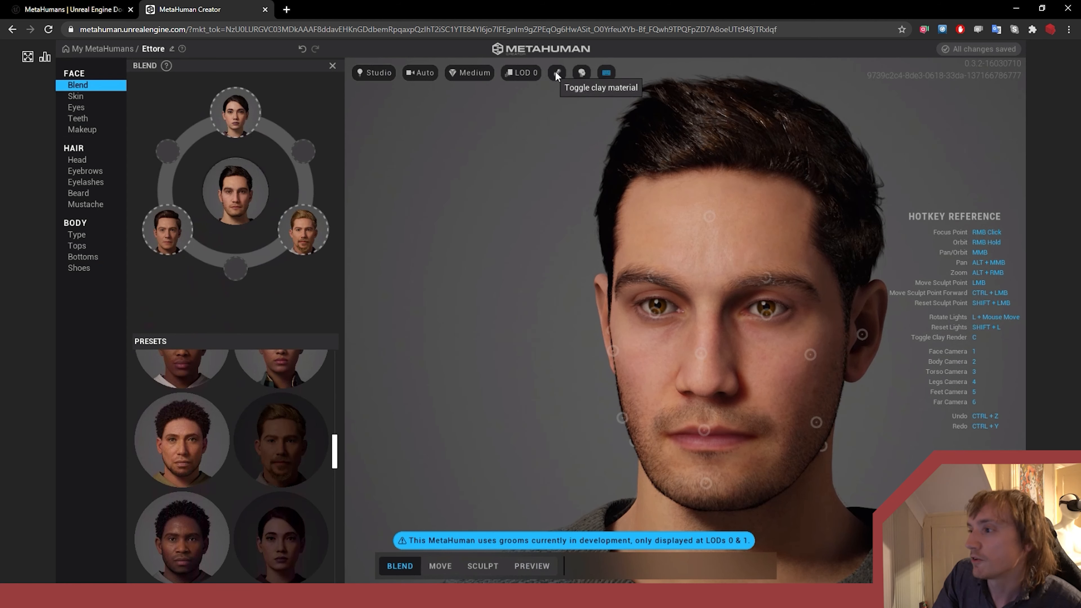
left_click(557, 73)
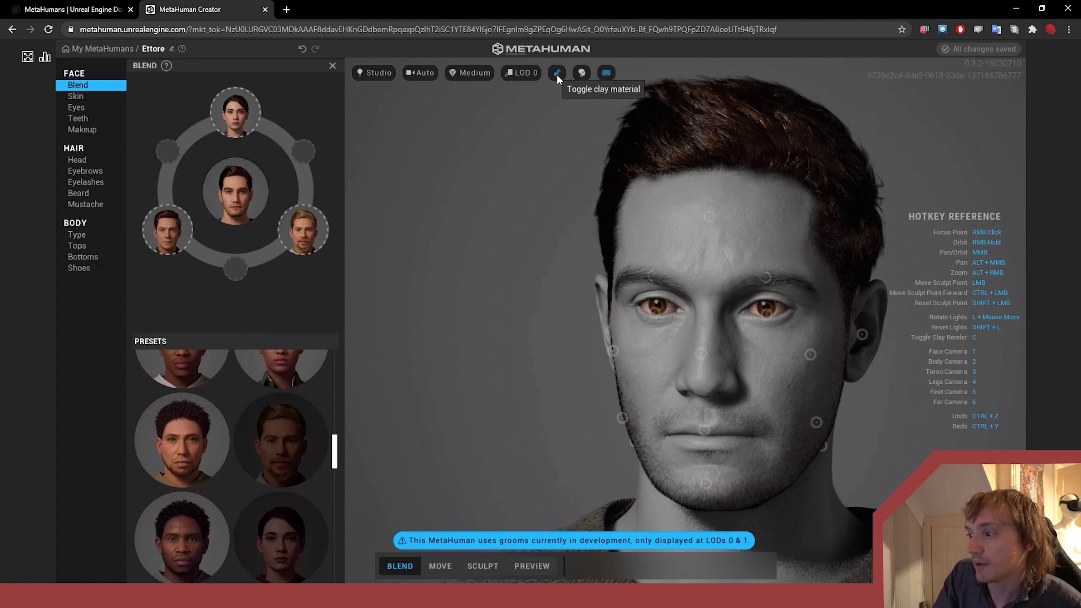
mouse_move(524, 305)
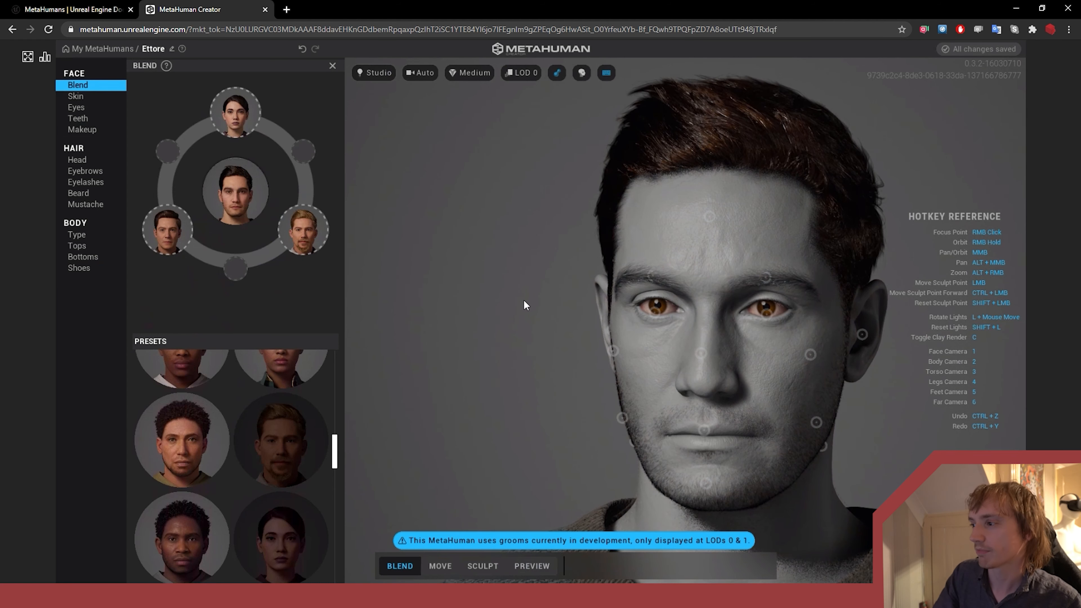
mouse_move(681, 355)
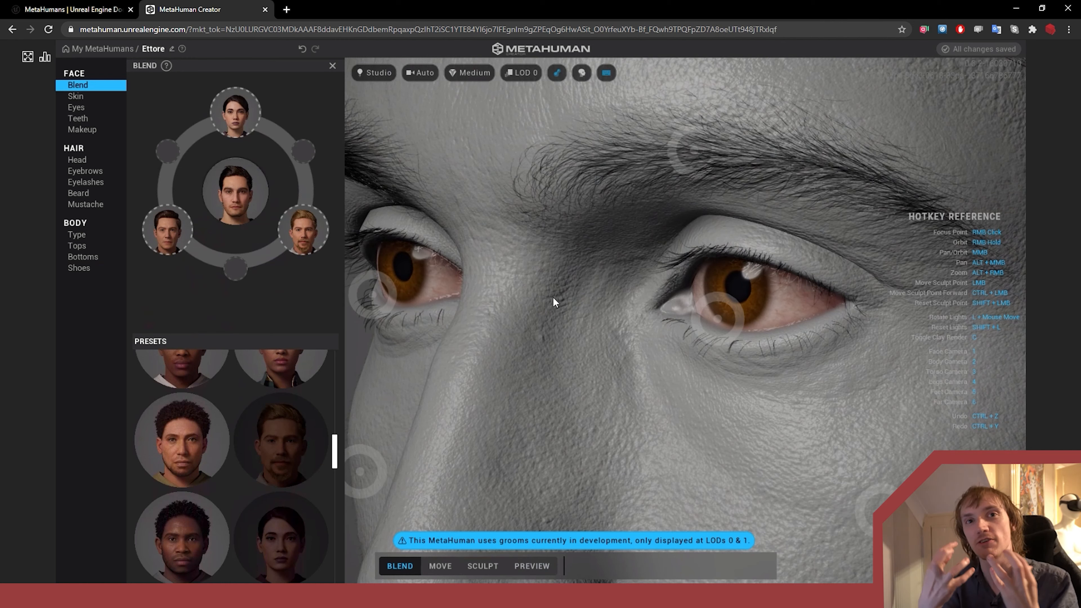
mouse_move(550, 71)
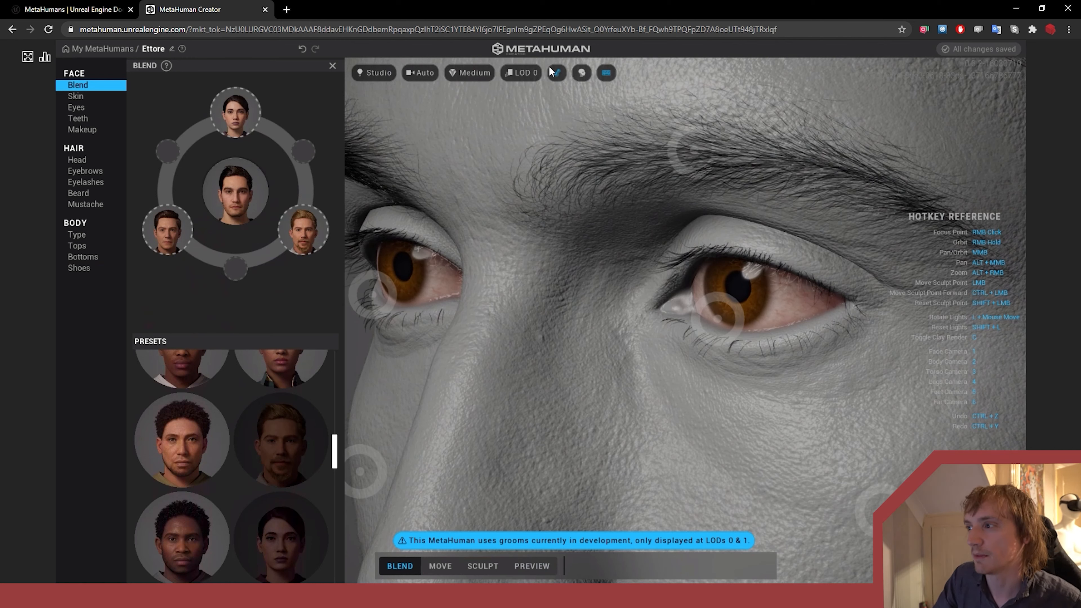
left_click(556, 73)
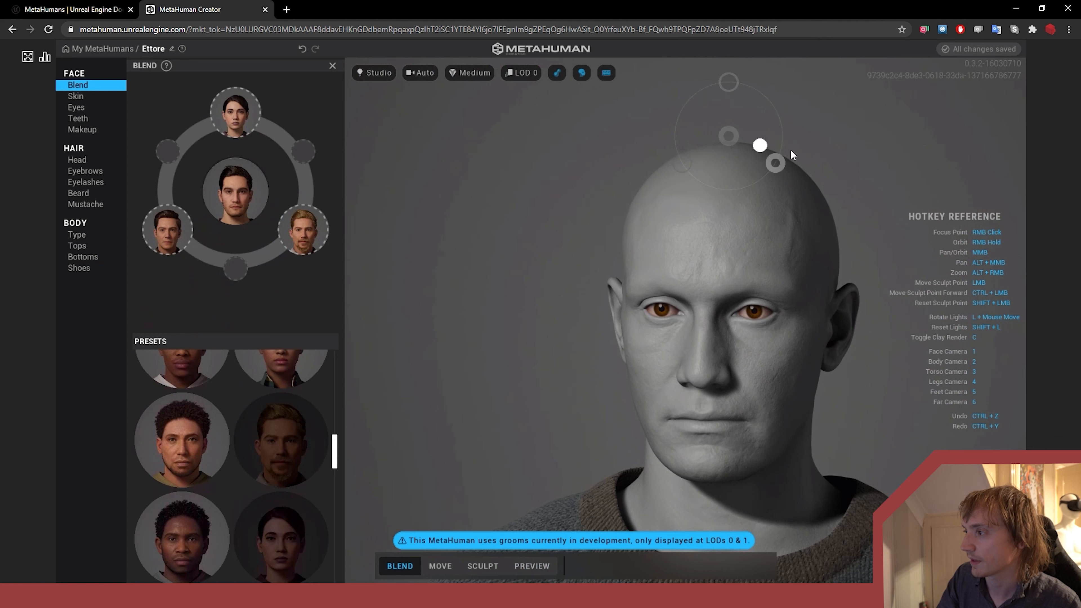
left_click(557, 73)
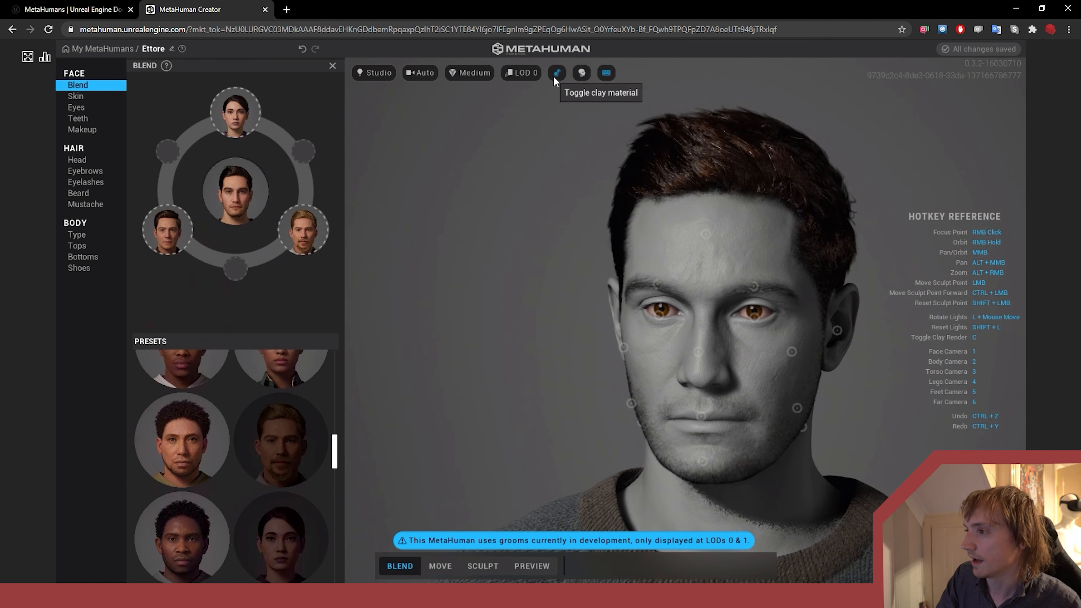
left_click(556, 74)
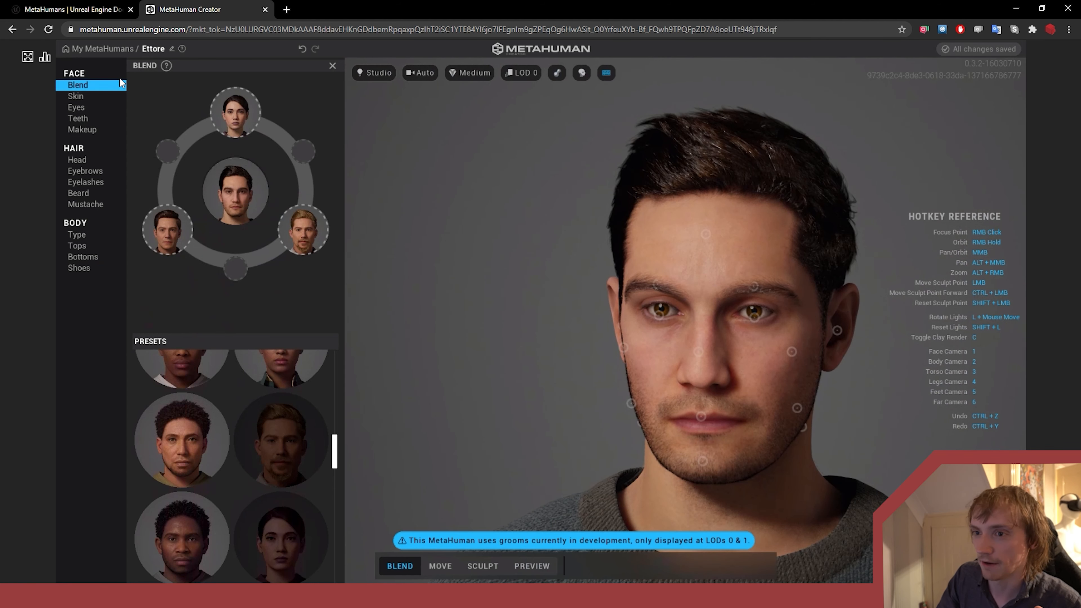
mouse_move(76, 96)
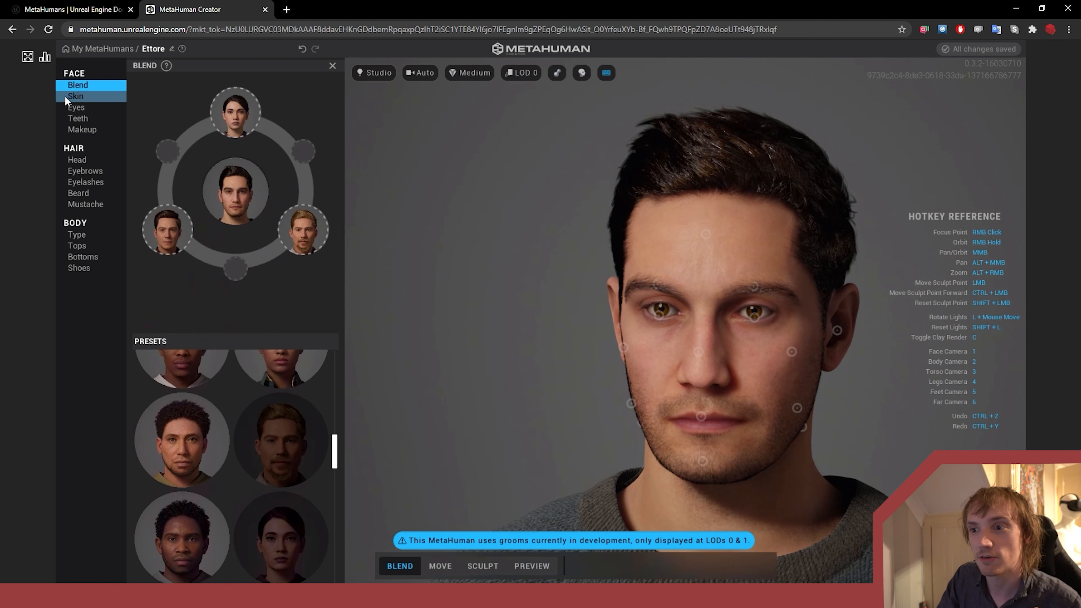
left_click(74, 96)
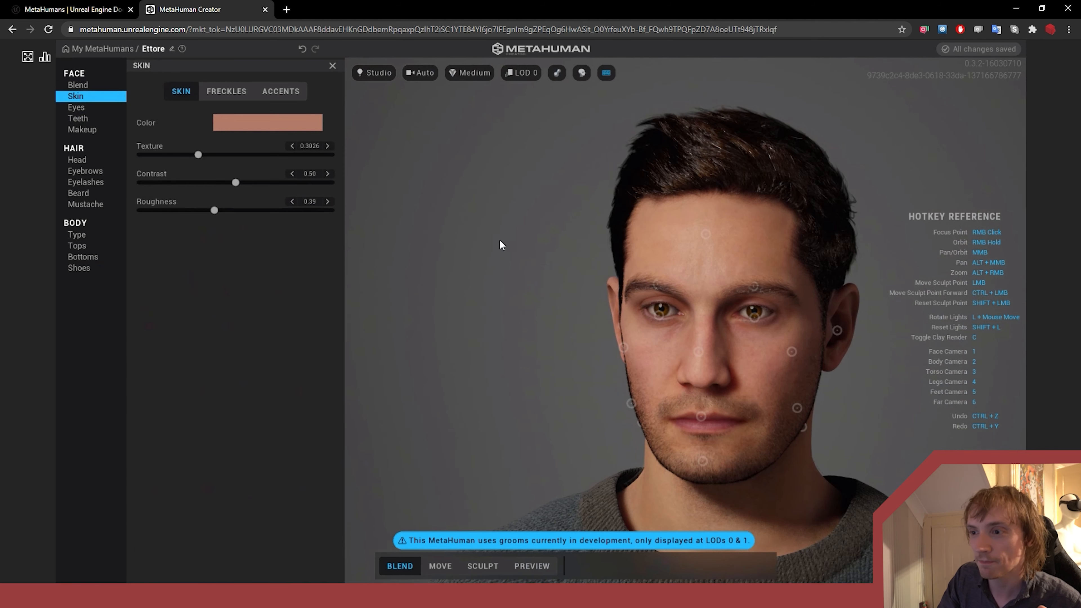
mouse_move(371, 73)
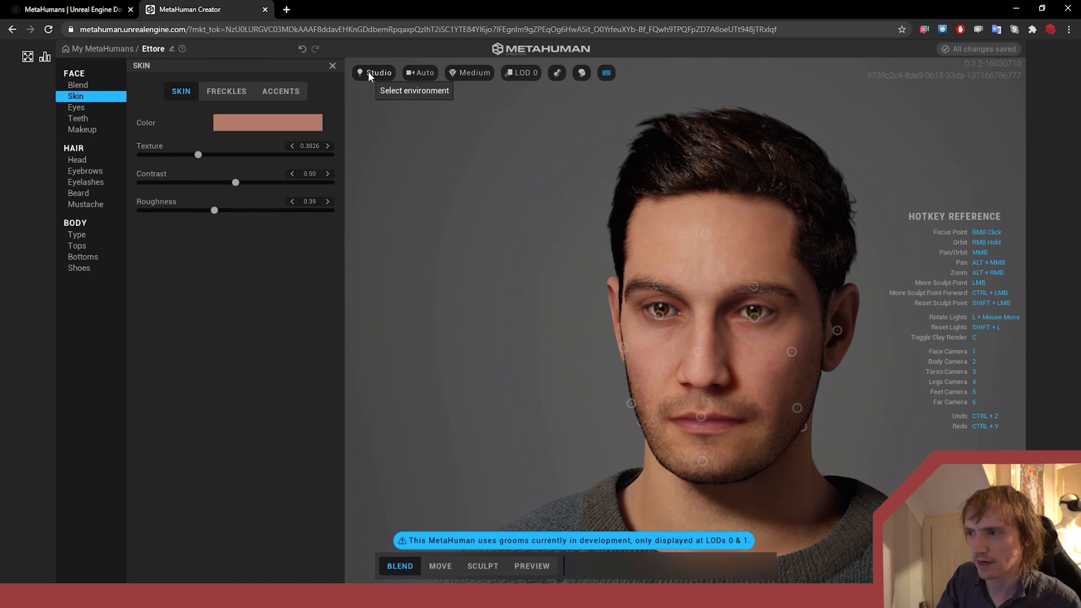
left_click(374, 72)
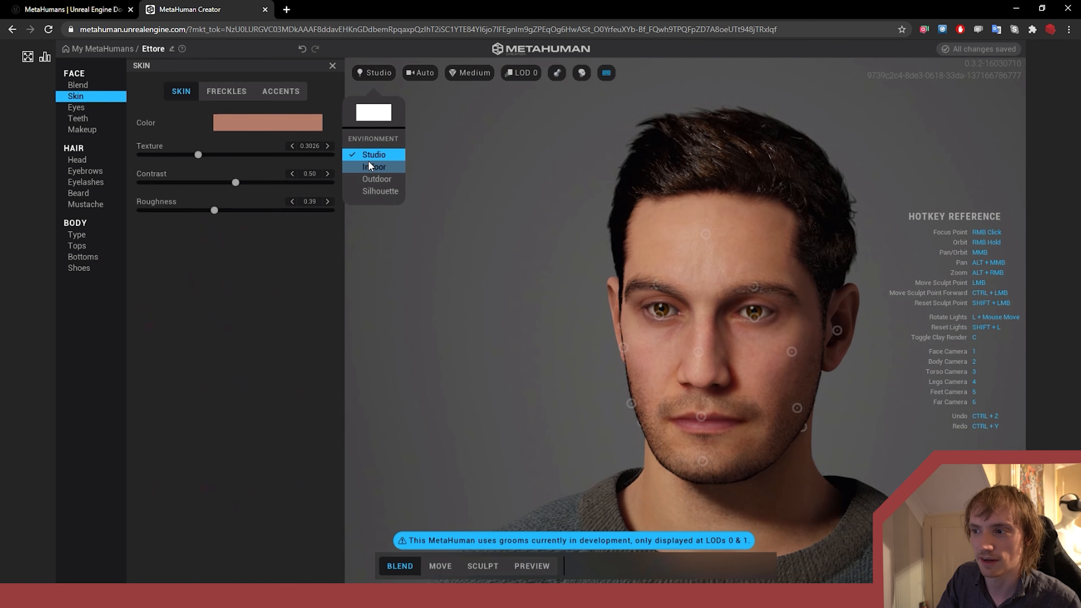
left_click(374, 167)
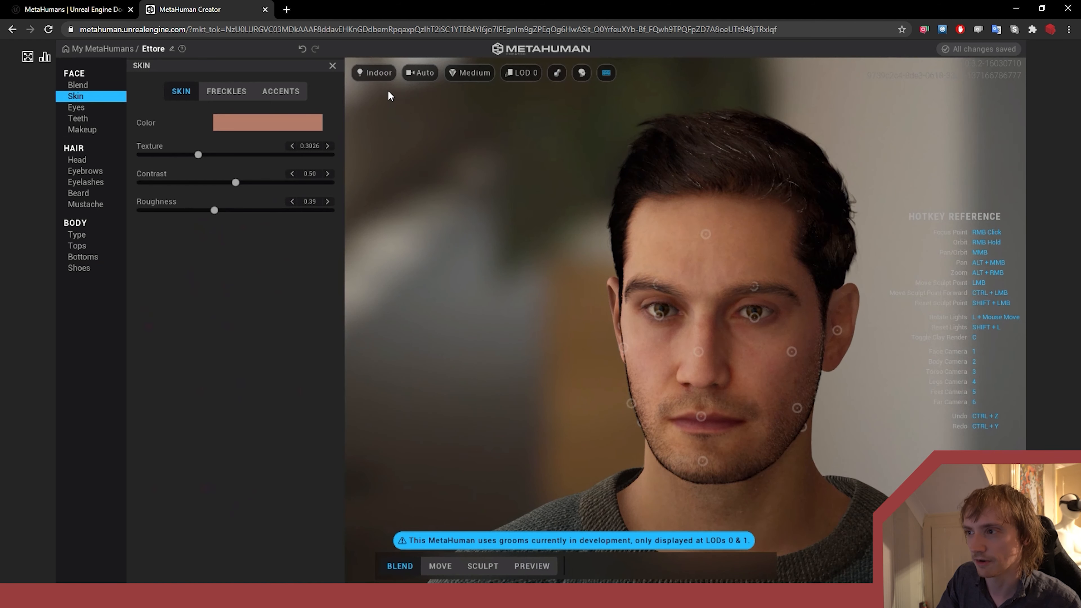
left_click(377, 72)
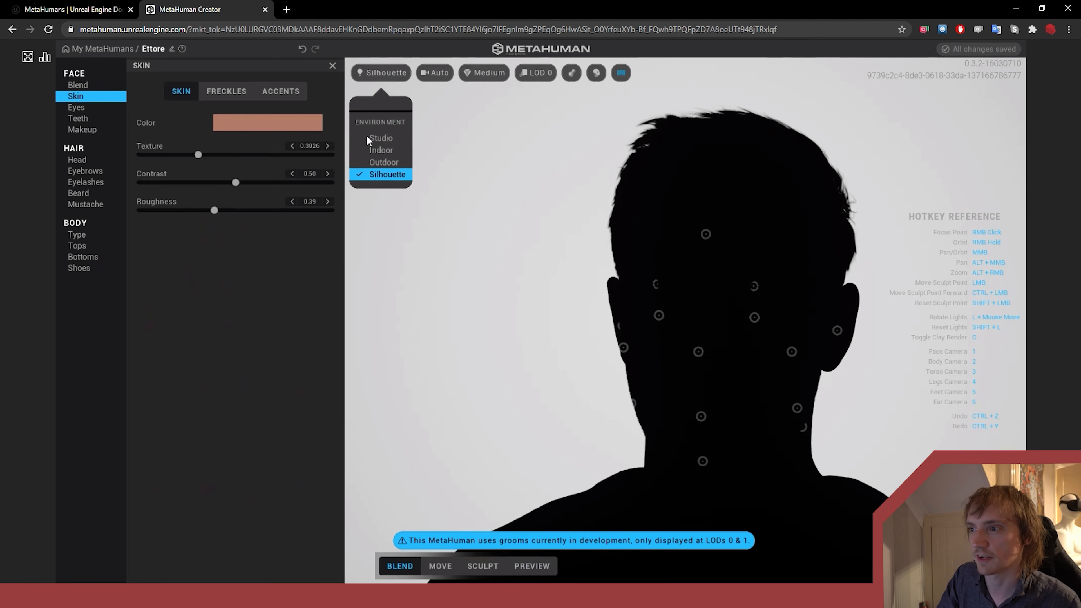
left_click(380, 137)
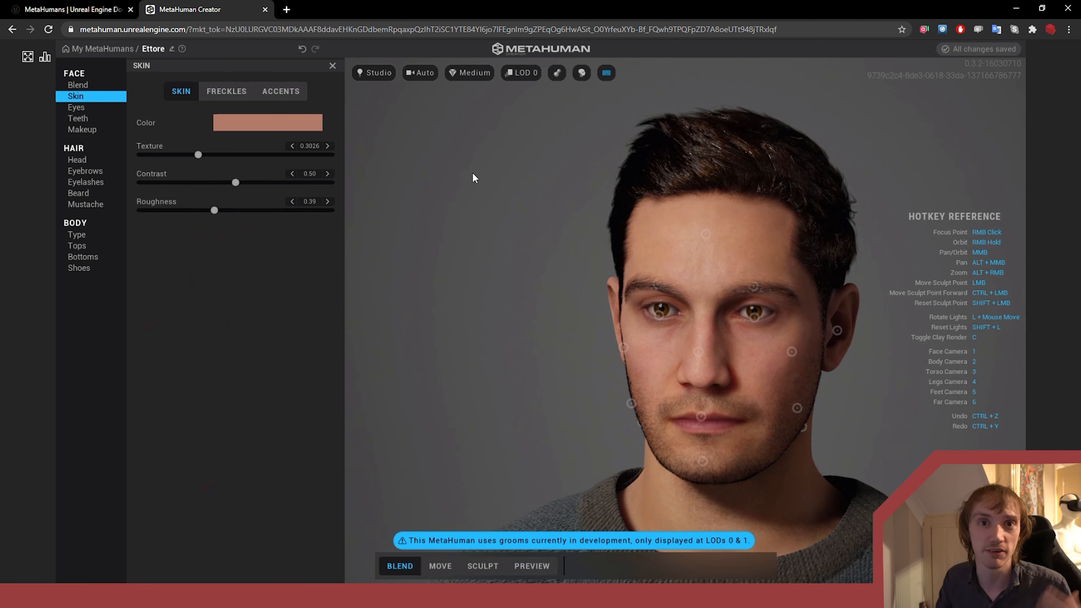
Cycle the preview camera through Body, Torso and Face framings
left_click(420, 73)
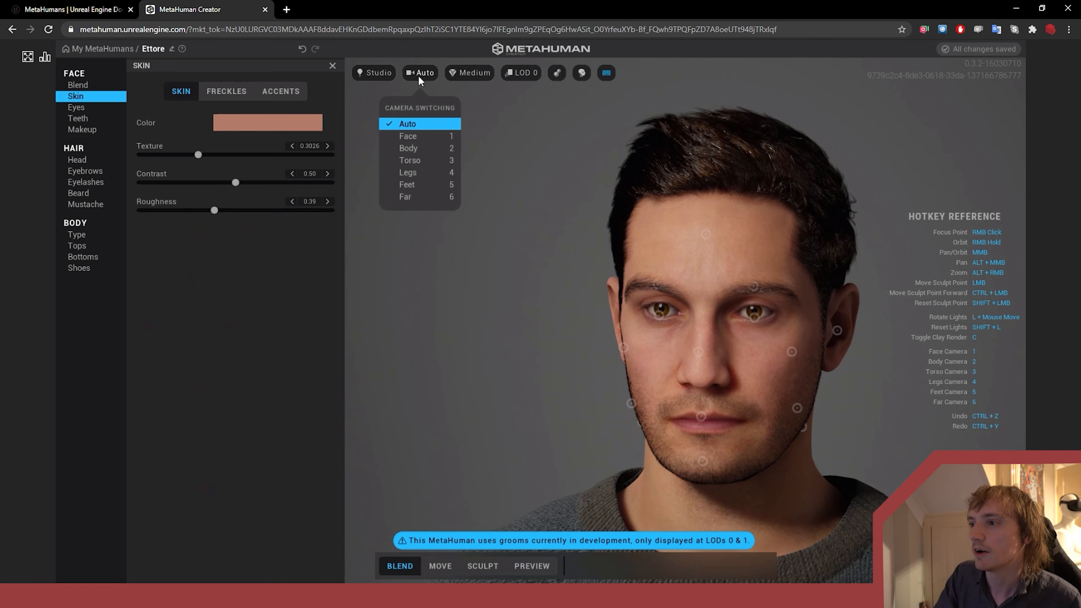
left_click(408, 135)
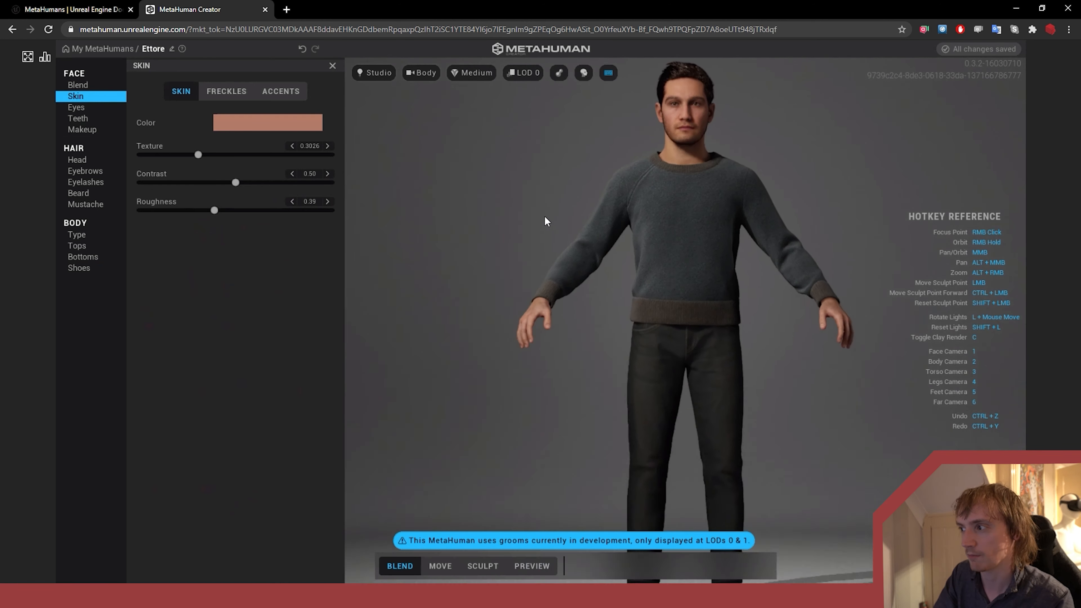
left_click(421, 73)
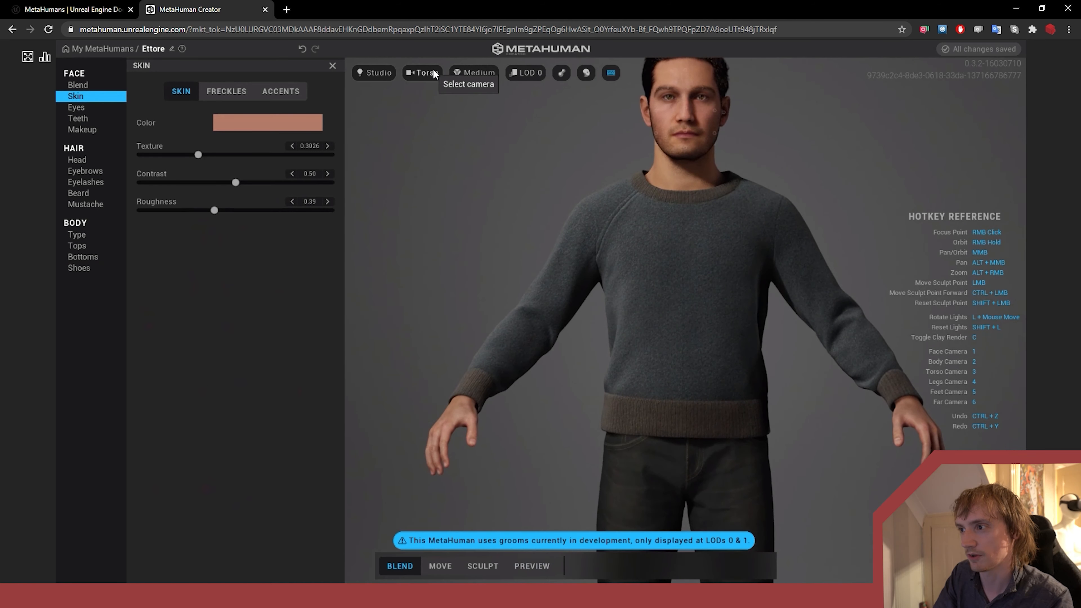
left_click(422, 72)
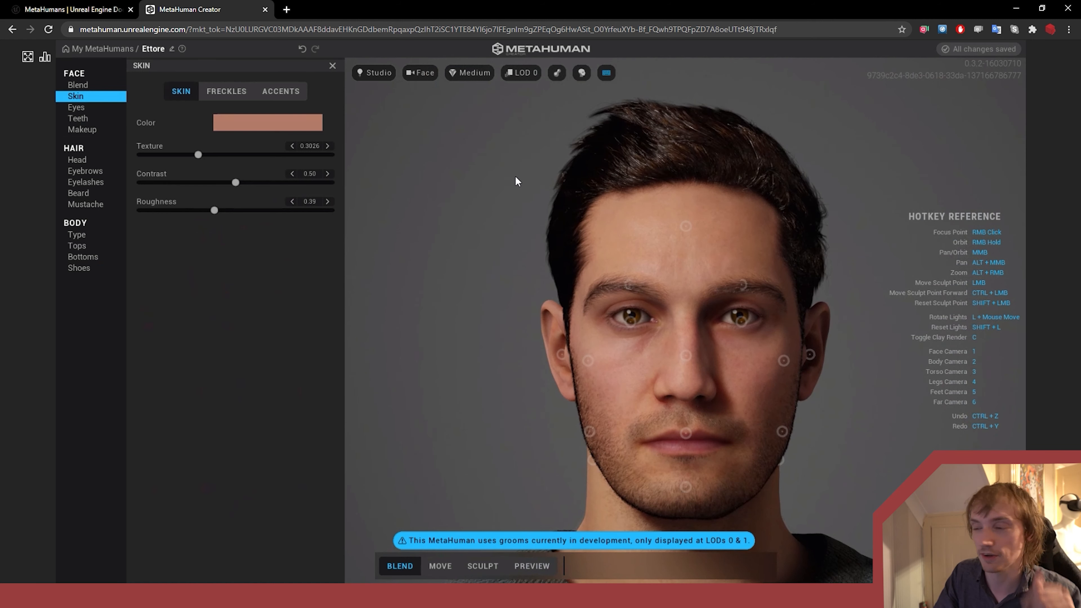
Try High (Ray Traced) render quality, then return to Medium
left_click(474, 73)
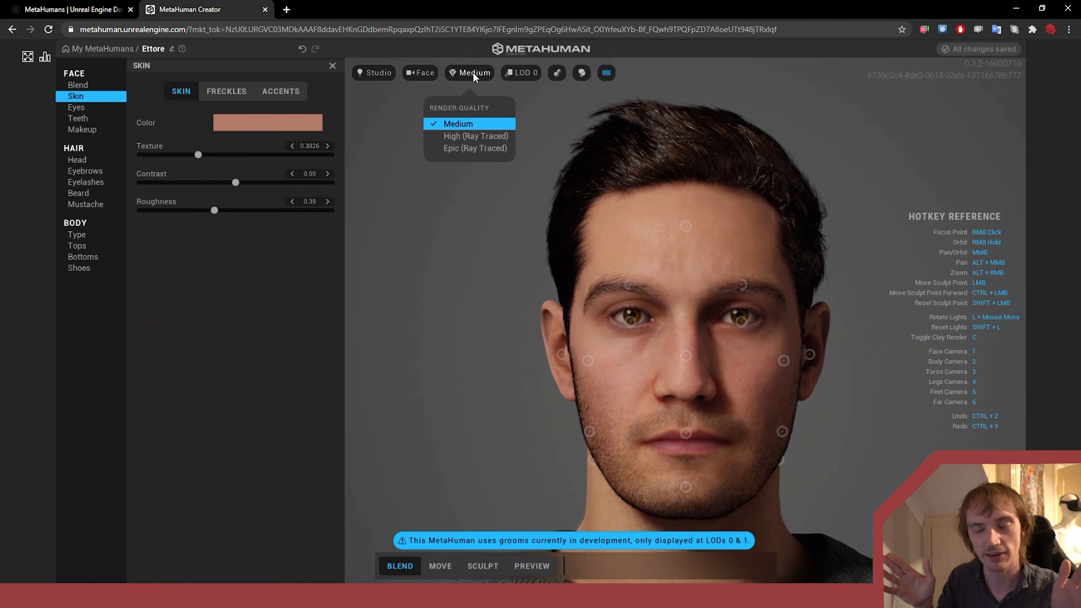
mouse_move(475, 136)
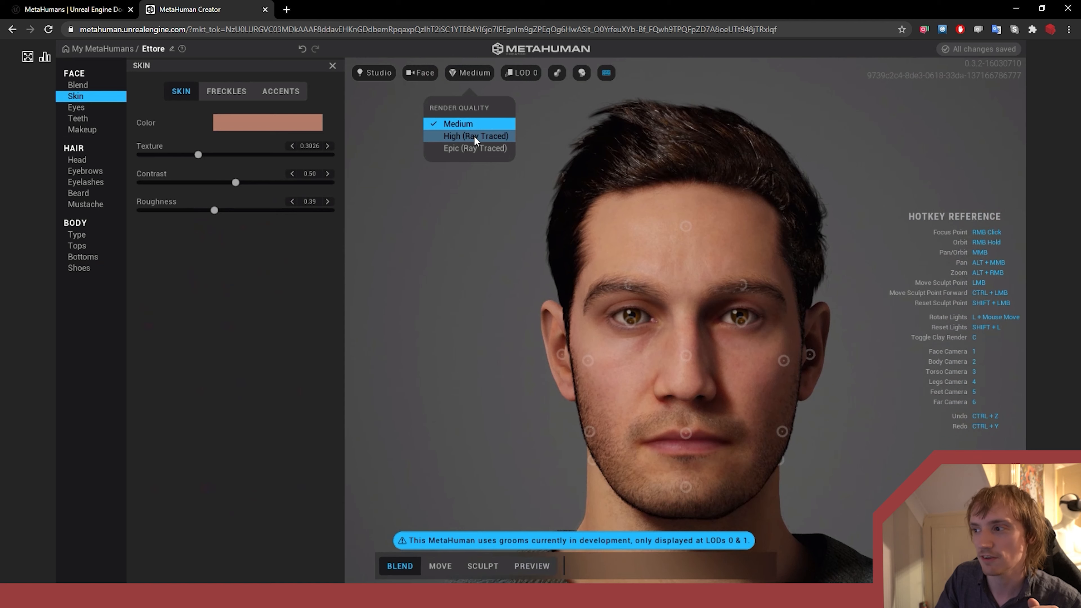
left_click(474, 135)
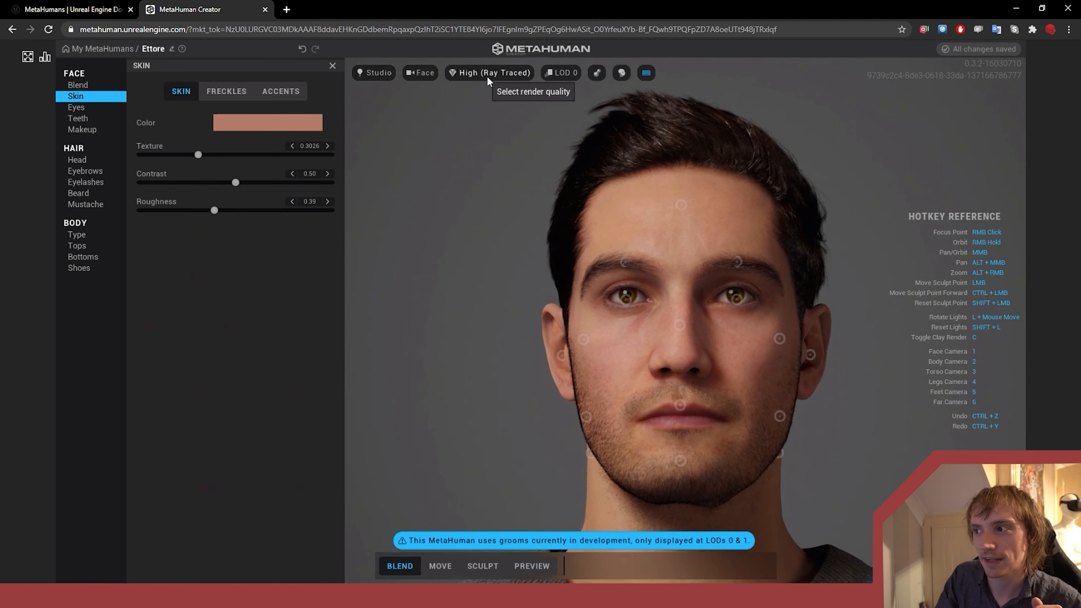
left_click(489, 72)
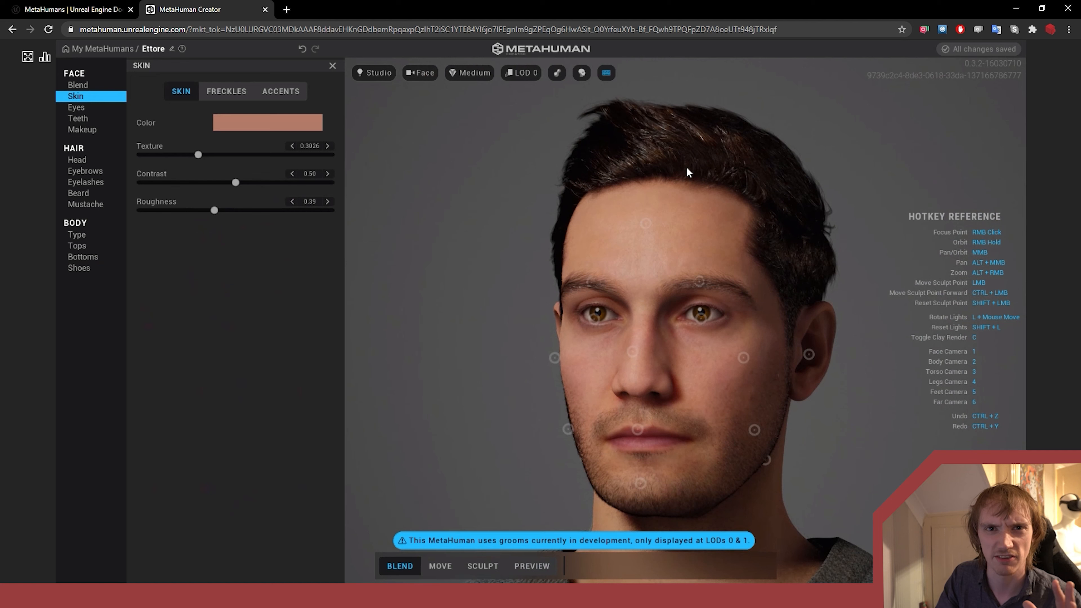
mouse_move(558, 241)
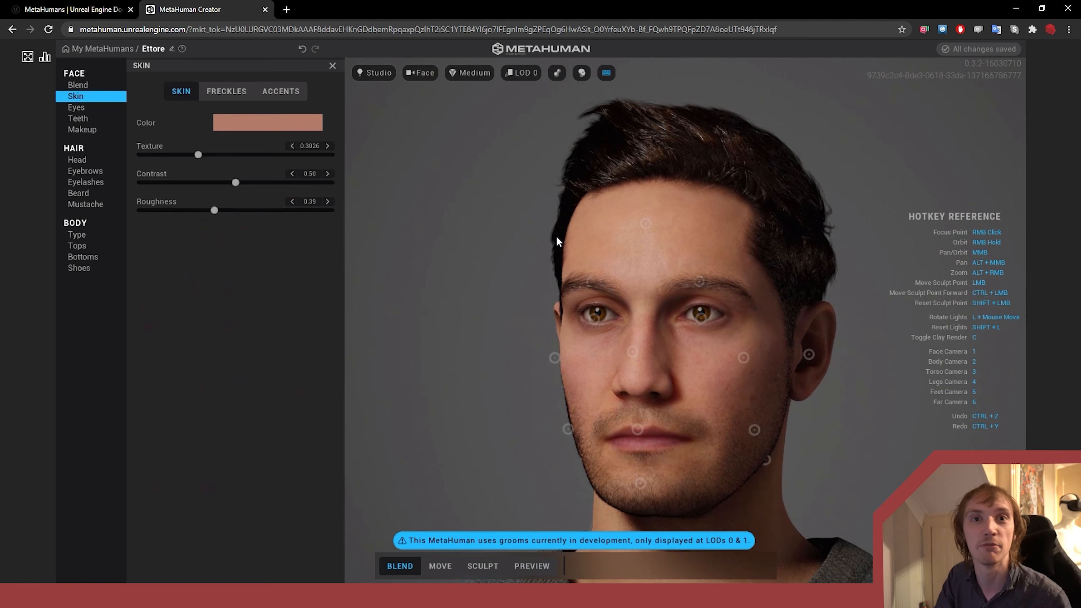
mouse_move(476, 282)
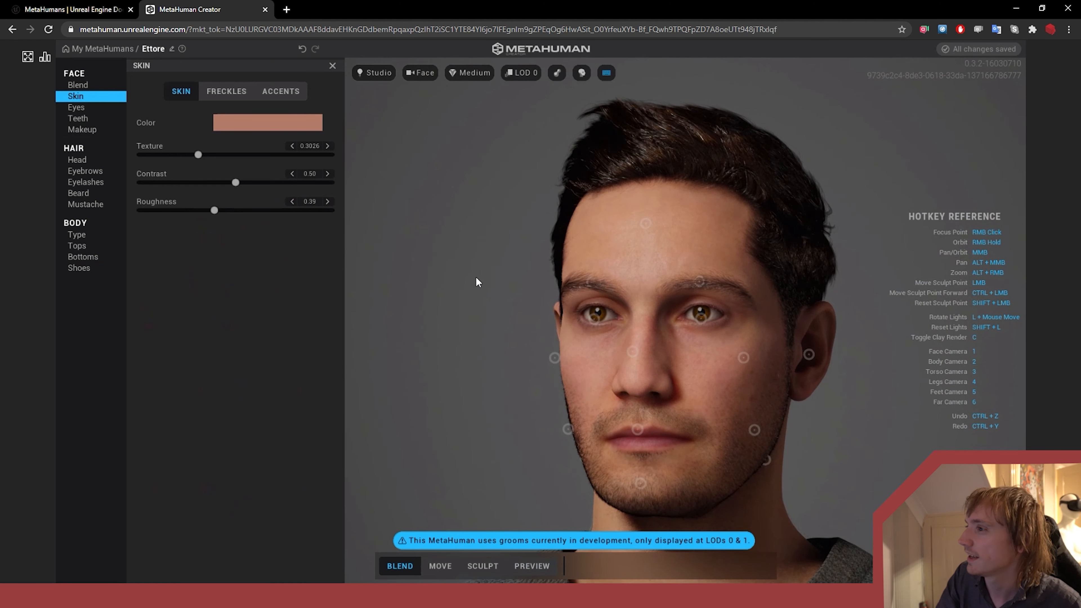
mouse_move(521, 74)
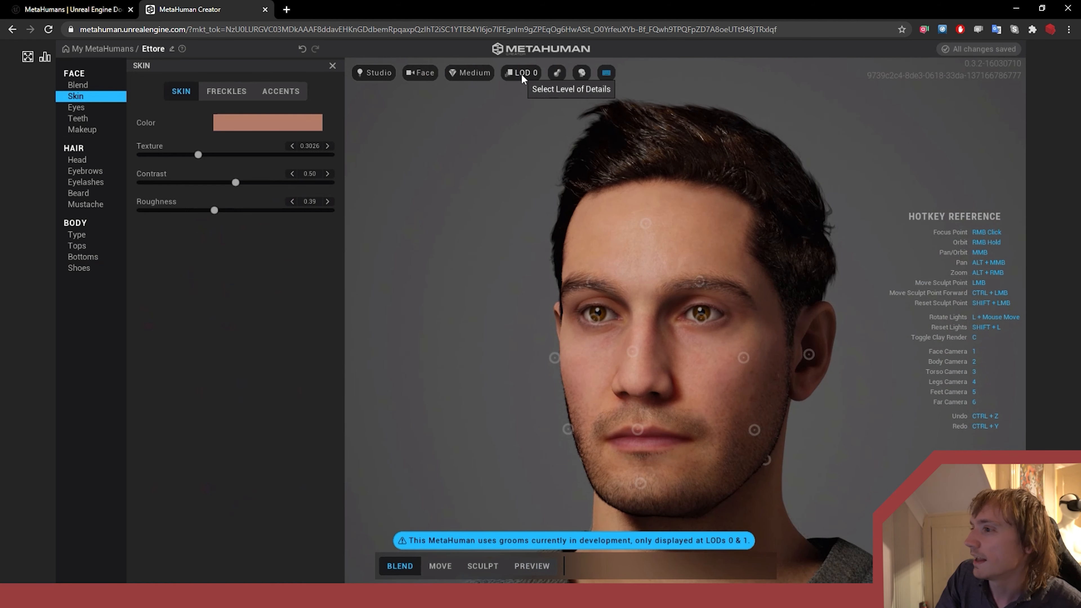
mouse_move(499, 145)
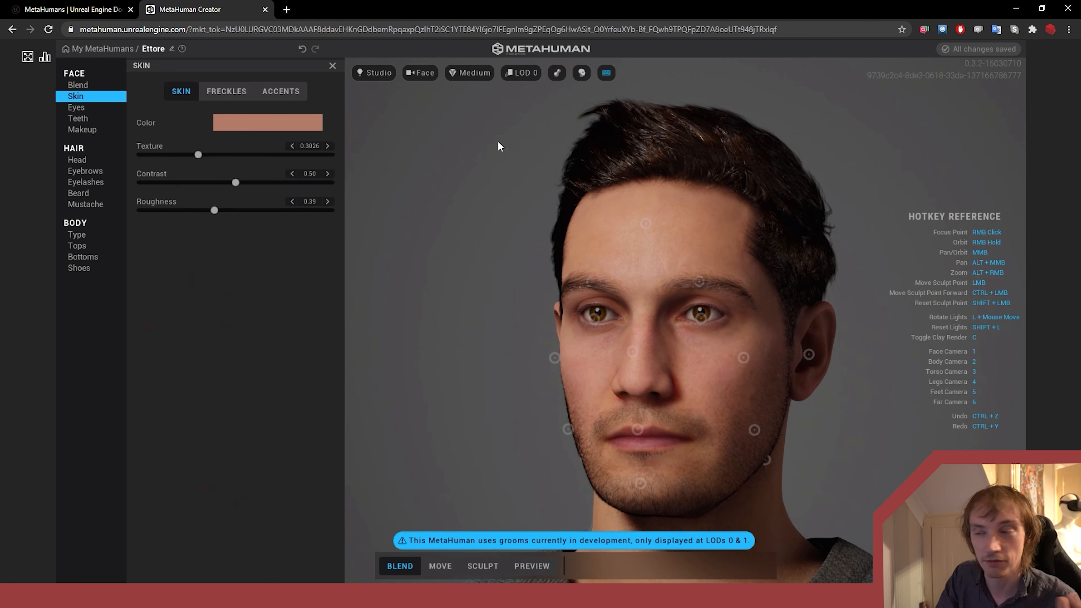
left_click(522, 72)
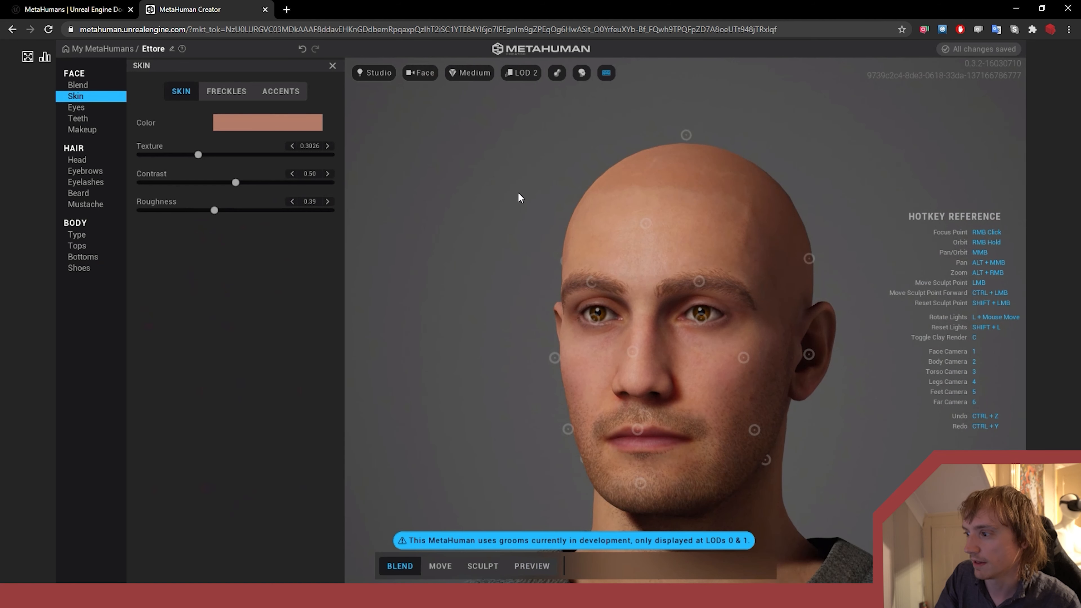
left_click(522, 74)
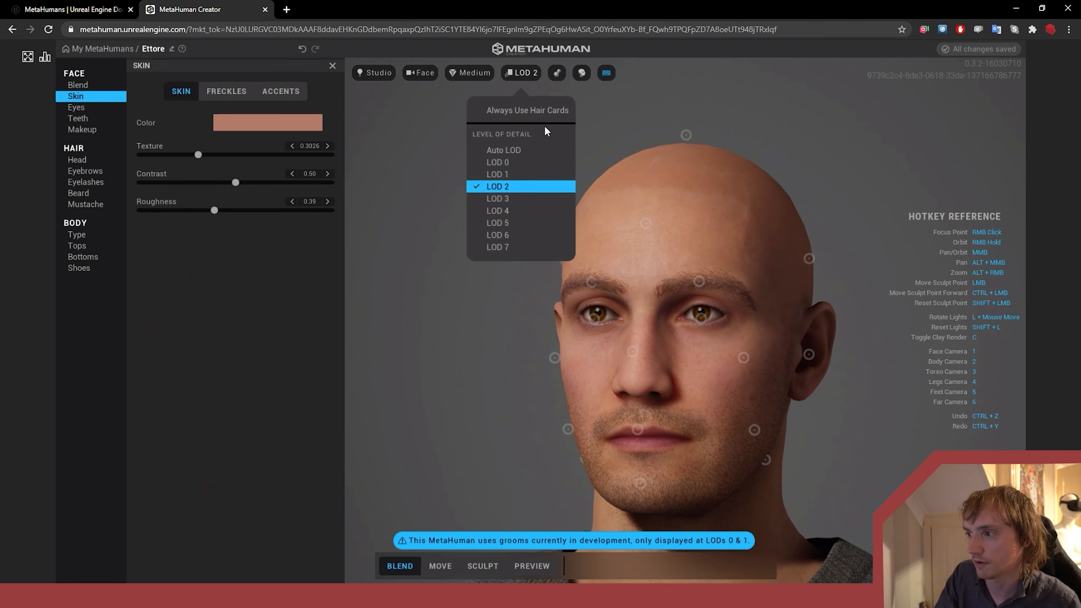
left_click(504, 150)
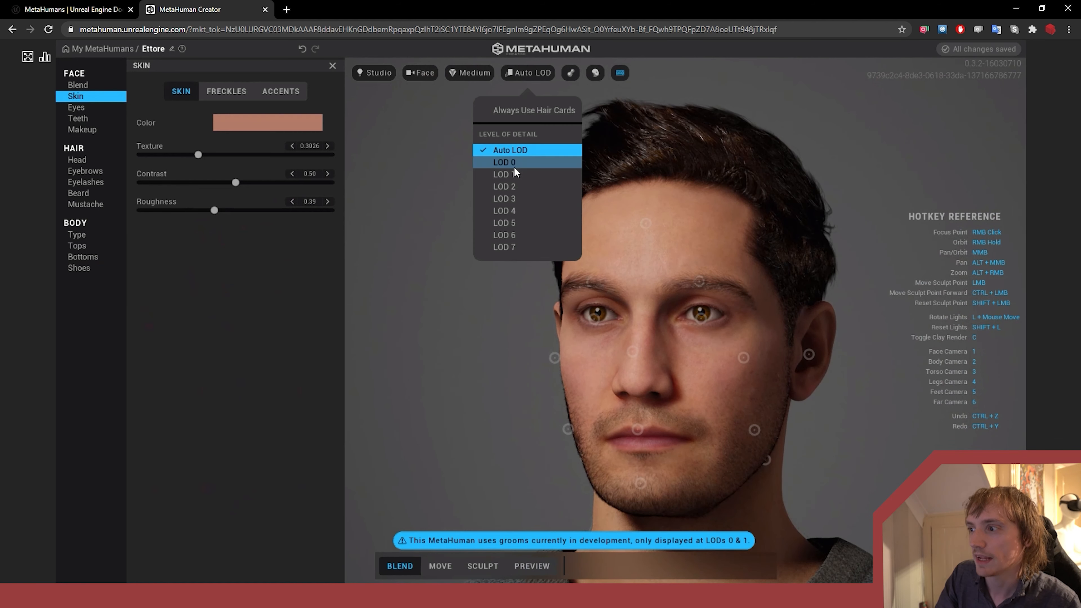
left_click(503, 162)
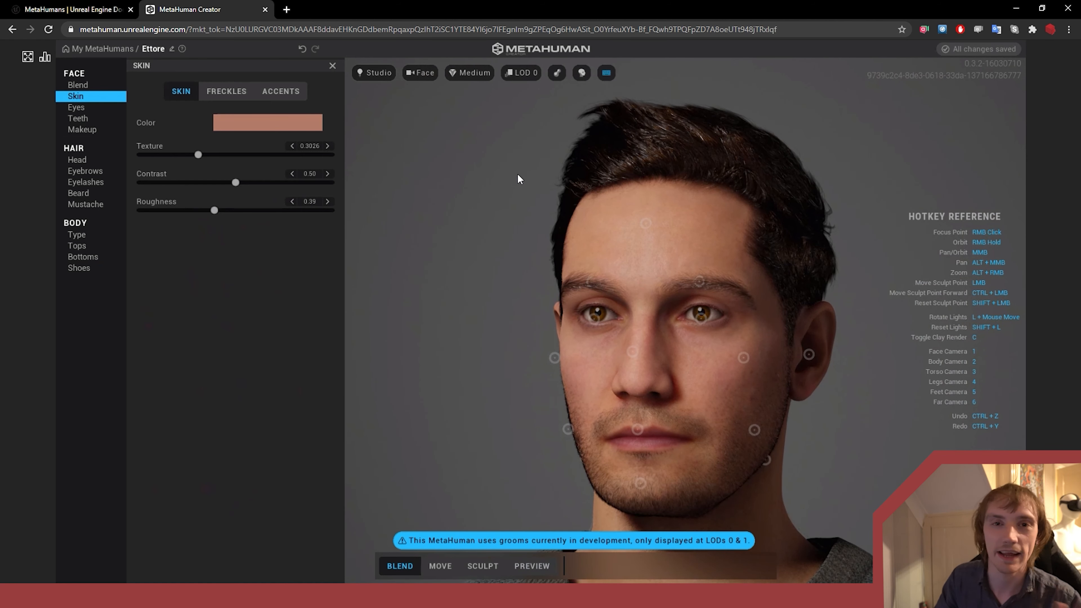
mouse_move(485, 233)
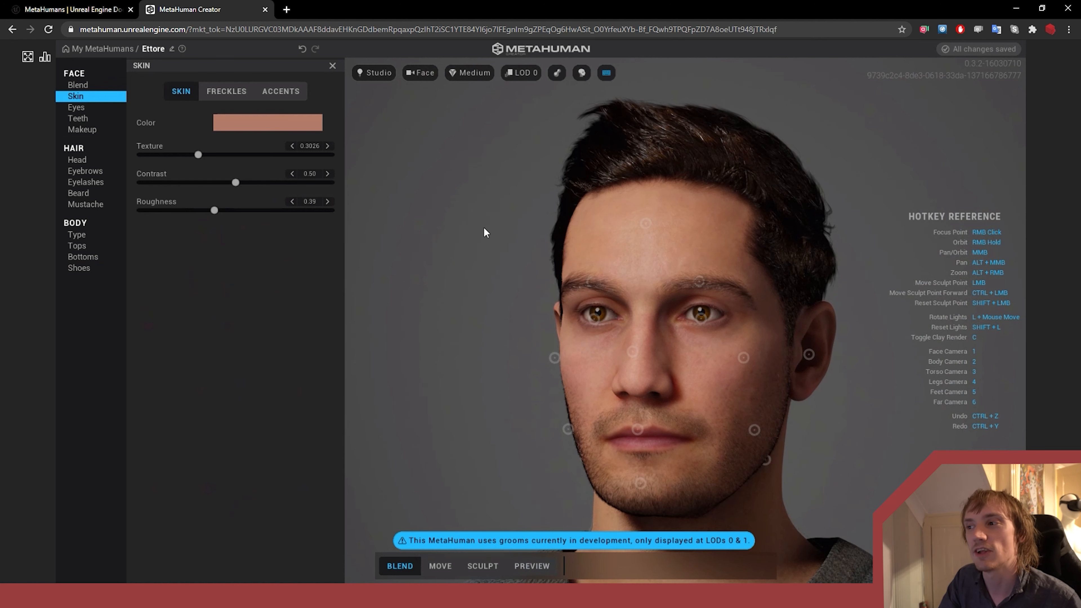
mouse_move(578, 277)
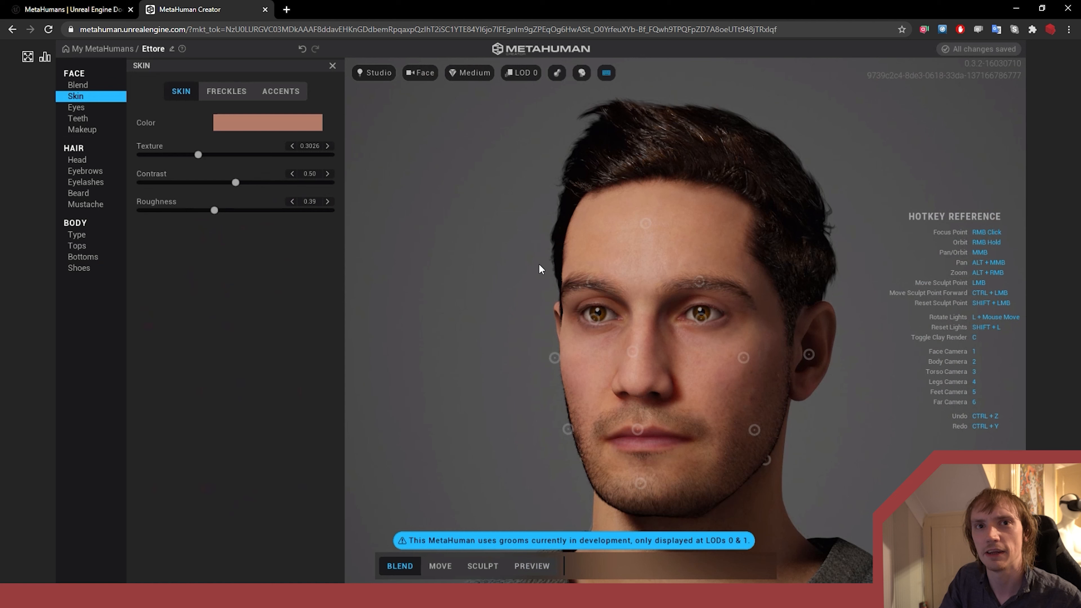
mouse_move(519, 257)
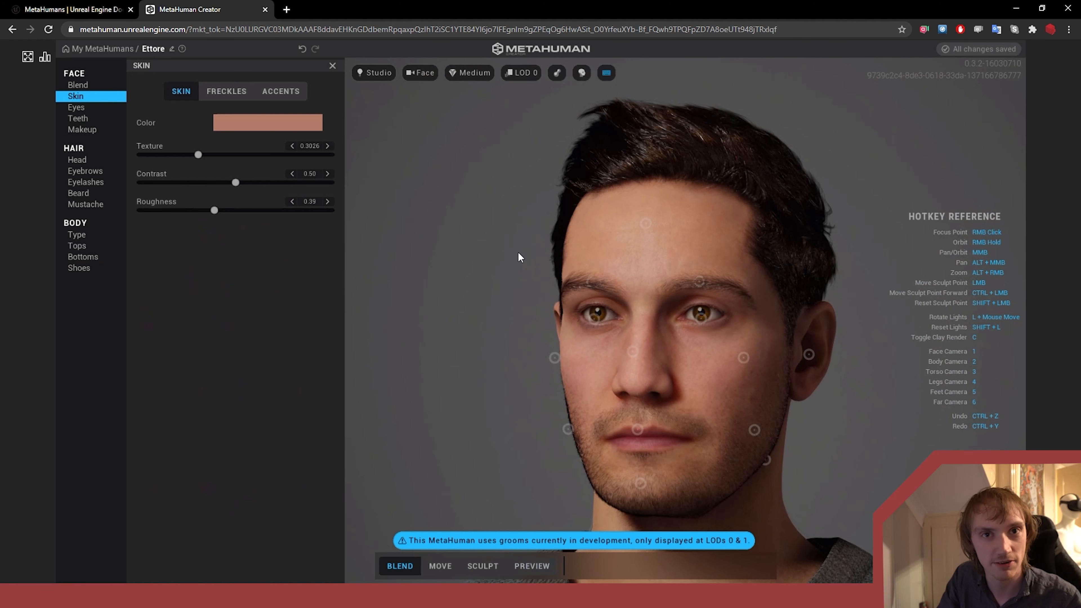
mouse_move(519, 247)
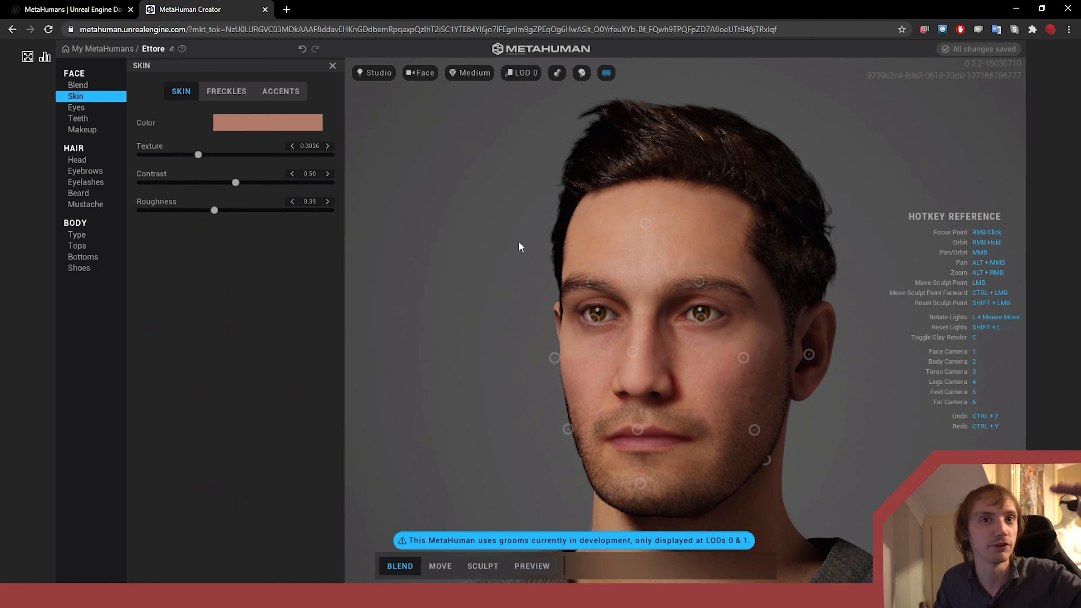
mouse_move(518, 235)
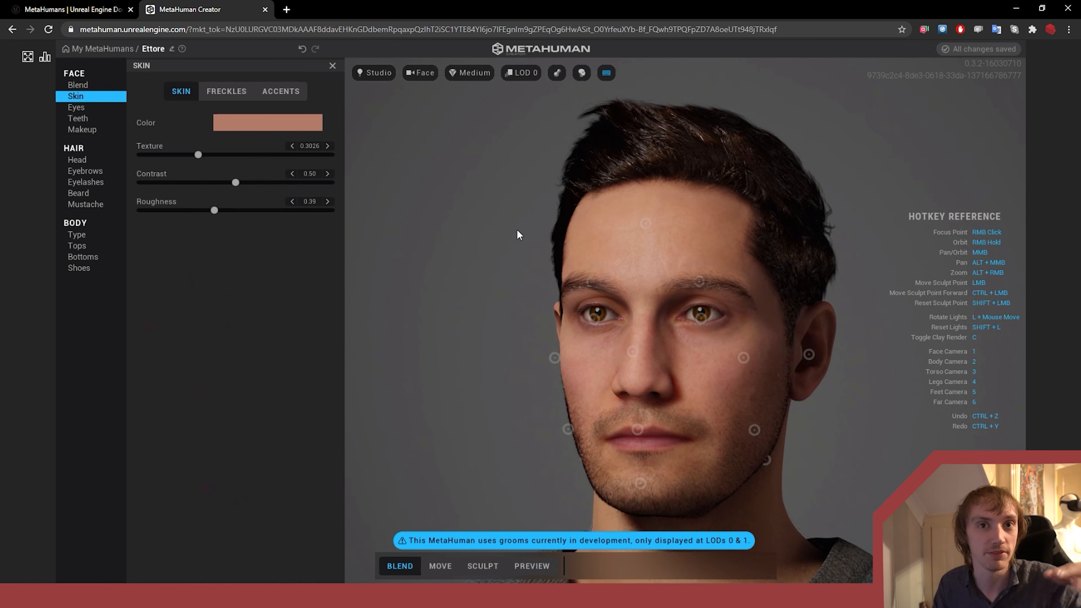
mouse_move(444, 240)
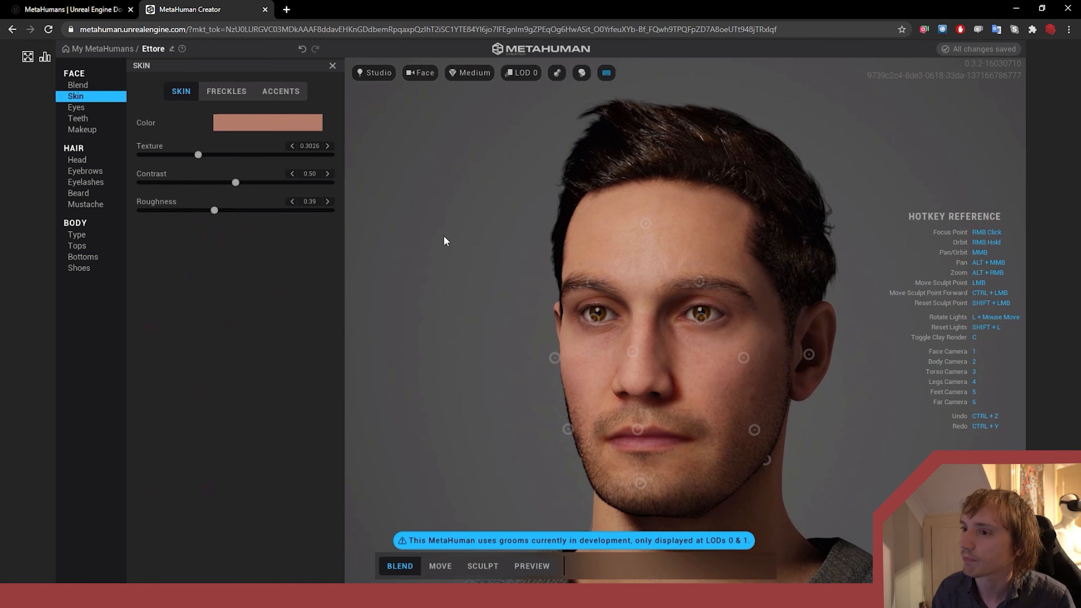
mouse_move(356, 164)
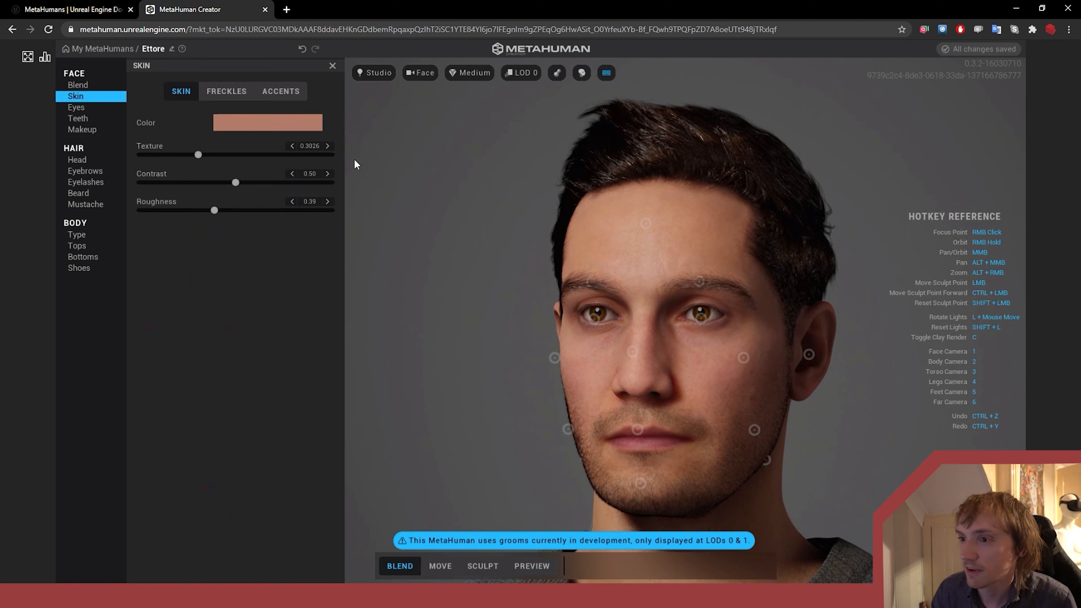
Choose a paler skin tone and lower the skin contrast to about 0.27
left_click(267, 123)
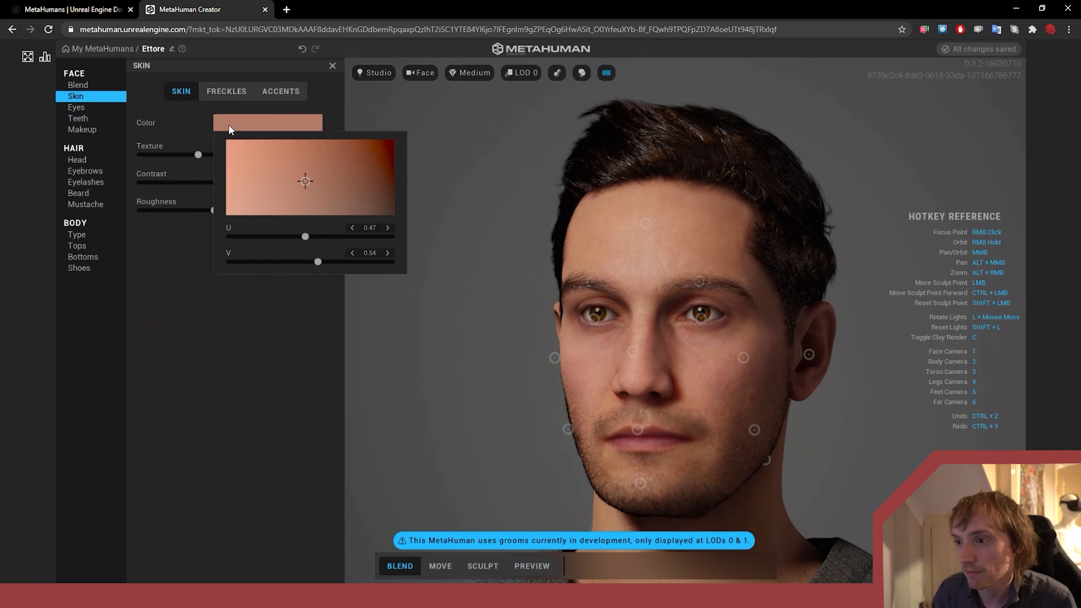
left_click(244, 187)
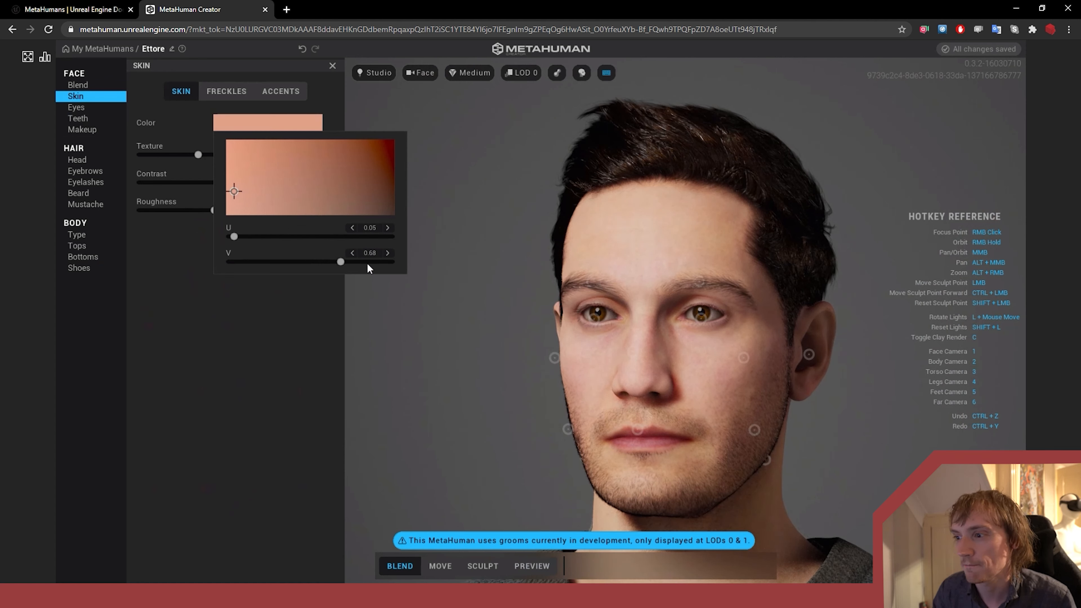
mouse_move(379, 209)
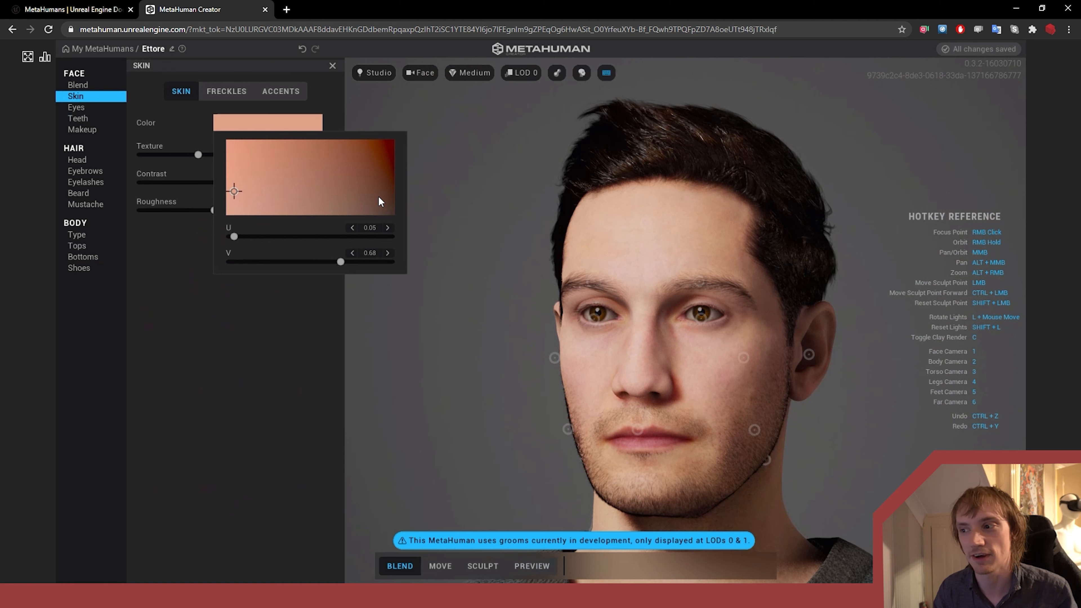
mouse_move(282, 229)
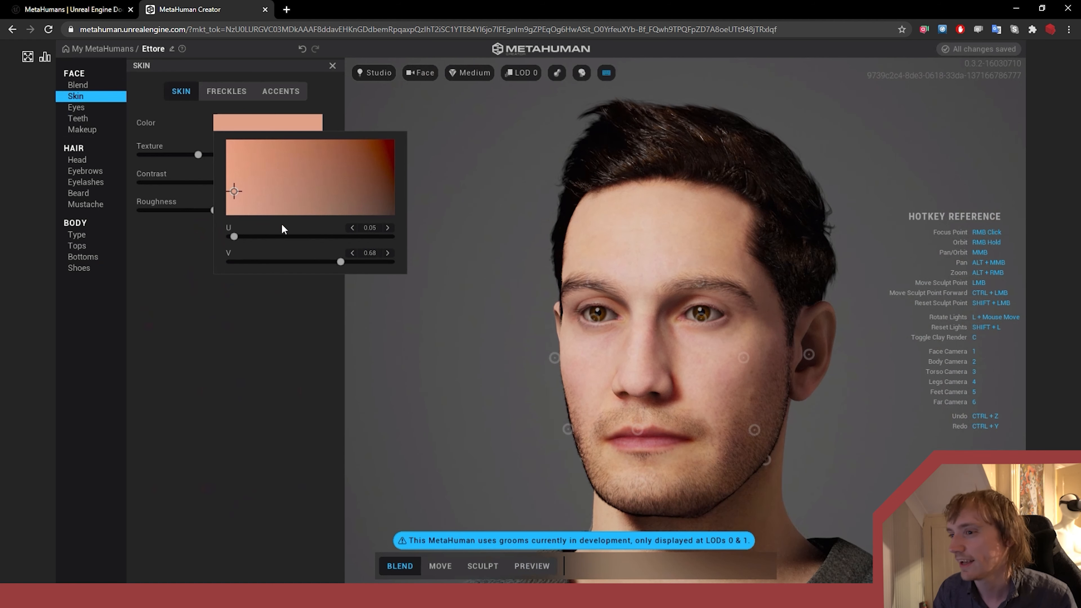
left_click_drag(233, 236, 248, 237)
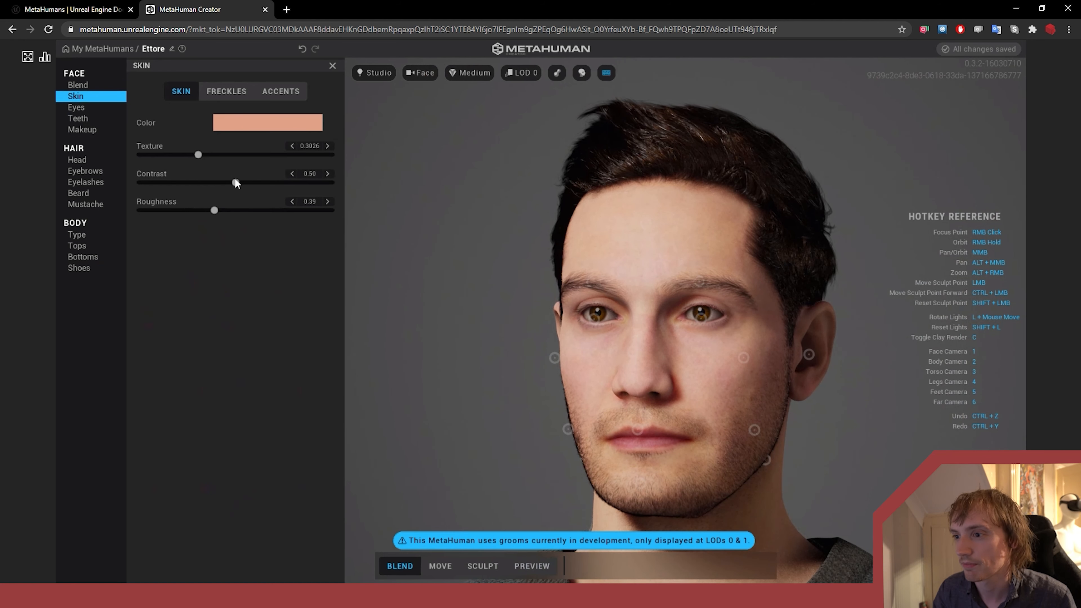
Settle the skin roughness at about 0.55 after trying low and maximum values
left_click_drag(235, 182, 192, 182)
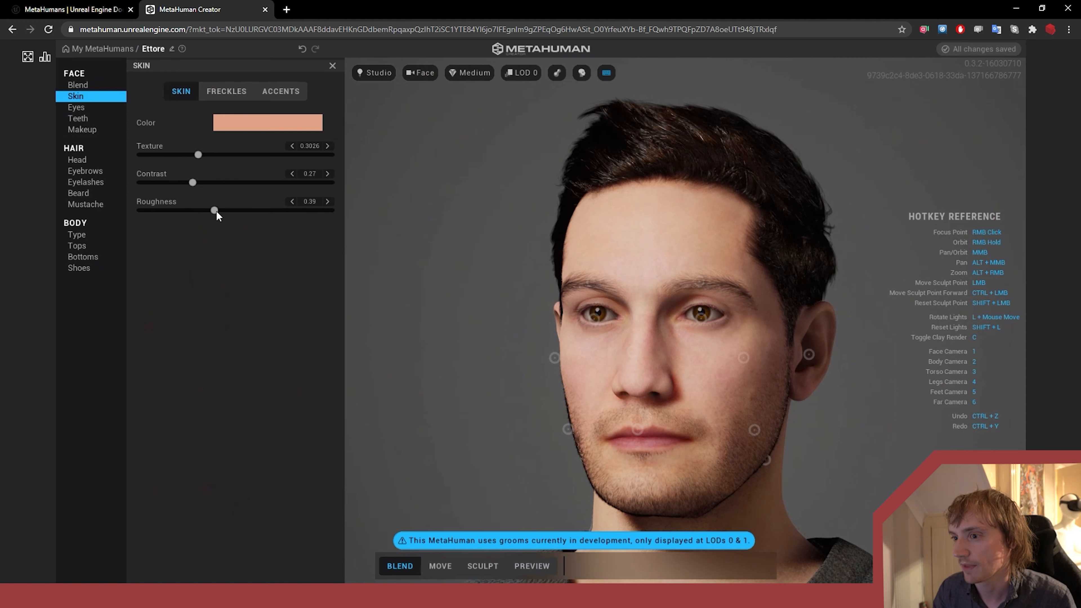
left_click_drag(214, 210, 323, 210)
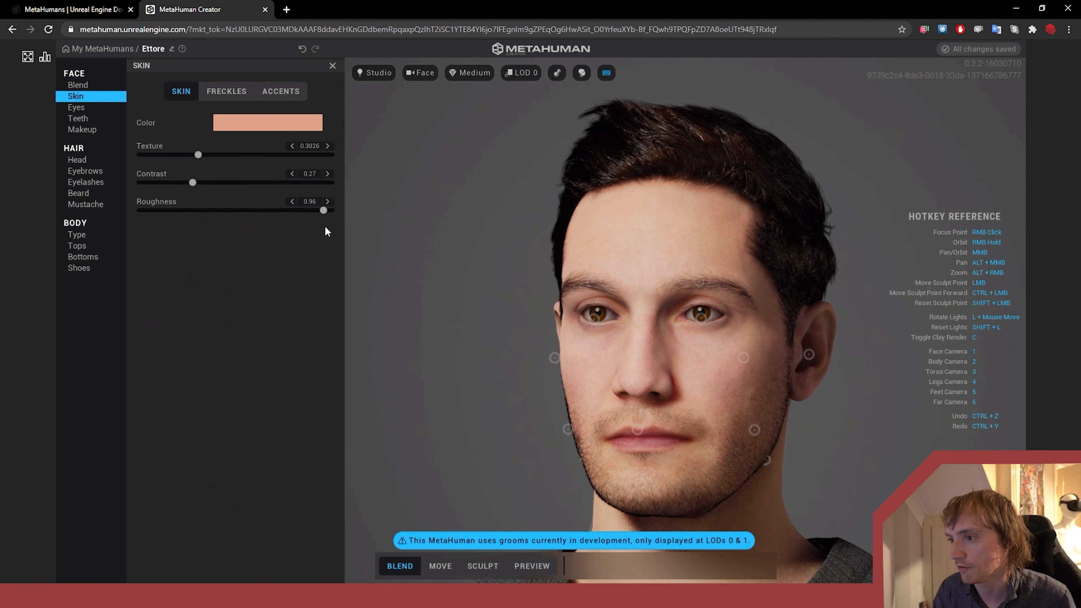
left_click_drag(322, 210, 243, 210)
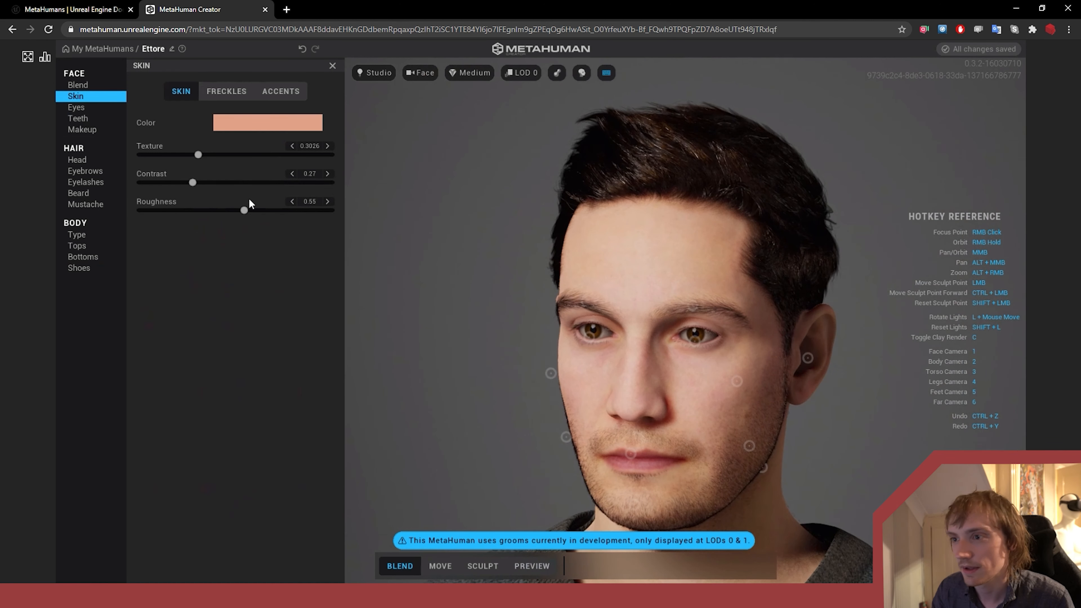
left_click(225, 90)
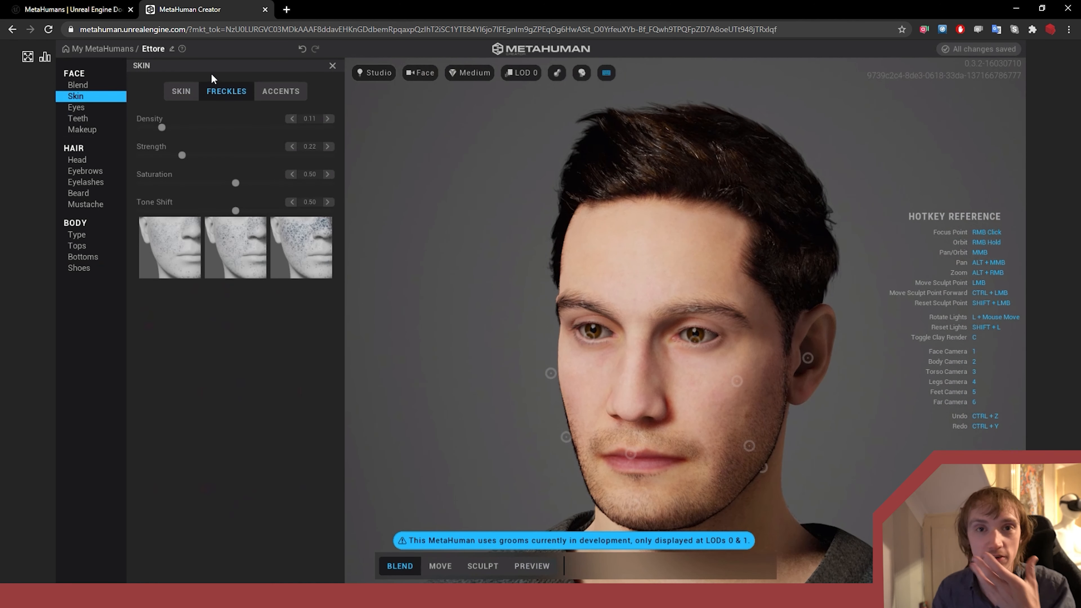
mouse_move(208, 178)
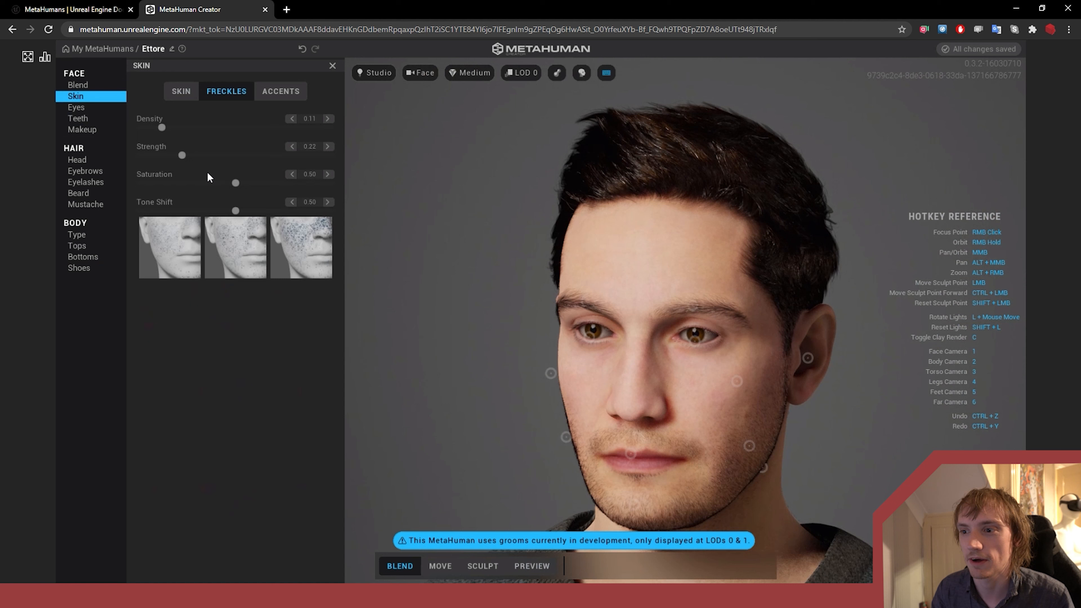
mouse_move(276, 140)
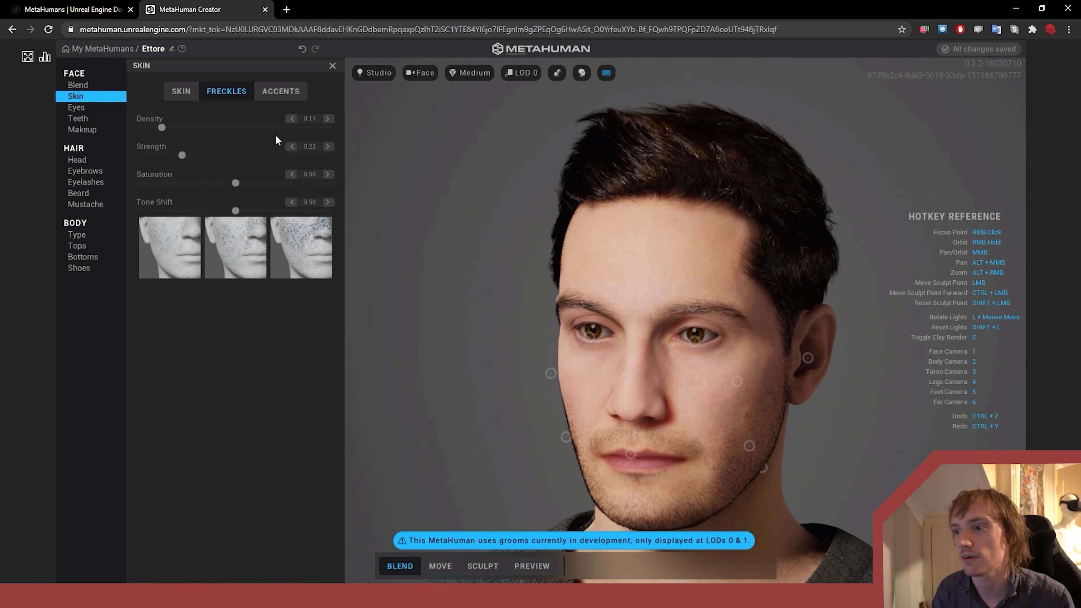
Show the skin Accents settings with the facial region controls
left_click(279, 91)
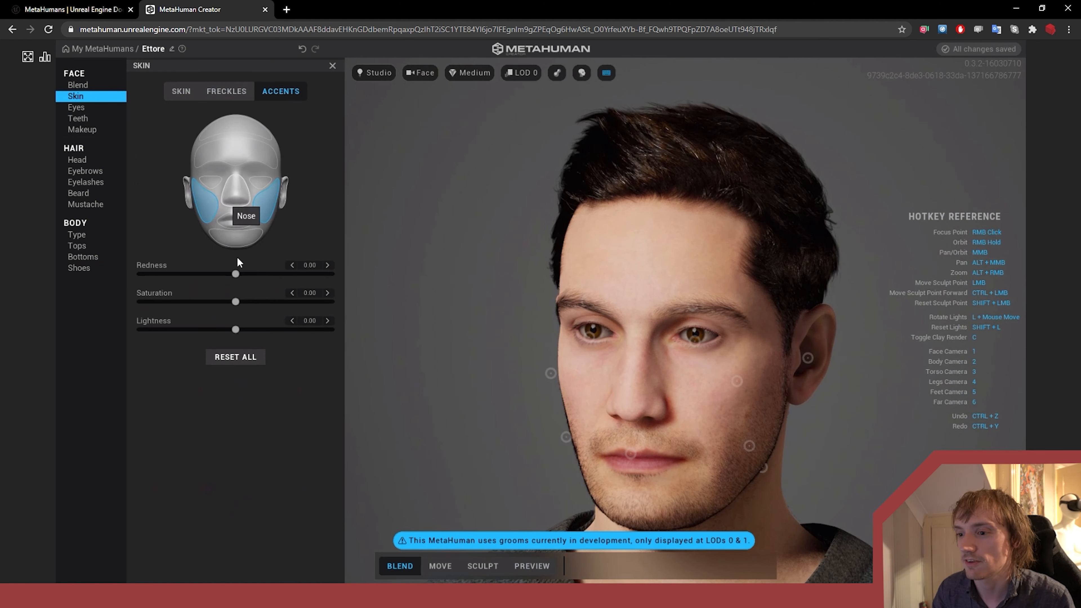
mouse_move(239, 190)
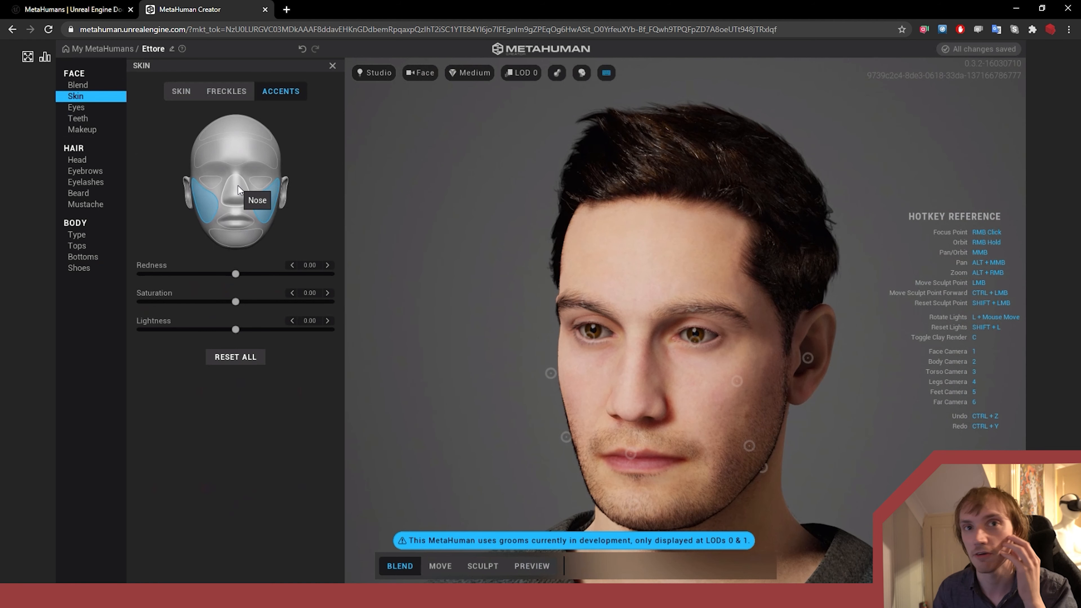
mouse_move(245, 170)
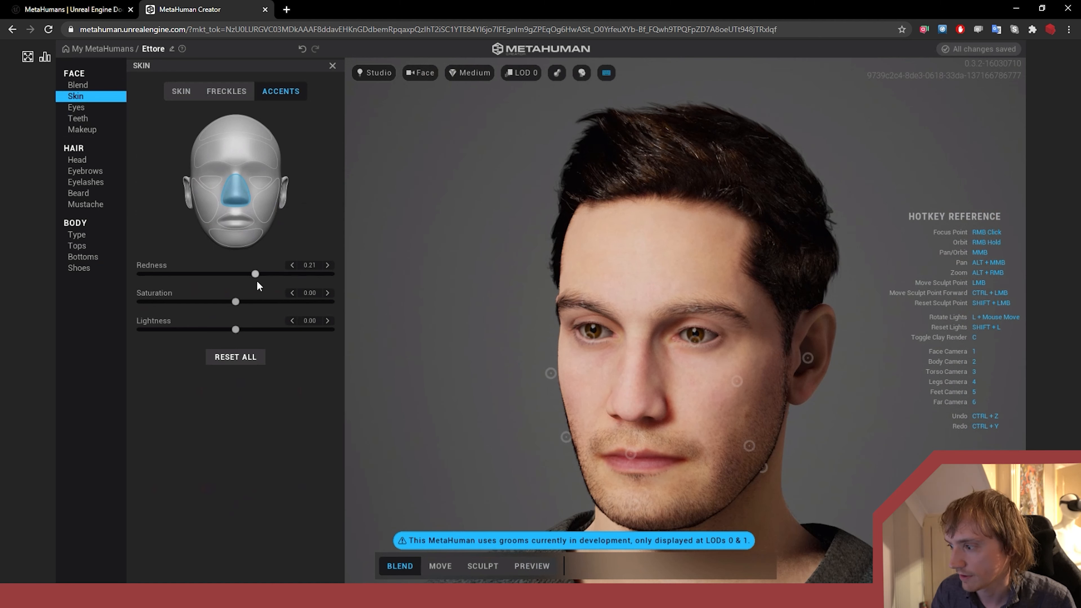
mouse_move(210, 214)
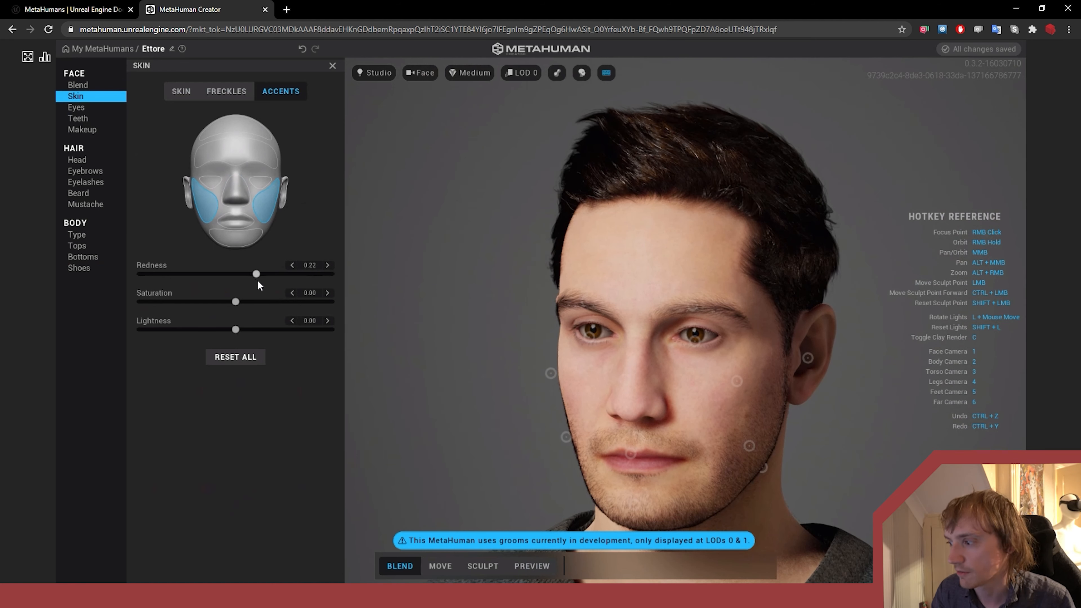
mouse_move(222, 152)
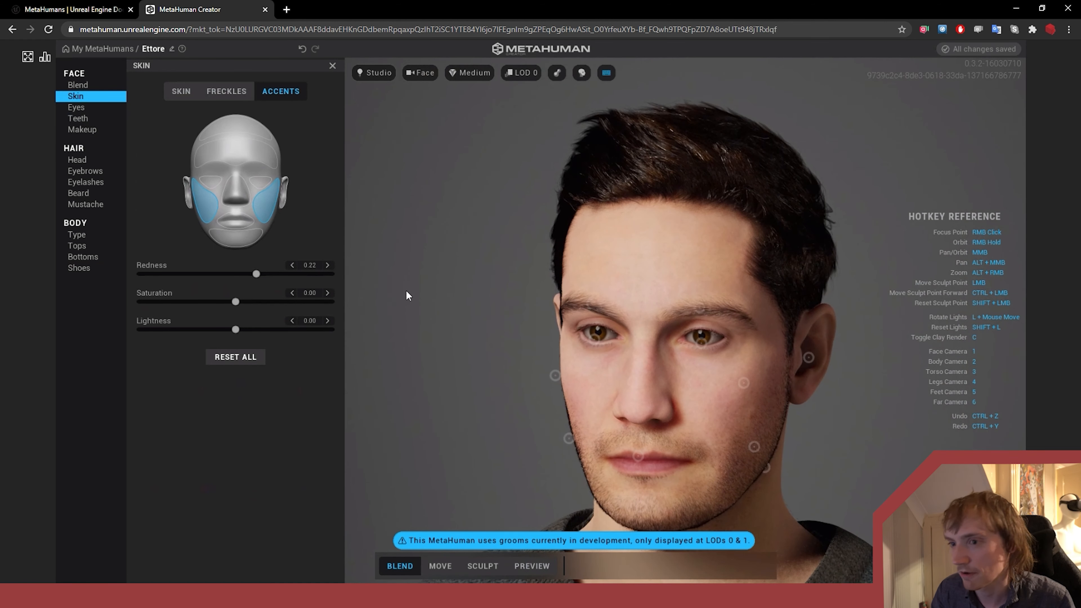
Go to the Eyes section and bring up the Iris settings
left_click(76, 107)
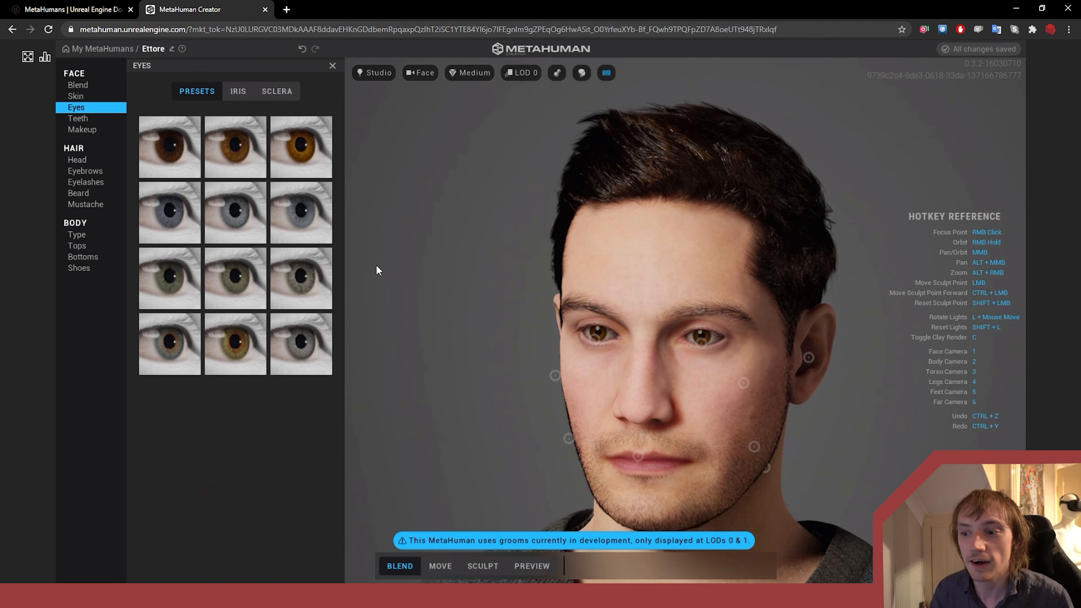
mouse_move(326, 344)
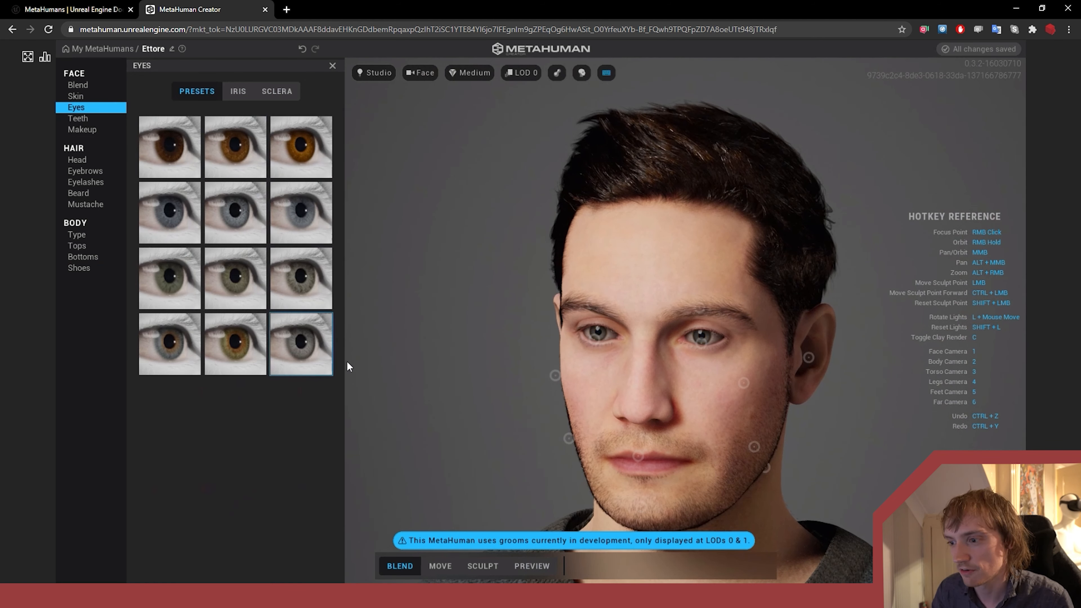
mouse_move(372, 372)
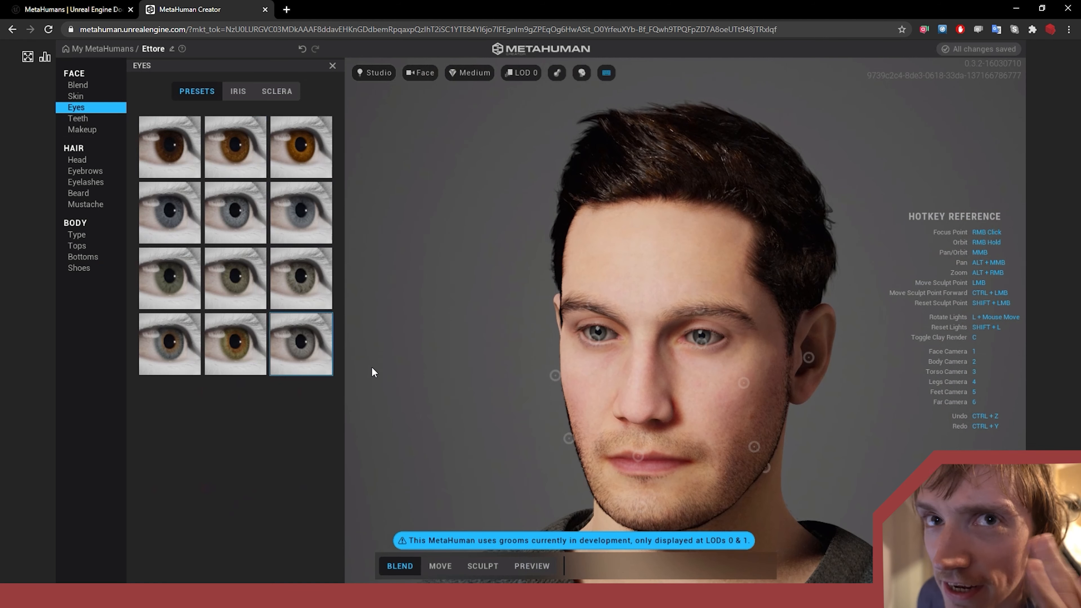
mouse_move(300, 372)
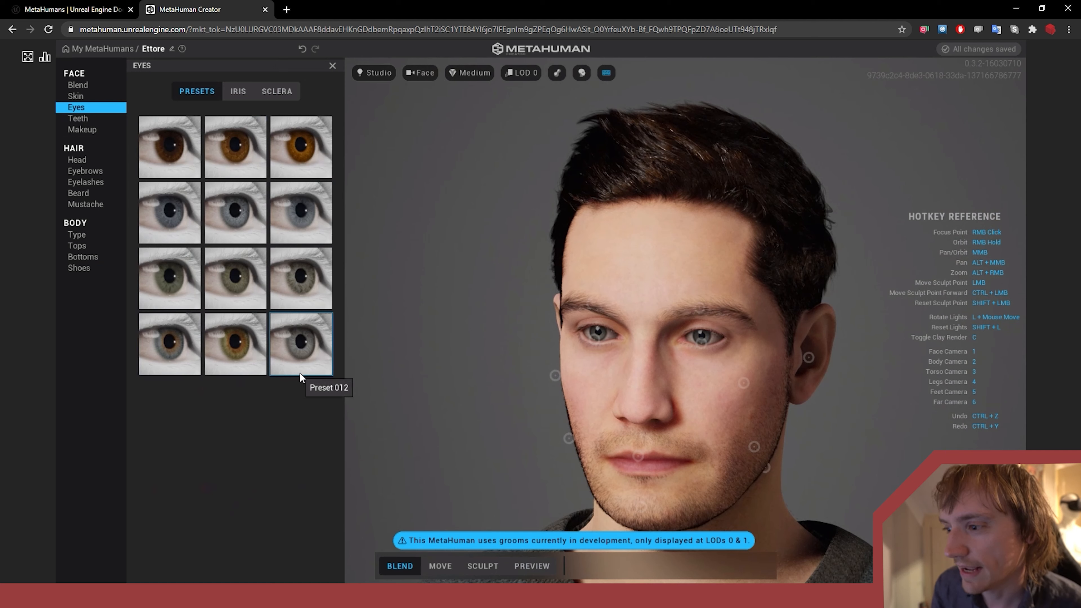
mouse_move(312, 344)
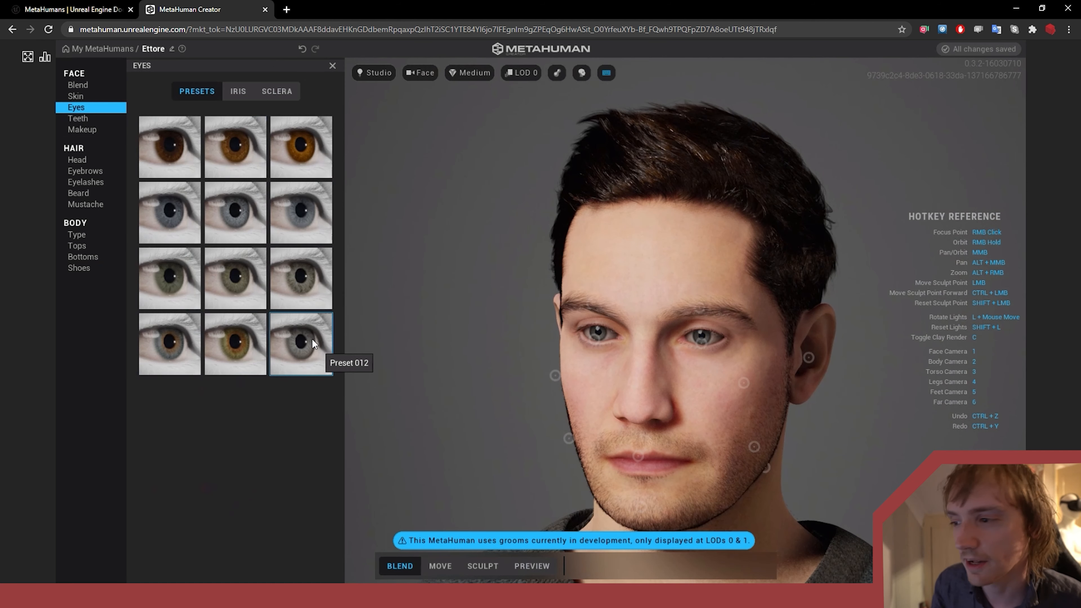
left_click(238, 90)
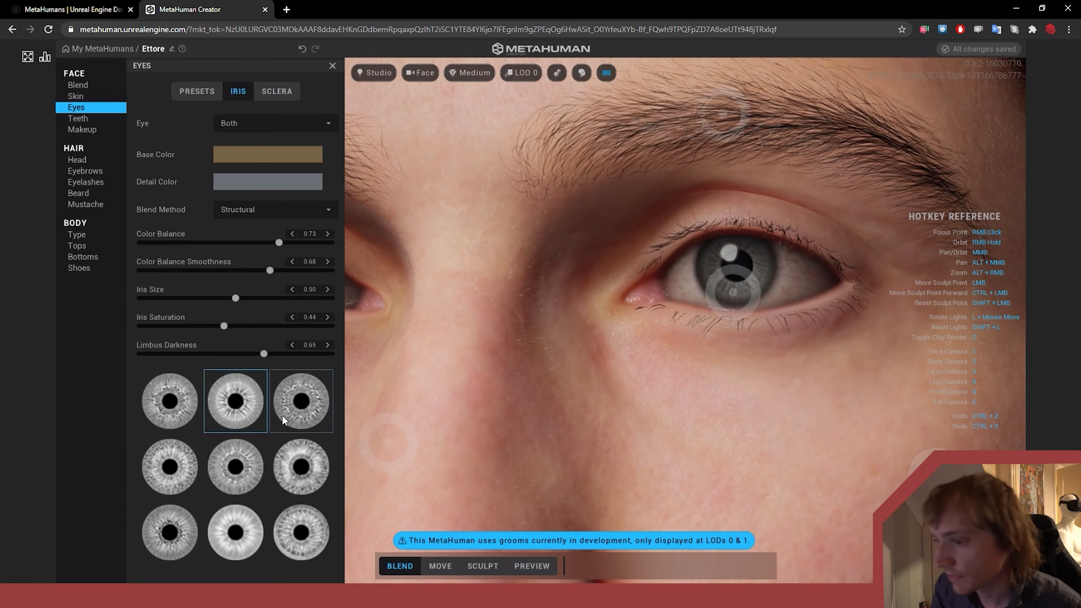
mouse_move(289, 372)
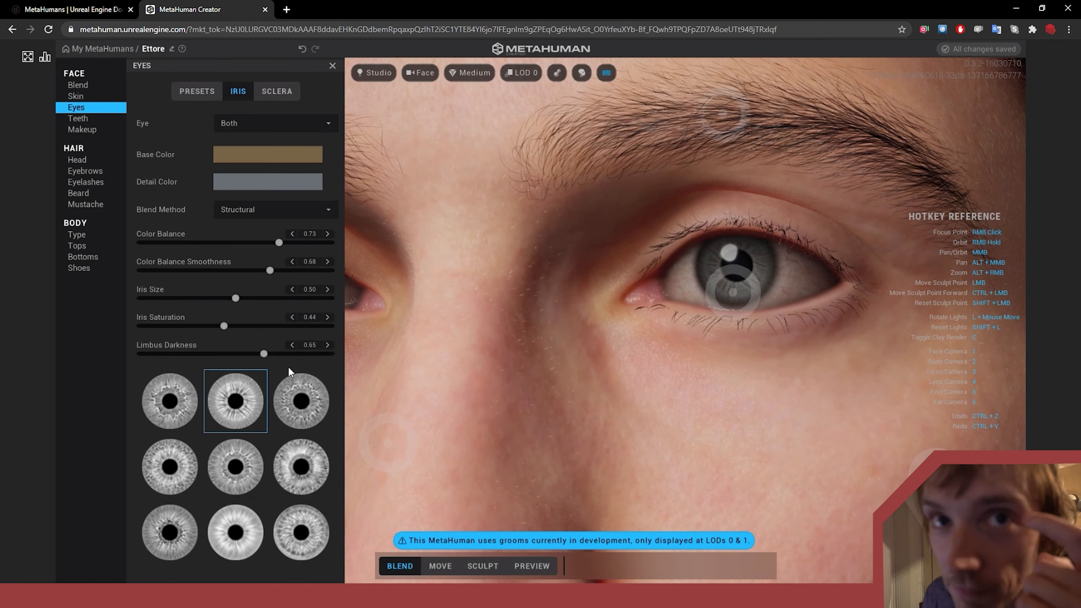
mouse_move(273, 356)
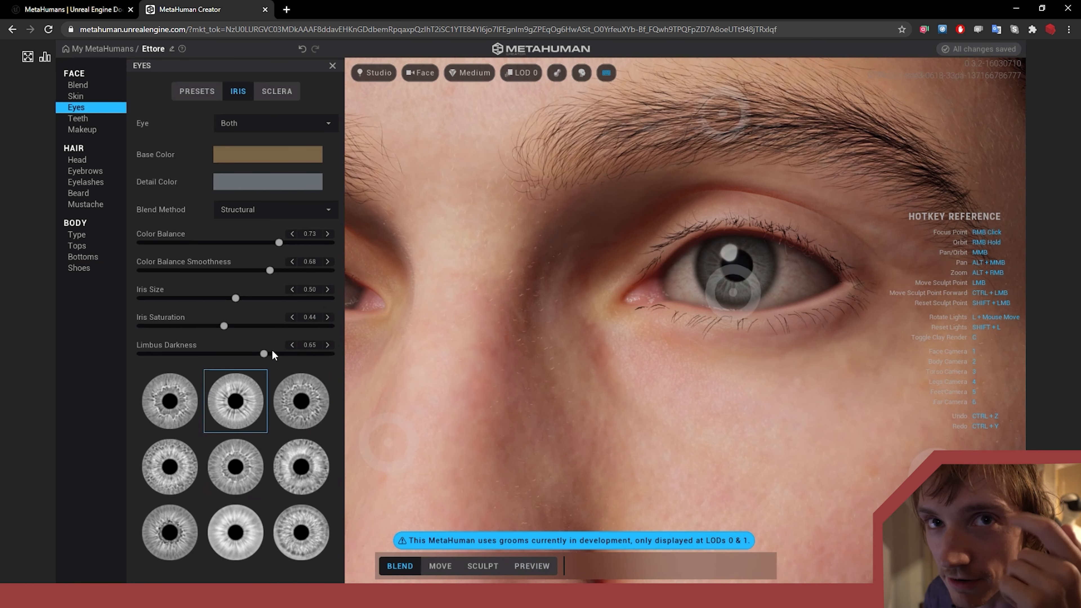
Switch to the third iris pattern and shift the iris base colour toward blue-grey
left_click(301, 401)
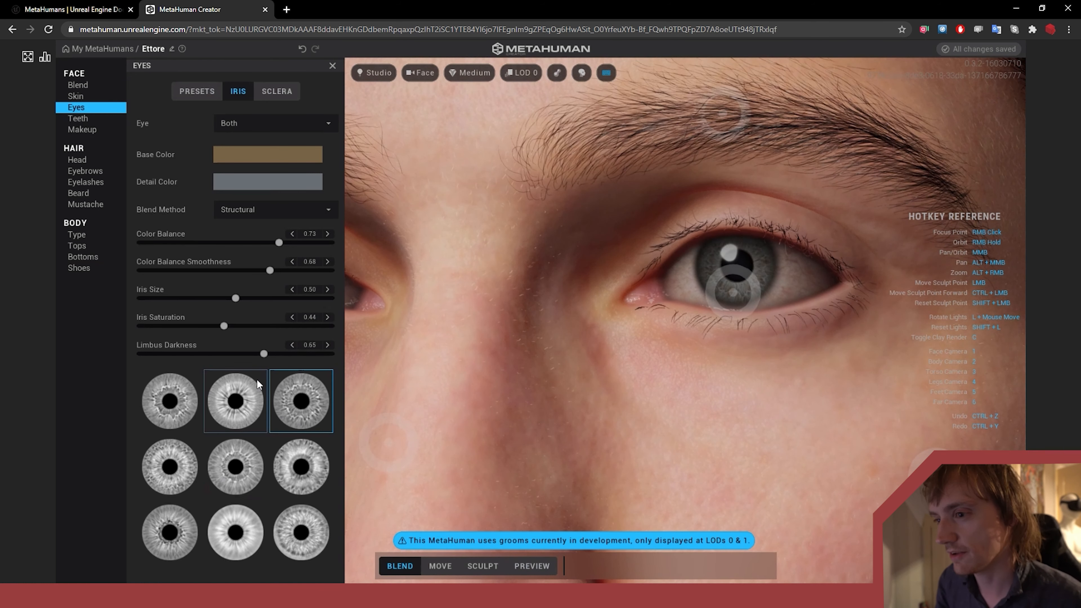
left_click(301, 400)
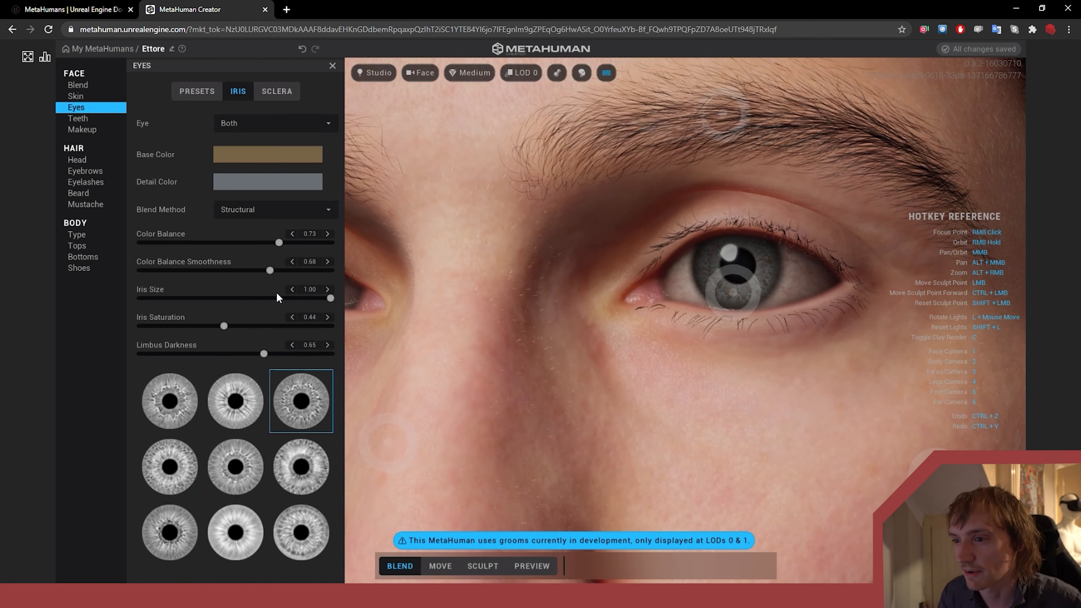
mouse_move(267, 124)
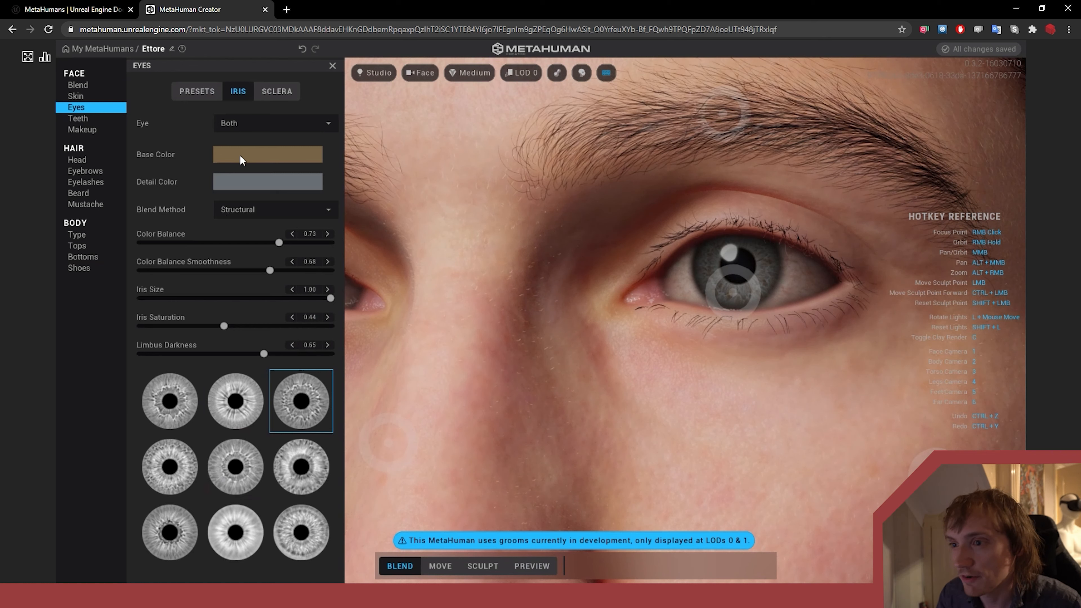
left_click(267, 154)
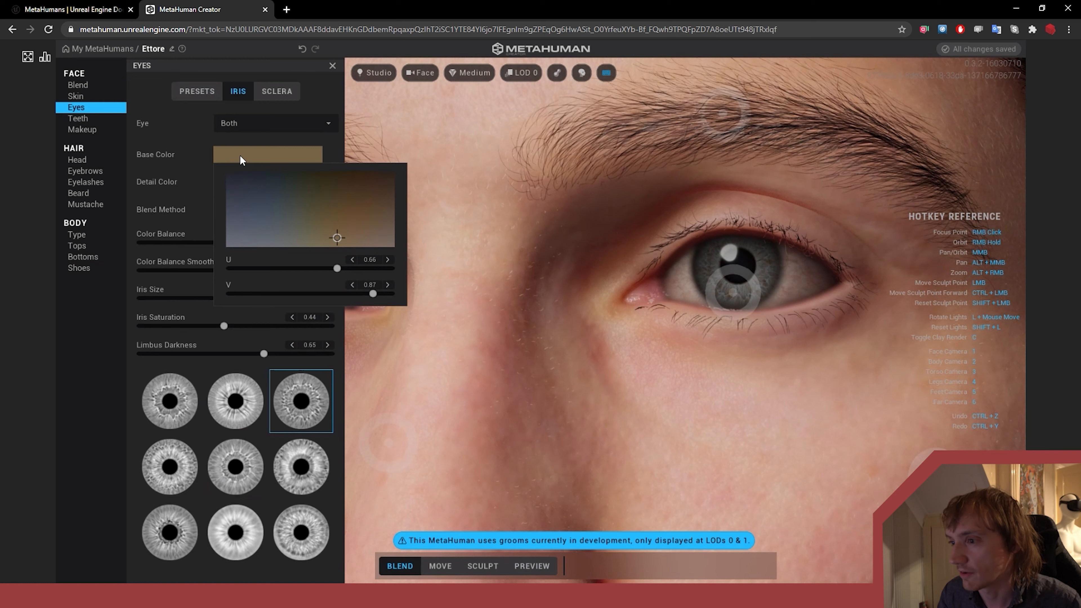
left_click_drag(338, 237, 279, 212)
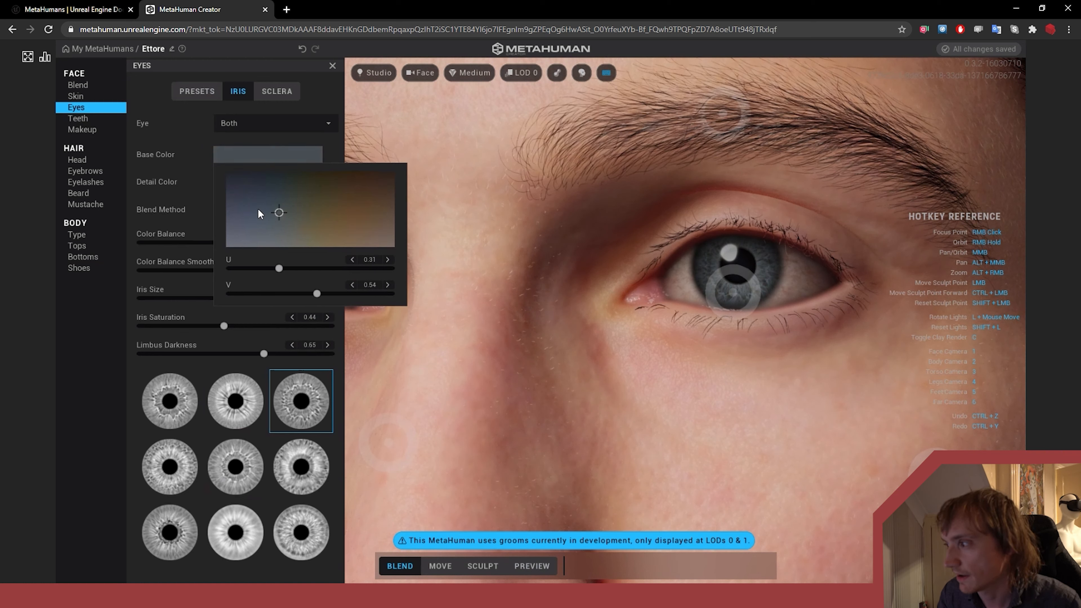
left_click_drag(279, 212, 279, 233)
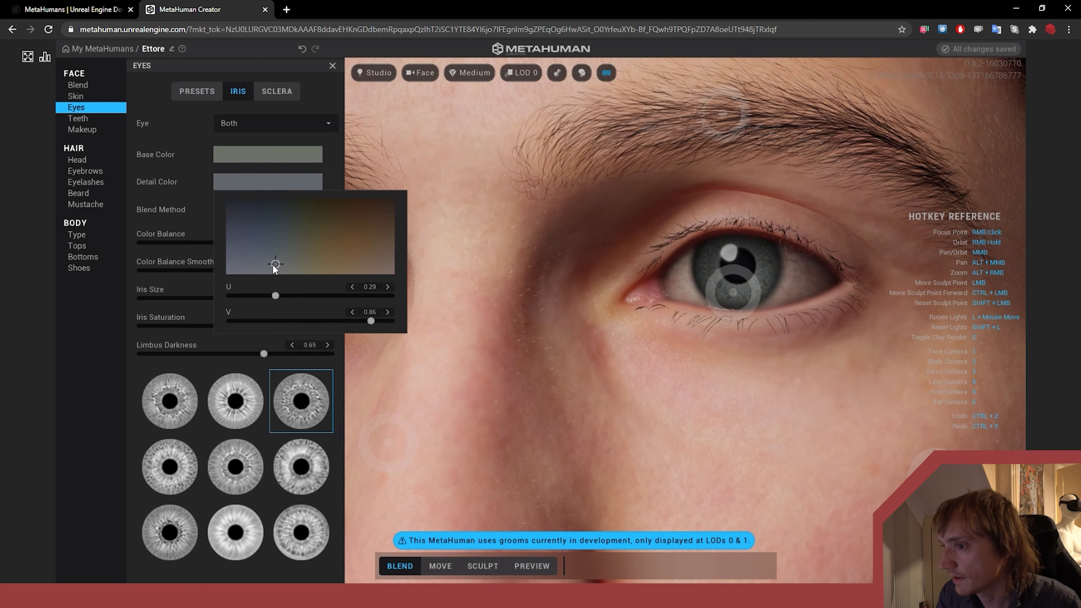
Adjust the iris detail colour, settle the base on blue-grey and keep the colours
left_click_drag(274, 264, 277, 260)
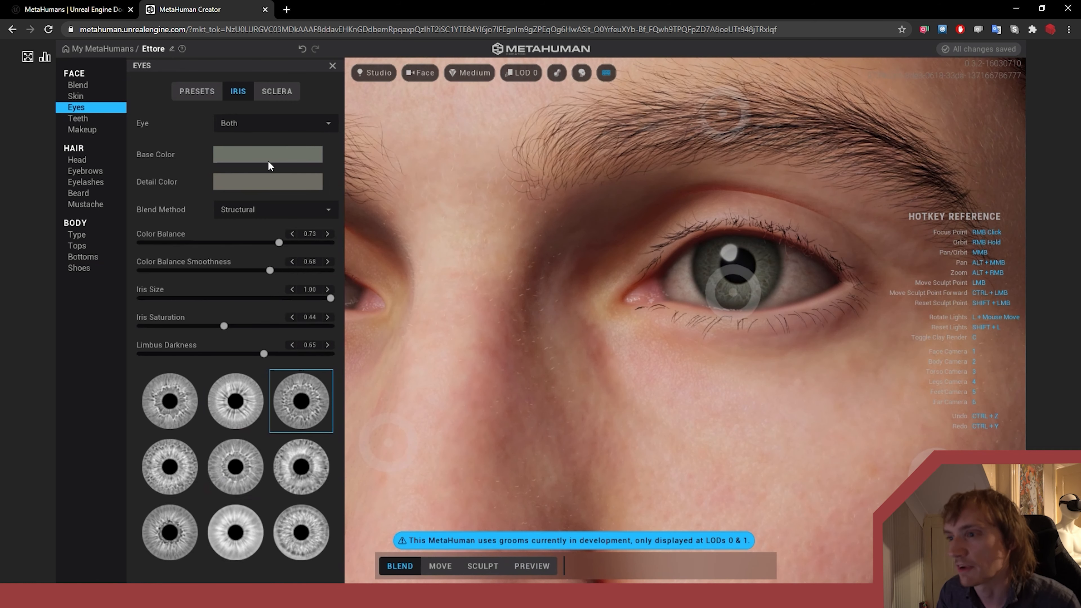
left_click(267, 154)
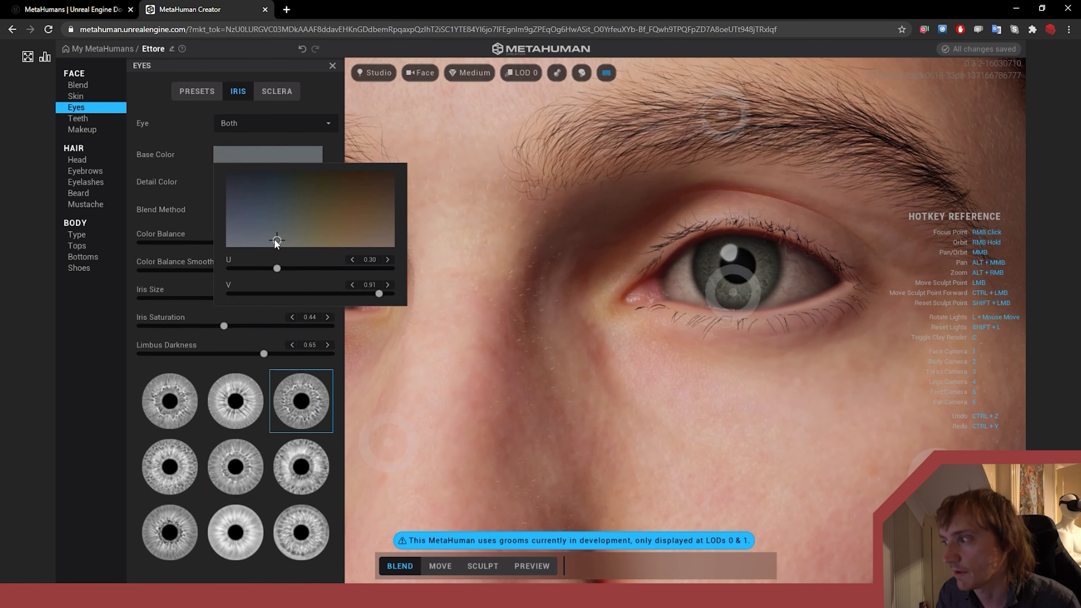
left_click_drag(276, 240, 269, 235)
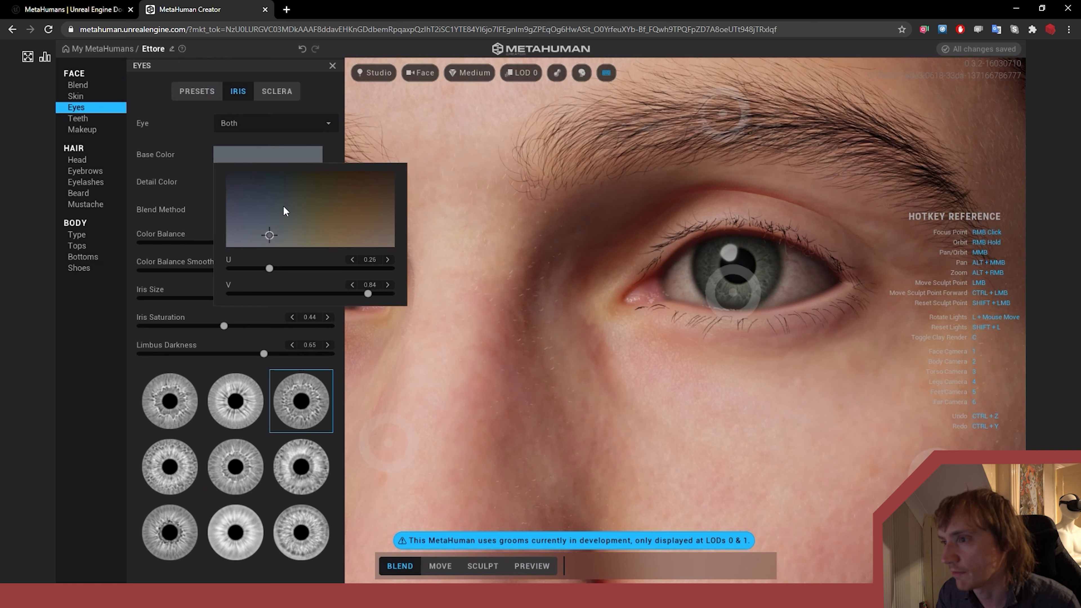
left_click(276, 91)
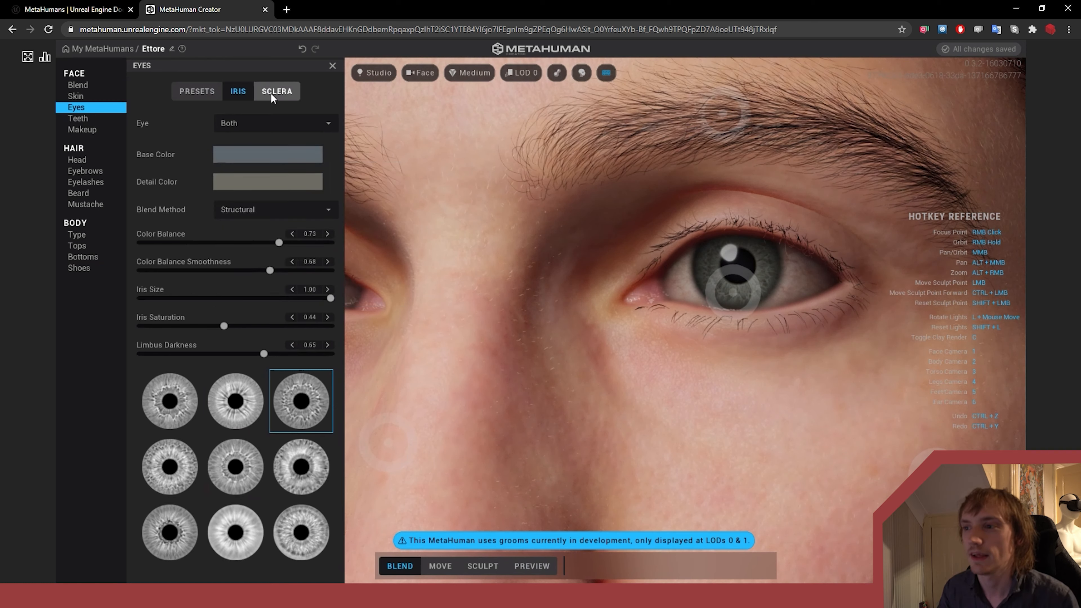
In Sclera, reduce eye-white vascularity to about 0.38 after trying a high value
left_click(277, 90)
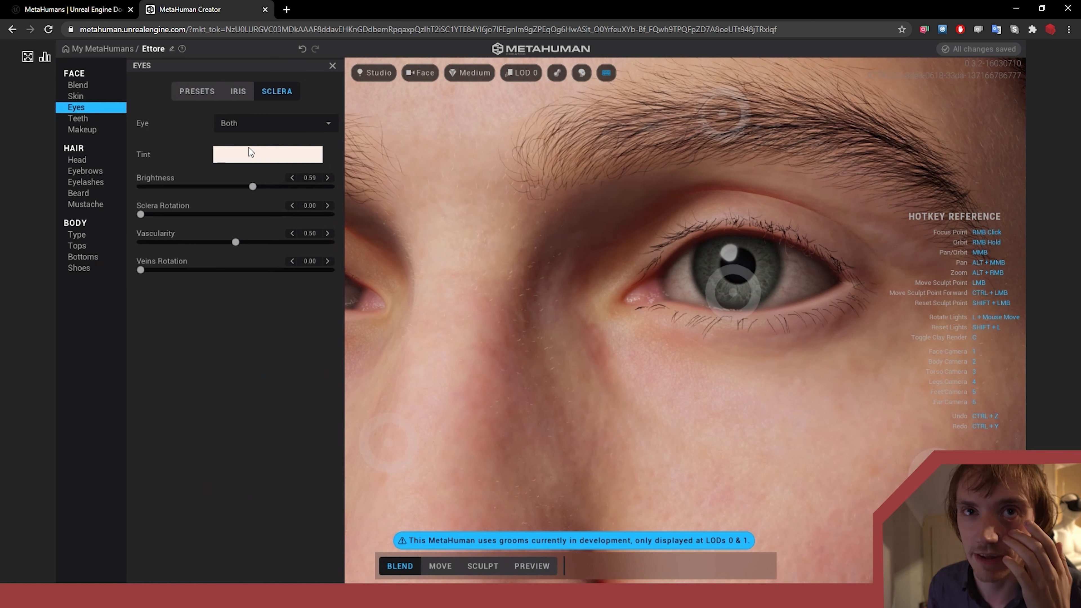
mouse_move(254, 151)
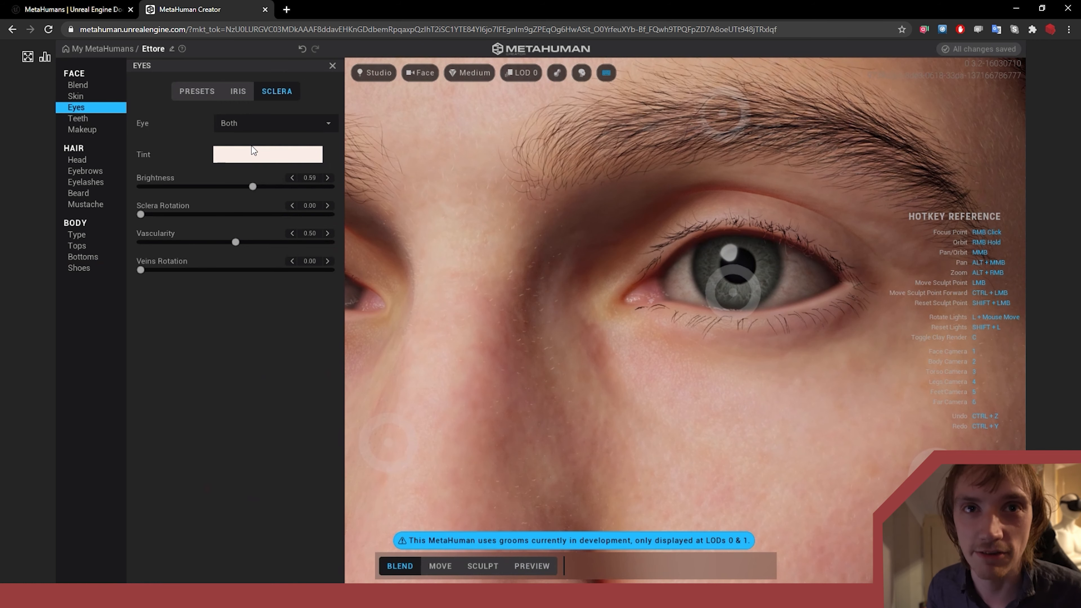
mouse_move(252, 188)
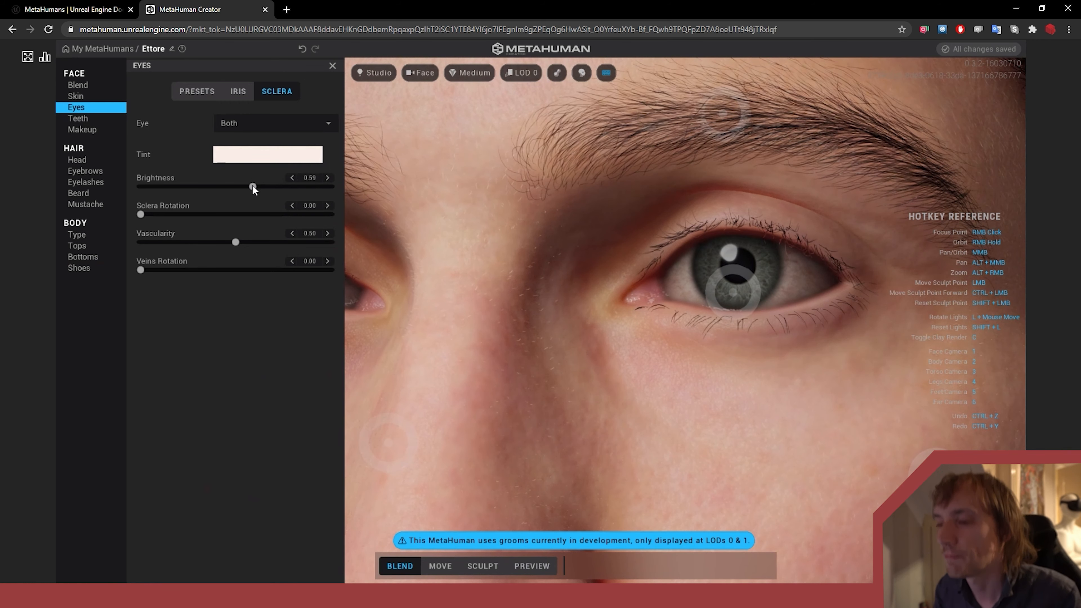
mouse_move(139, 273)
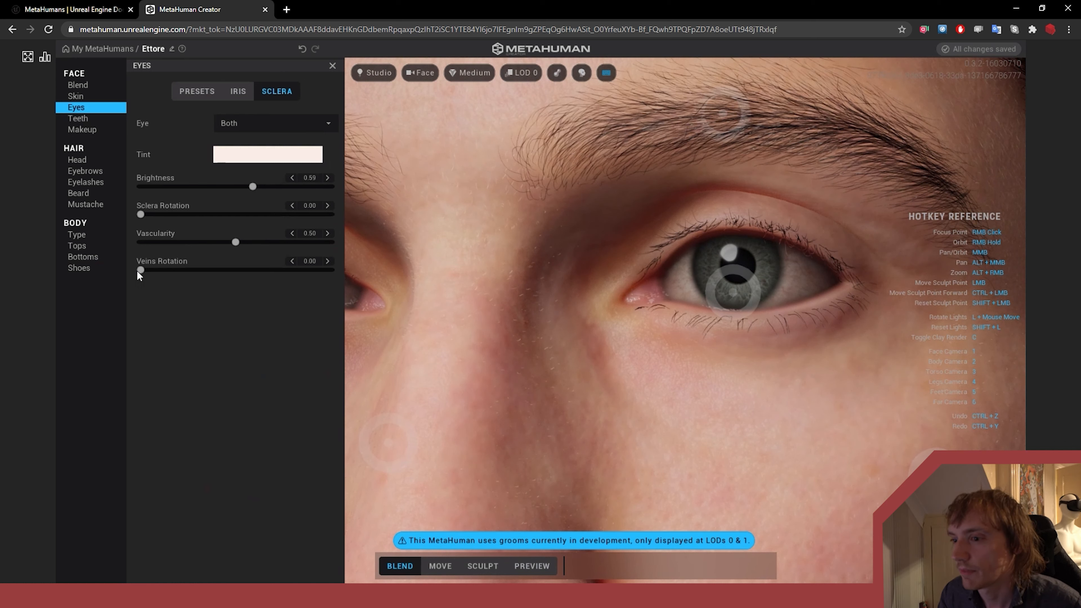
left_click_drag(235, 242, 316, 242)
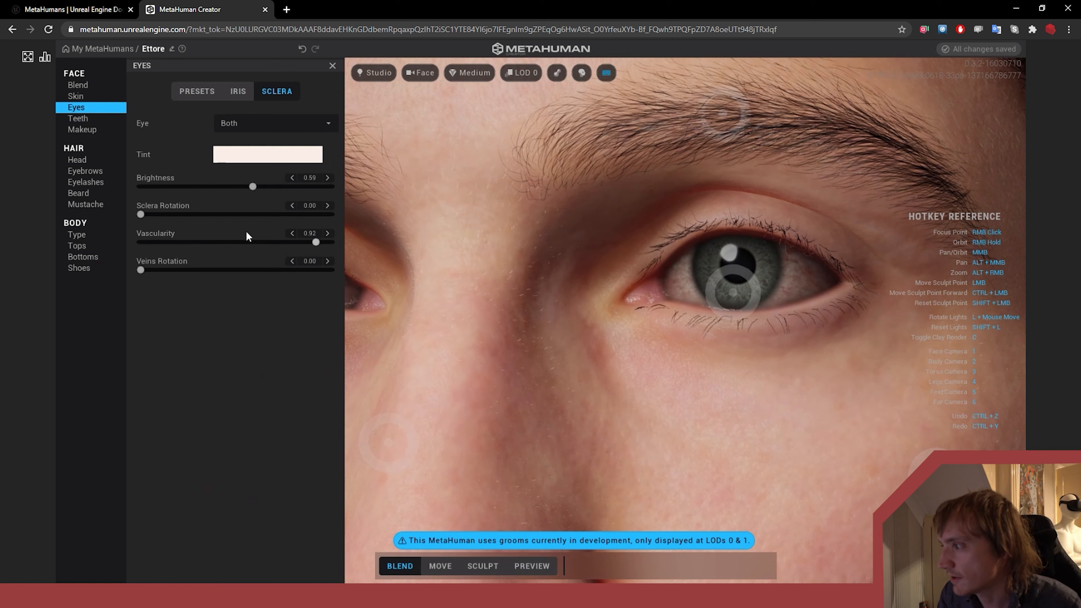
left_click_drag(316, 242, 211, 242)
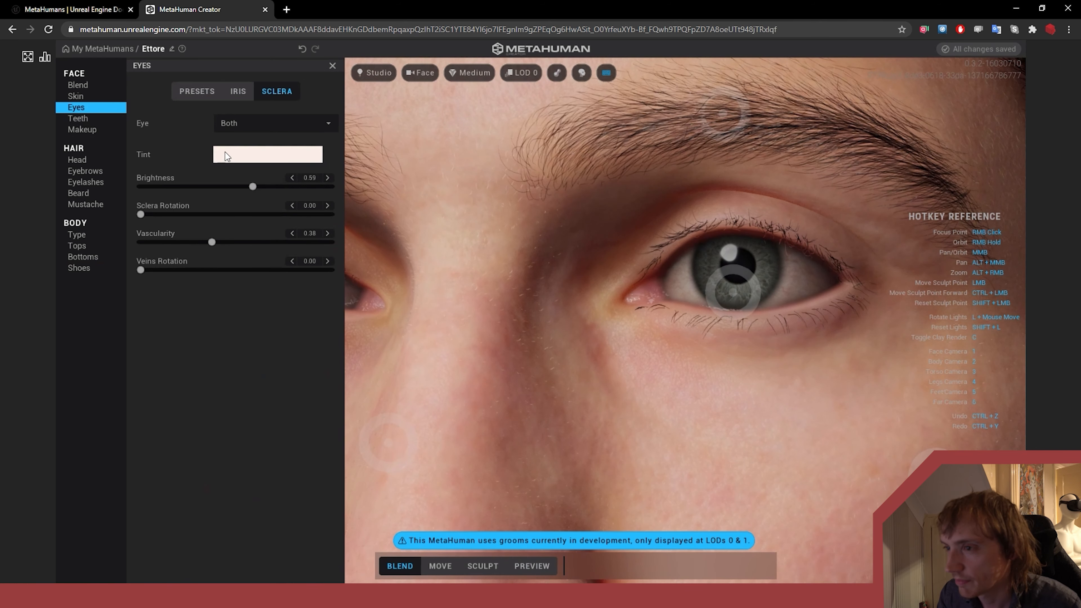
left_click(78, 118)
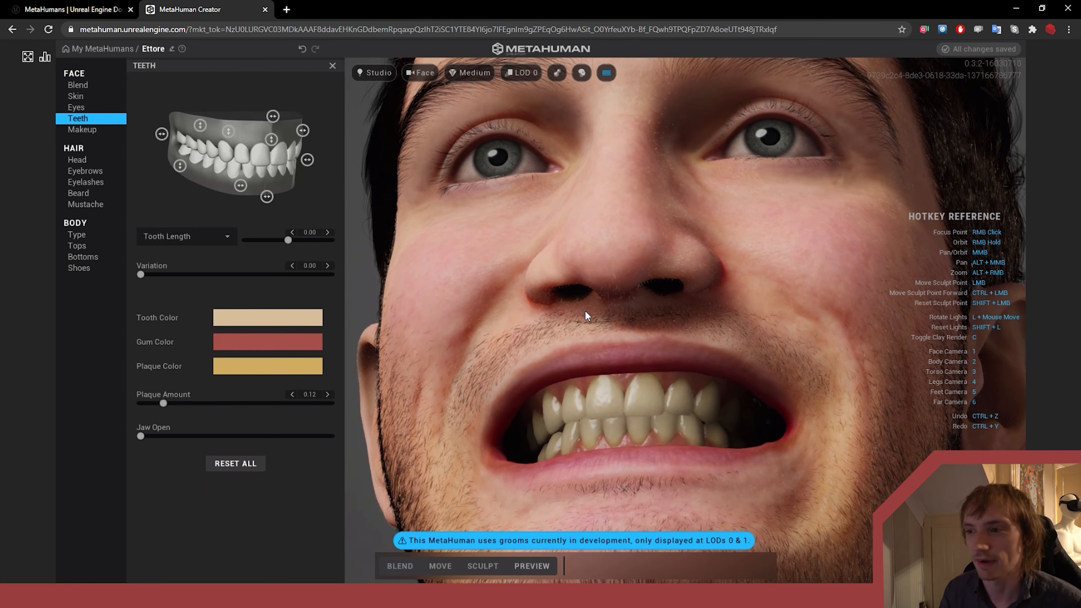
mouse_move(265, 141)
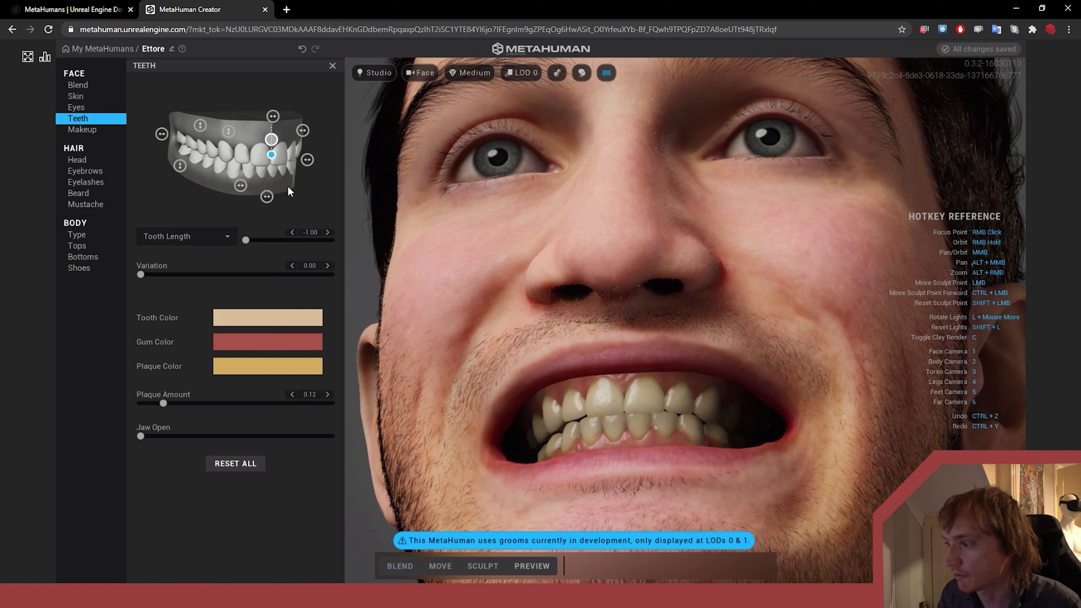
mouse_move(293, 160)
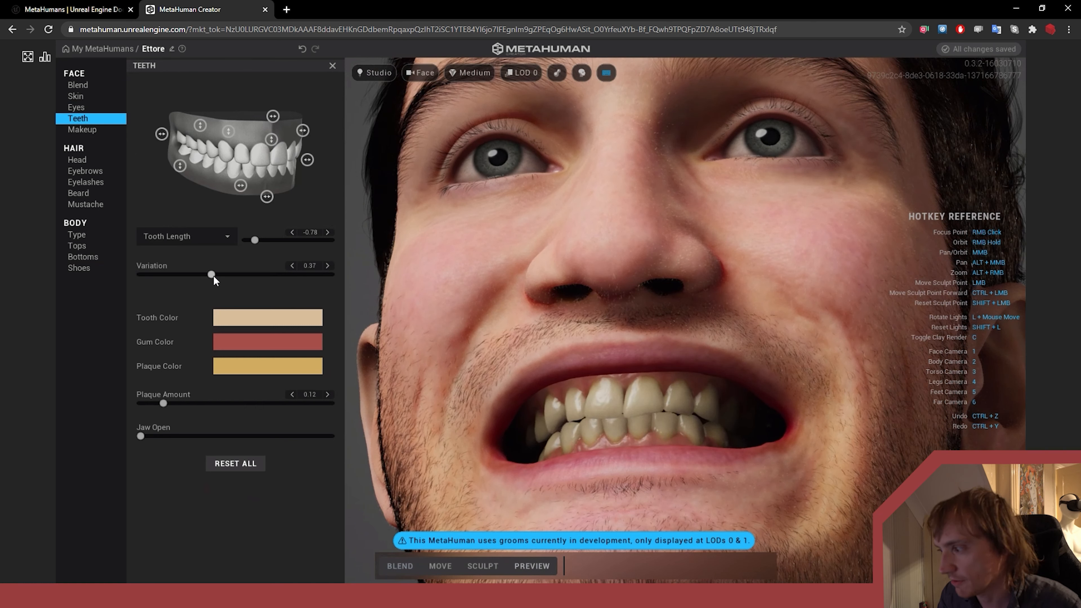
Add tooth variation, set tooth spacing to about 0.43 and plaque amount to 0.22
left_click_drag(211, 274, 249, 274)
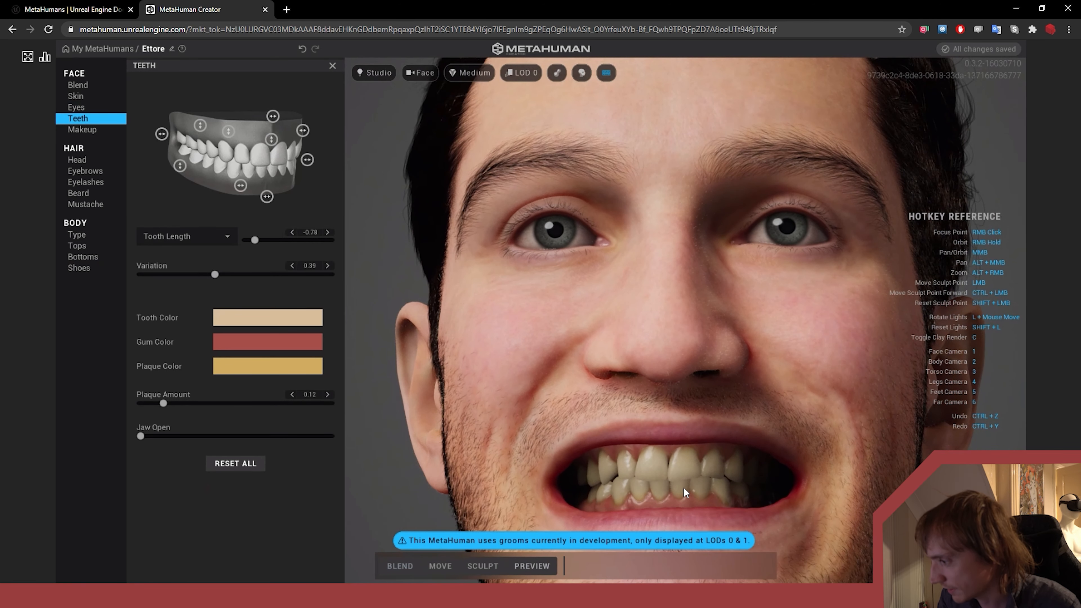
mouse_move(647, 470)
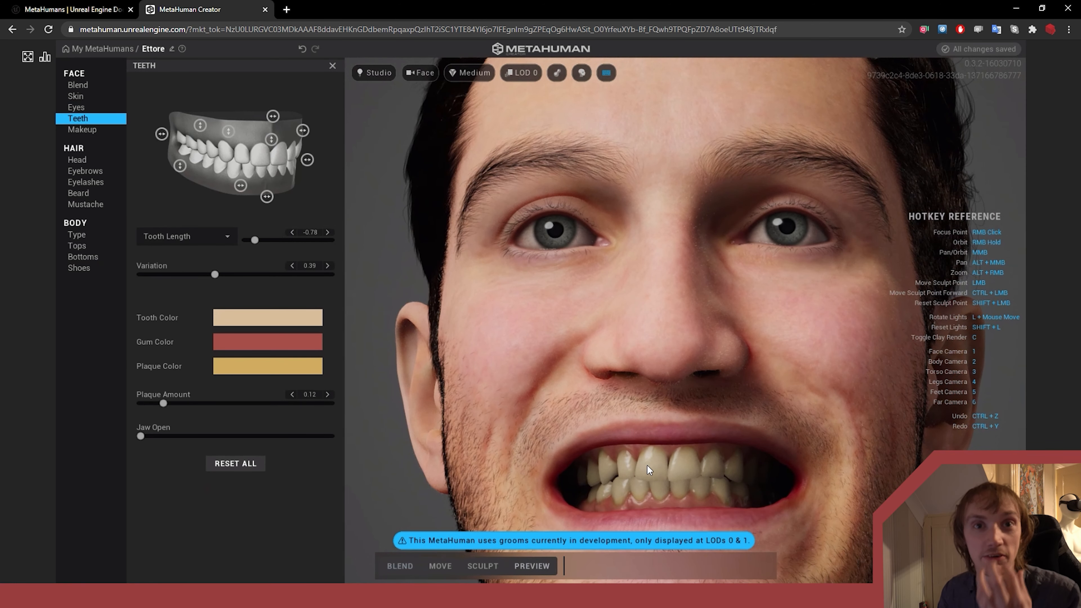
mouse_move(260, 229)
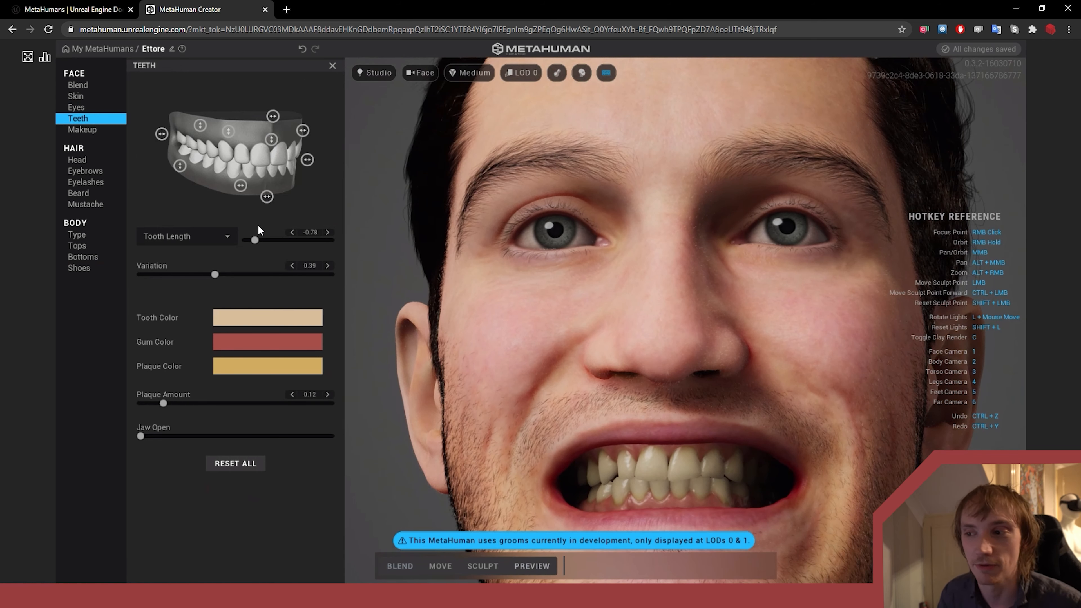
left_click(241, 186)
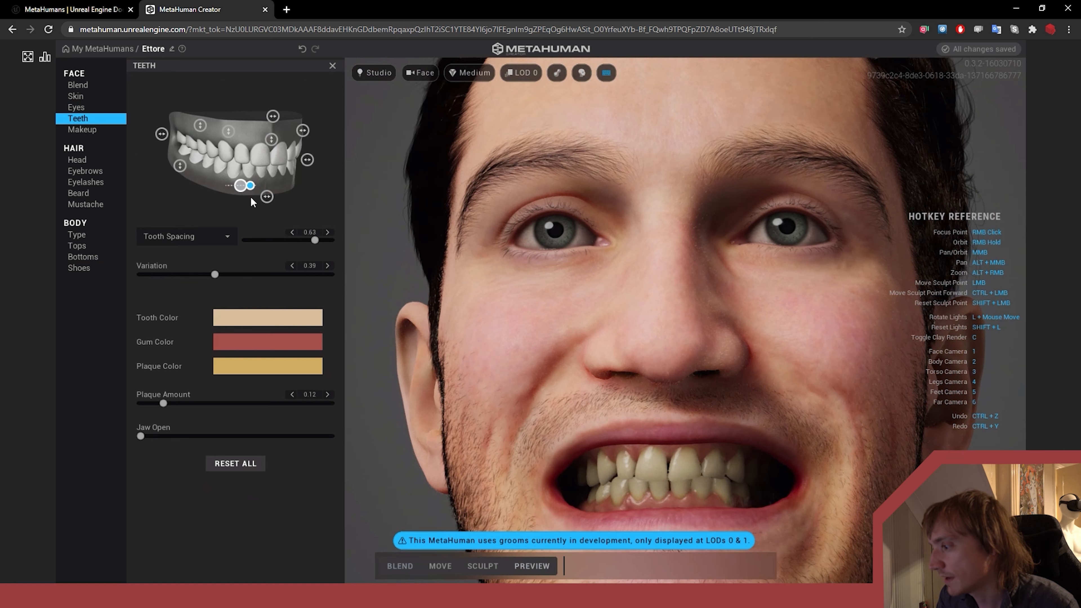
left_click_drag(315, 241, 307, 241)
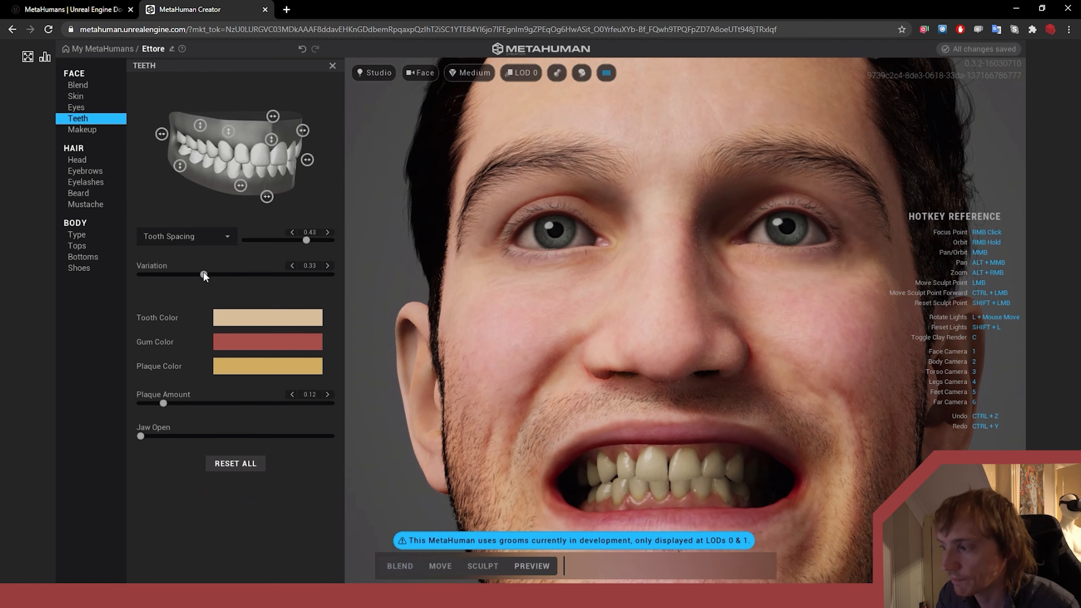
mouse_move(295, 331)
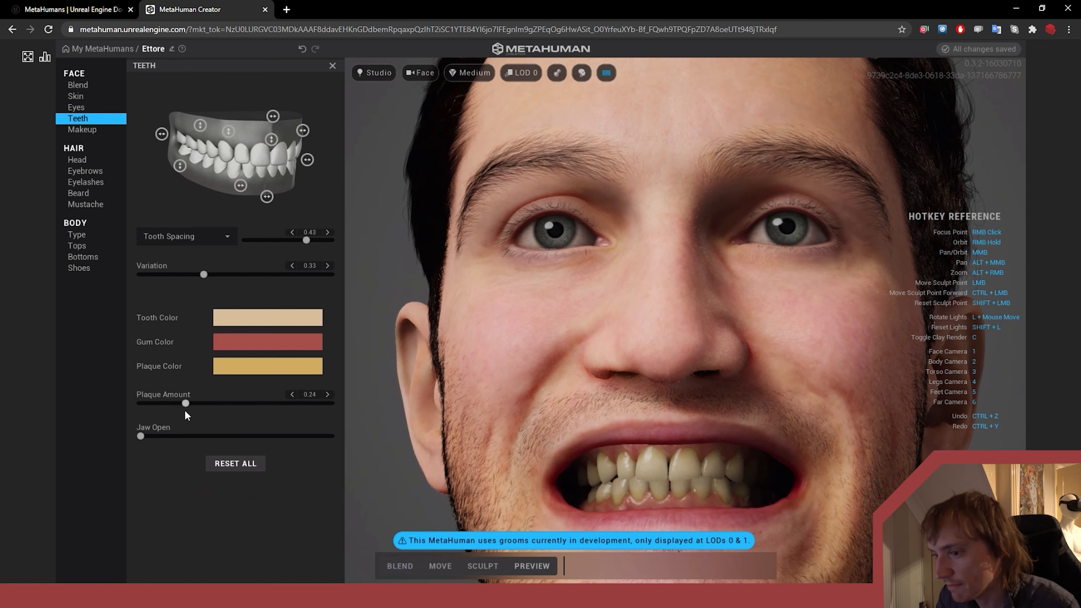
left_click(291, 394)
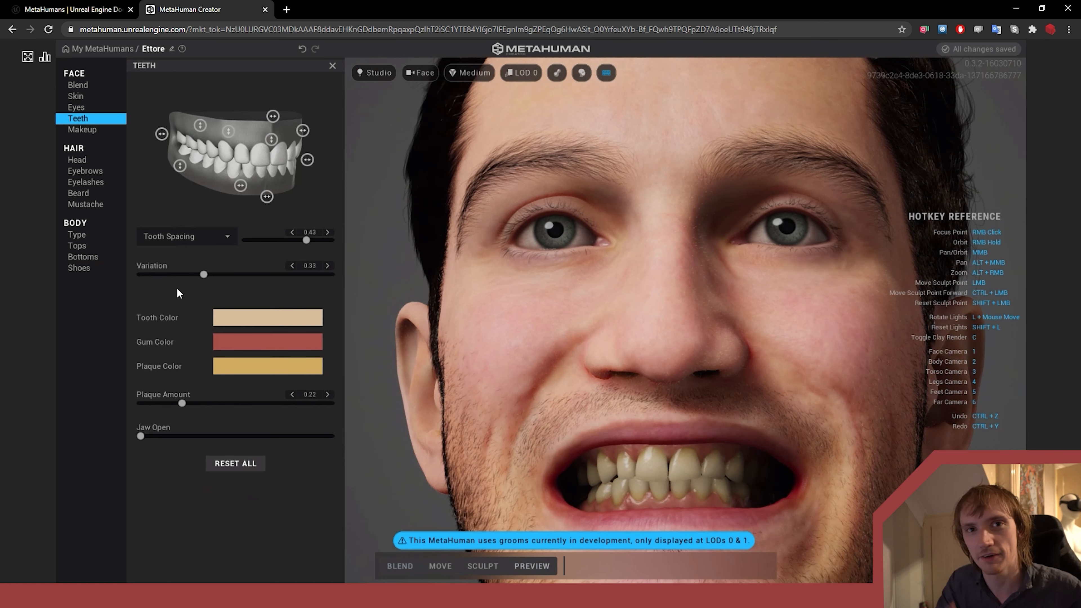
mouse_move(261, 222)
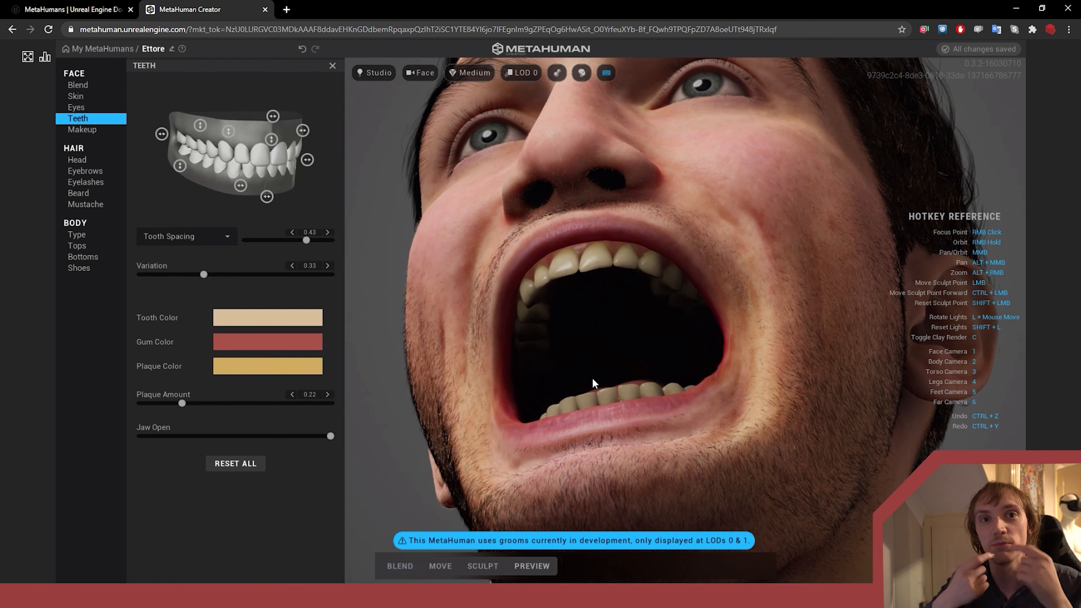
mouse_move(597, 247)
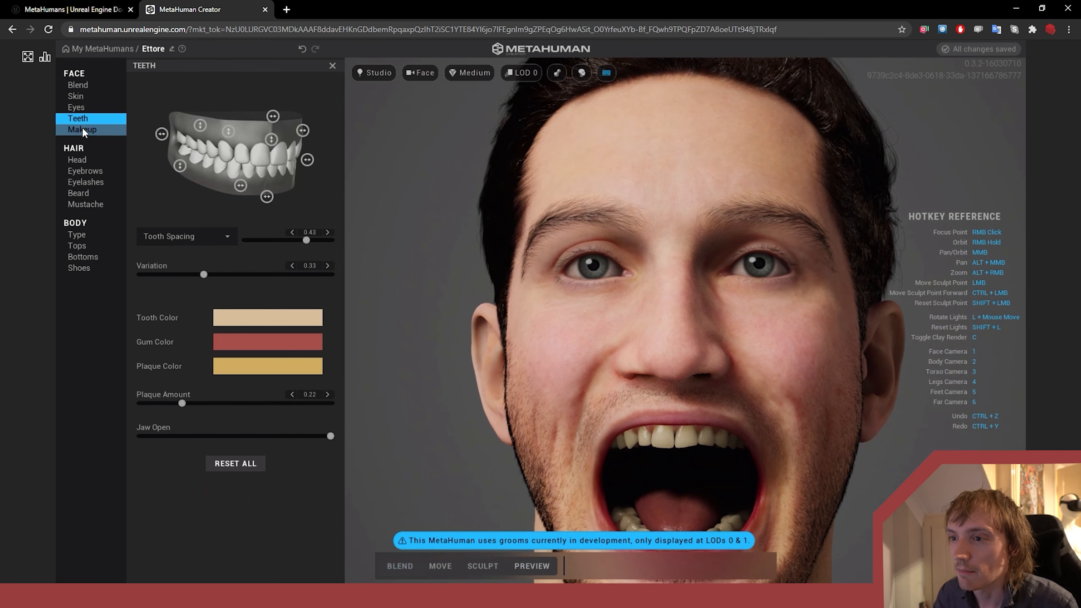
Check the lip makeup options, then move on to the head hair styles
left_click(81, 130)
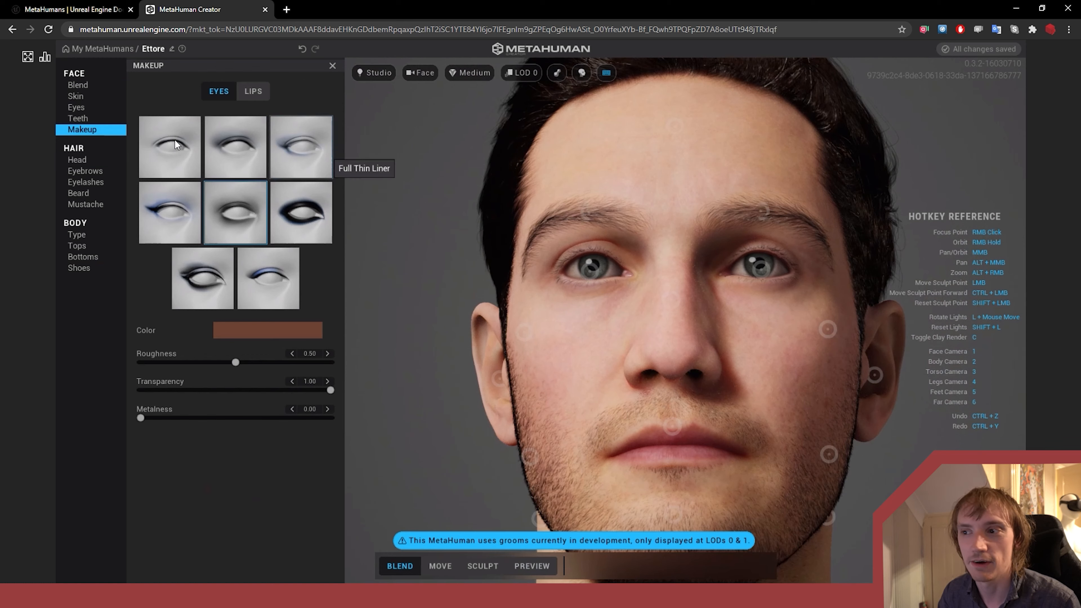
left_click(252, 90)
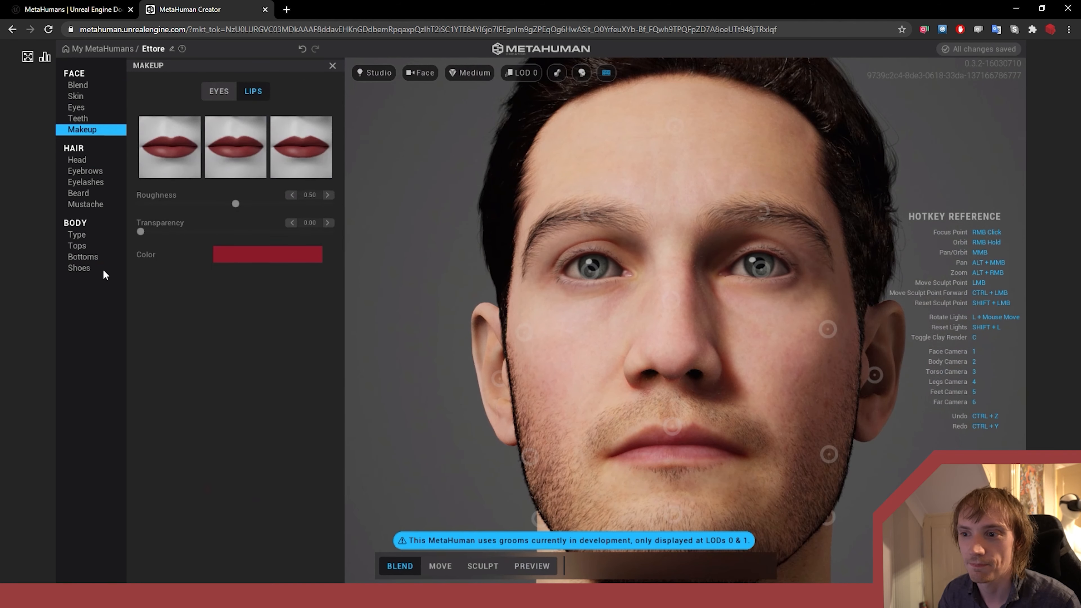
left_click(76, 160)
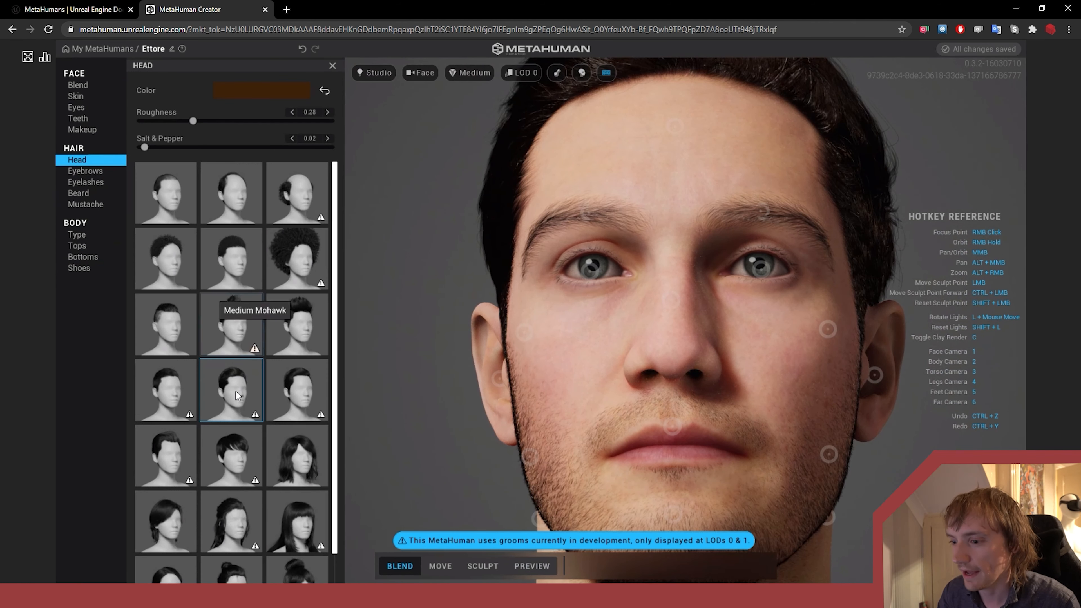
mouse_move(297, 391)
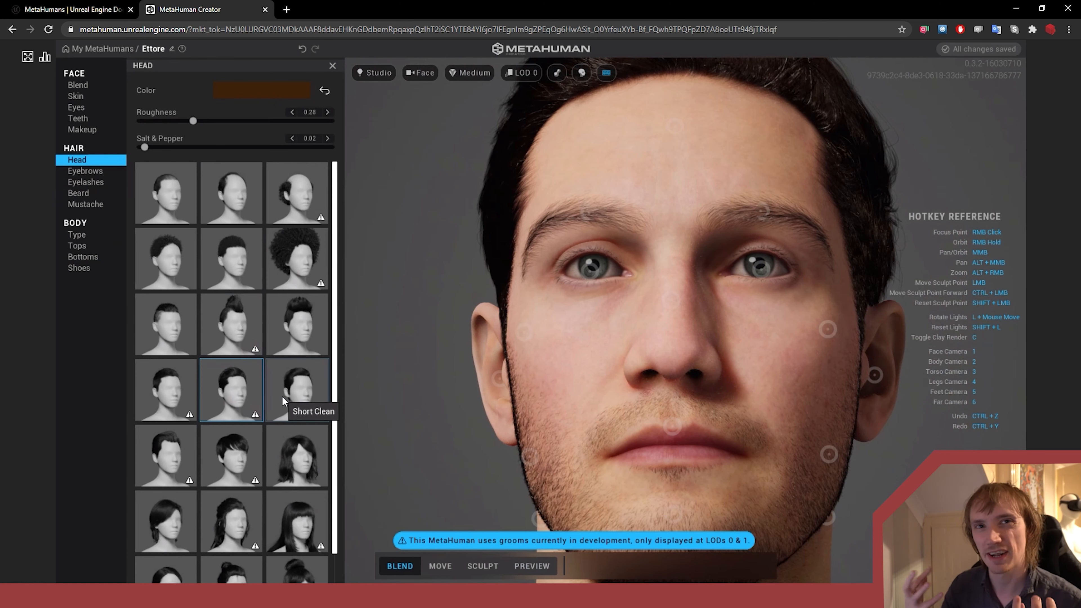
mouse_move(273, 414)
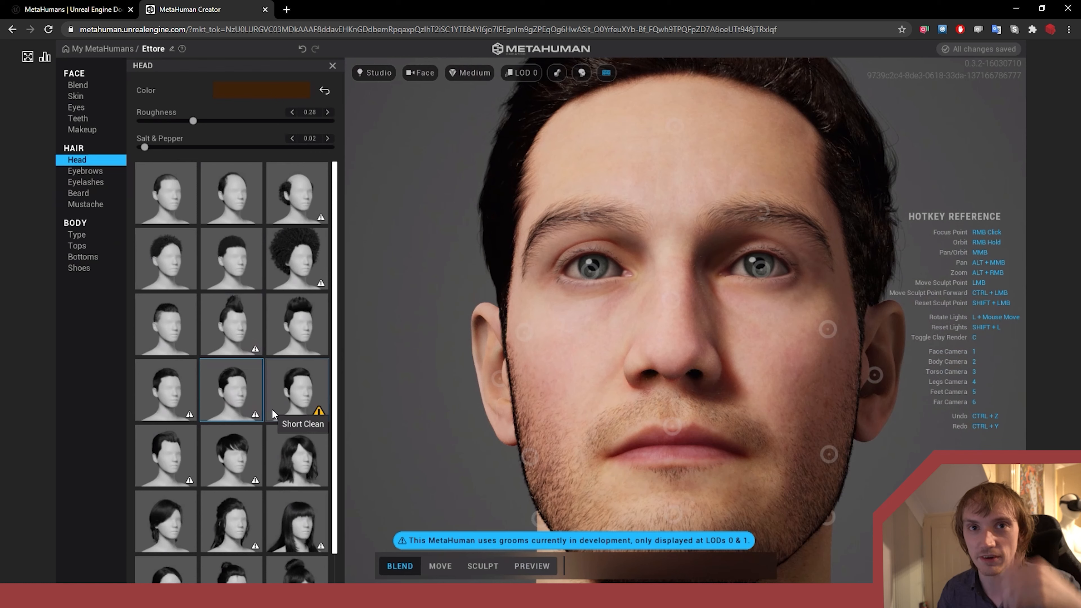
Lighten the head hair colour to a warmer brown
scroll("down", 3)
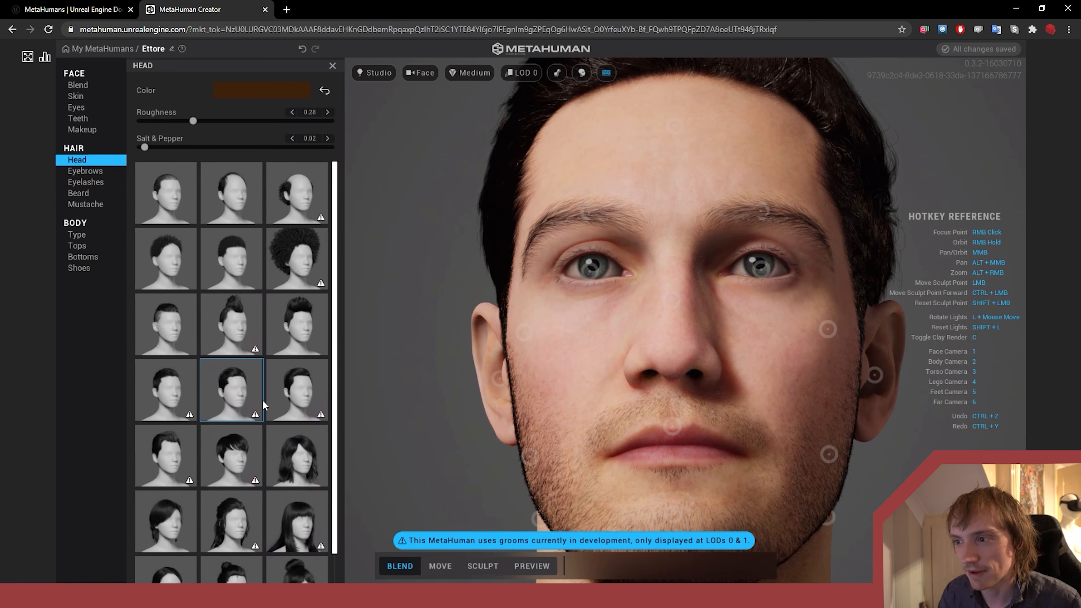
mouse_move(231, 390)
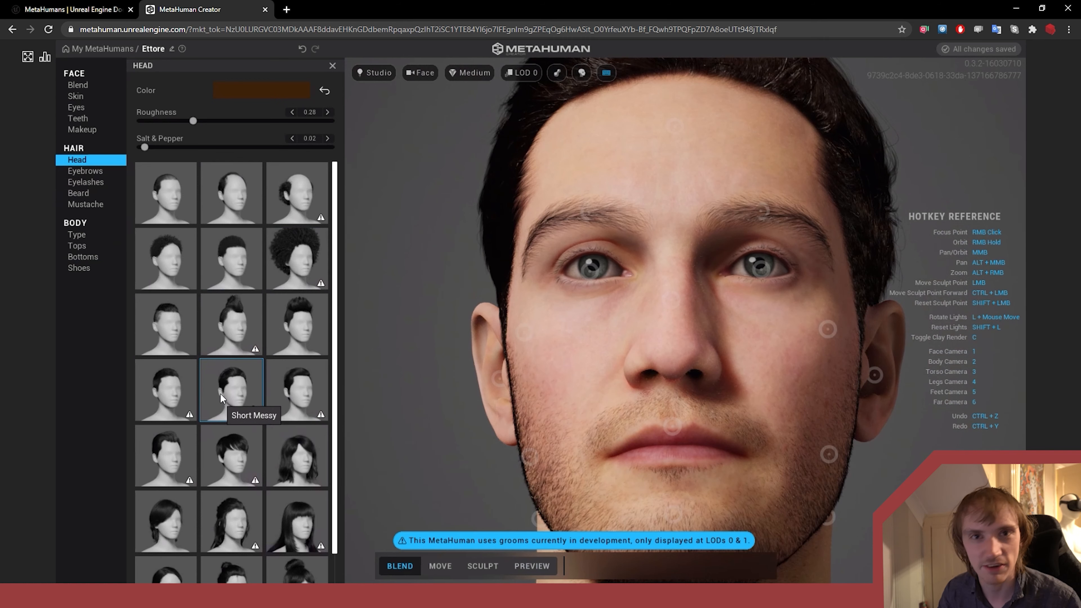
mouse_move(191, 122)
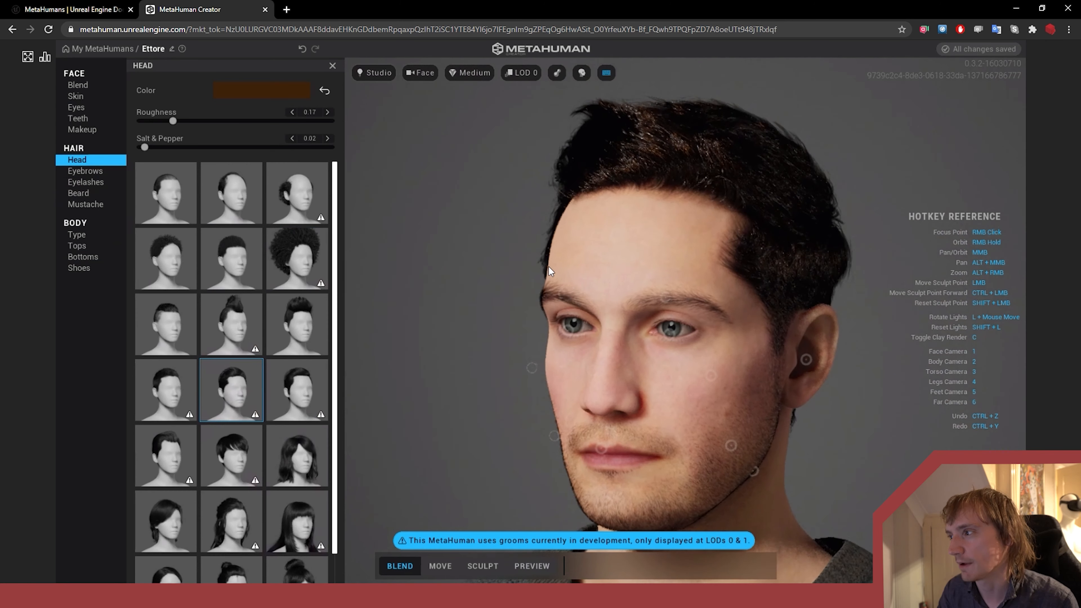
mouse_move(394, 168)
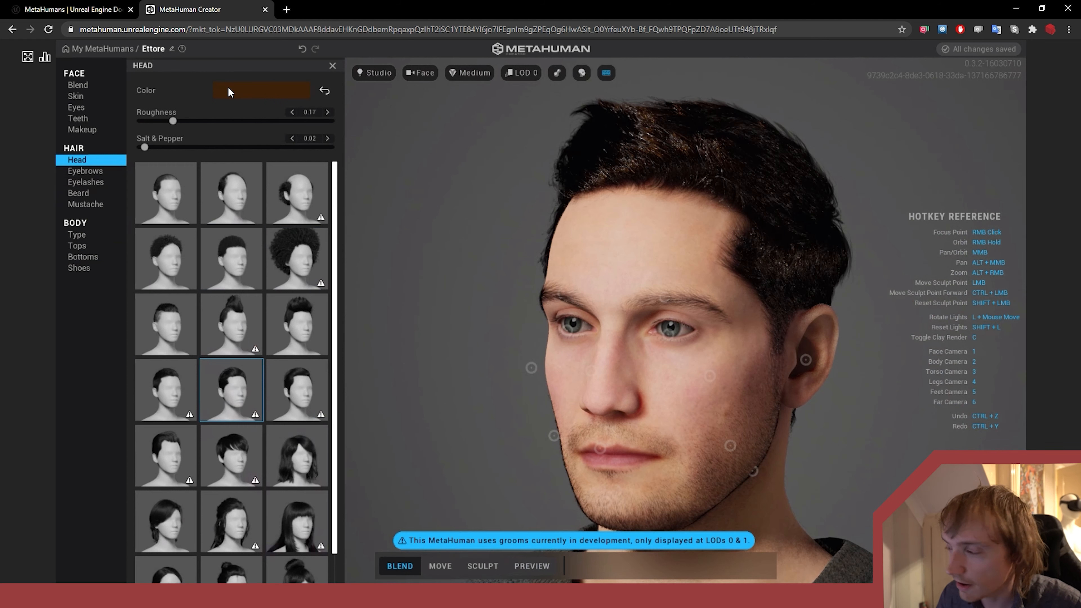
left_click(262, 90)
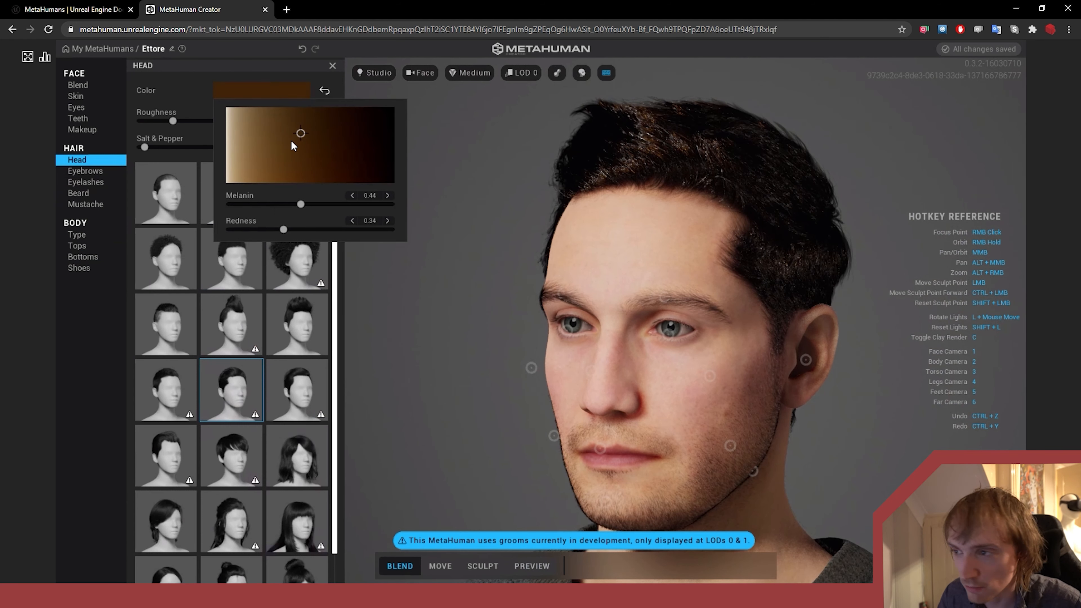
left_click_drag(300, 133, 266, 165)
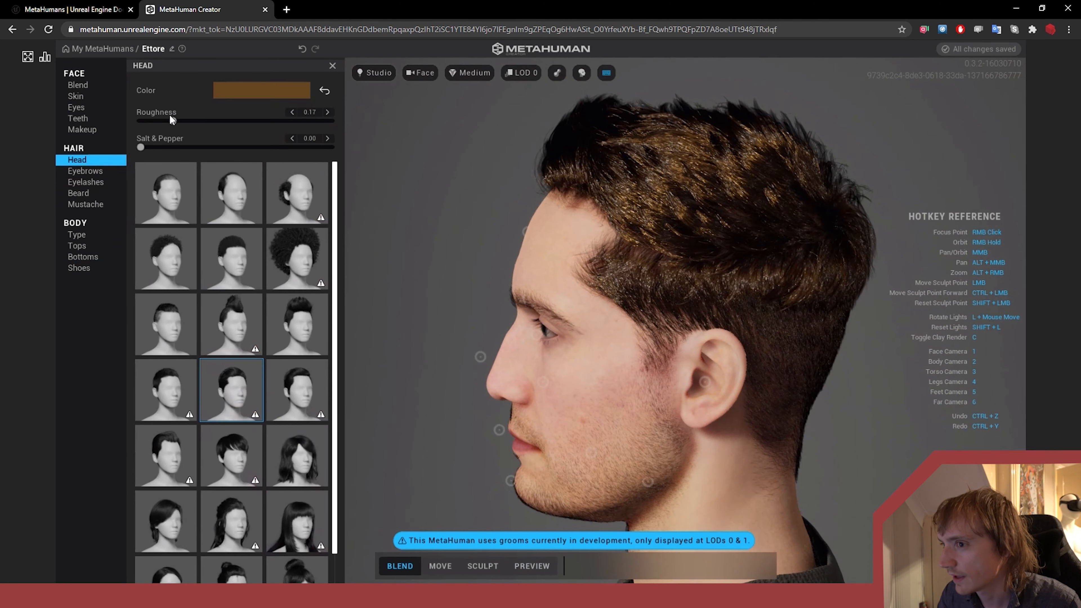
Lower the head hair roughness to 0.29 and move on to the eyebrows
left_click_drag(170, 120, 237, 120)
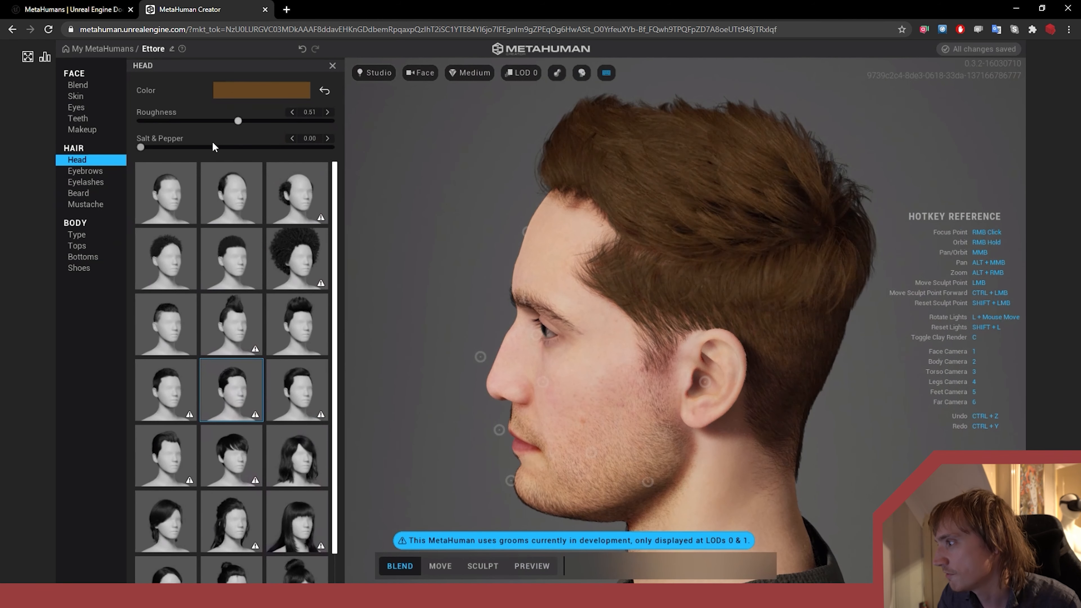
left_click_drag(238, 121, 184, 120)
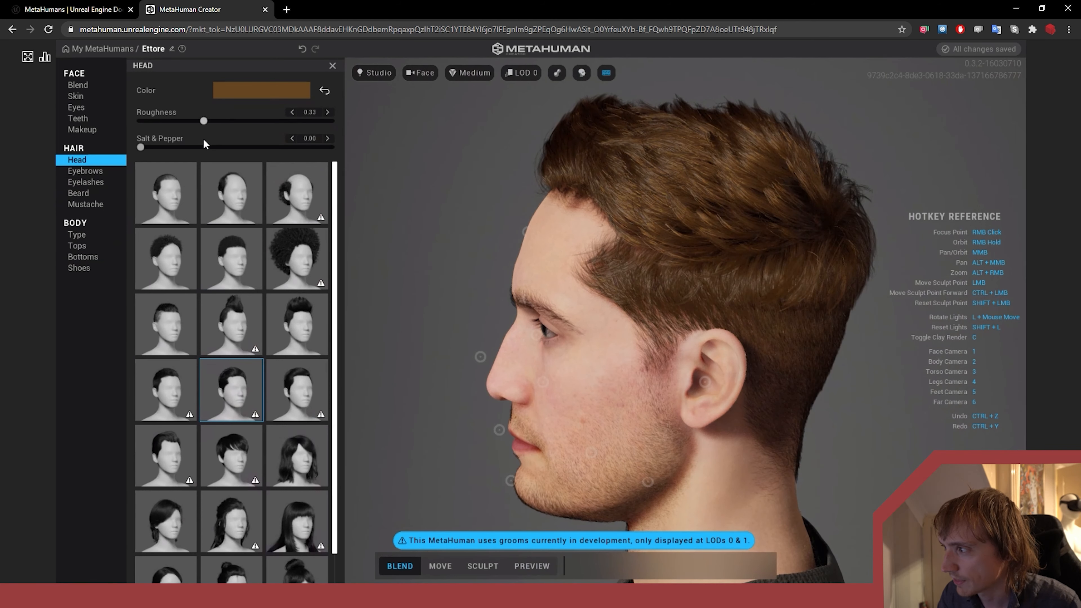
left_click(292, 112)
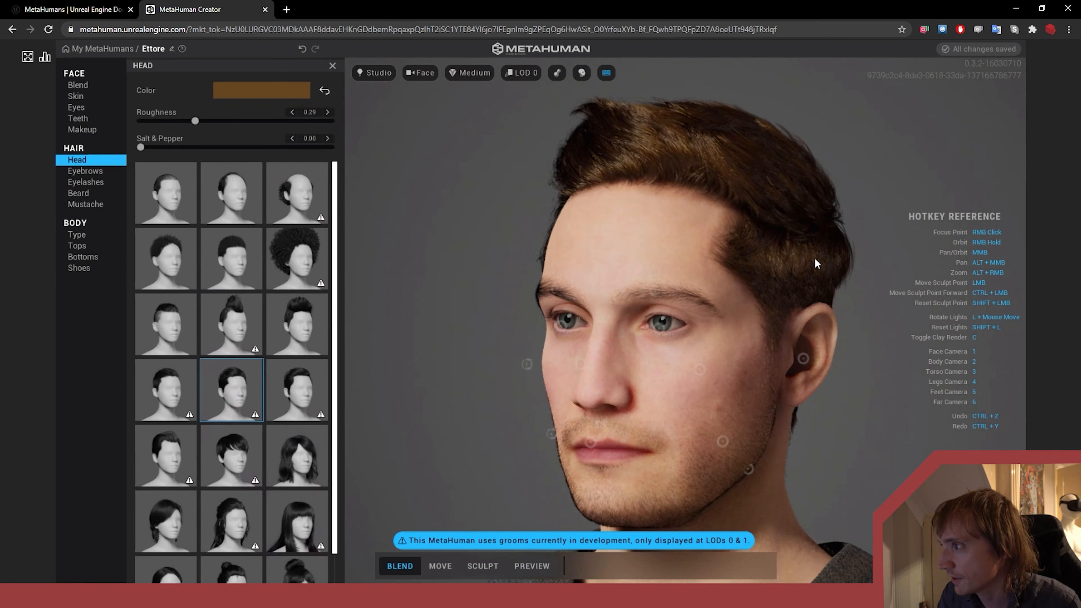
left_click_drag(690, 311, 621, 290)
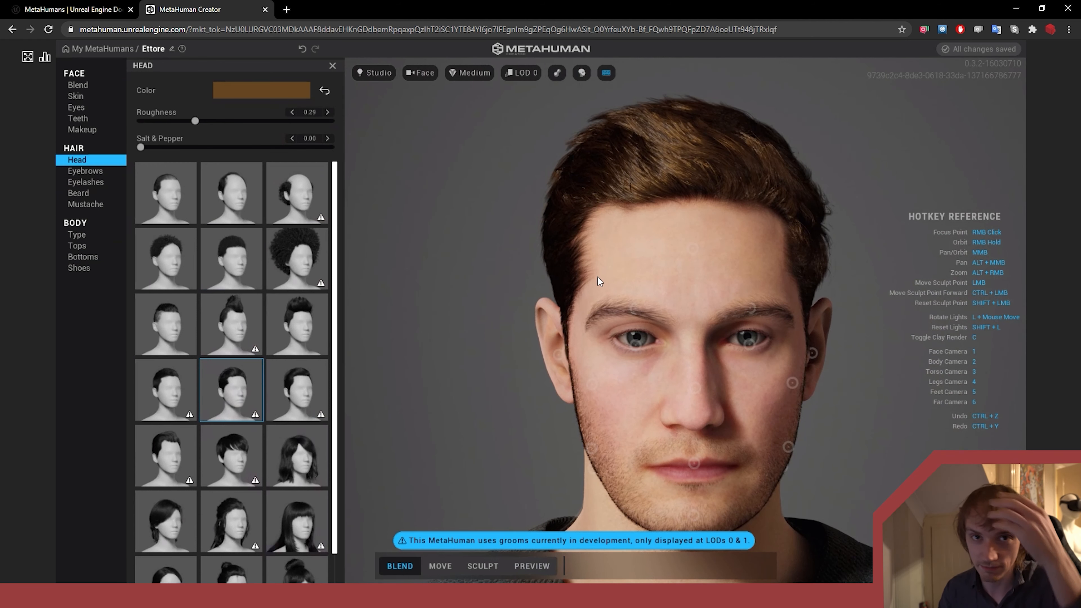
mouse_move(599, 273)
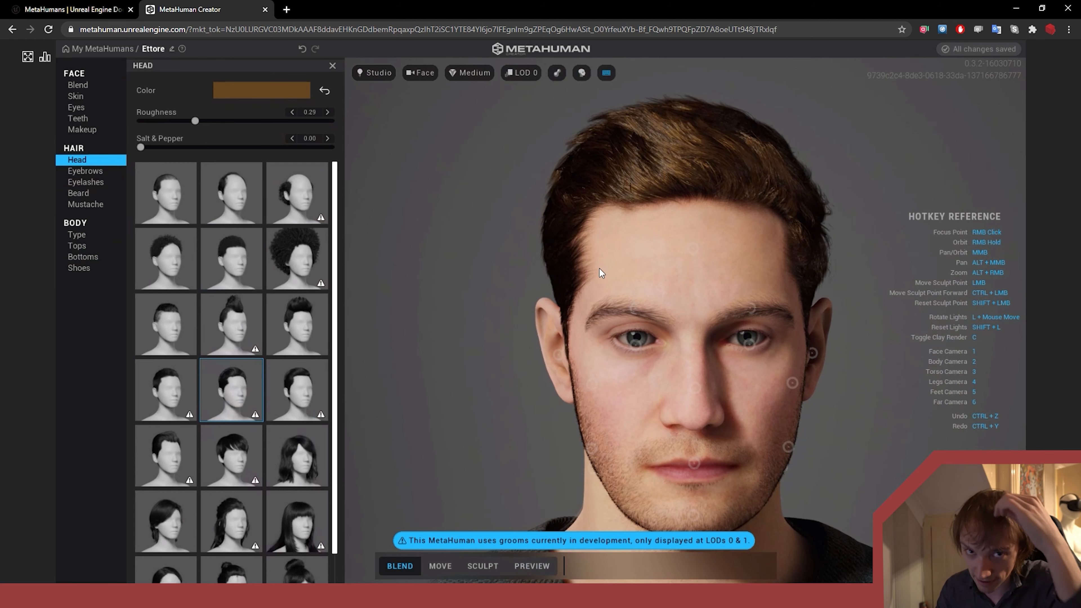
mouse_move(597, 269)
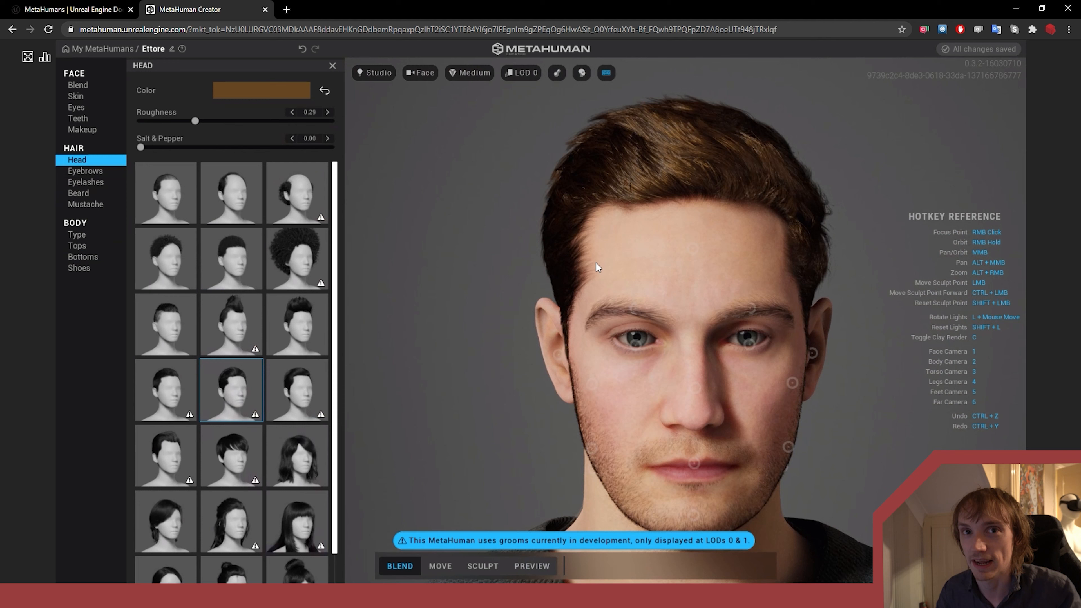
mouse_move(537, 111)
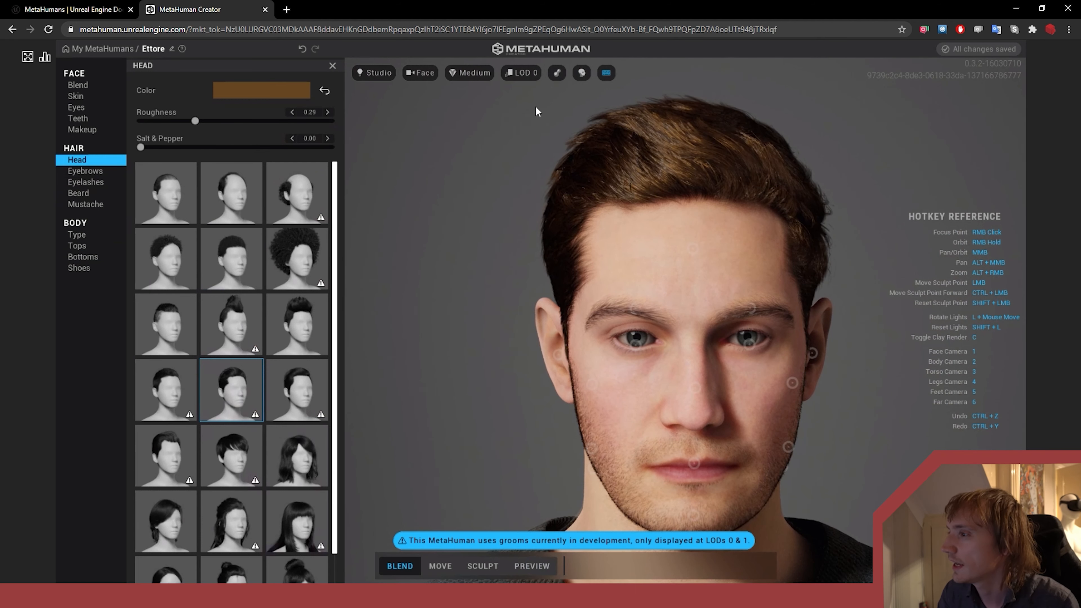
mouse_move(587, 76)
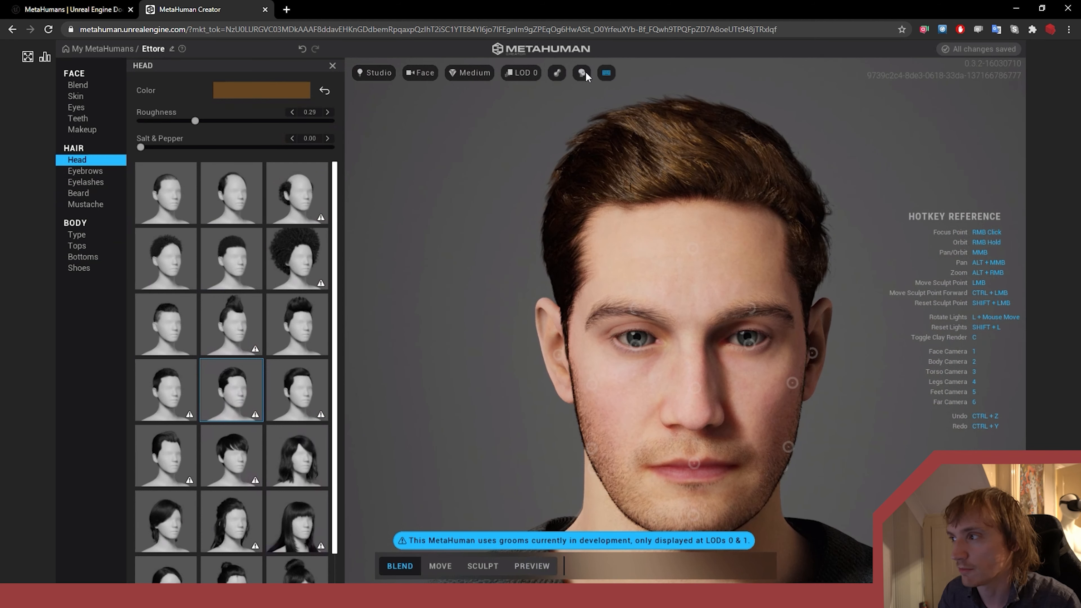
left_click(85, 171)
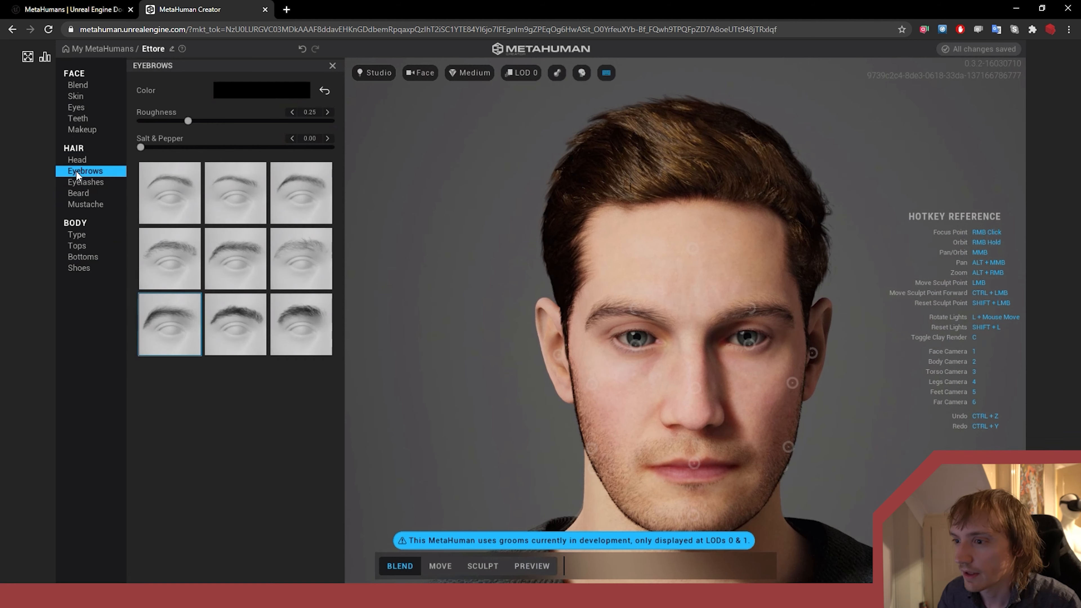
mouse_move(234, 194)
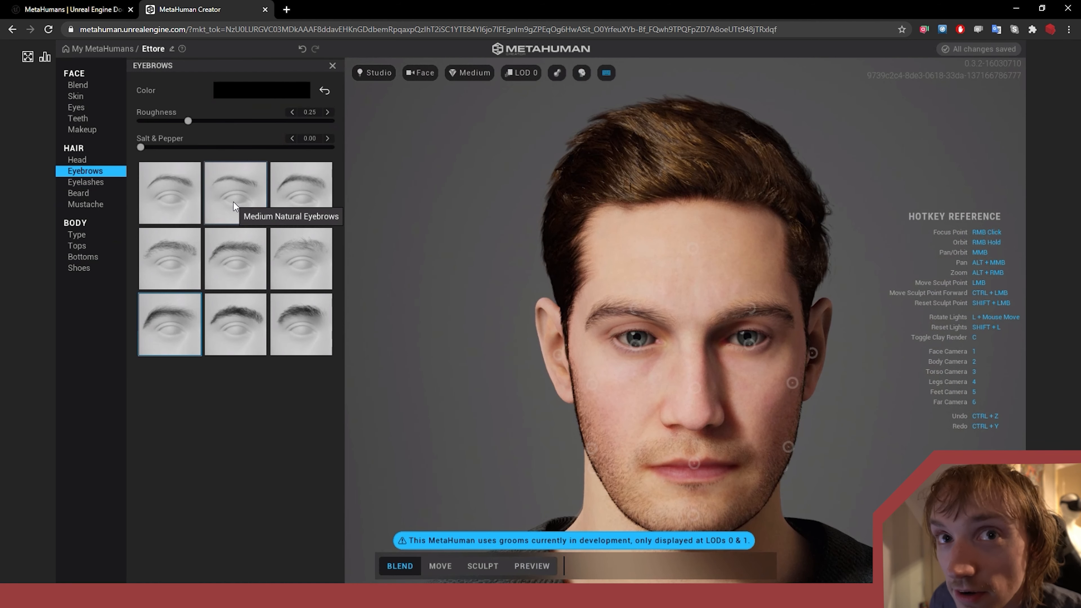
mouse_move(247, 200)
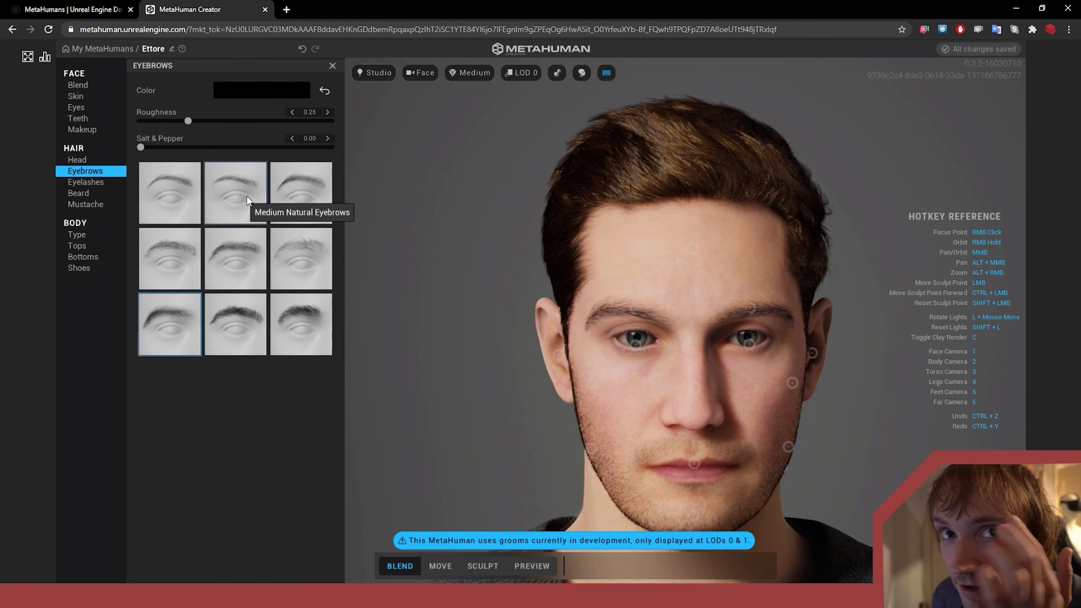
mouse_move(283, 250)
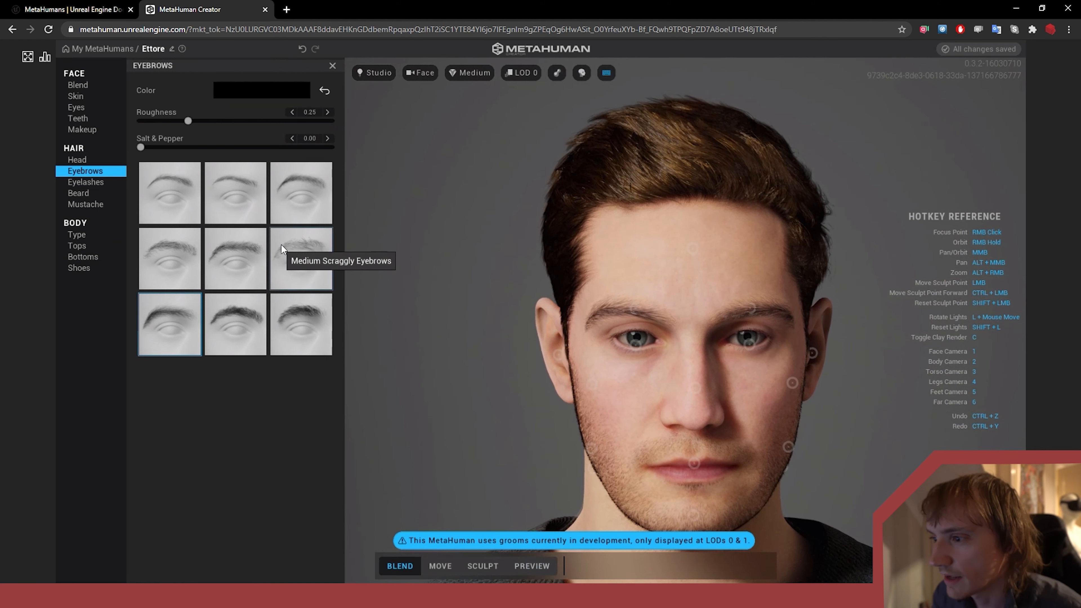
mouse_move(234, 268)
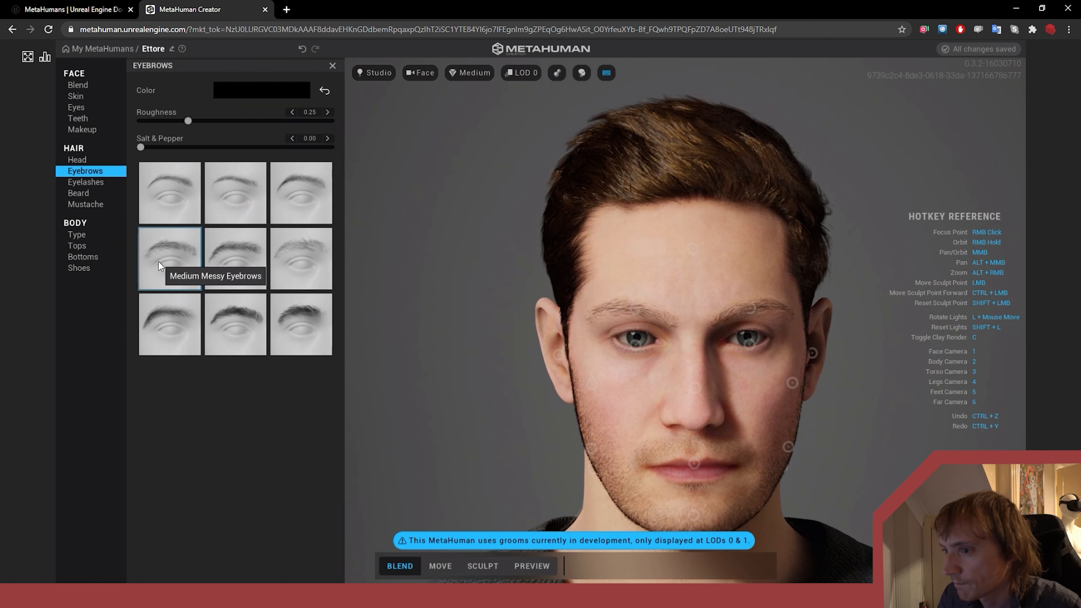
Bring the eyebrow roughness down to 0.30 and move on to the eyelashes
left_click_drag(188, 120, 267, 120)
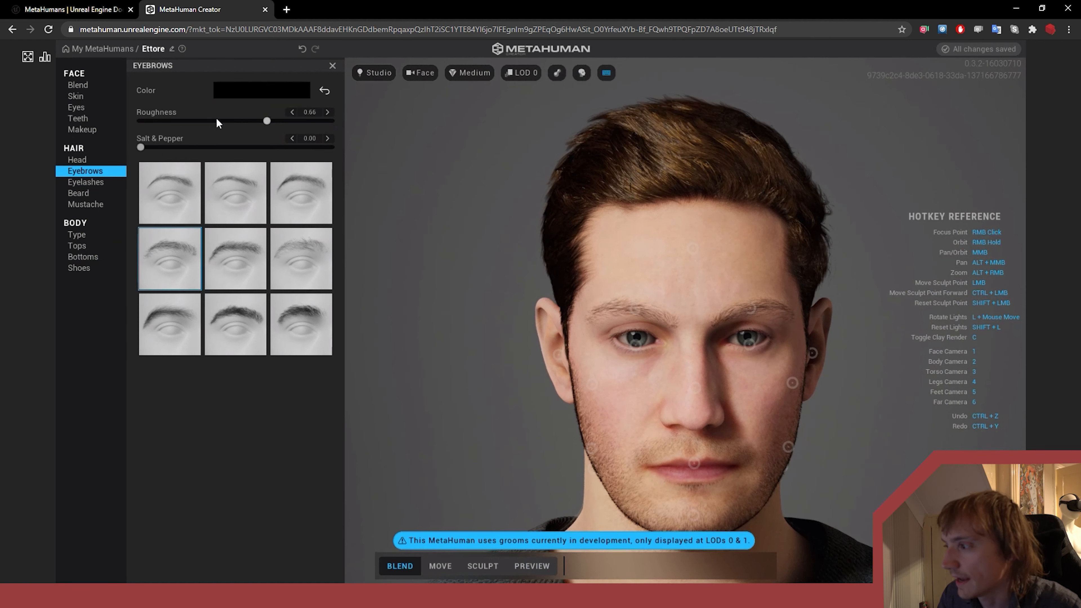
left_click_drag(266, 121, 197, 121)
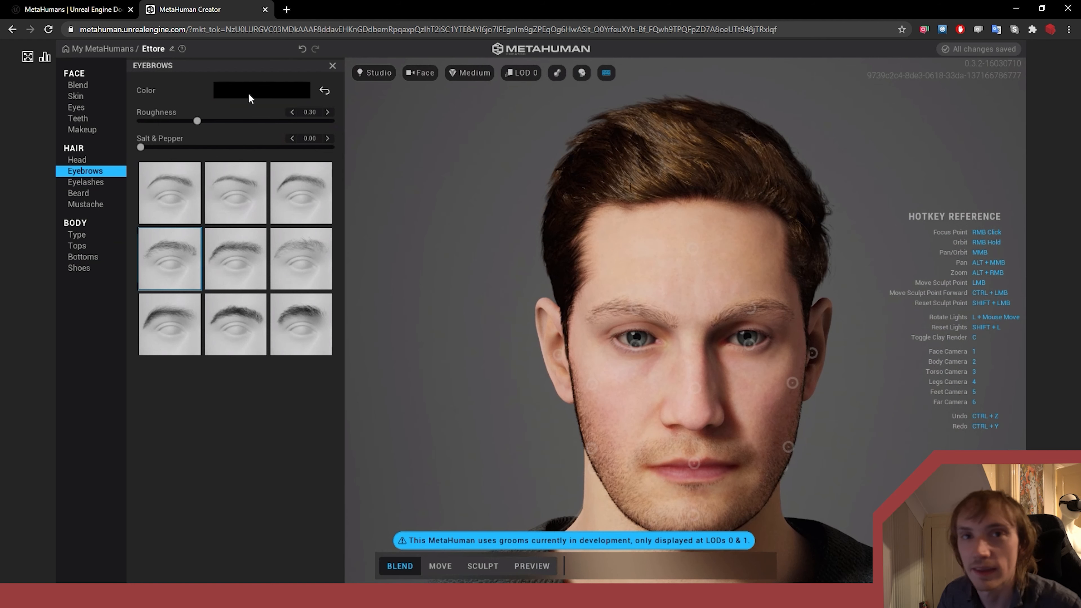
mouse_move(239, 135)
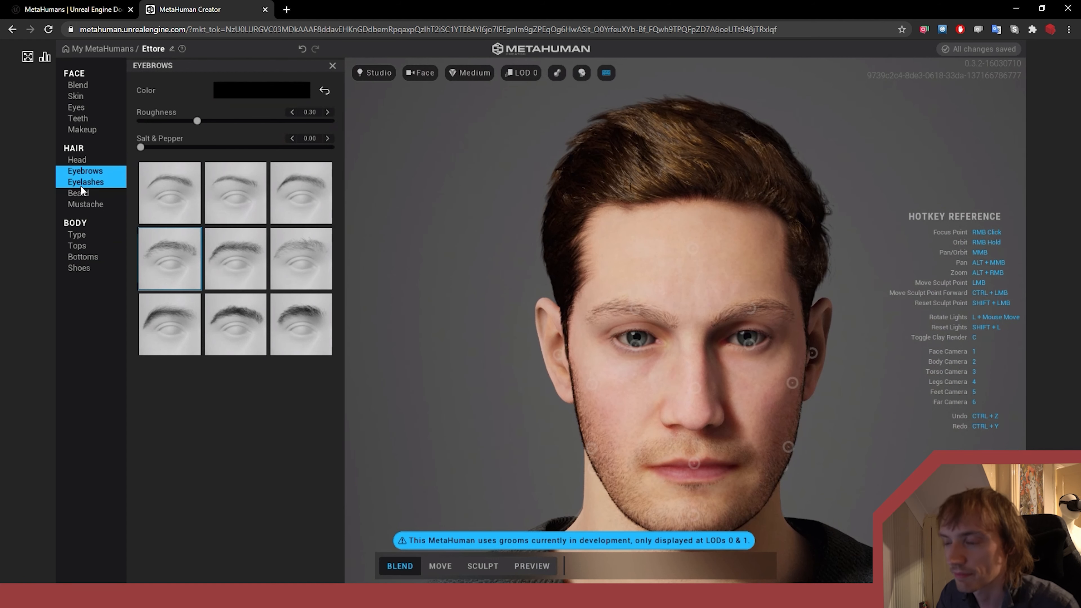
left_click(85, 182)
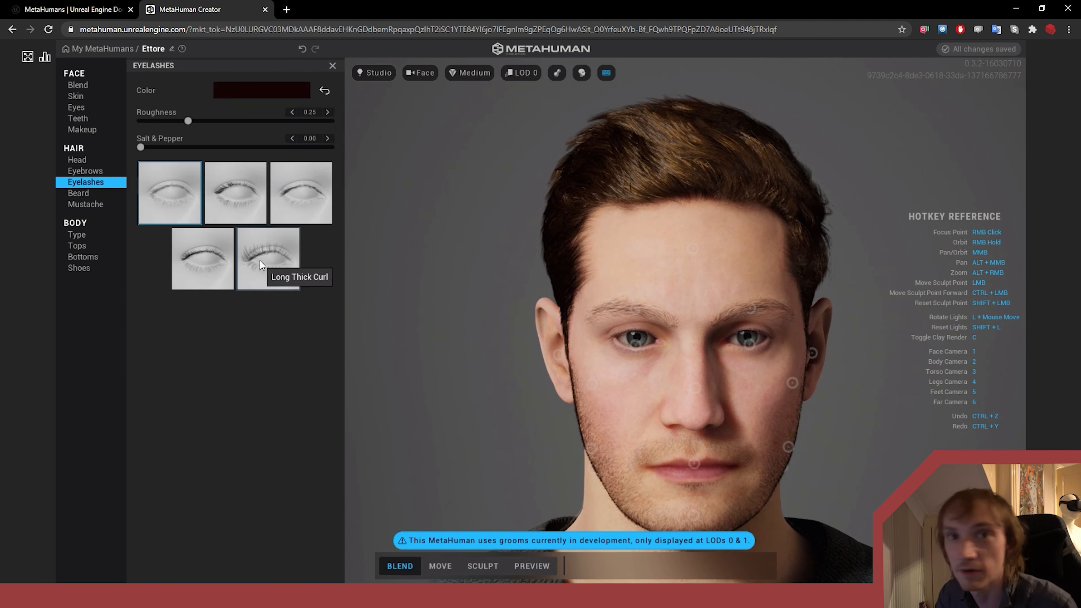
mouse_move(77, 193)
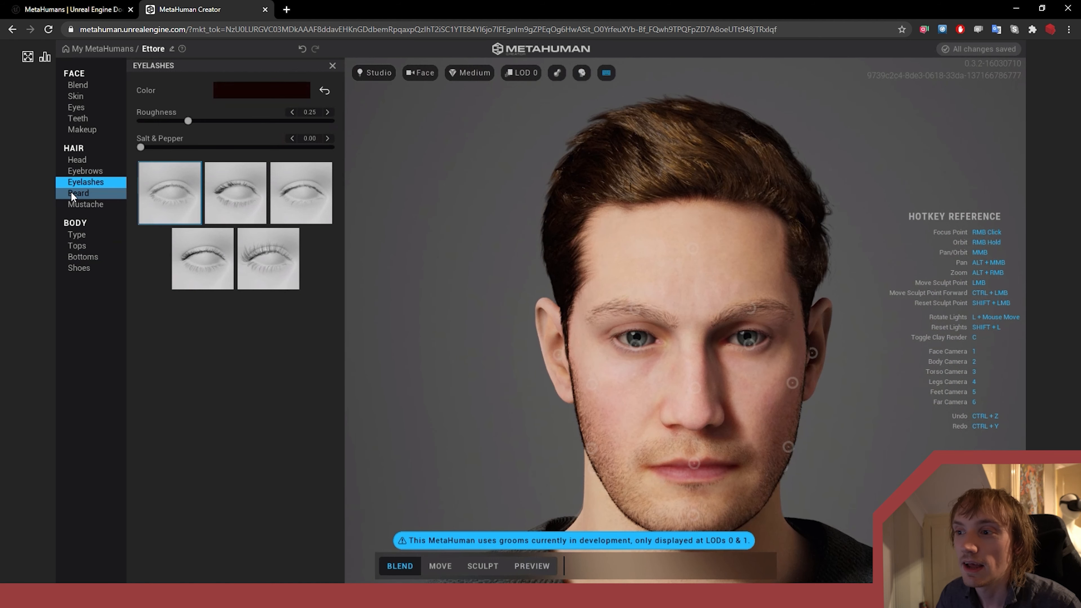
Review the beard and mustache options, then move on to body type
left_click(77, 193)
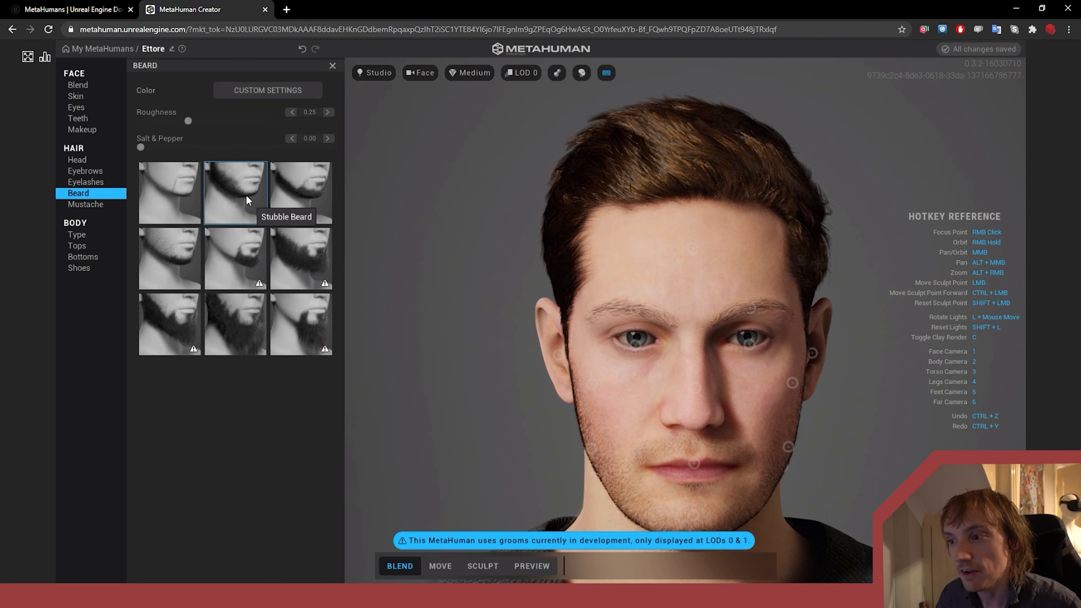
mouse_move(281, 144)
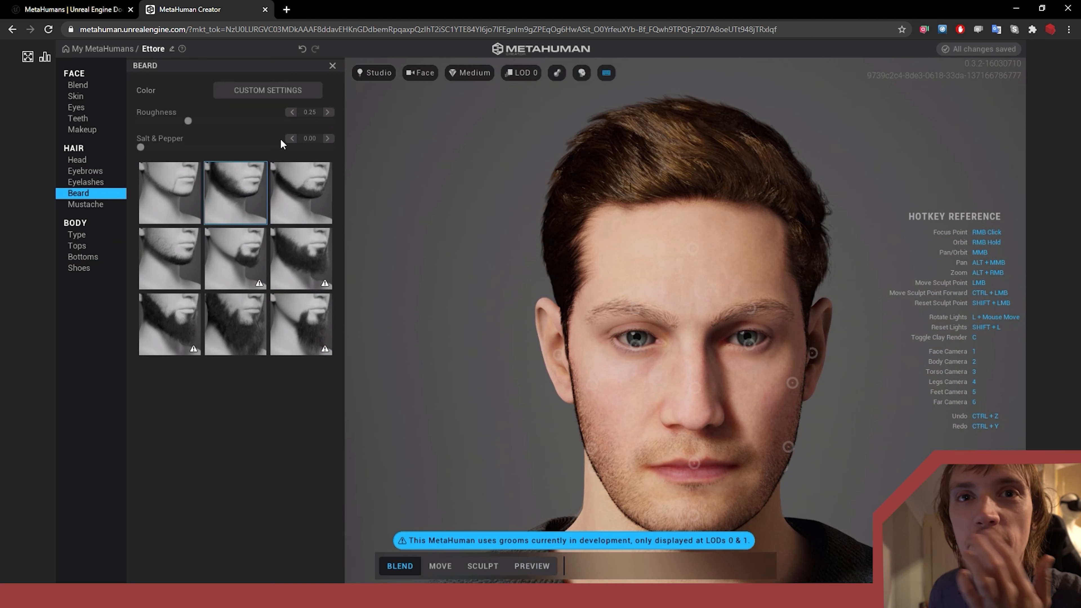
mouse_move(268, 182)
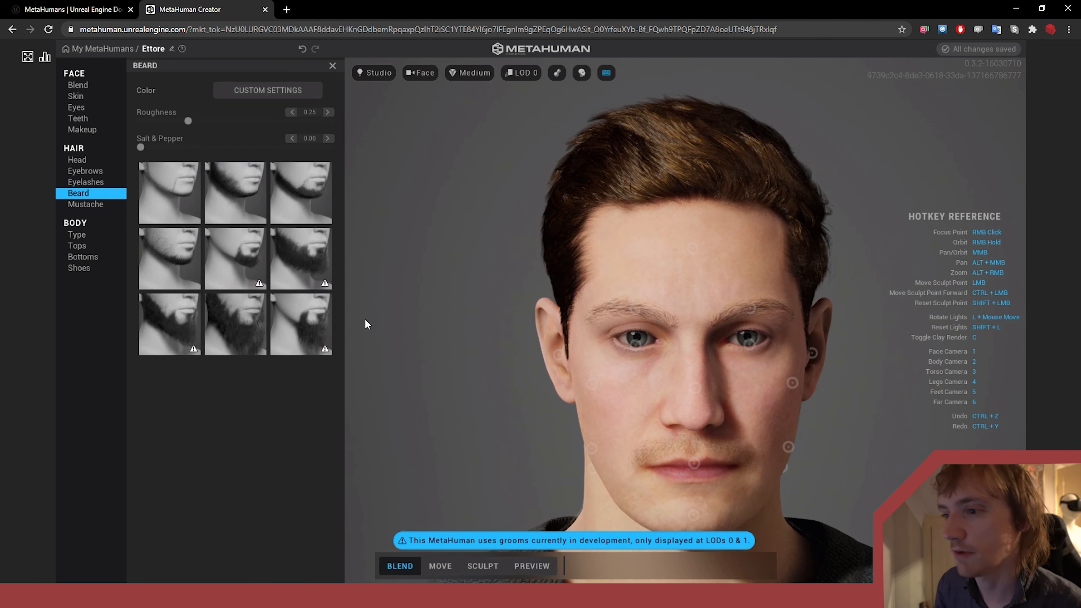
left_click(85, 204)
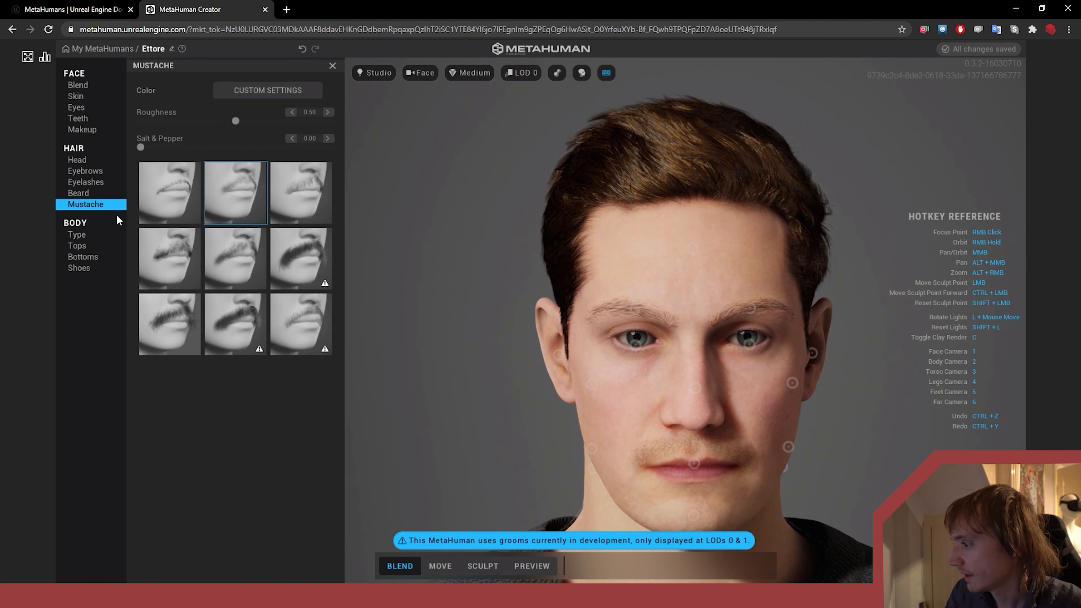
mouse_move(565, 384)
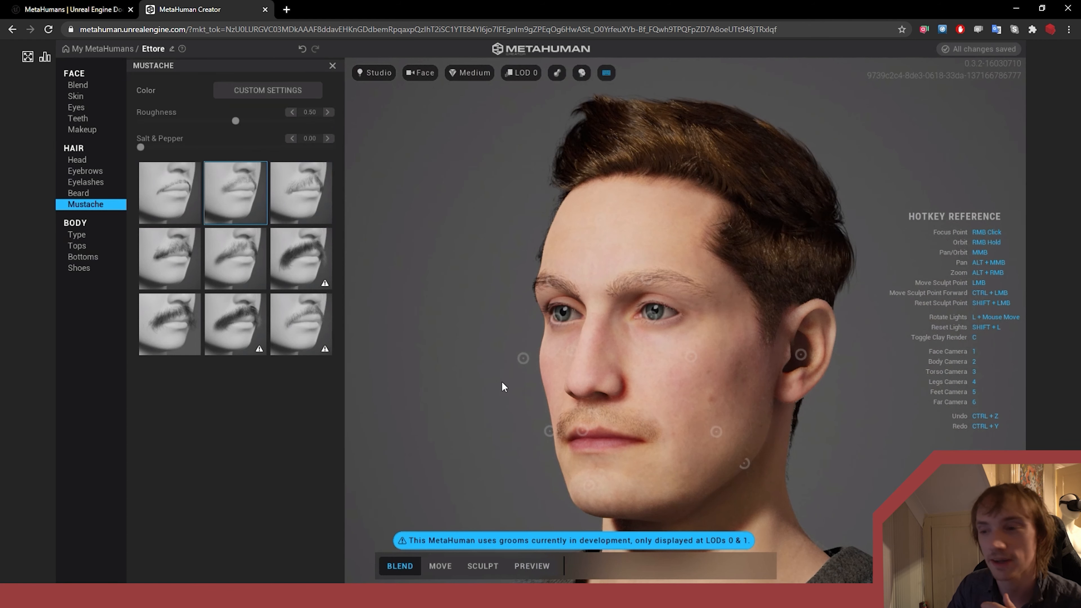
left_click(77, 234)
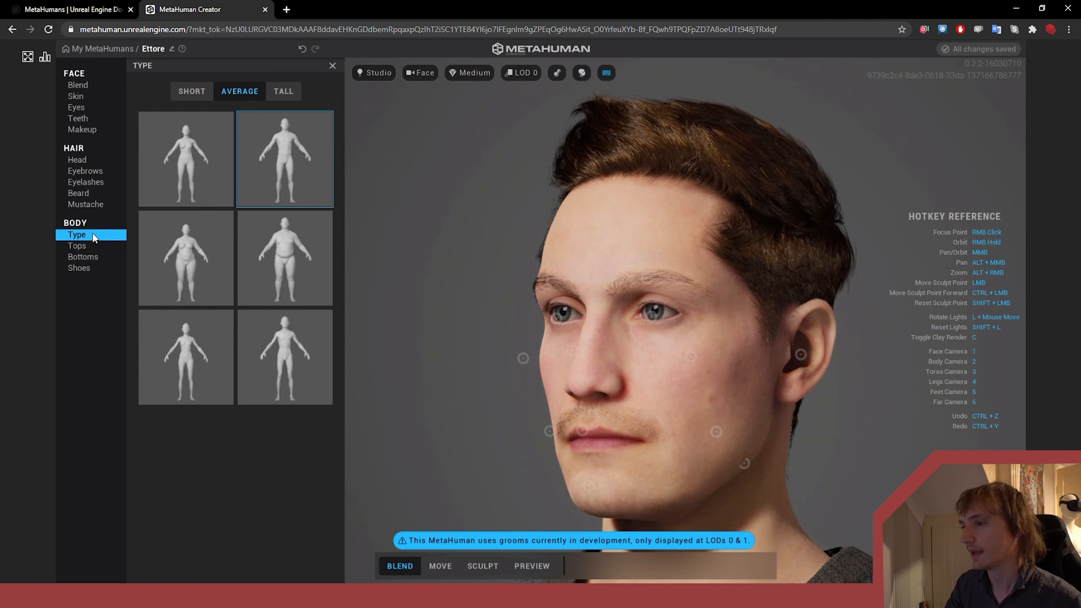
mouse_move(304, 364)
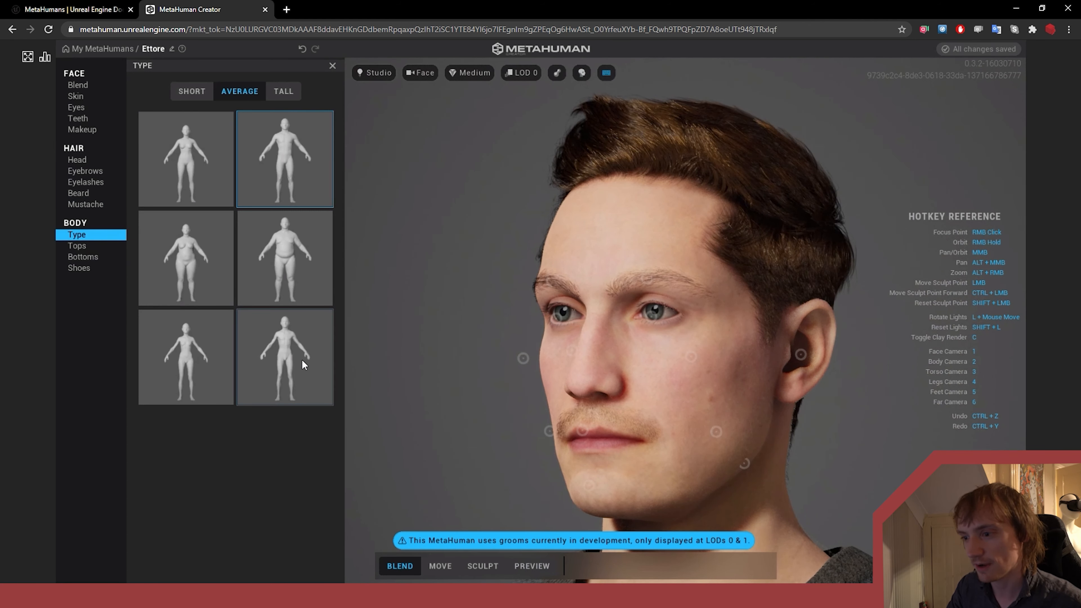
Give the character a slim average, tall body type
left_click(283, 357)
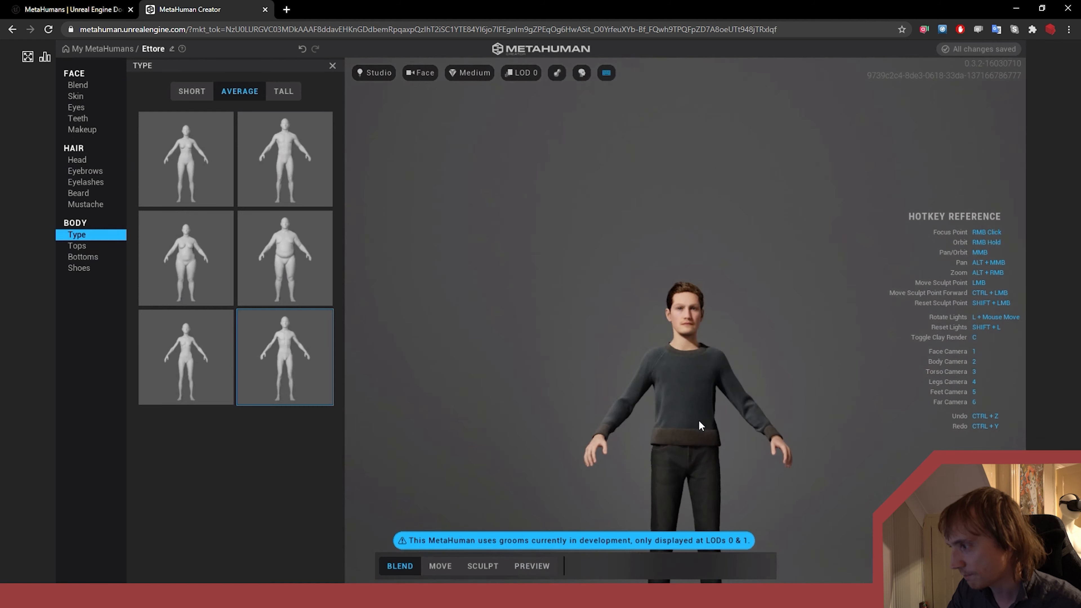
left_click(284, 159)
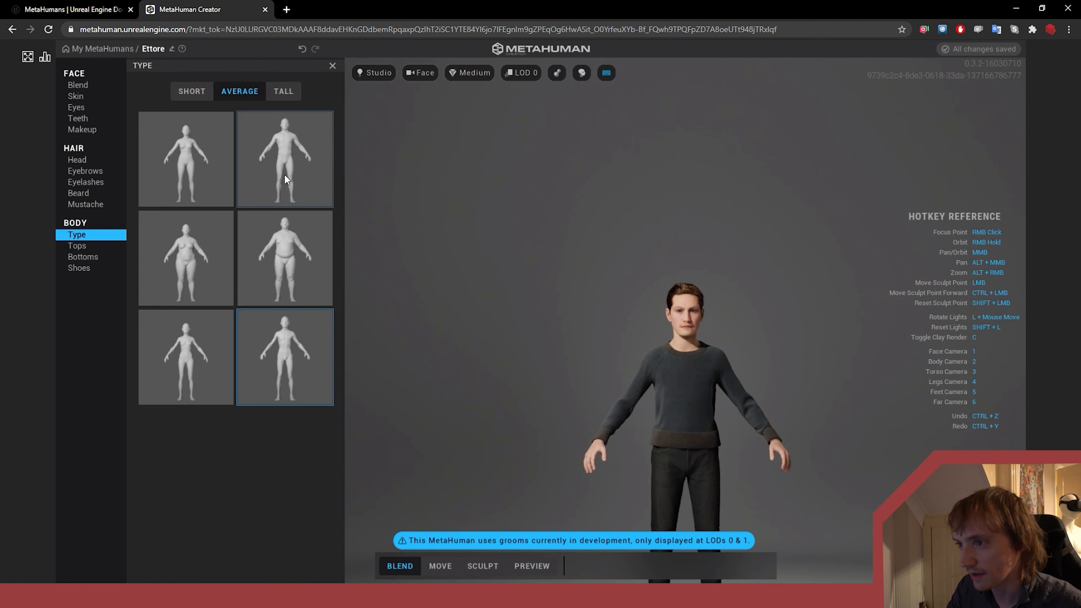
left_click(283, 91)
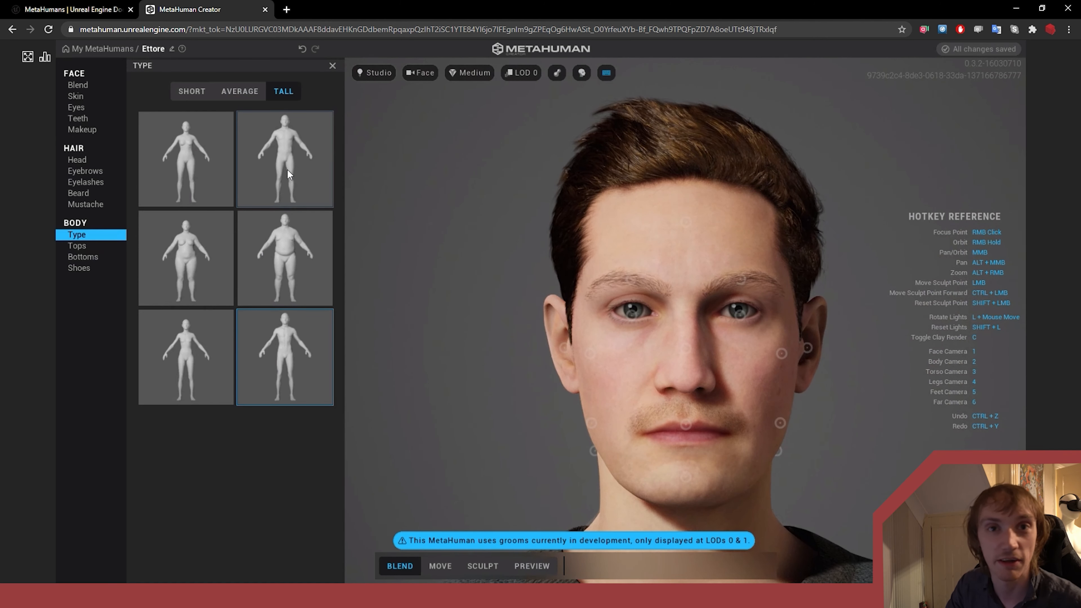
mouse_move(76, 238)
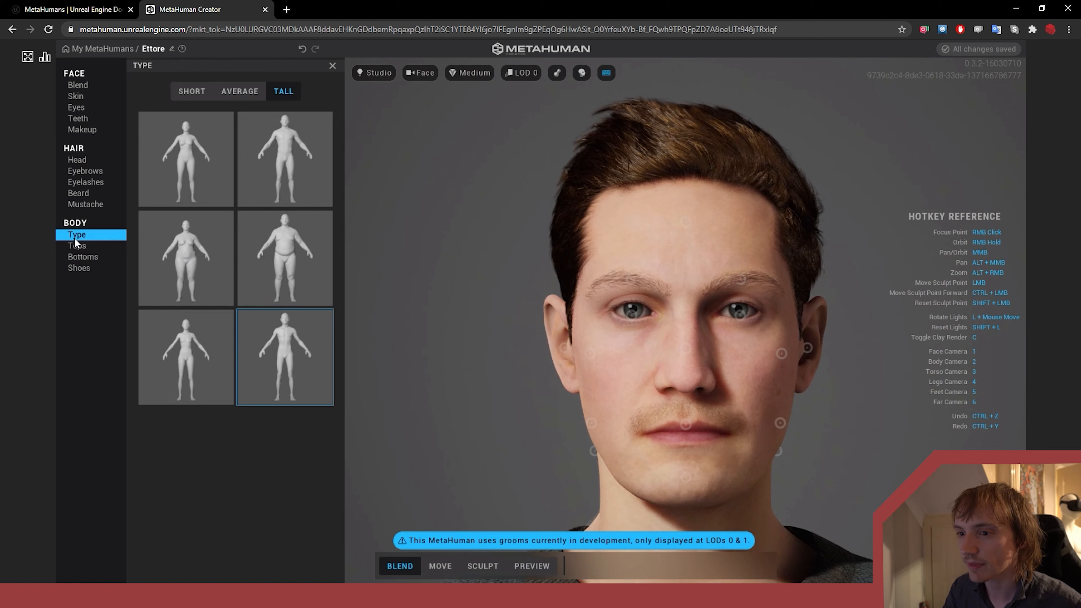
Browse the tops, shoes and bottoms choices, then switch the face to move editing
left_click(76, 245)
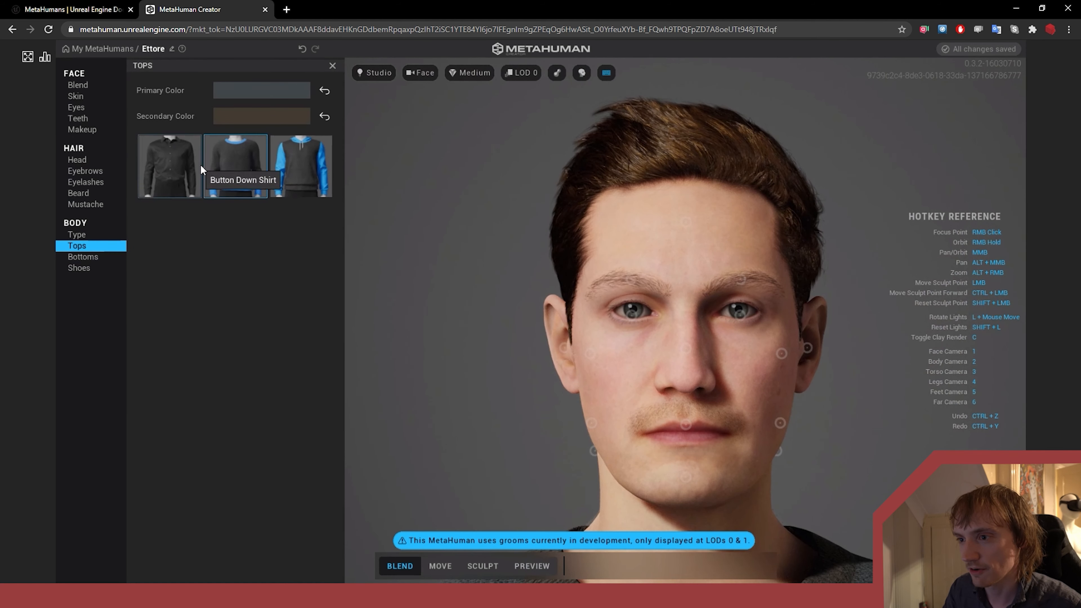
left_click(78, 268)
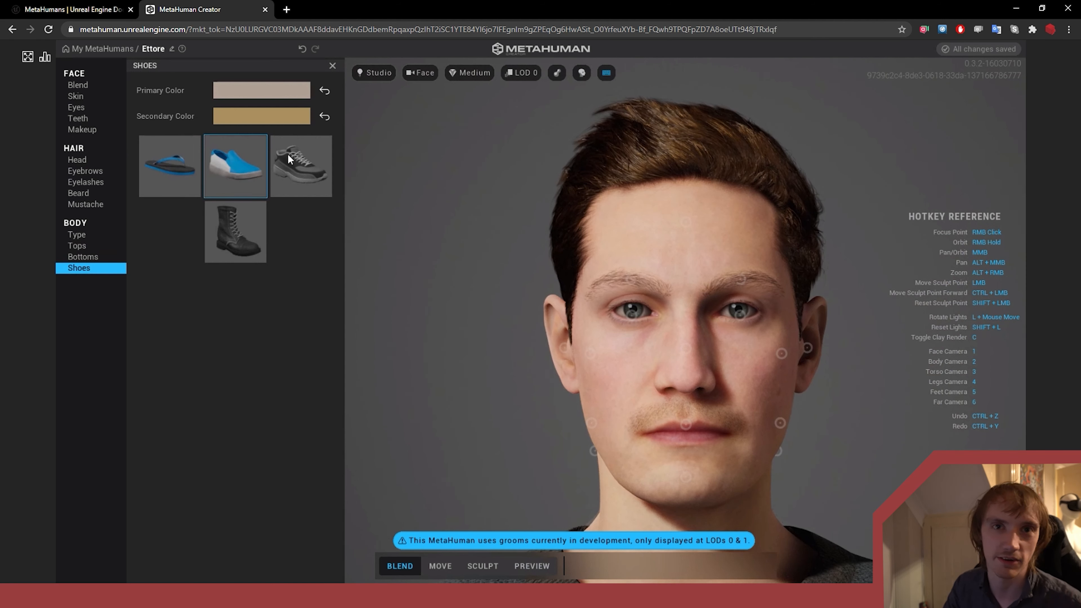
left_click(82, 257)
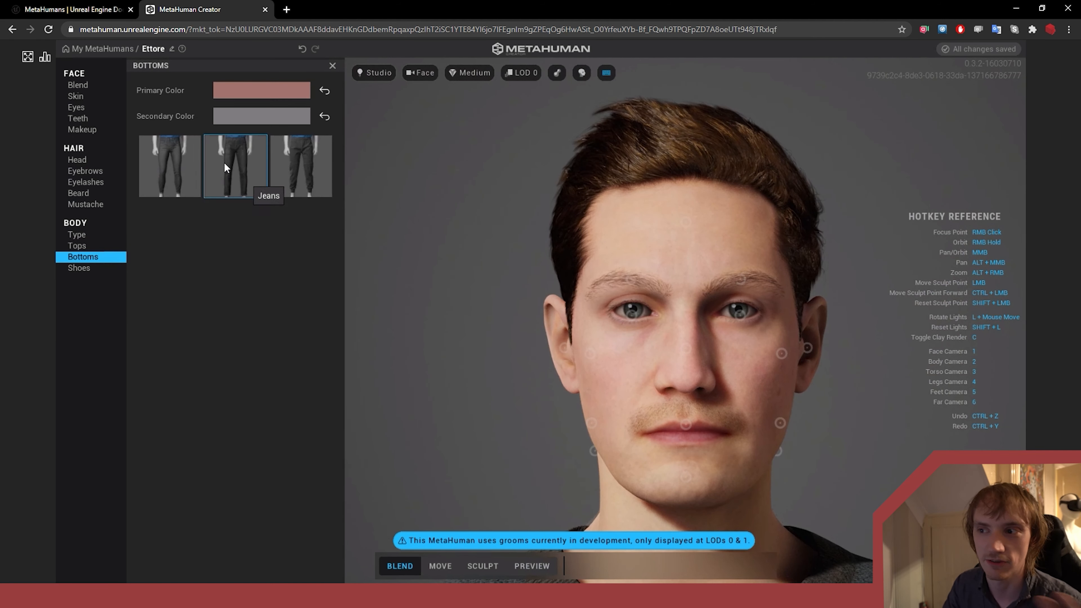
mouse_move(443, 528)
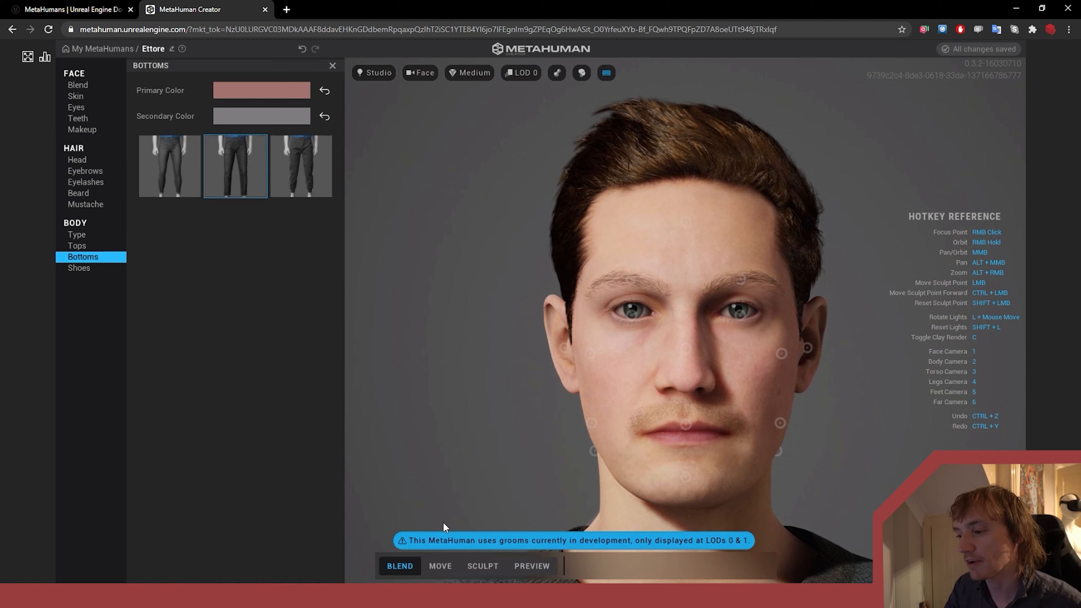
left_click(440, 565)
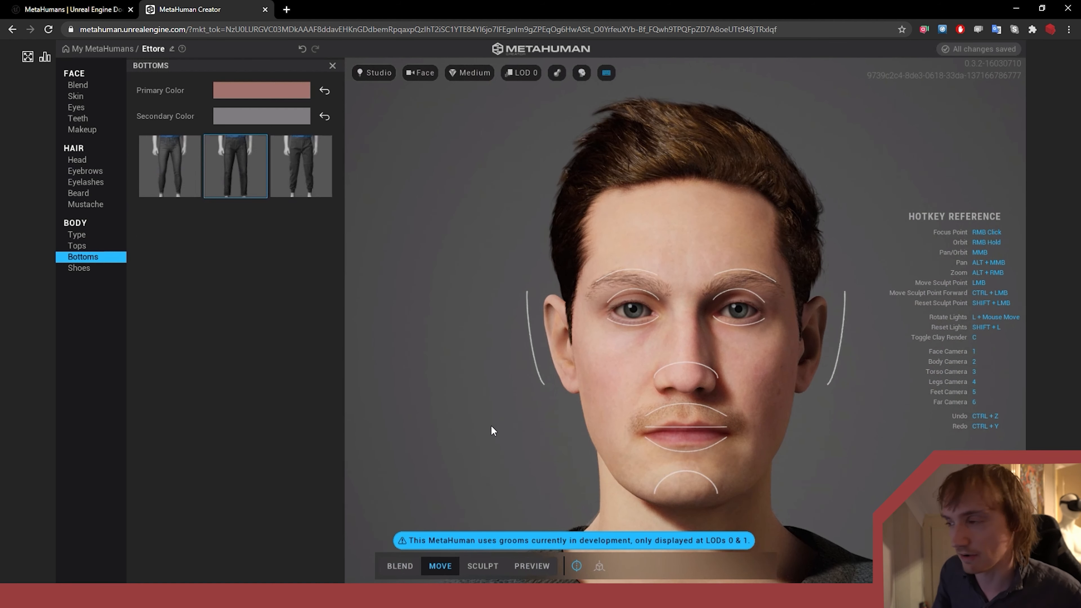
mouse_move(565, 451)
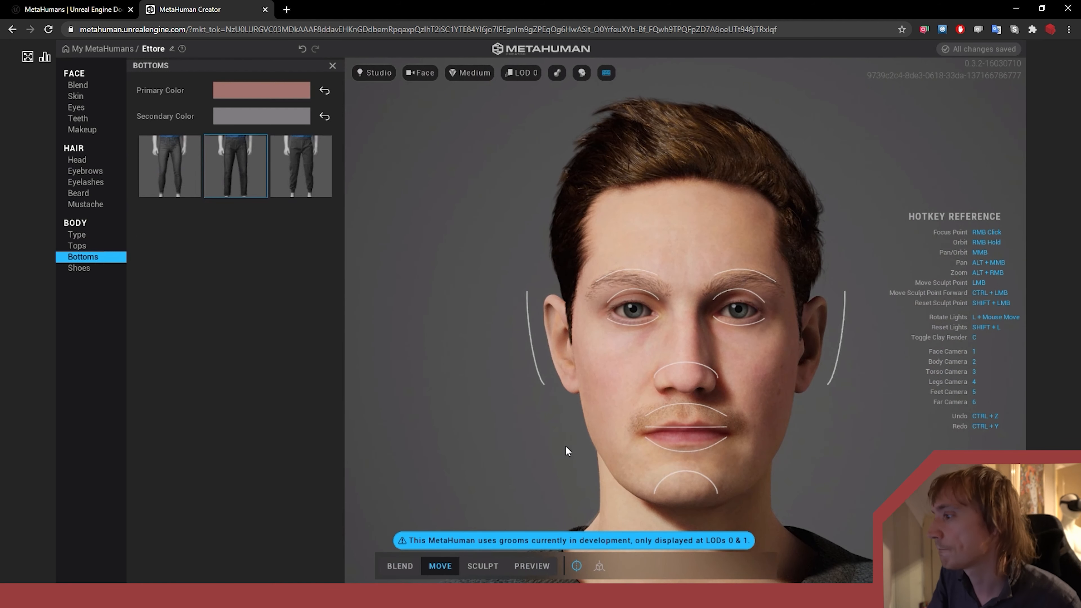
mouse_move(646, 396)
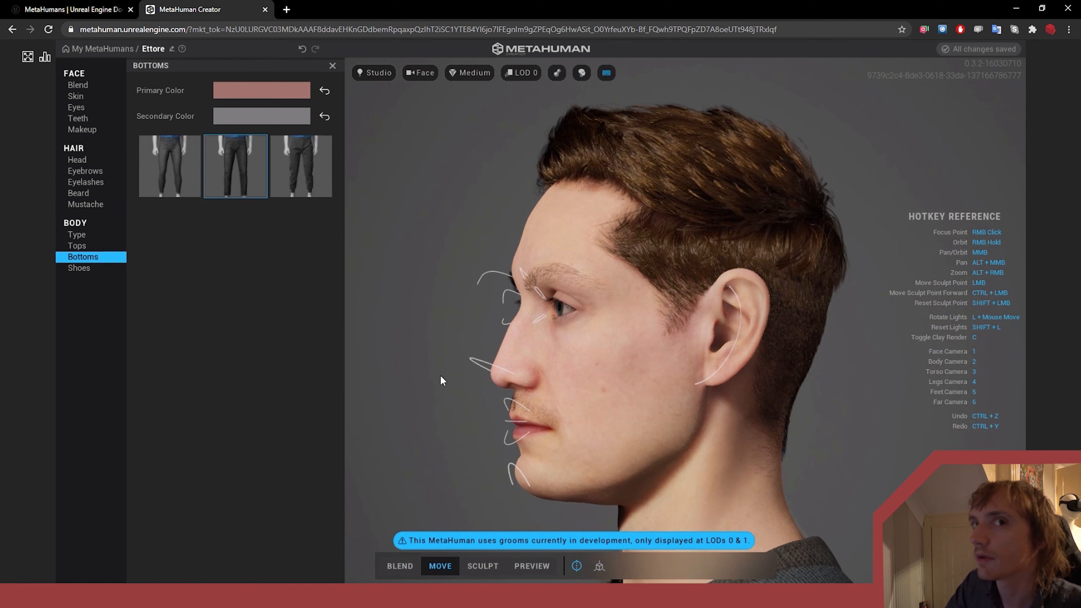
mouse_move(474, 359)
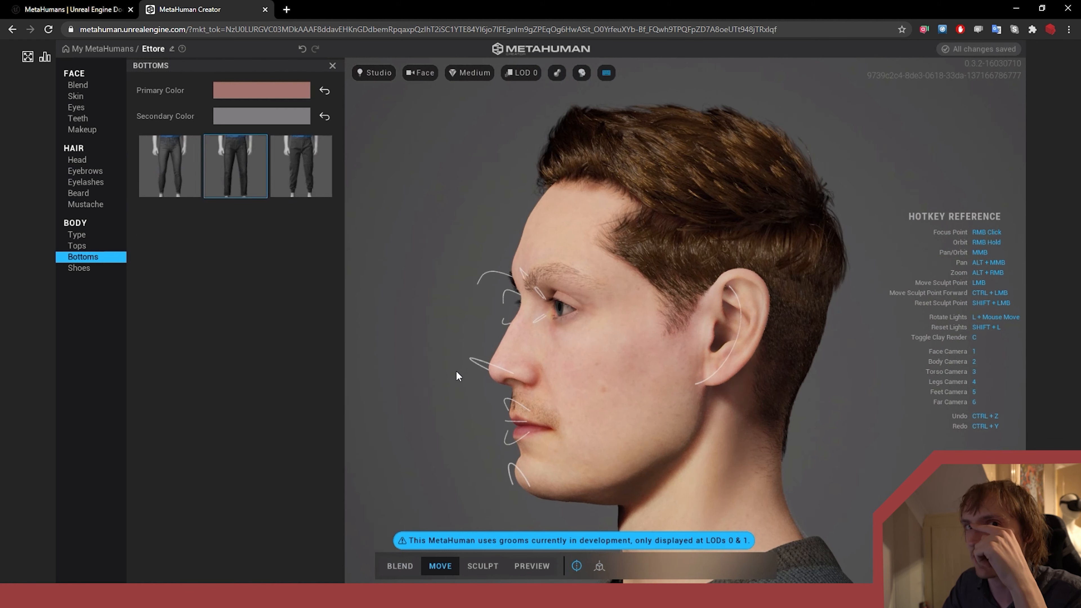
mouse_move(426, 405)
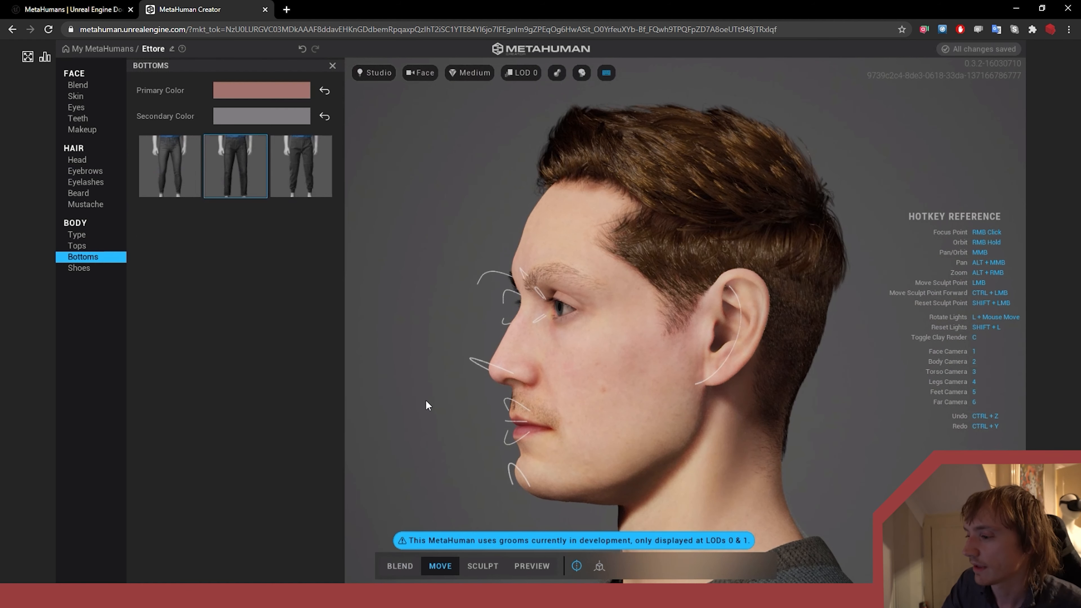
mouse_move(414, 412)
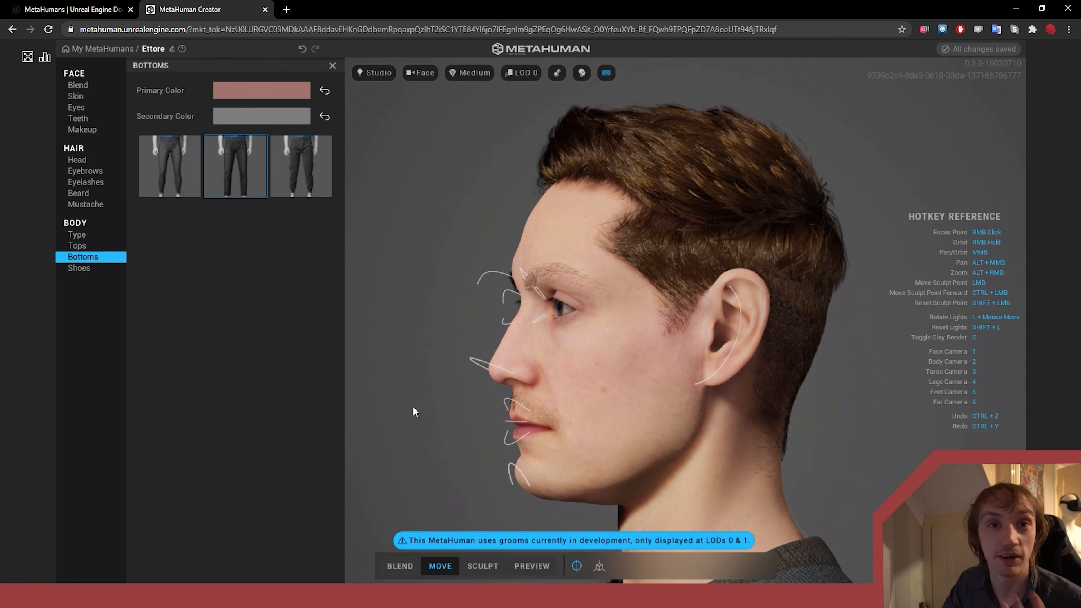
mouse_move(648, 344)
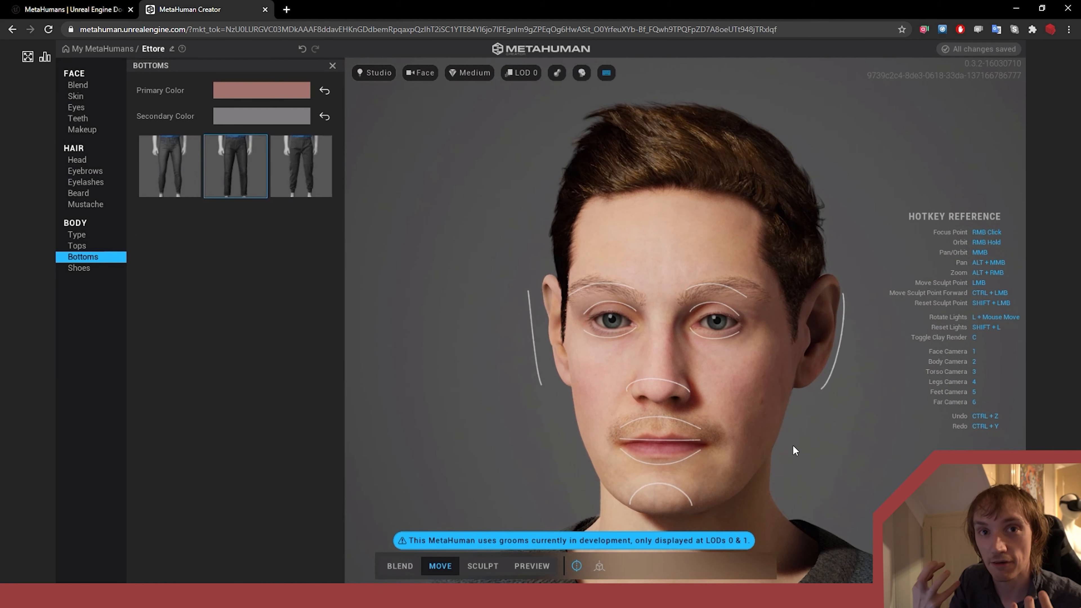
mouse_move(684, 390)
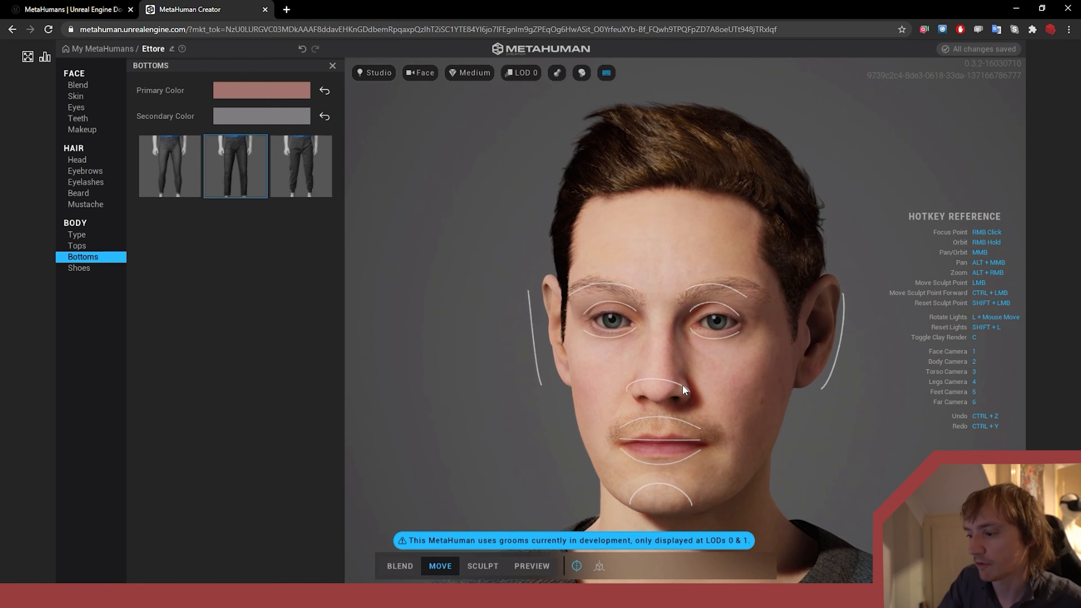
mouse_move(417, 328)
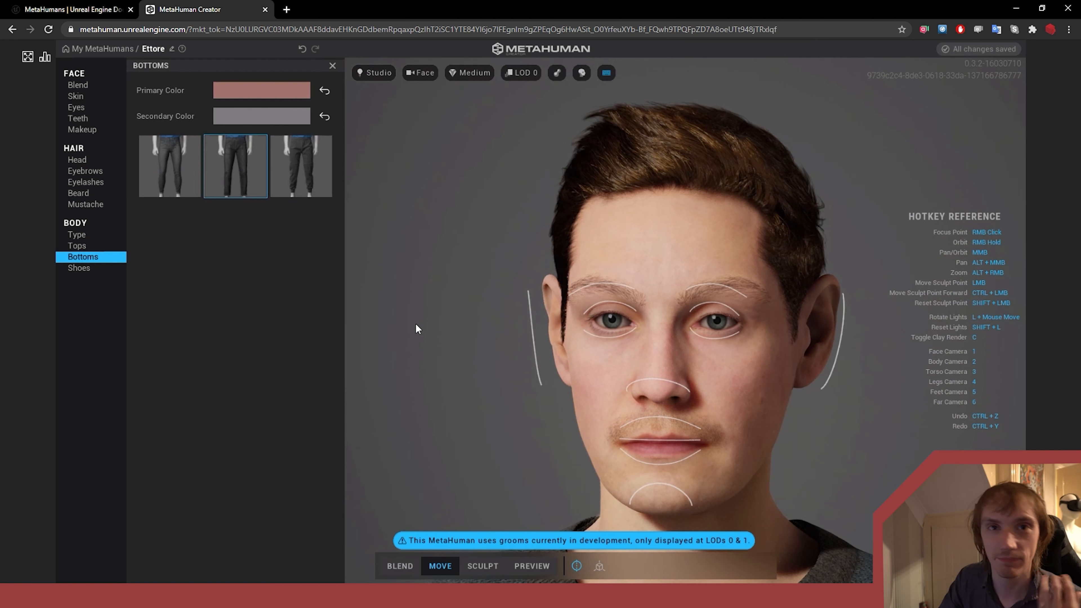
Enter sculpt mode and show the sculpting plane choices with Closest plane kept
left_click(482, 566)
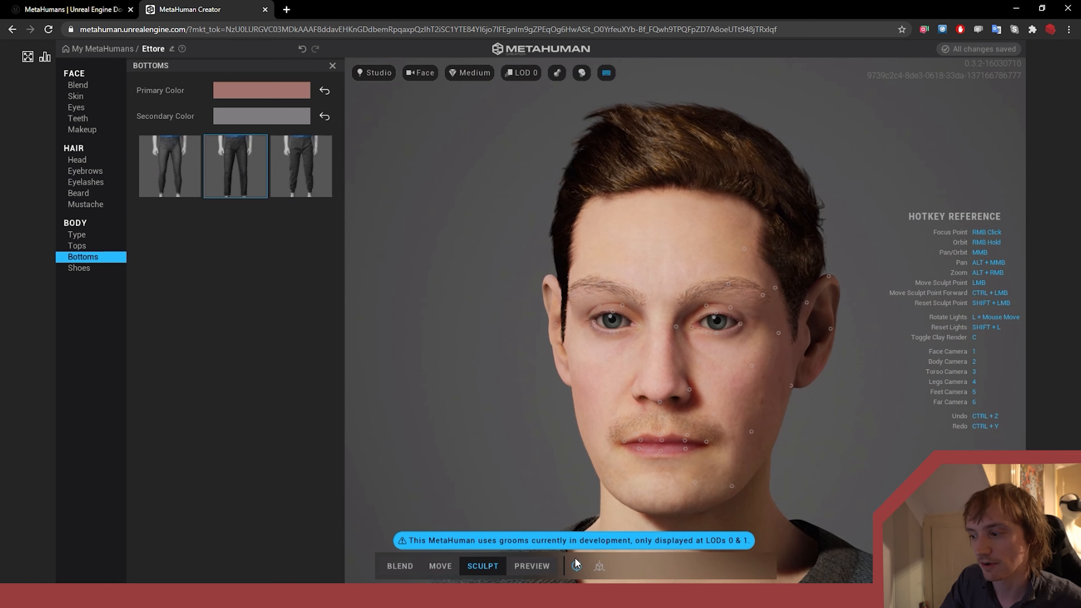
mouse_move(598, 566)
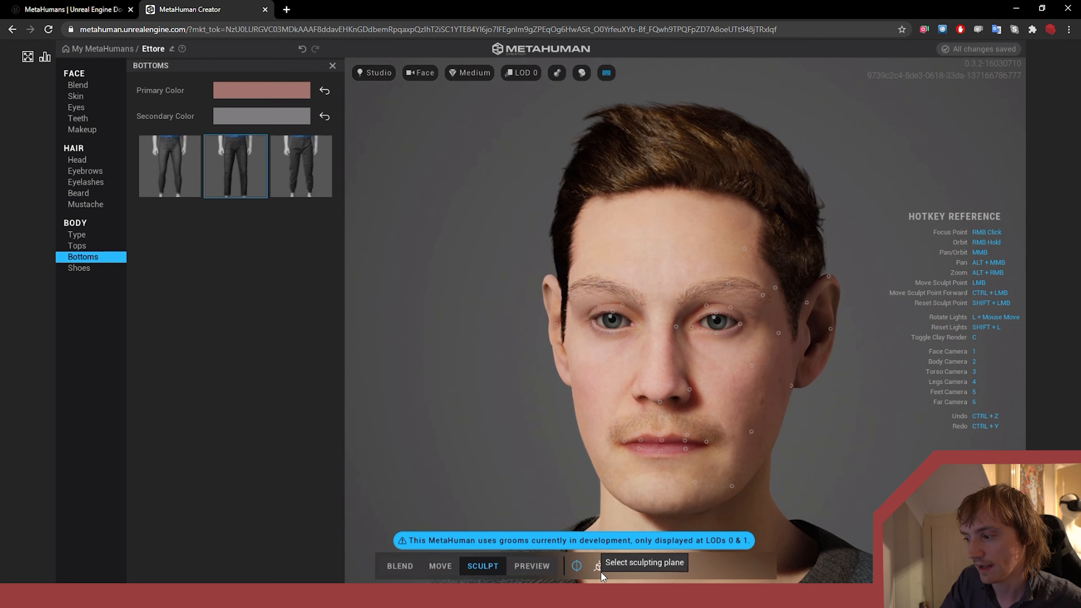
left_click(598, 566)
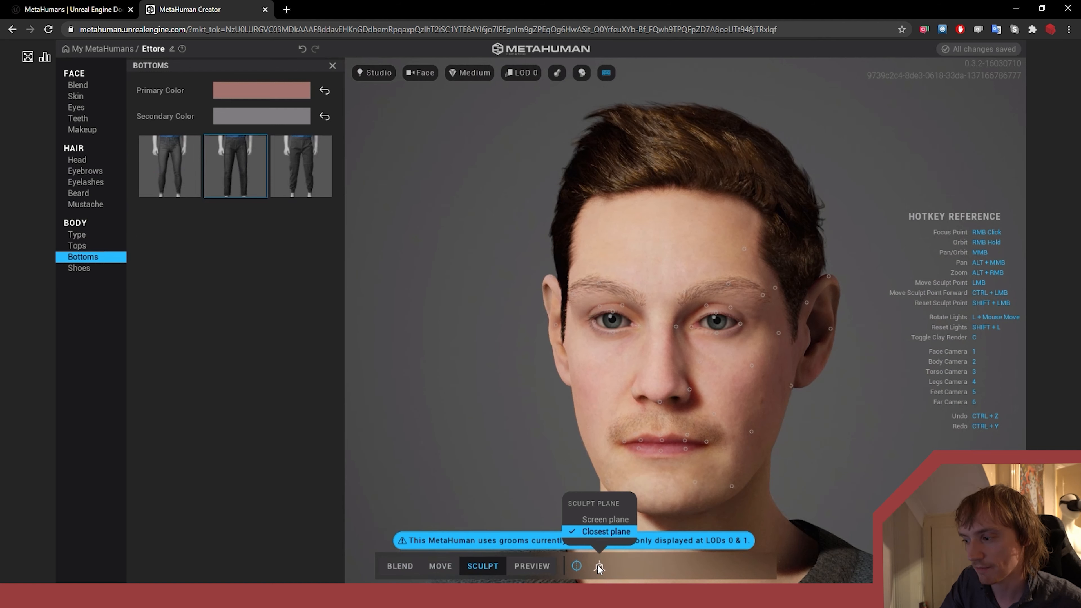
mouse_move(570, 372)
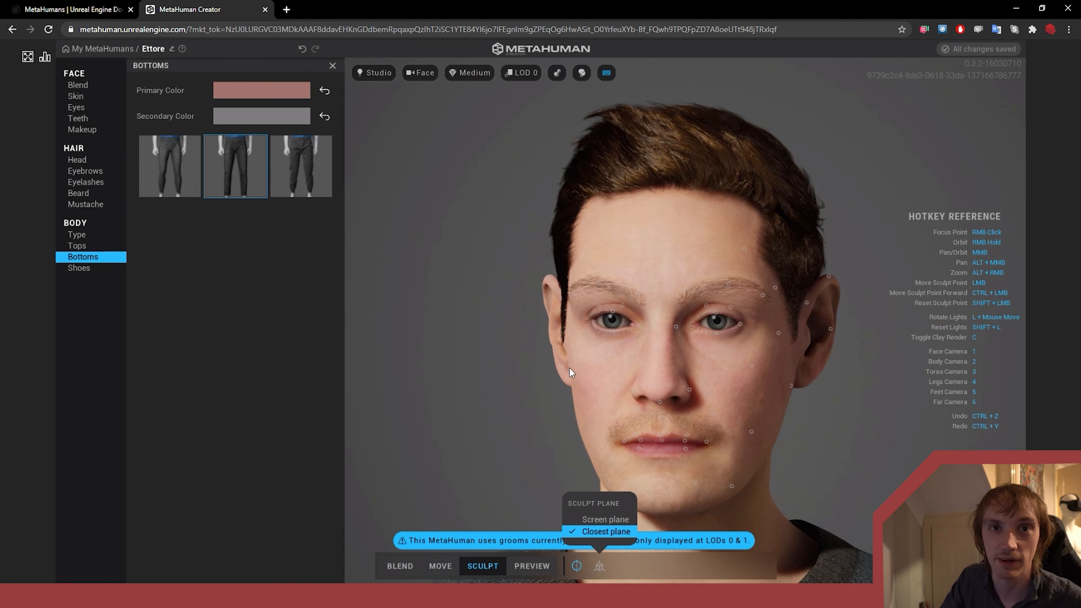
mouse_move(483, 294)
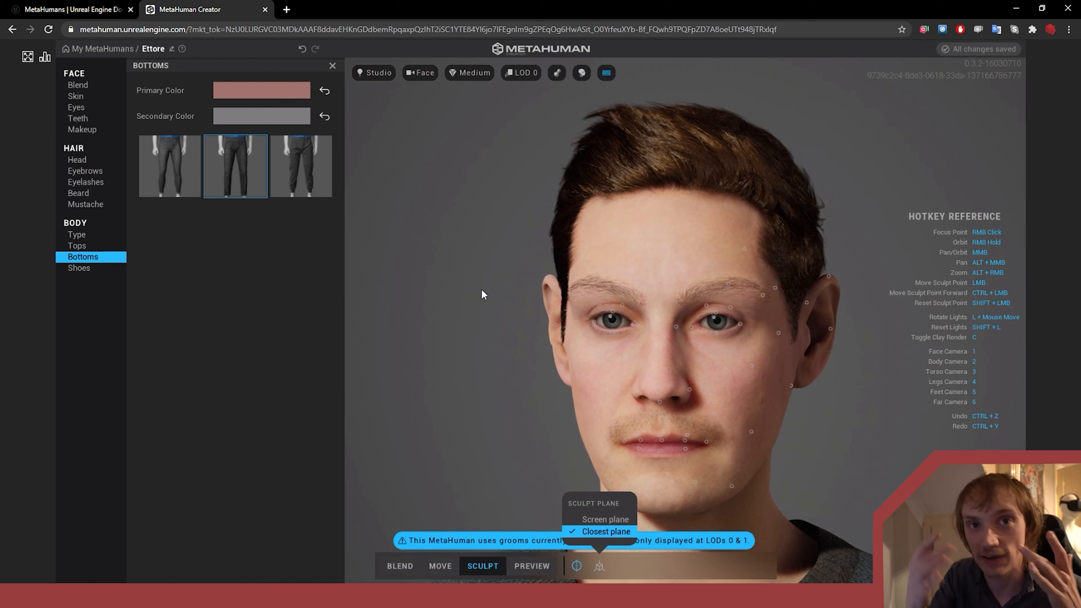
mouse_move(503, 286)
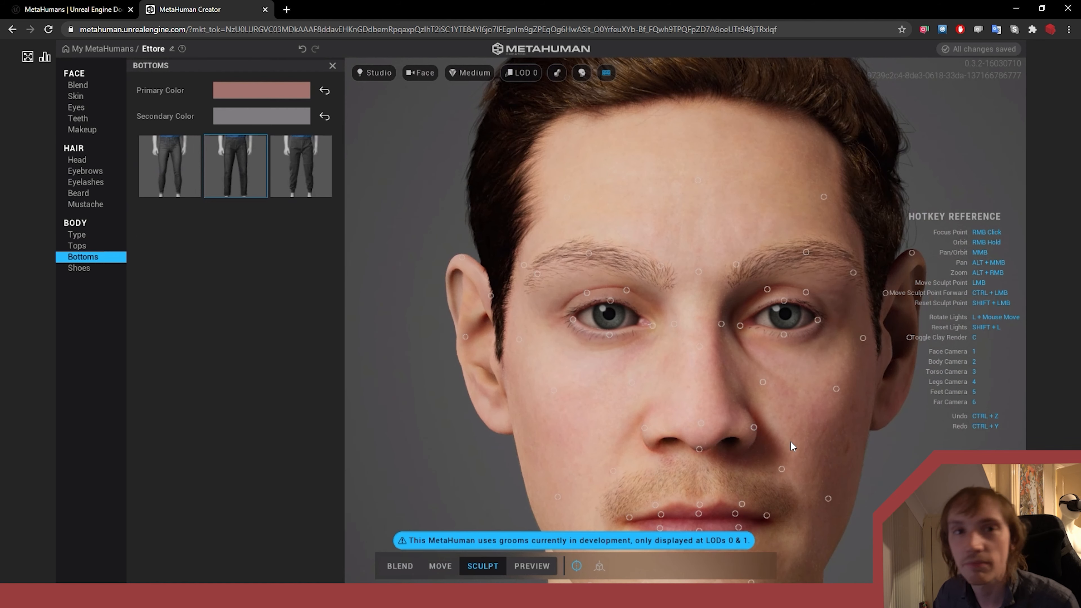
mouse_move(772, 459)
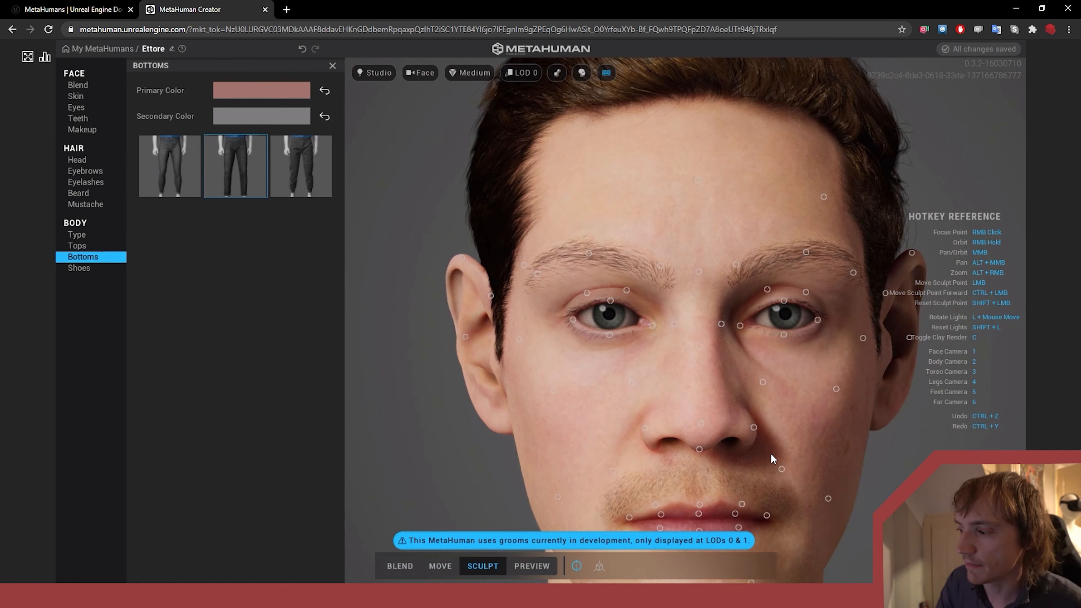
mouse_move(641, 343)
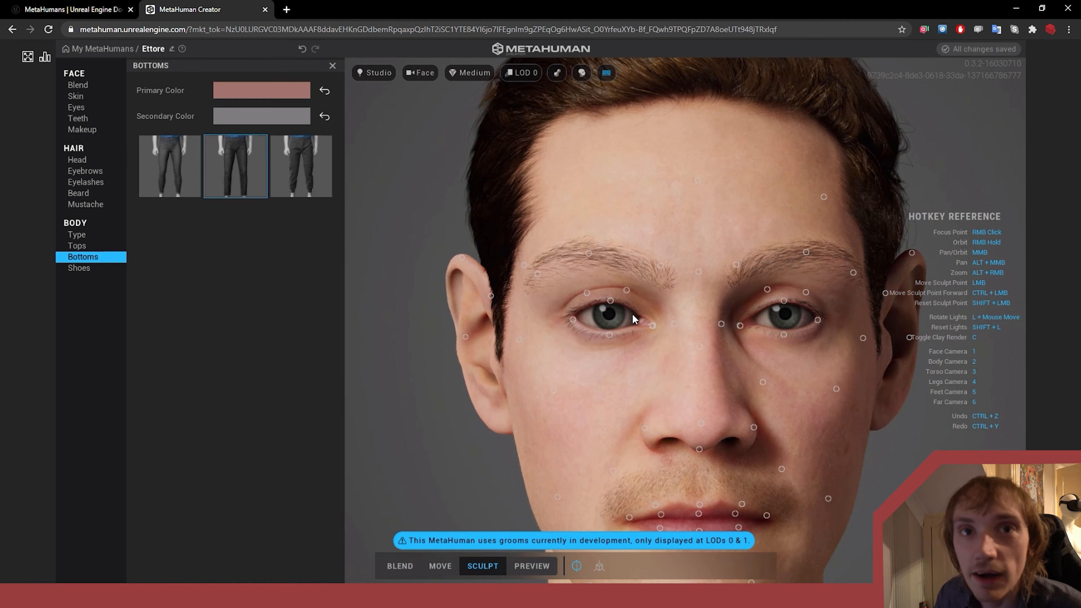
mouse_move(629, 318)
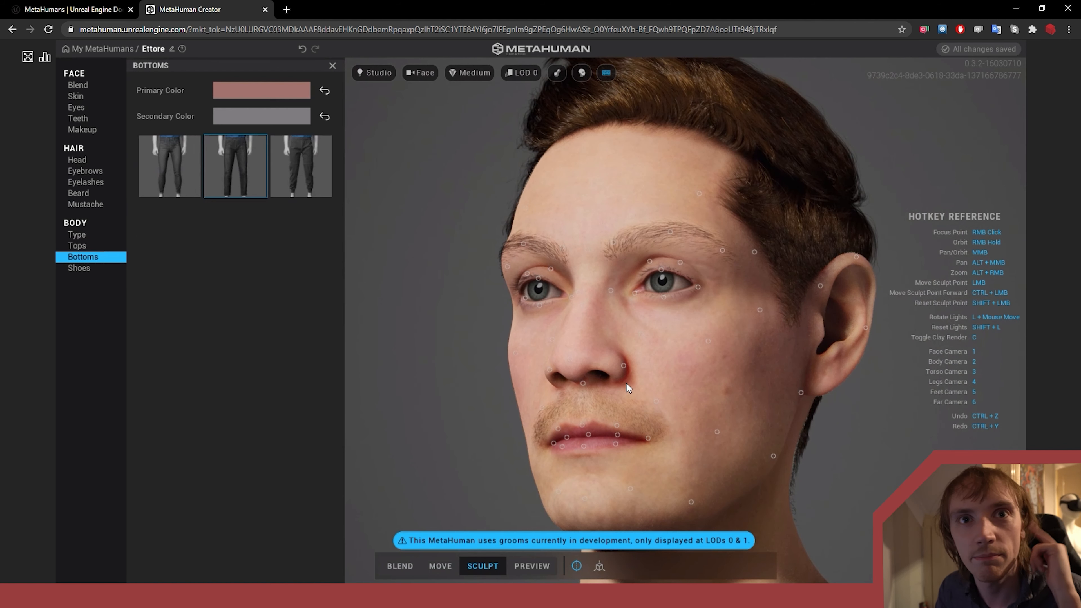
mouse_move(762, 316)
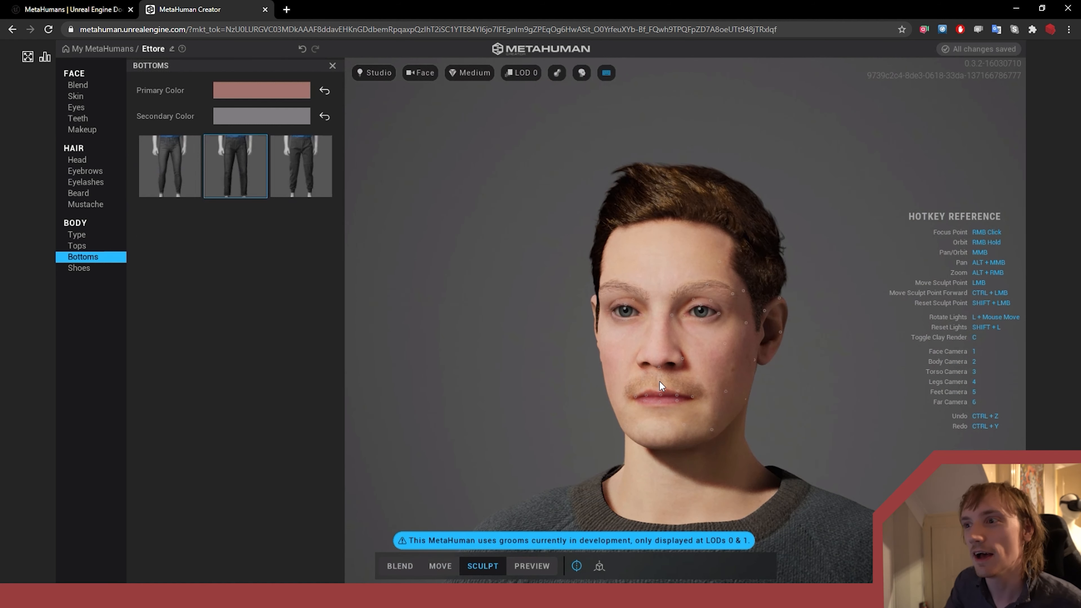
mouse_move(848, 308)
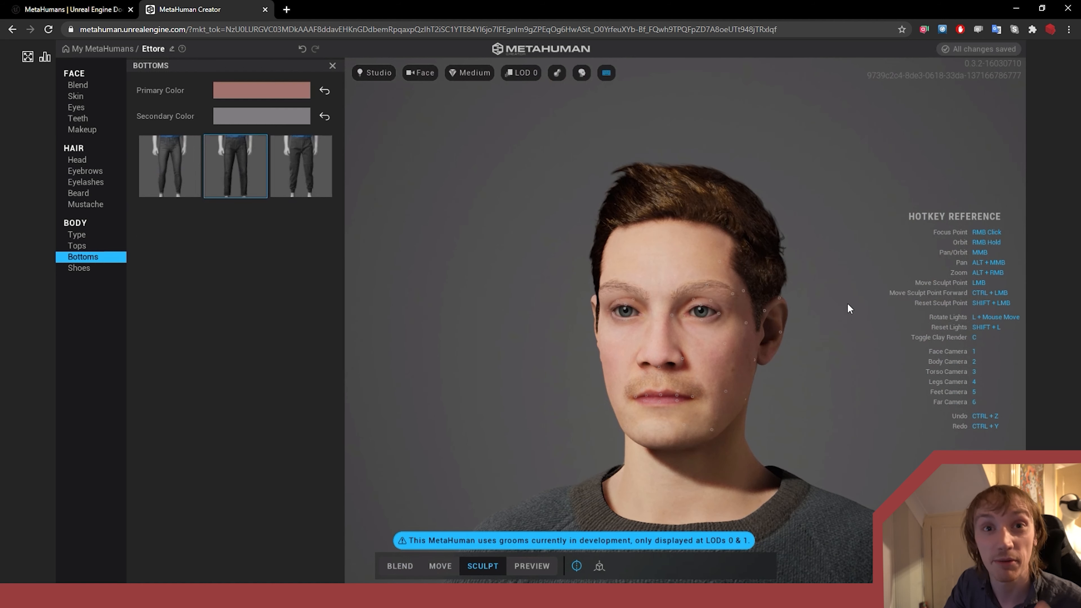
mouse_move(296, 296)
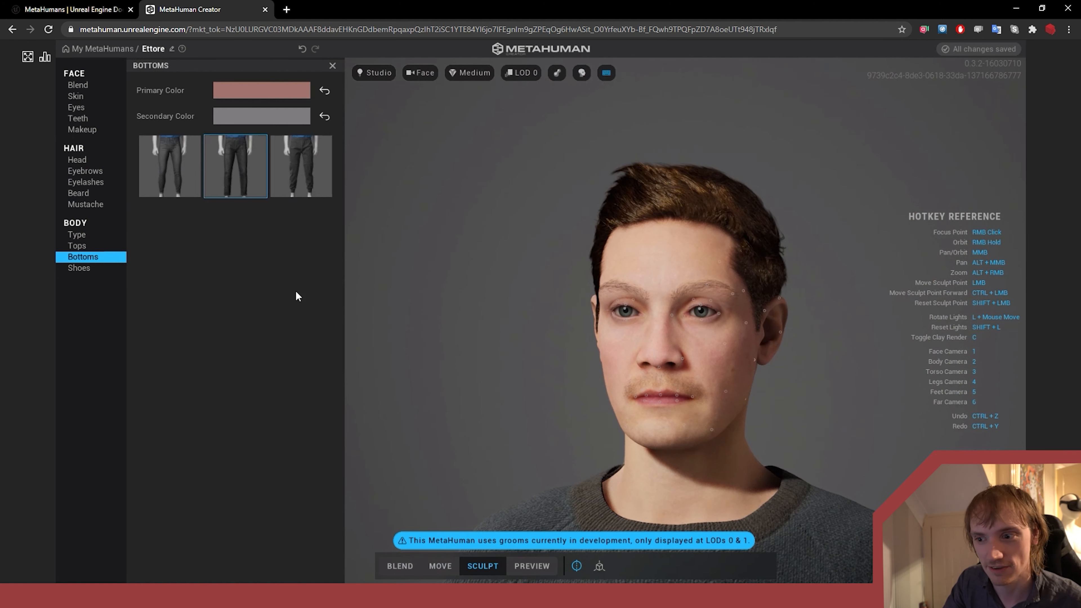
mouse_move(620, 476)
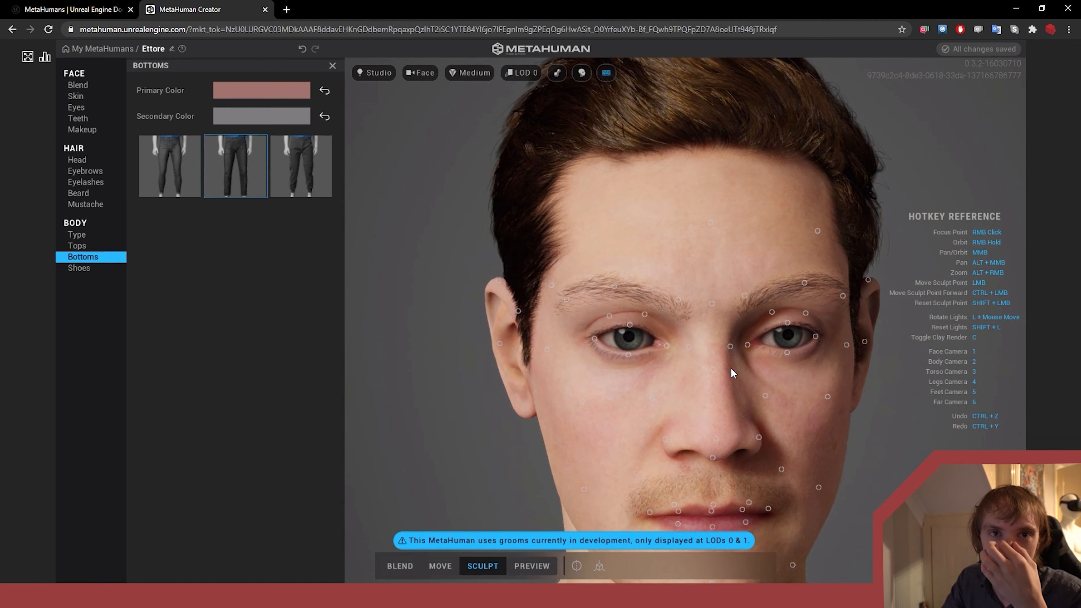
mouse_move(765, 400)
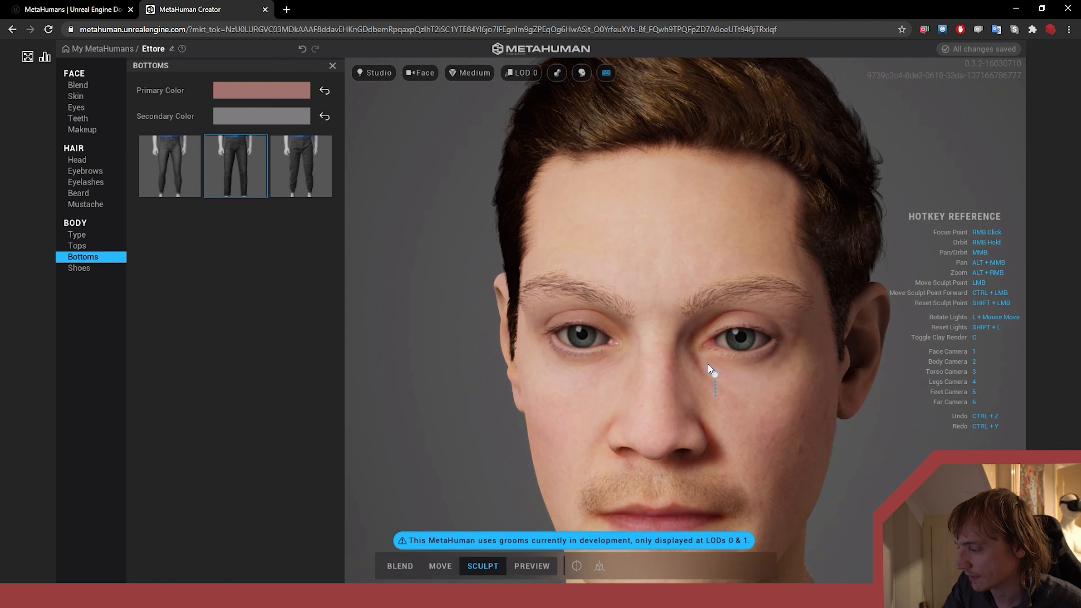
mouse_move(595, 377)
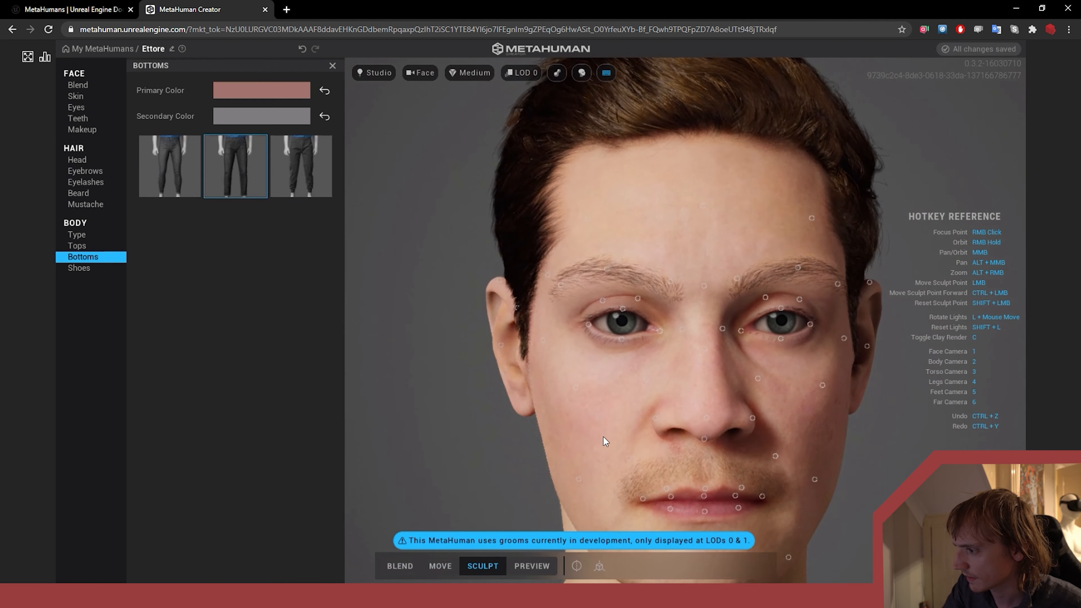
Turn on left-to-right face symmetry, try move and sculpt modes, then settle on blend mode
left_click(576, 566)
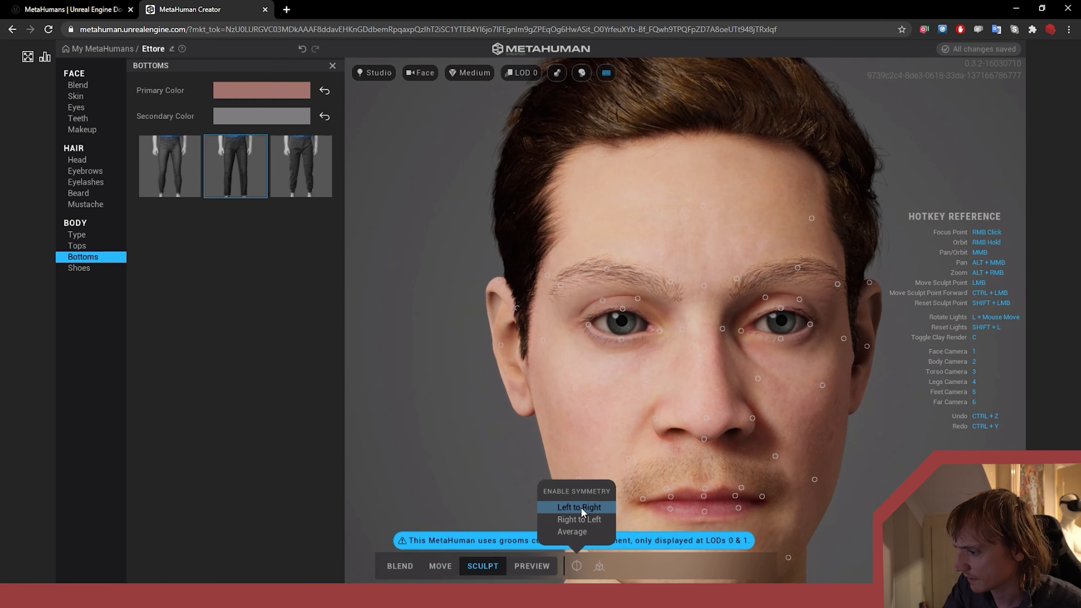
left_click(578, 507)
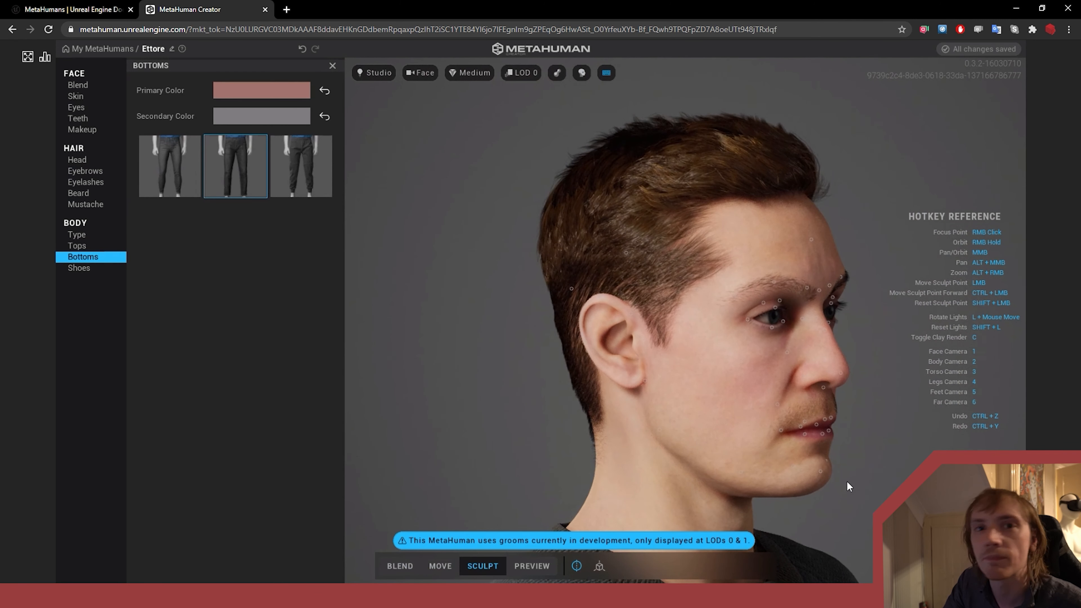
mouse_move(826, 482)
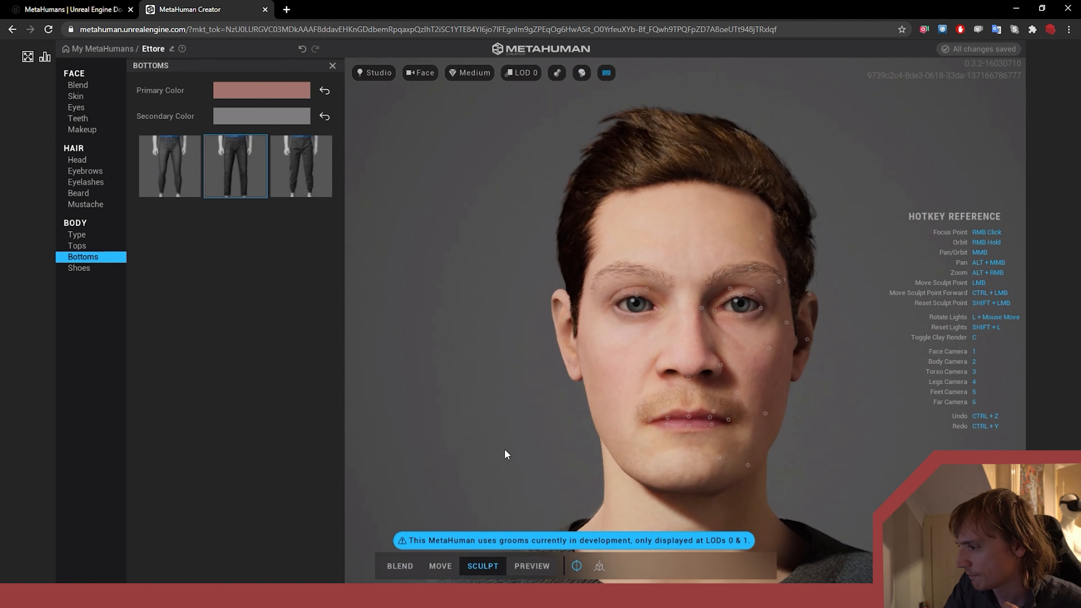
left_click(439, 566)
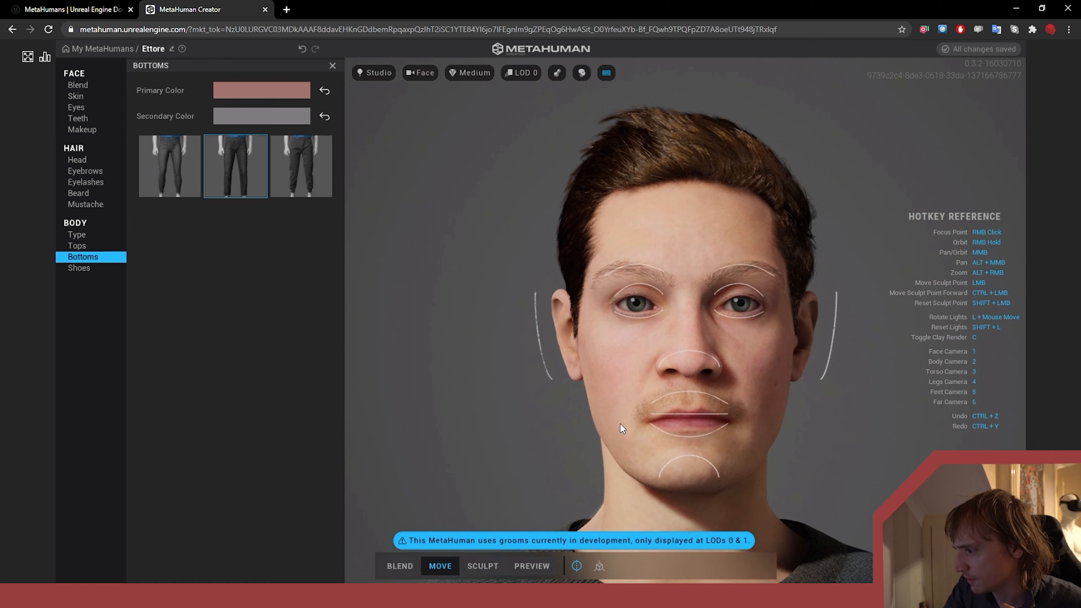
left_click(482, 566)
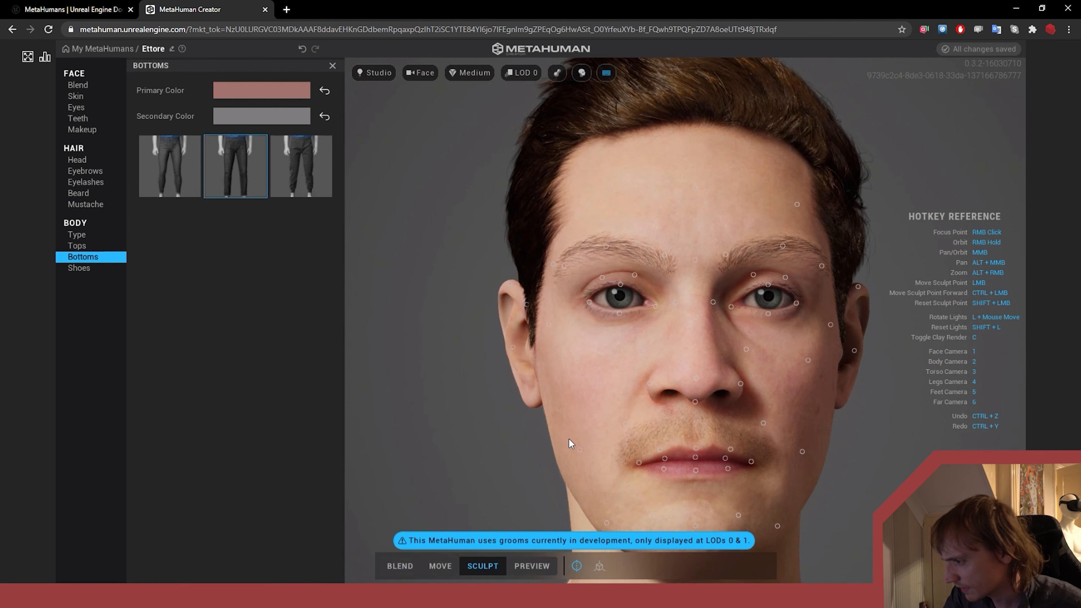
mouse_move(557, 435)
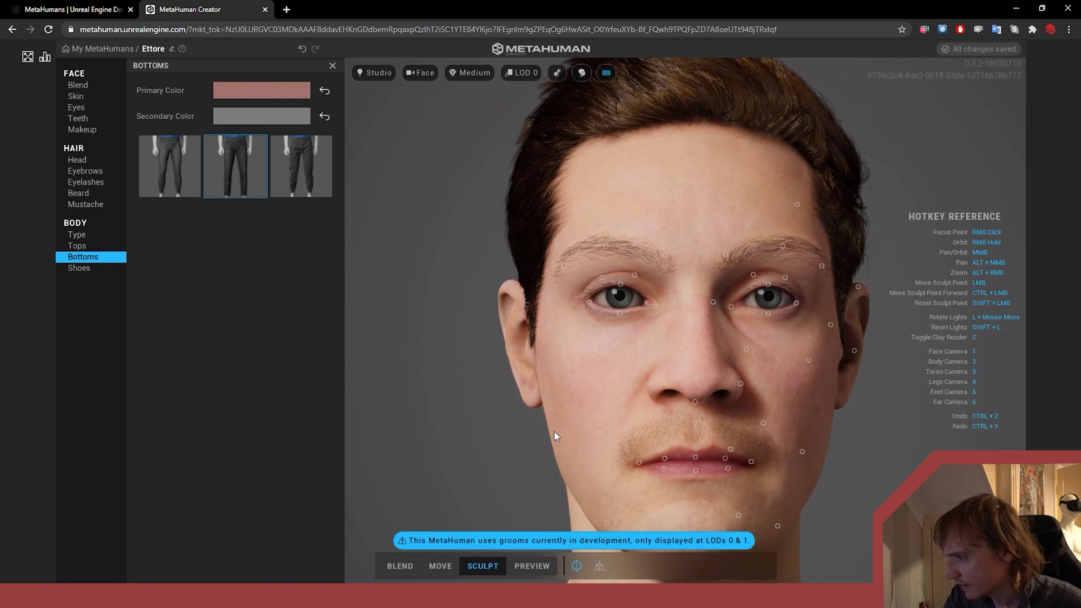
left_click(399, 565)
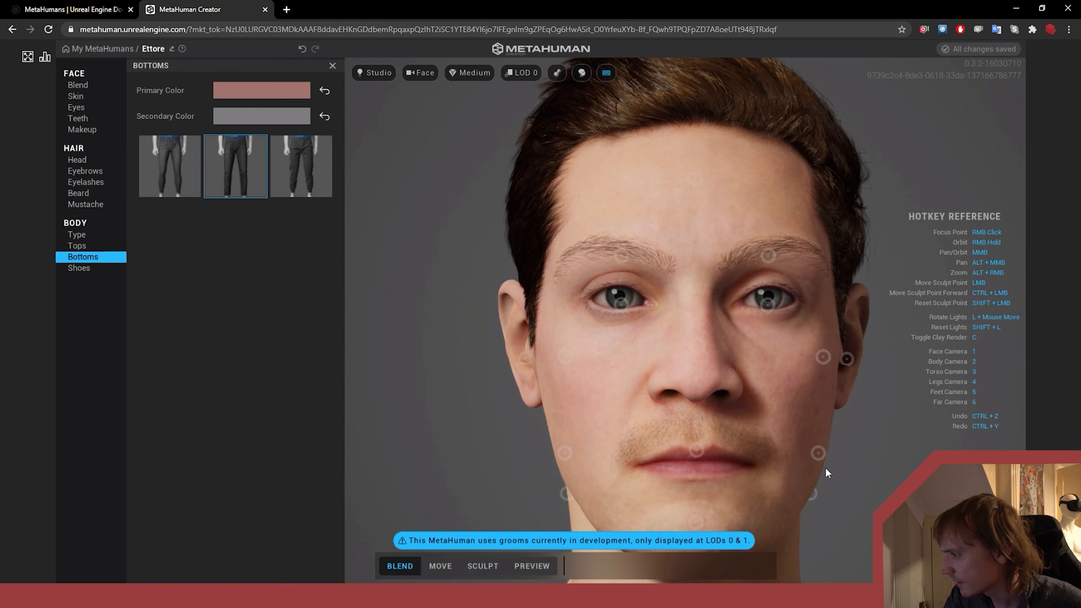
Play the preview animation and dress the character in the Button Down Shirt
left_click(530, 566)
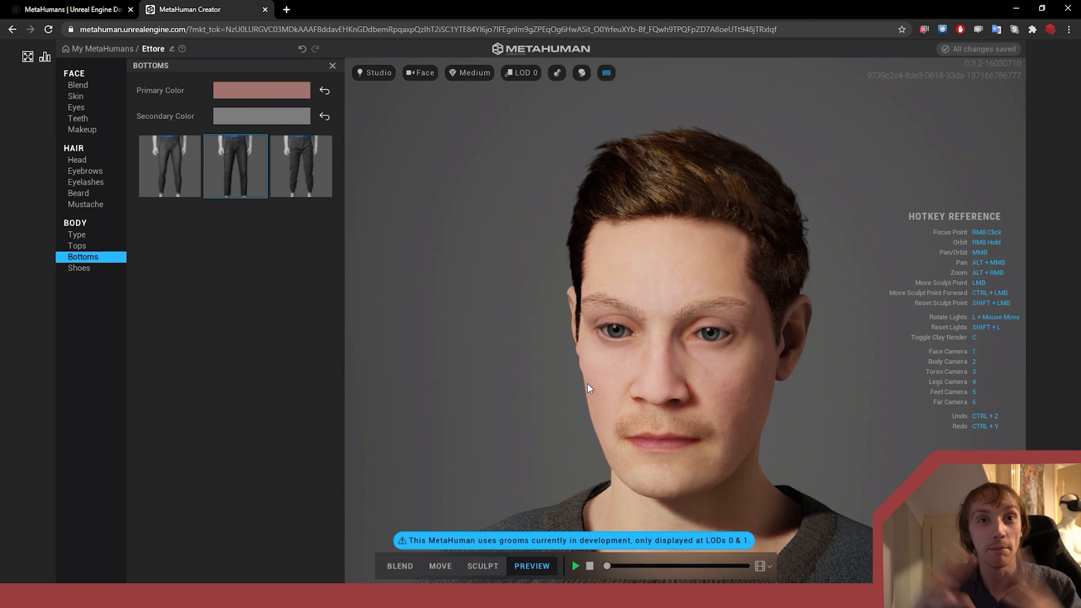
mouse_move(565, 580)
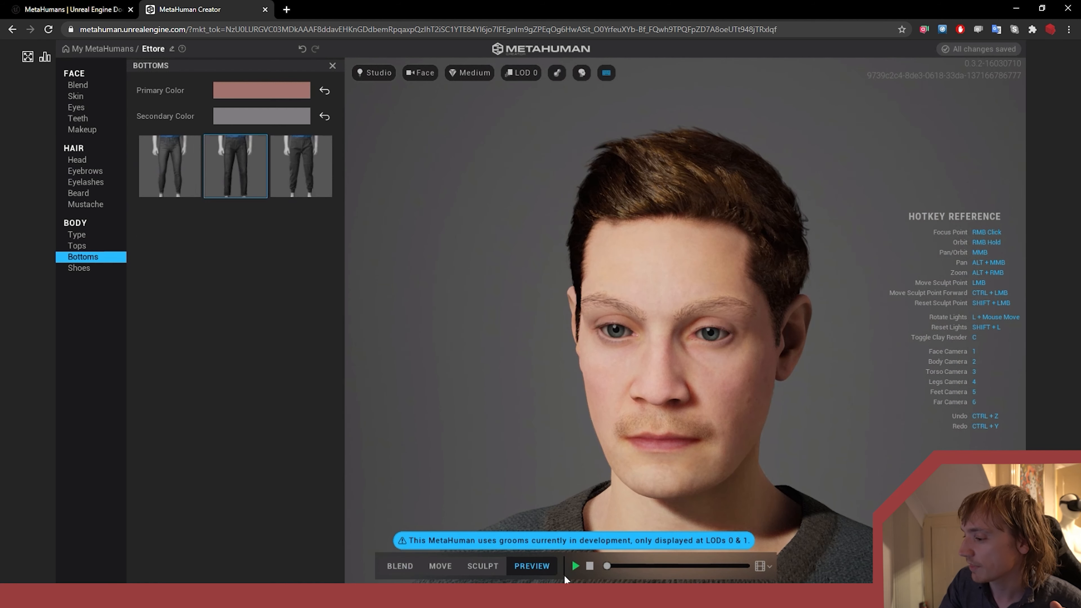
left_click(574, 565)
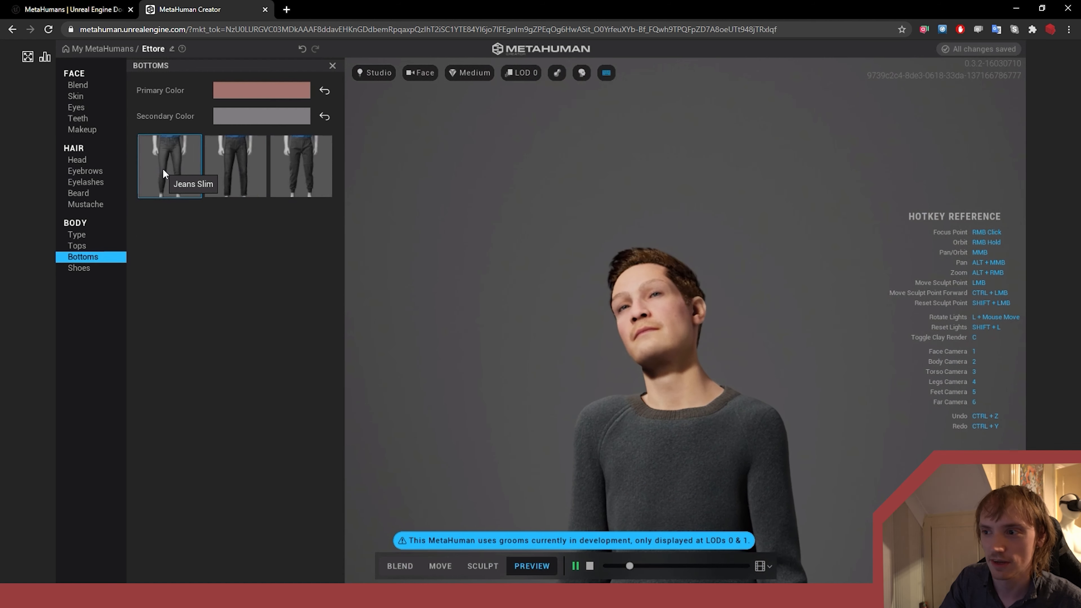
left_click(77, 245)
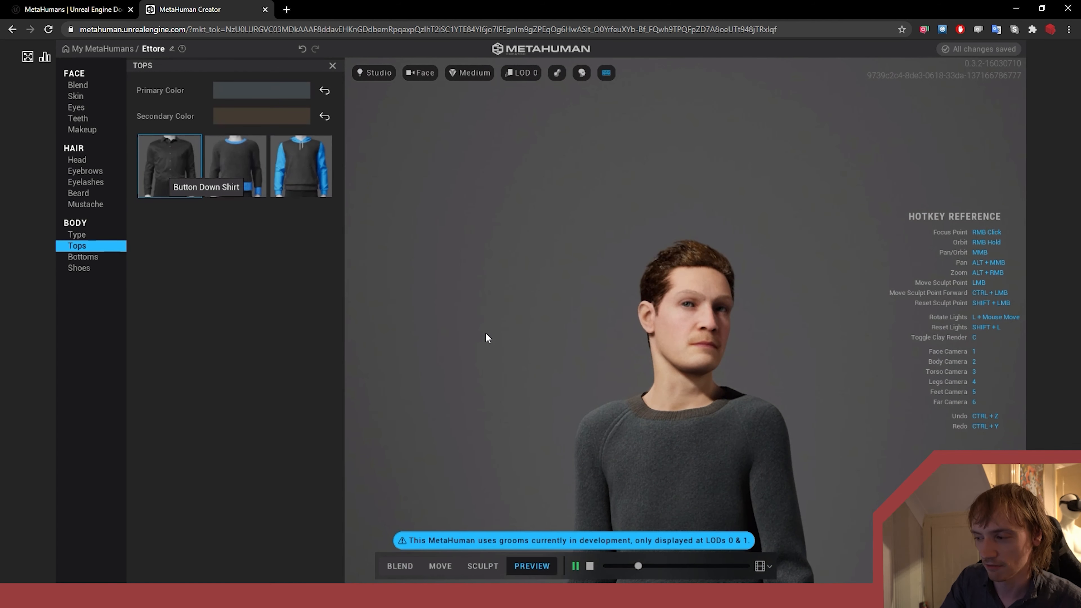
left_click(169, 165)
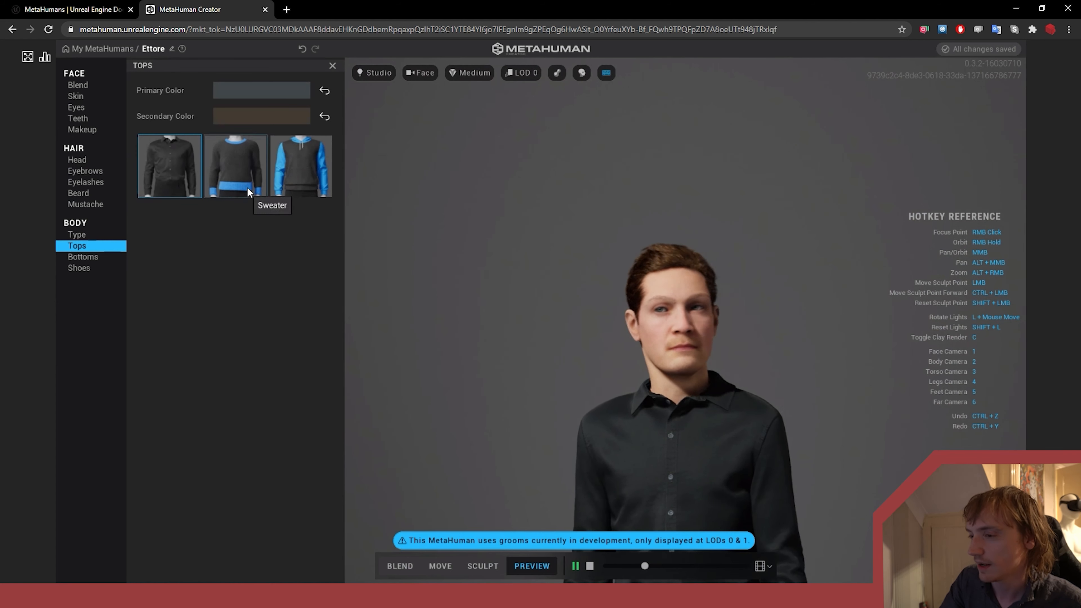
Tune the shirt's primary colour to a dark, desaturated navy-grey
left_click(260, 90)
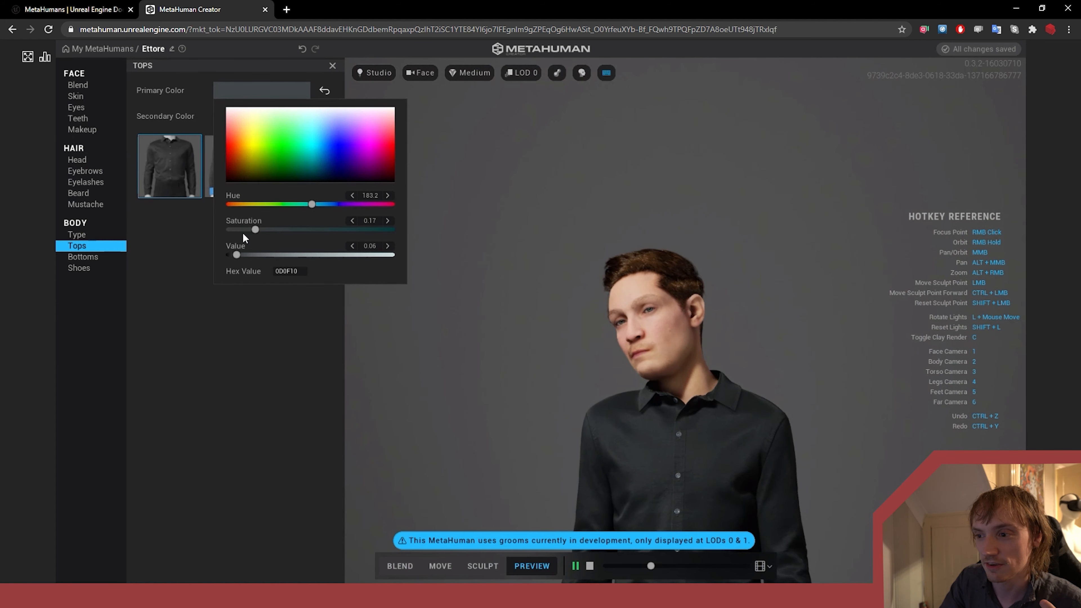
left_click(325, 174)
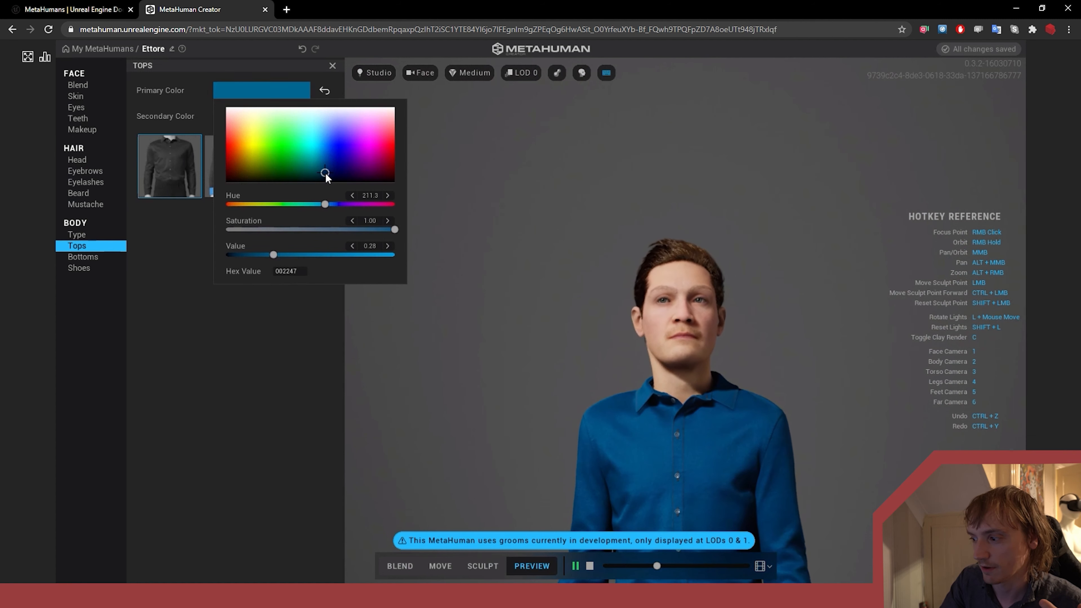
left_click_drag(325, 174, 321, 181)
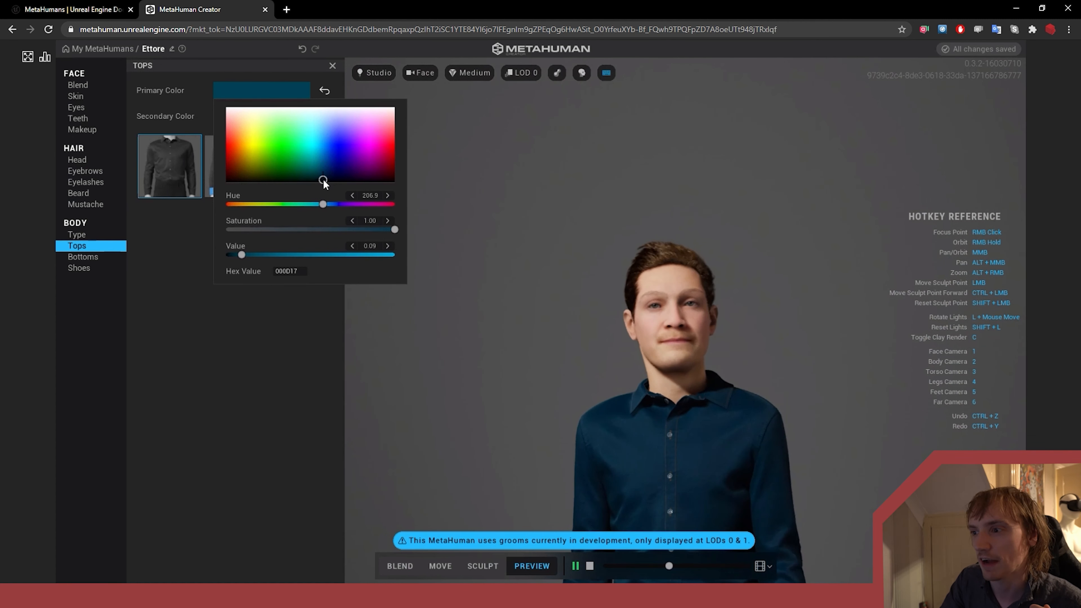
left_click_drag(393, 229, 327, 229)
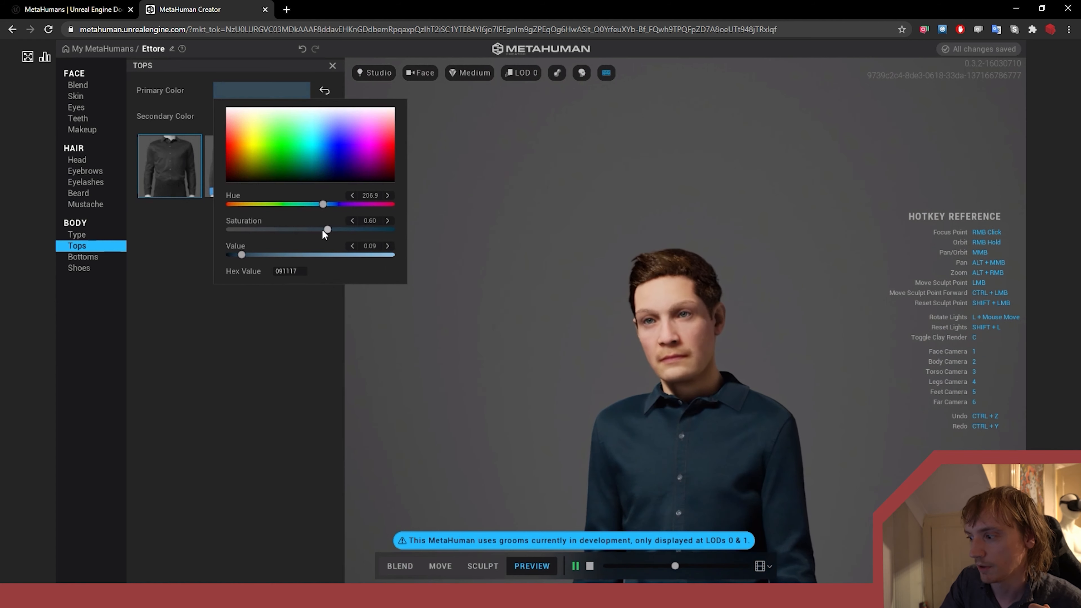
left_click_drag(322, 229, 279, 229)
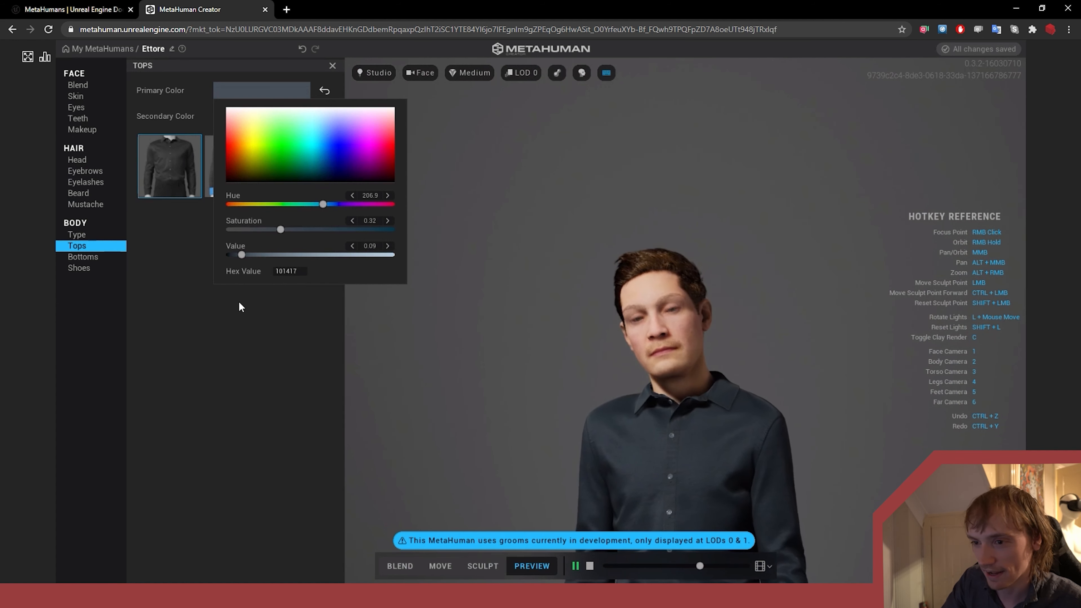
Put the Casual Sneakers on the character
left_click(78, 267)
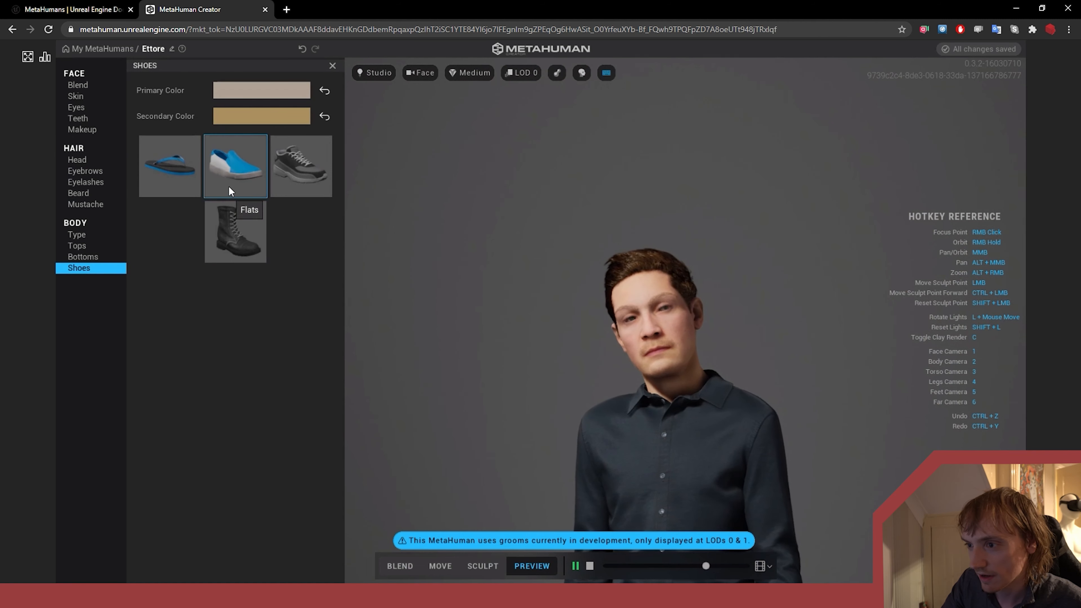
mouse_move(301, 166)
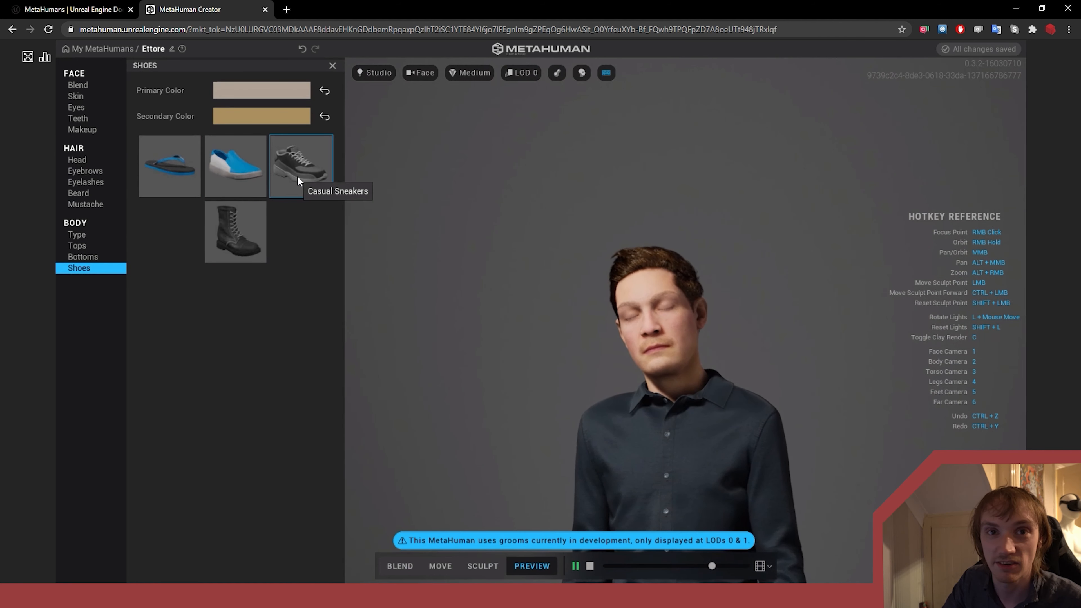
left_click(82, 257)
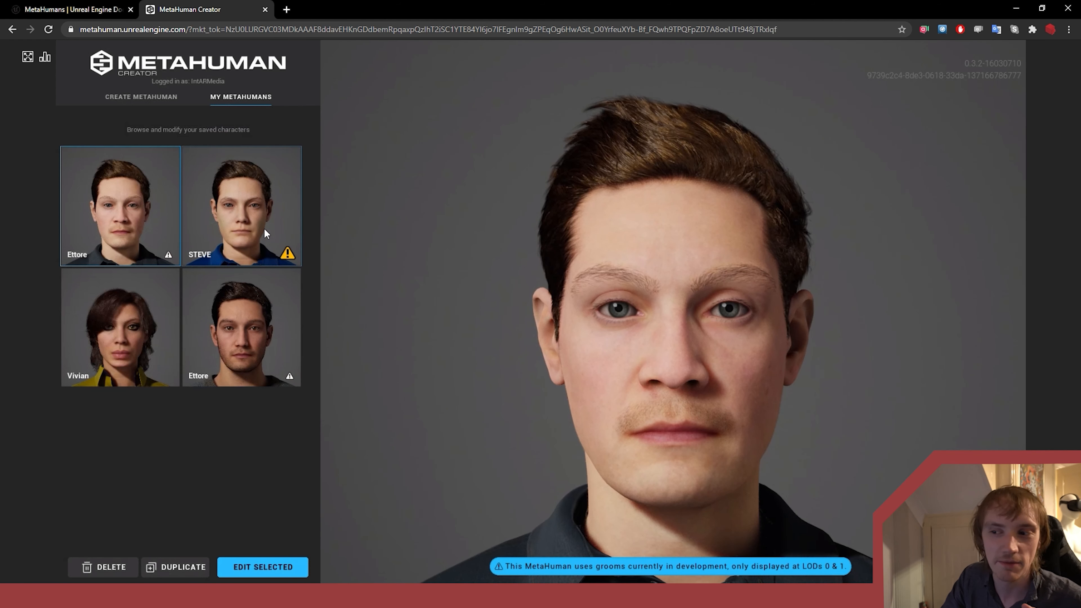
mouse_move(241, 219)
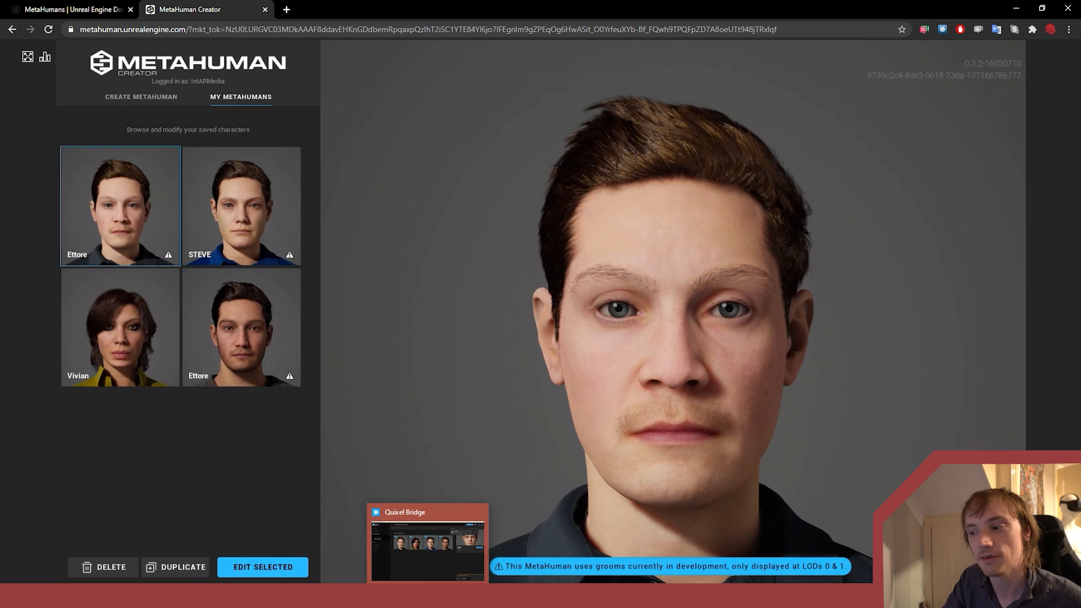
Bring Quixel Bridge forward on its Home page and close the Steve detail panel
left_click(427, 544)
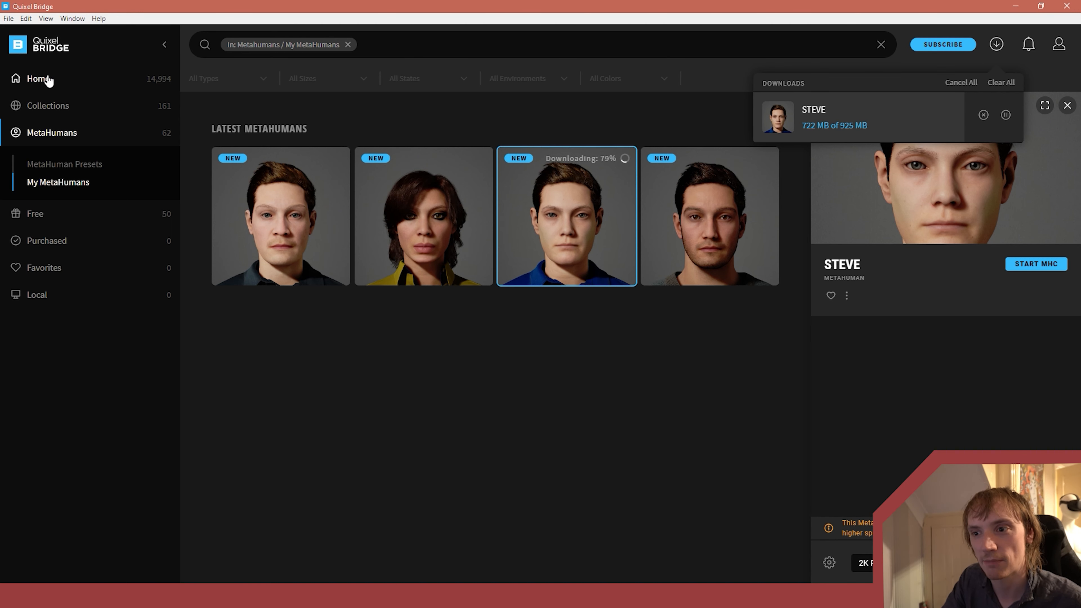
left_click(38, 78)
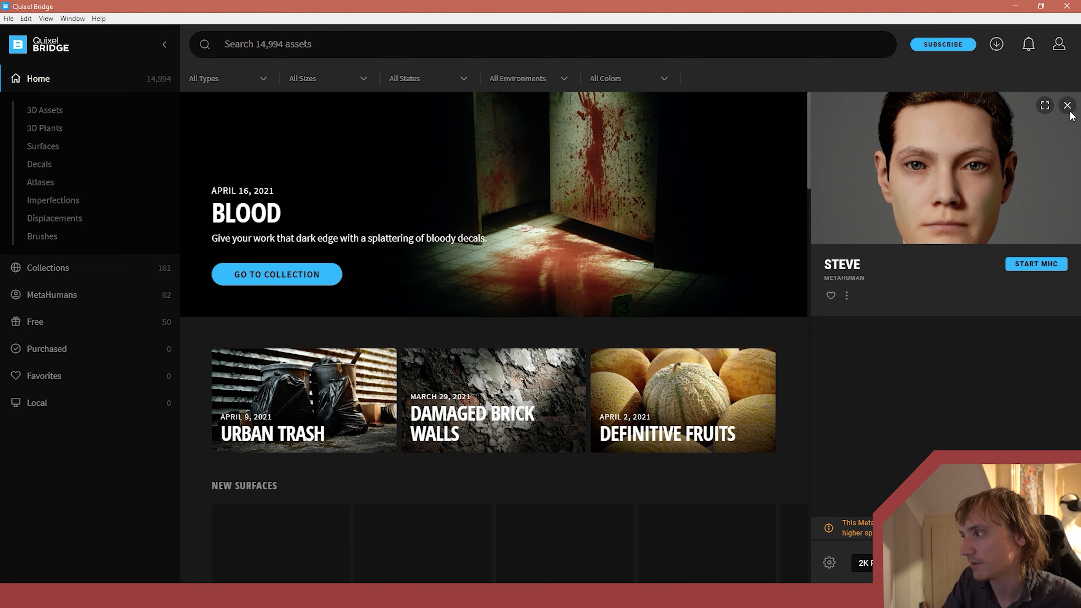
left_click(1068, 105)
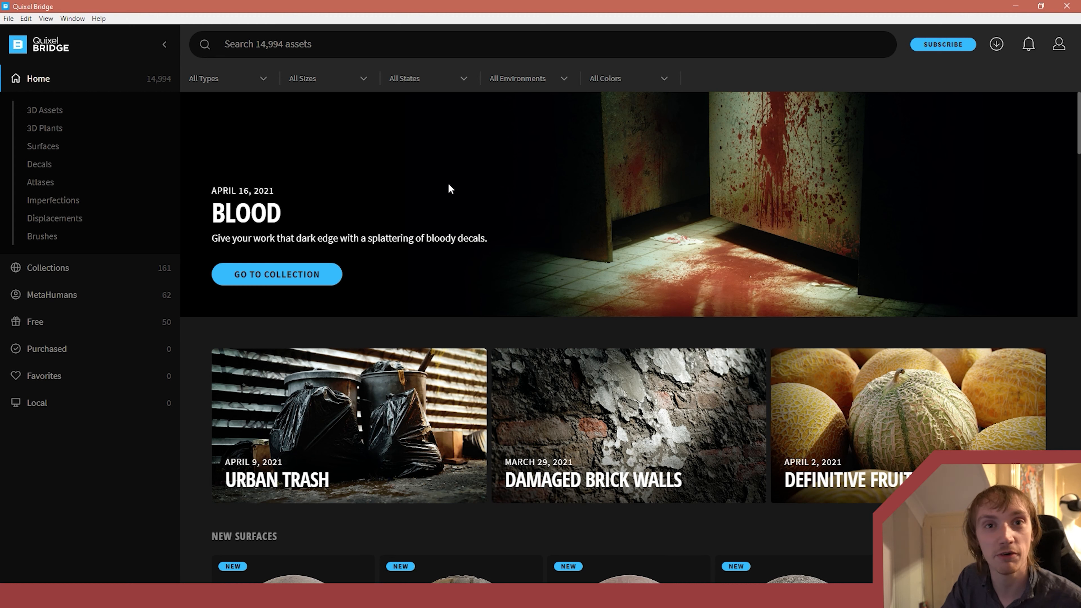
mouse_move(338, 180)
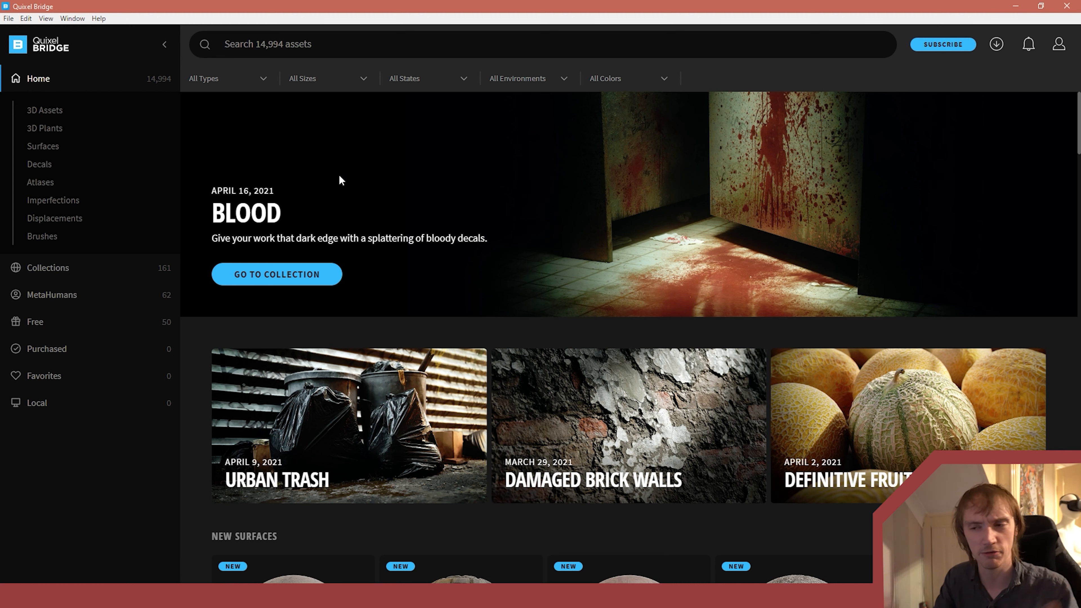
mouse_move(199, 188)
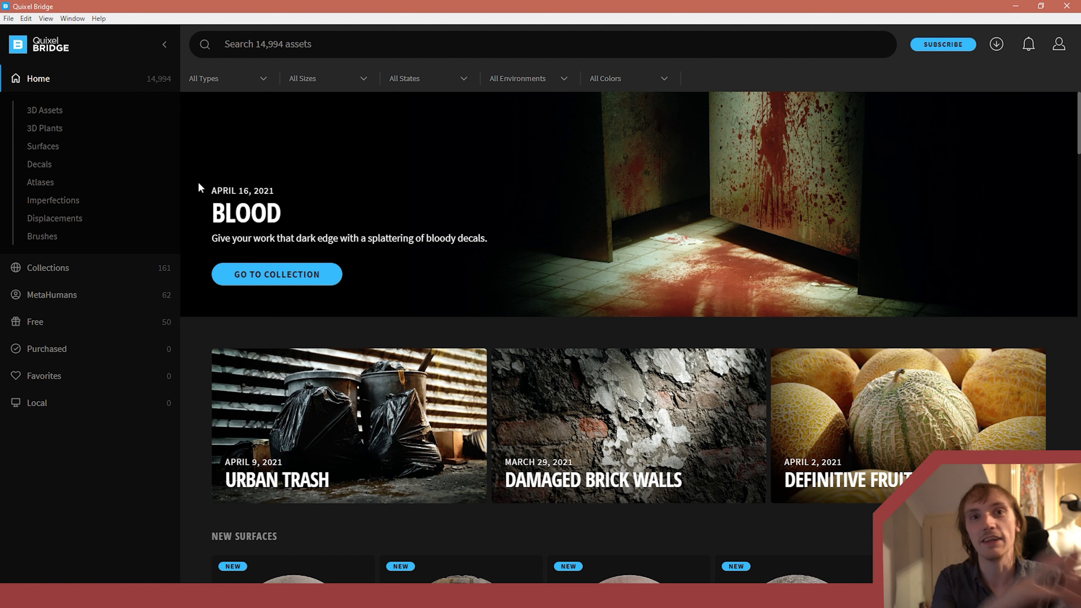
mouse_move(41, 280)
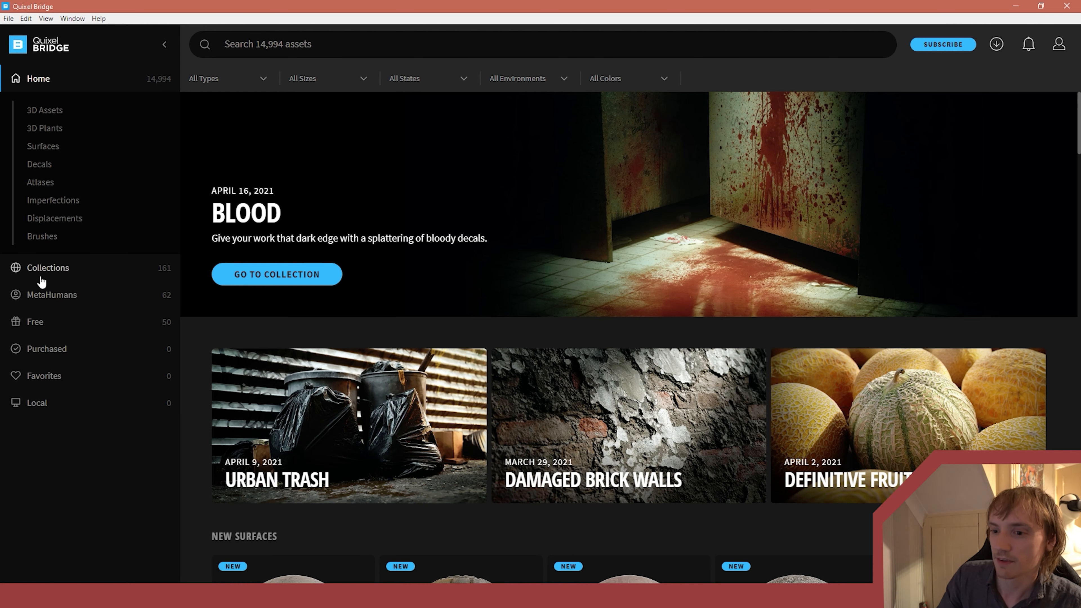
mouse_move(605, 77)
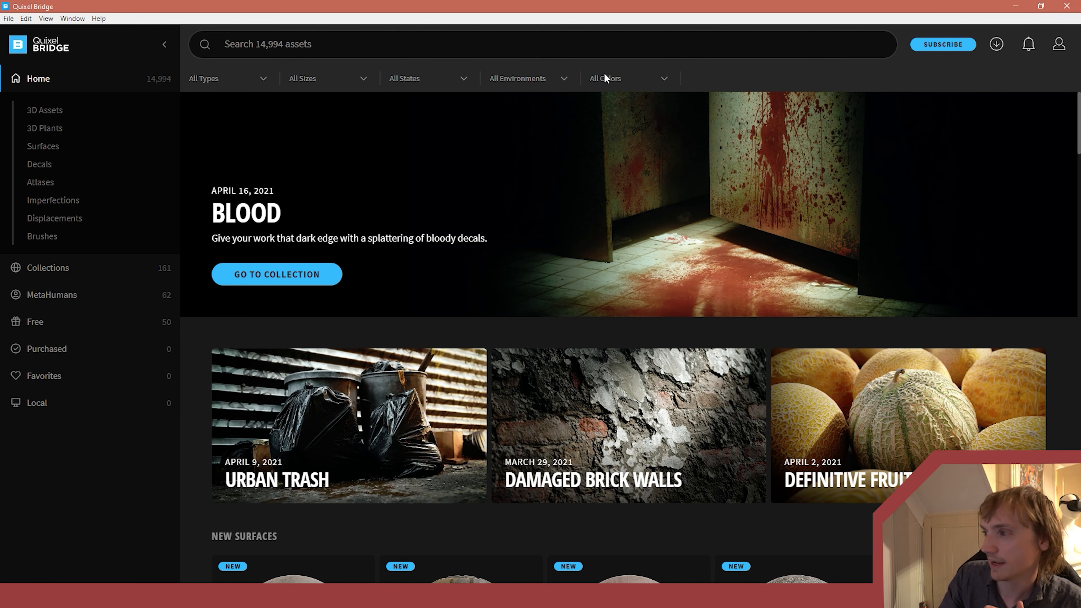
left_click(51, 294)
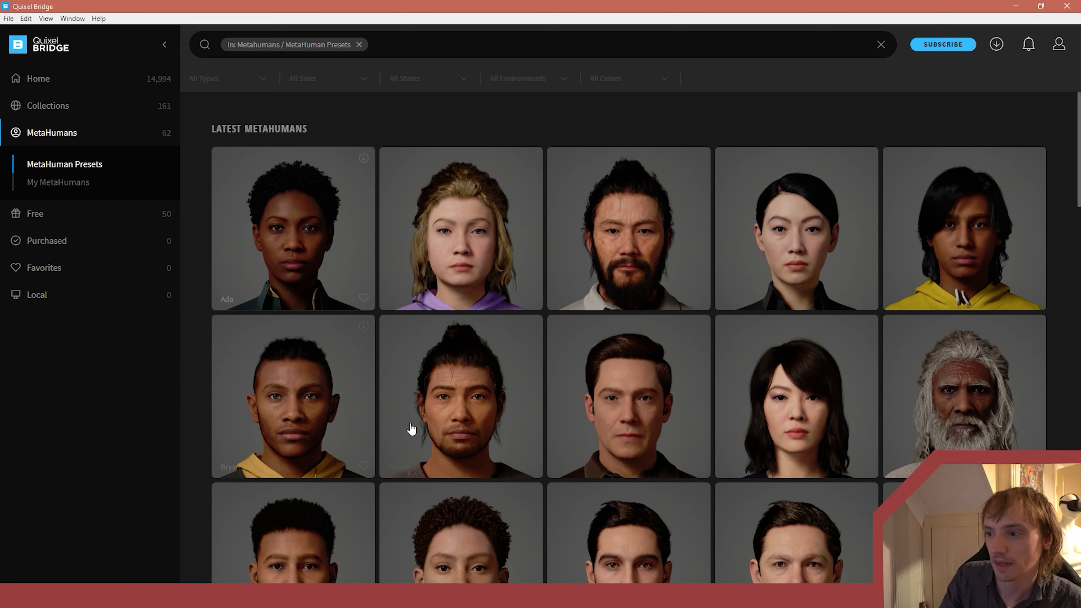
scroll("down", 3)
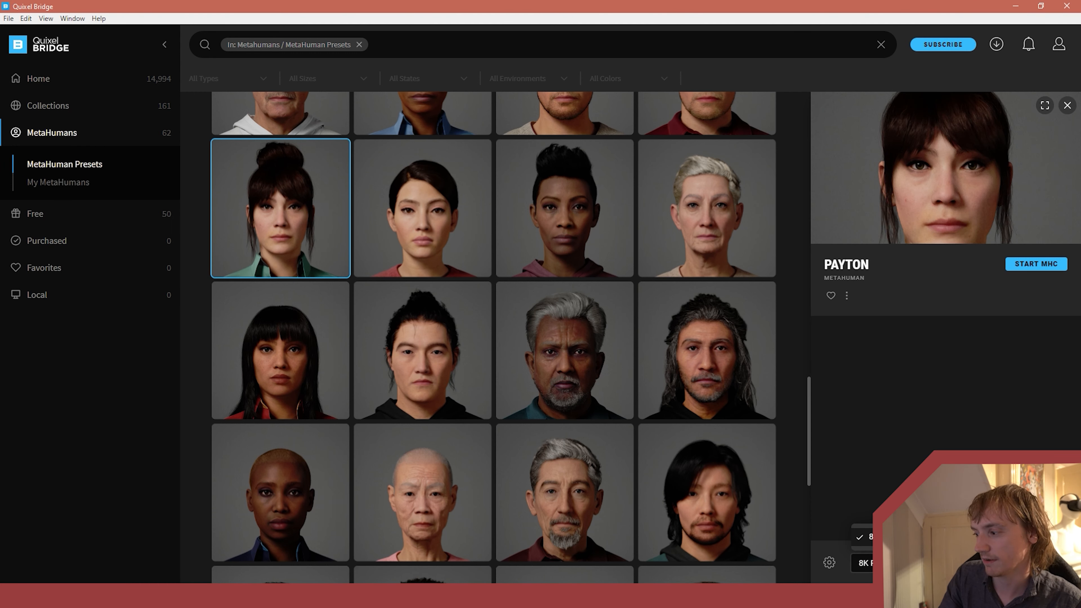
mouse_move(885, 439)
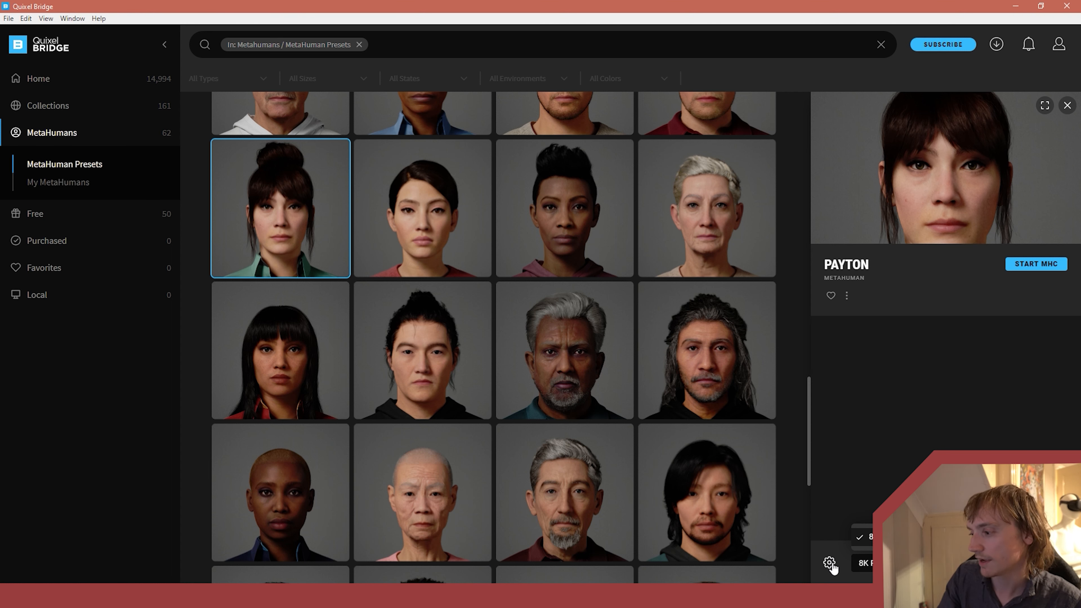
left_click(830, 563)
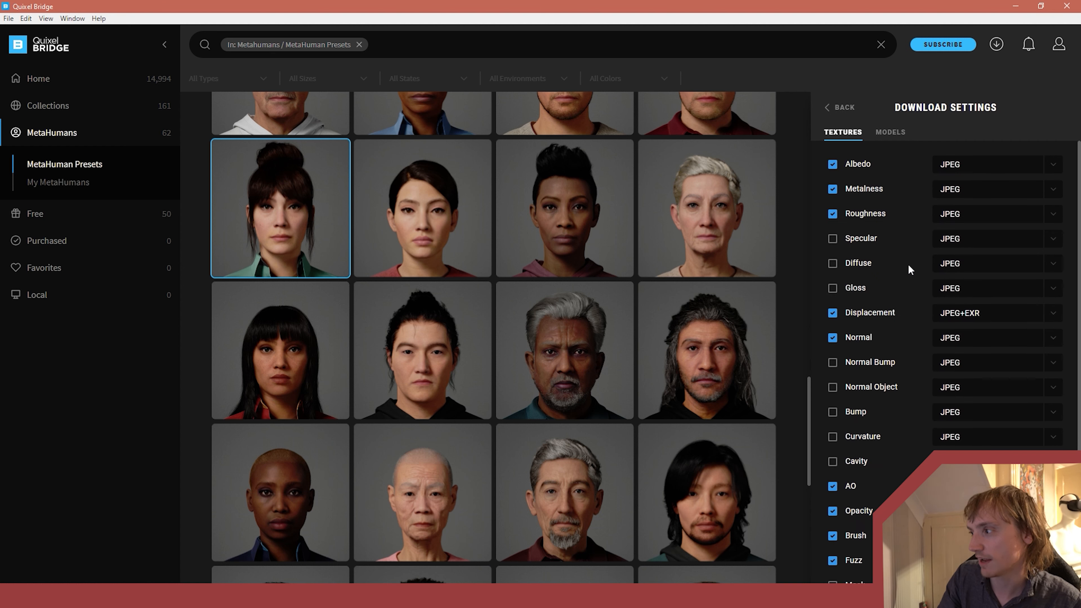
mouse_move(908, 205)
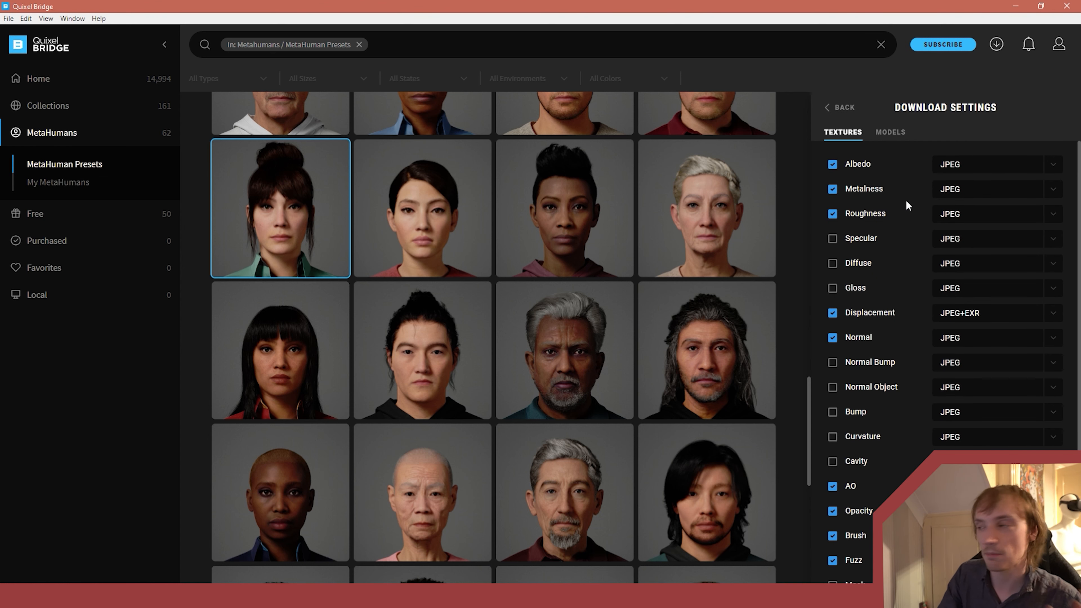
scroll("down", 3)
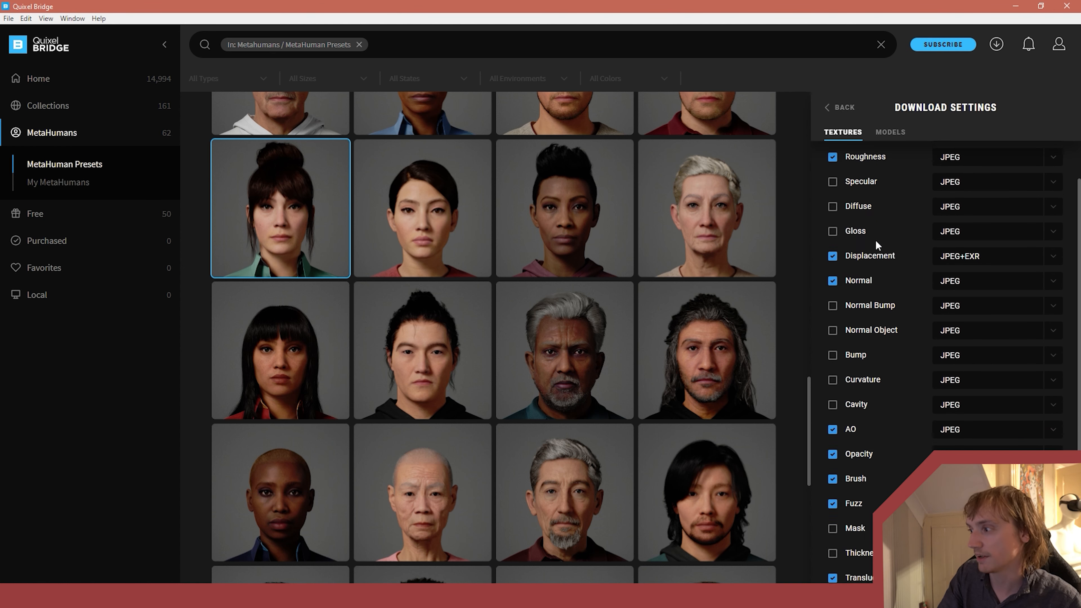
scroll("down", 3)
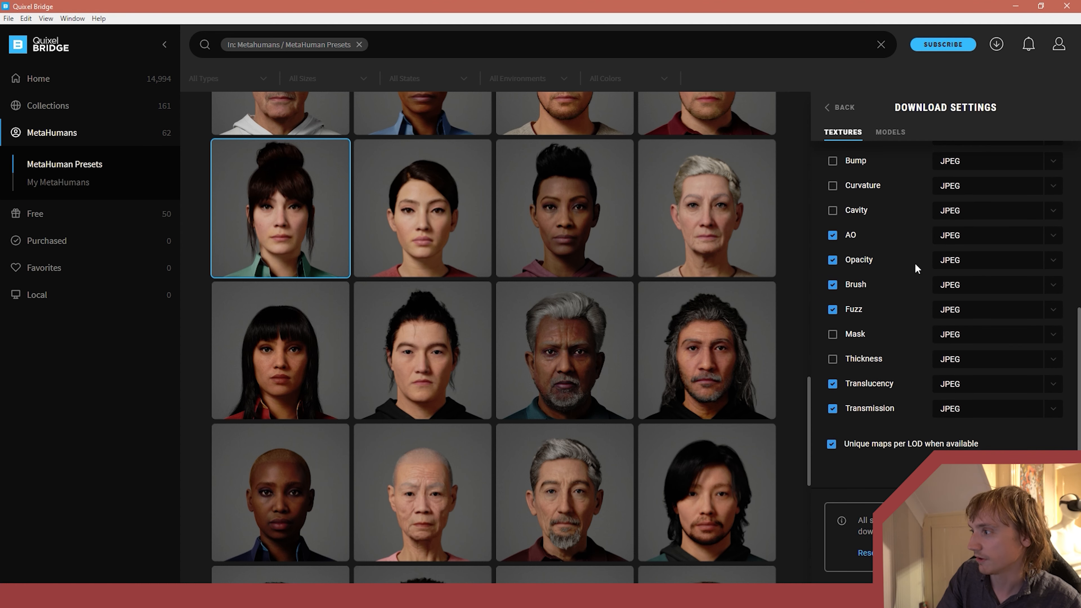
left_click(890, 132)
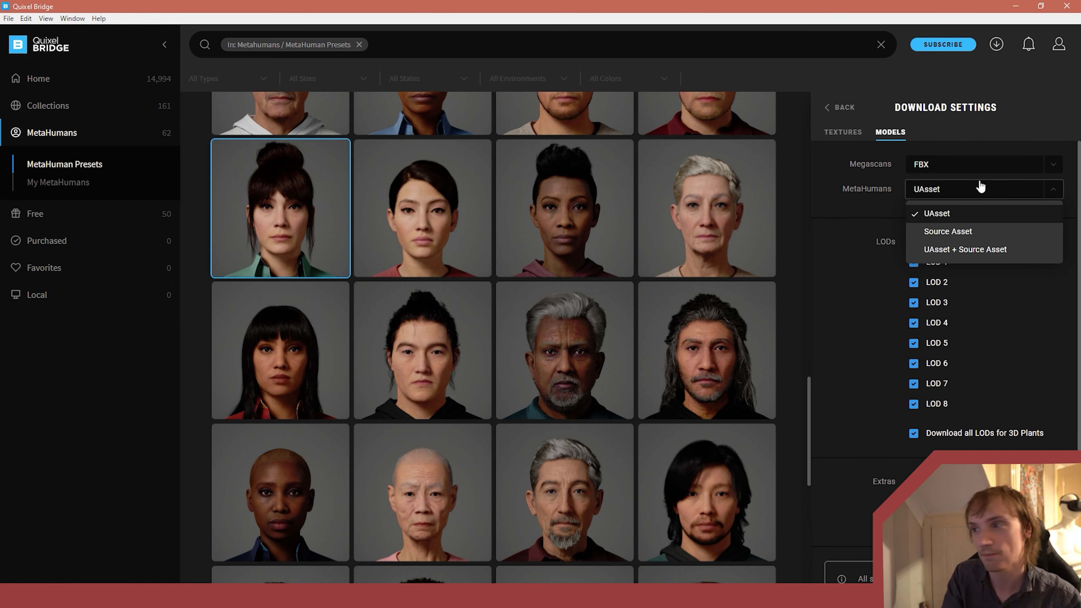
mouse_move(950, 233)
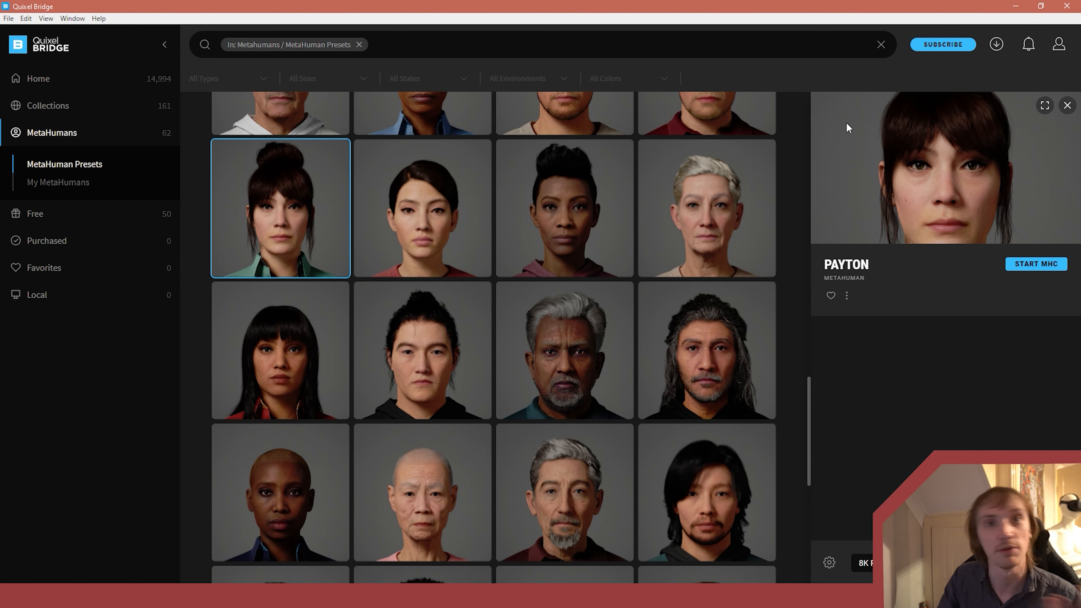
mouse_move(875, 139)
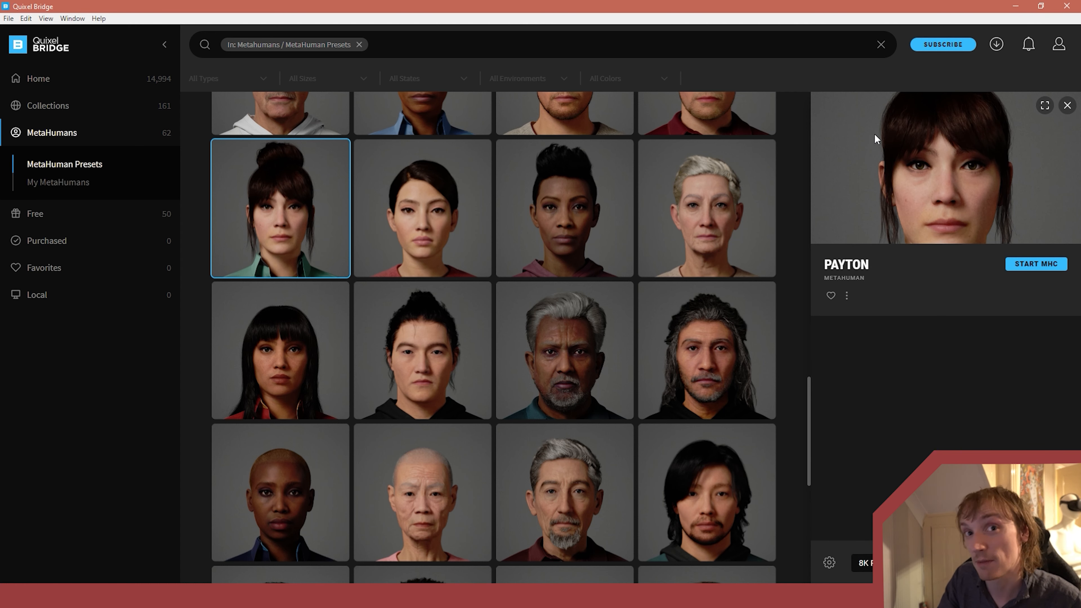
left_click(828, 563)
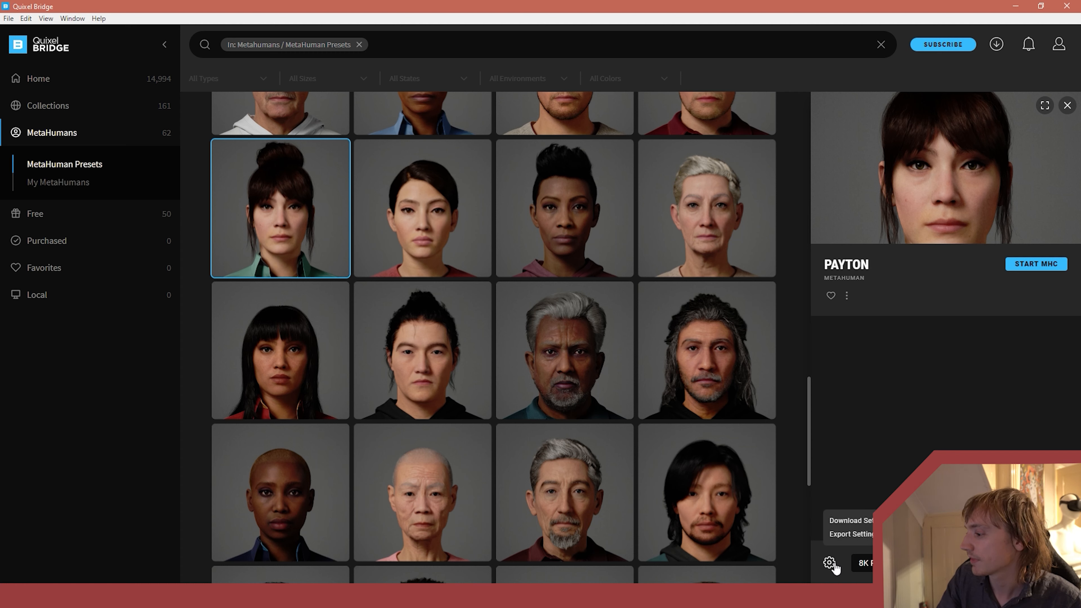
left_click(851, 534)
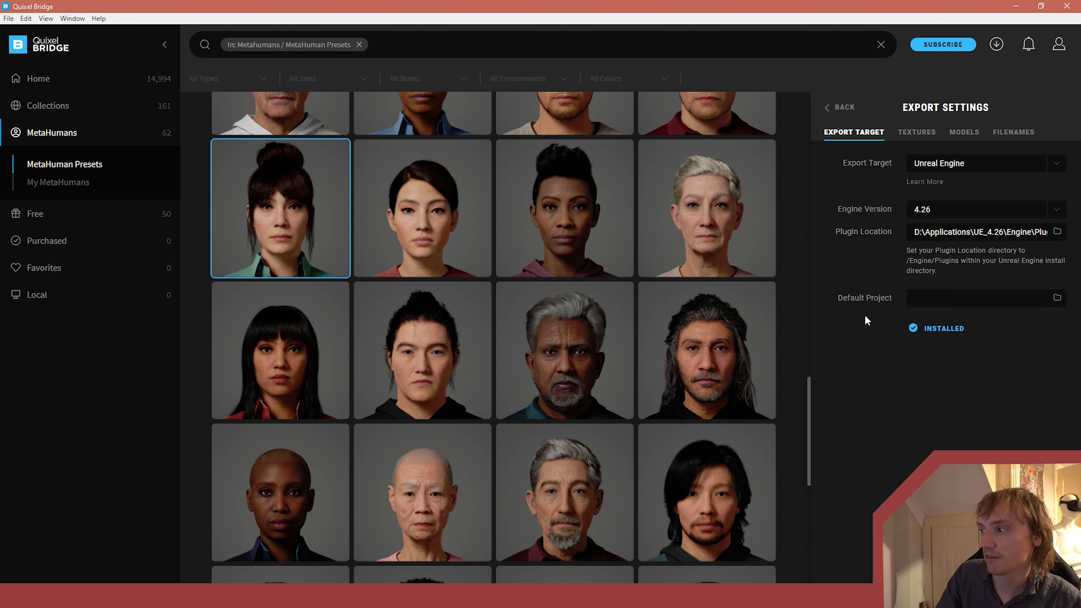
mouse_move(985, 197)
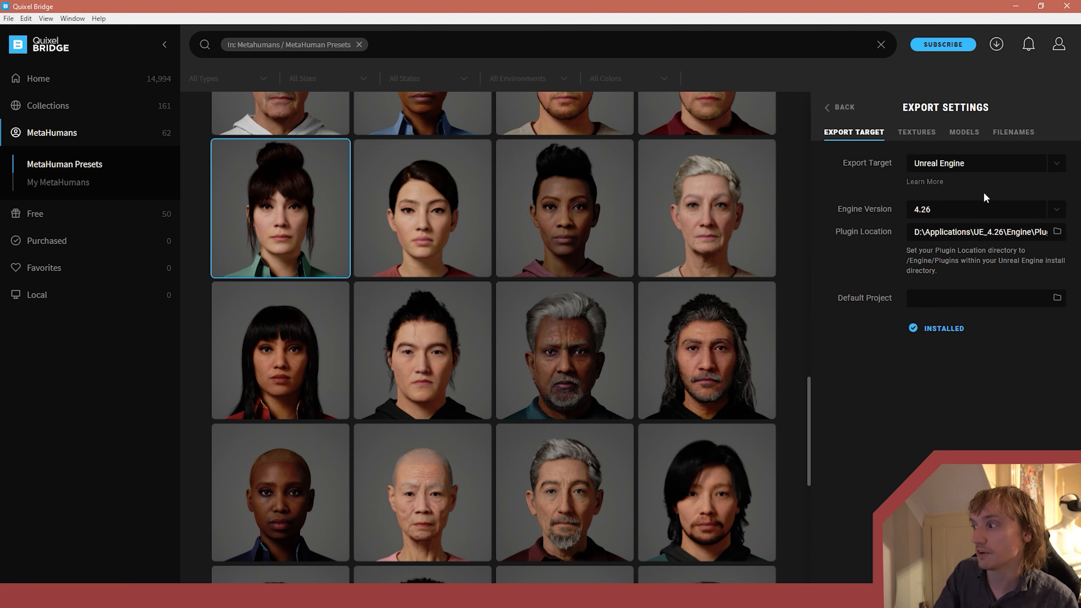
left_click(917, 132)
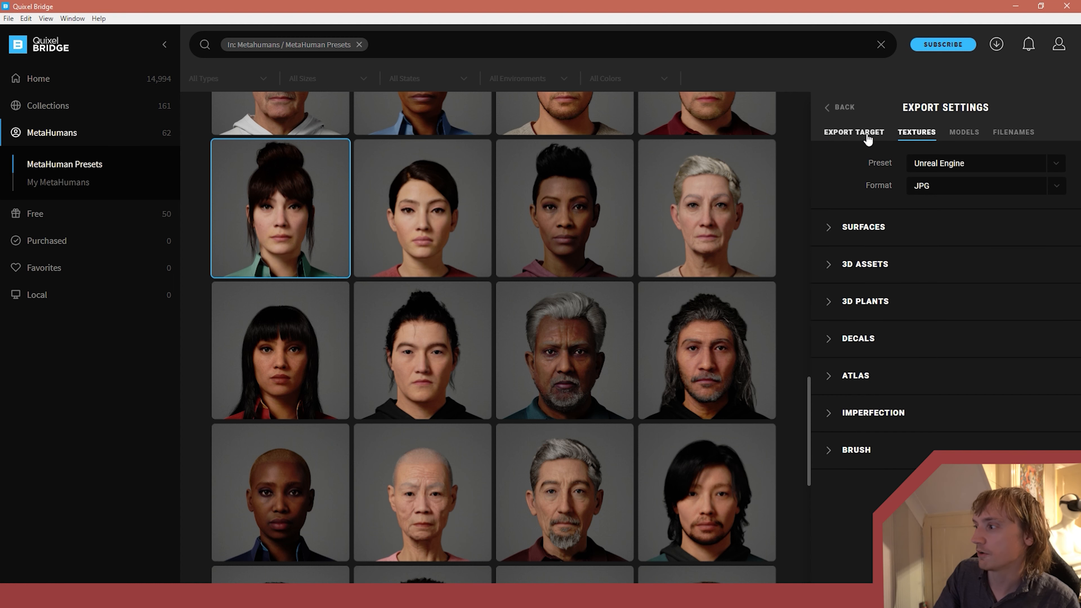
left_click(853, 132)
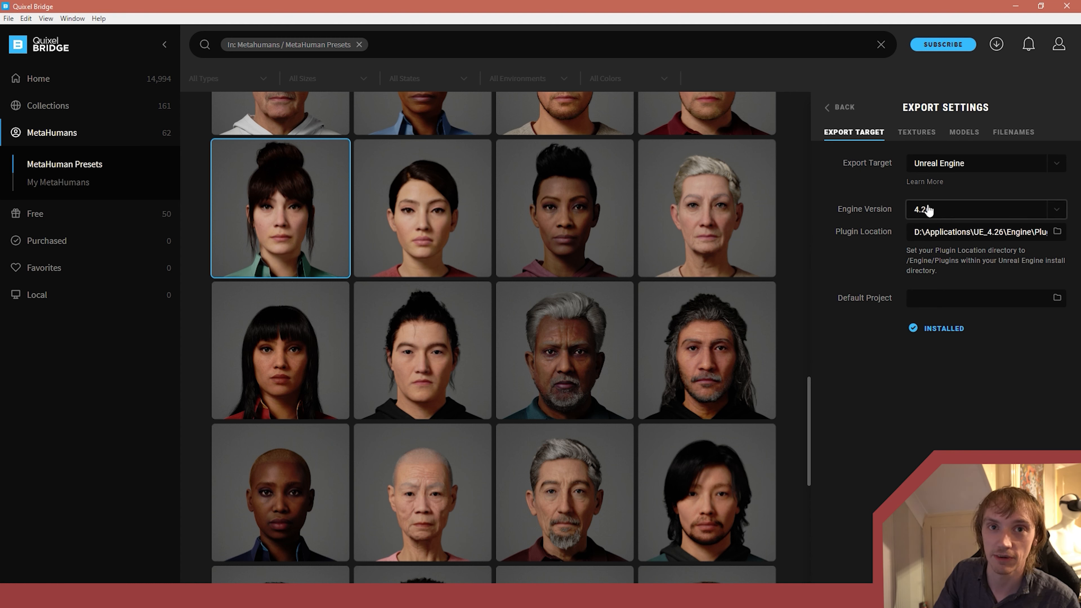
left_click(917, 131)
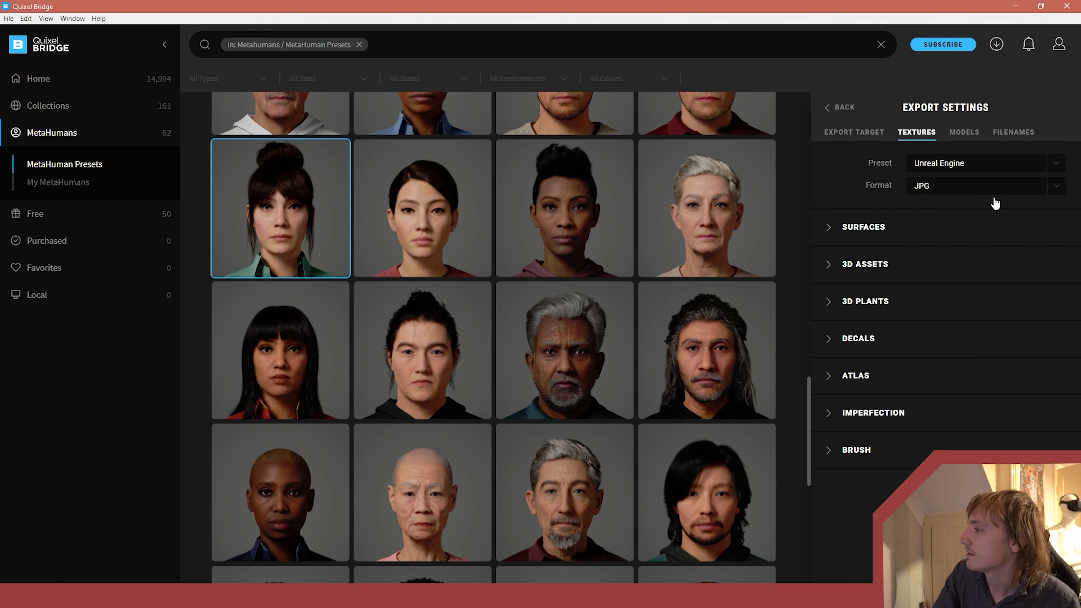
left_click(1013, 131)
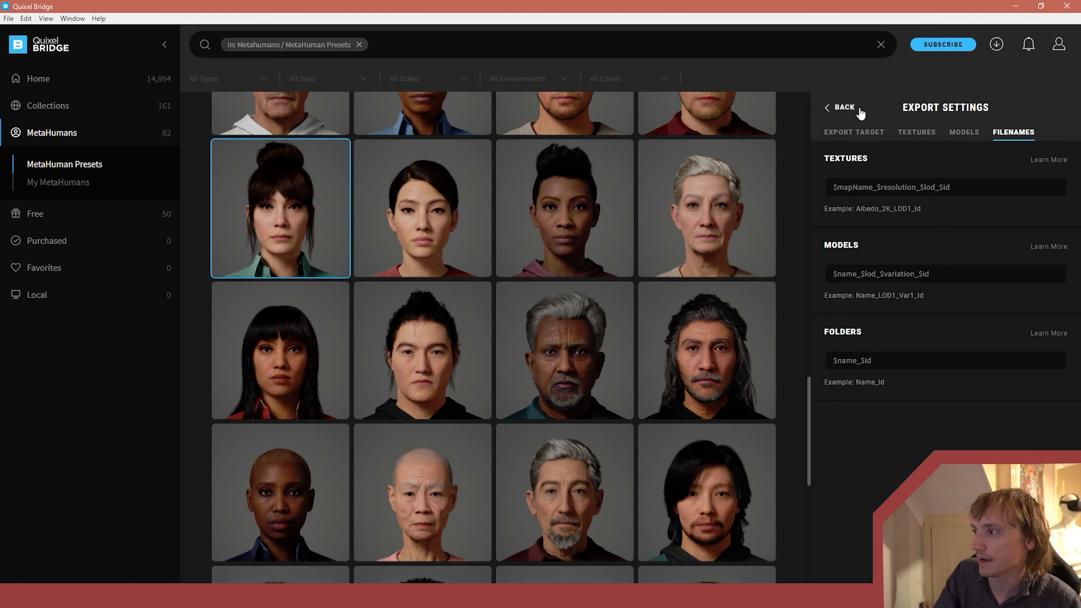
left_click(840, 107)
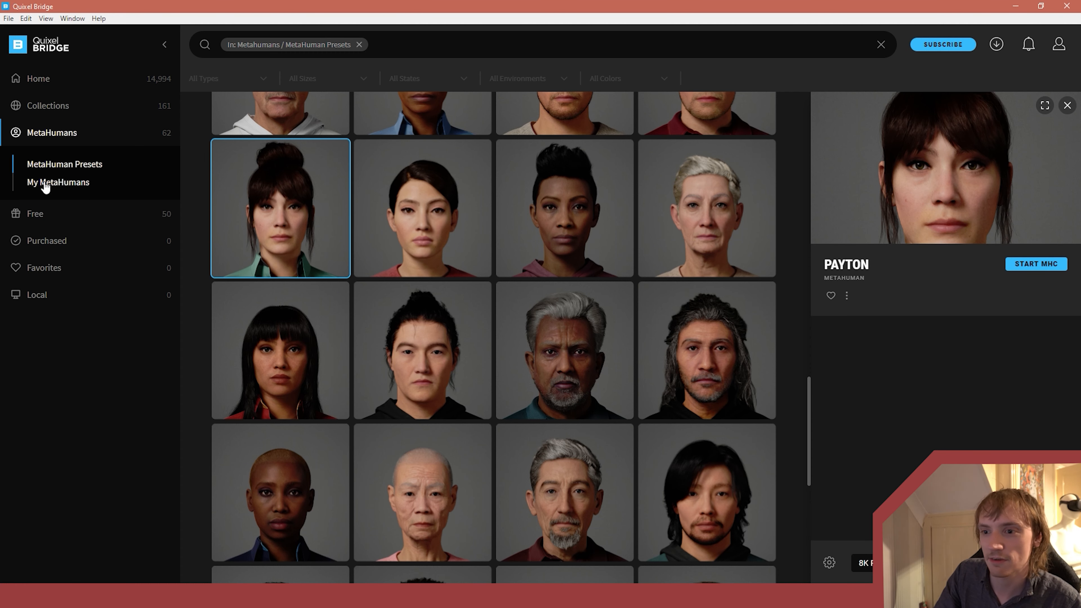
Show My MetaHumans and select Ettore to view his texture-resolution options with 2K ticked
left_click(58, 182)
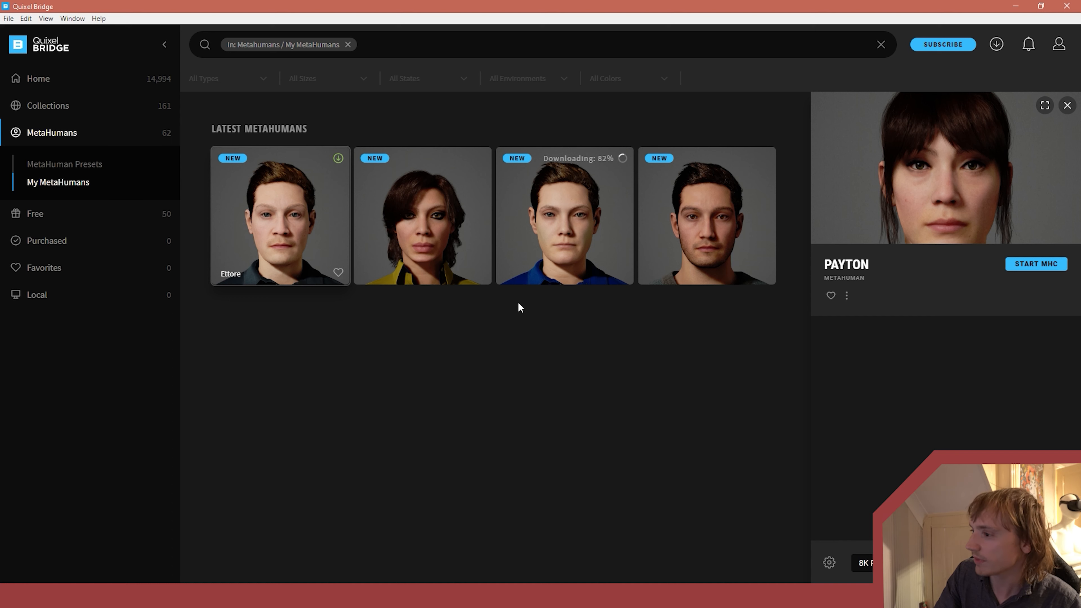
mouse_move(277, 226)
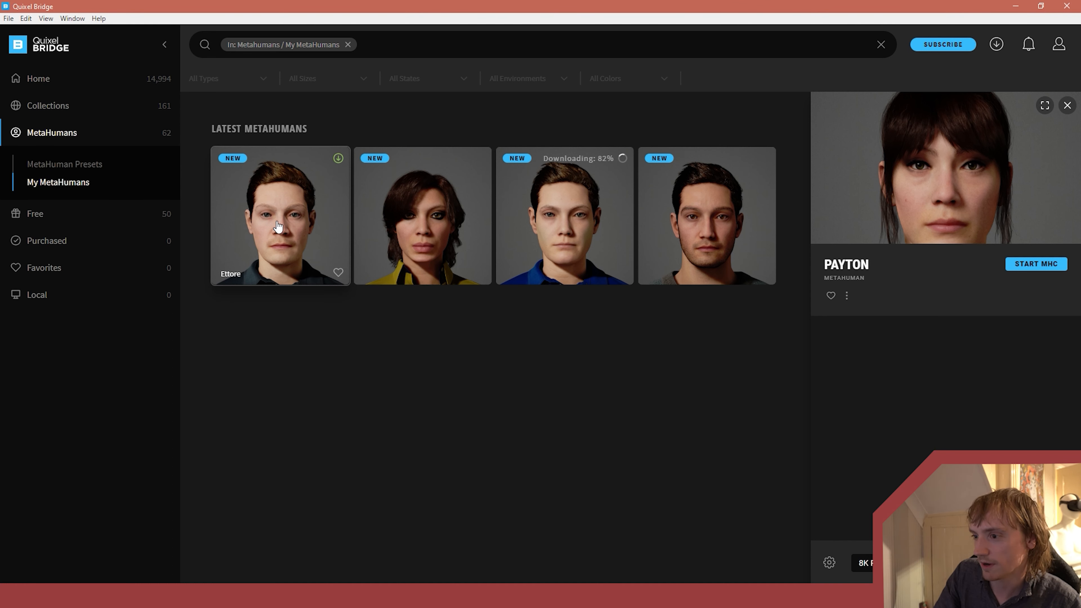
left_click(280, 215)
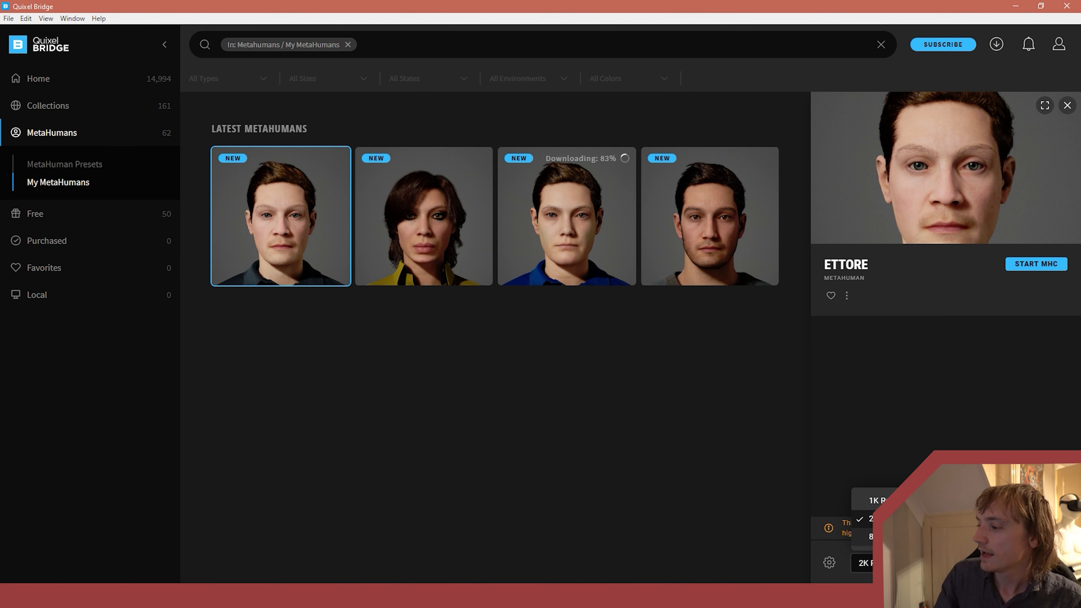
mouse_move(790, 480)
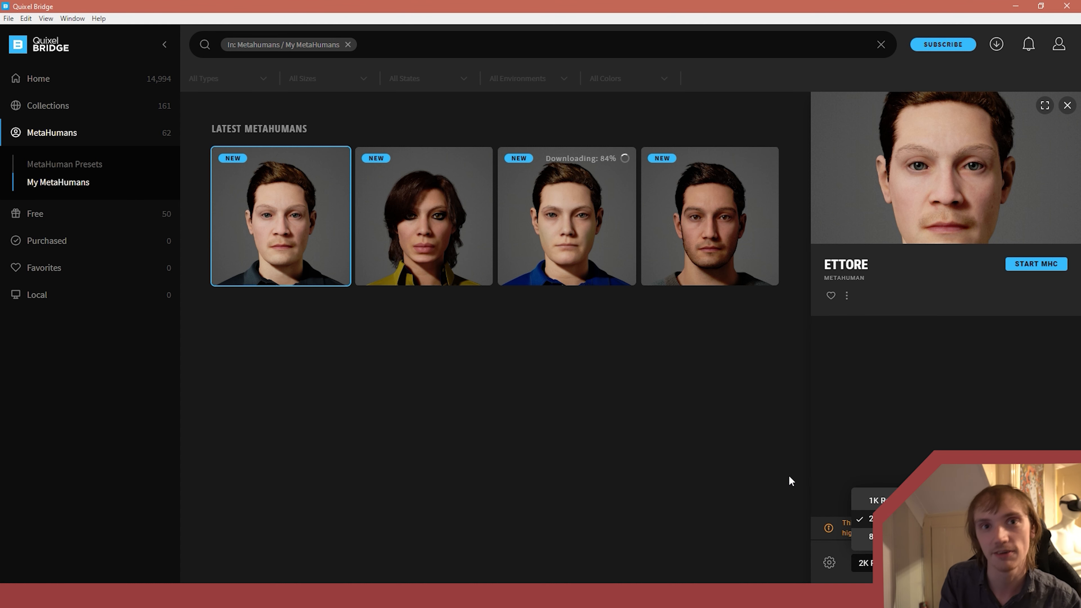
mouse_move(798, 478)
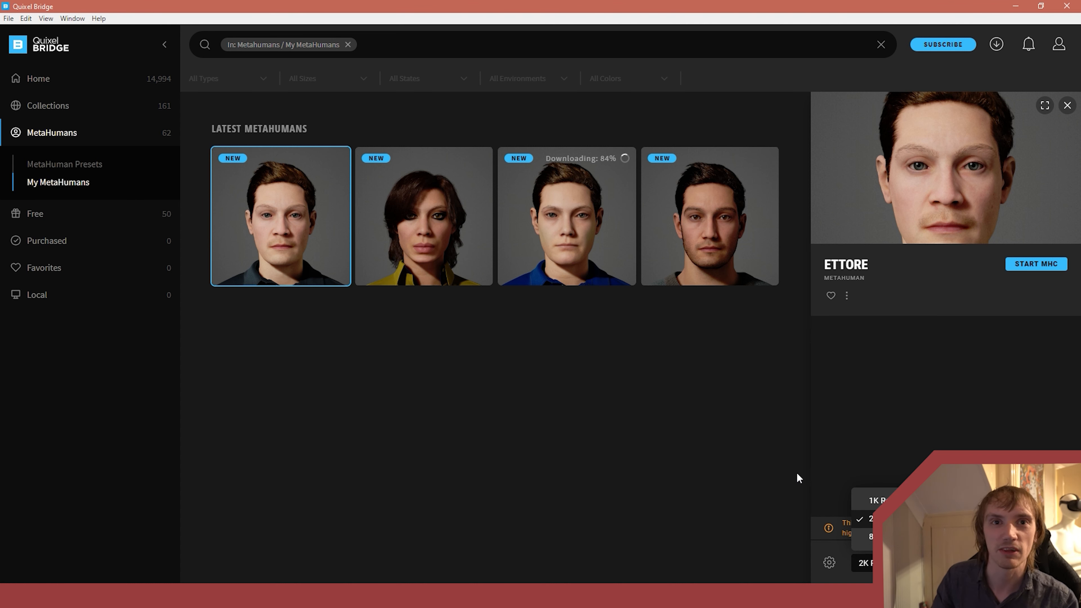
mouse_move(357, 559)
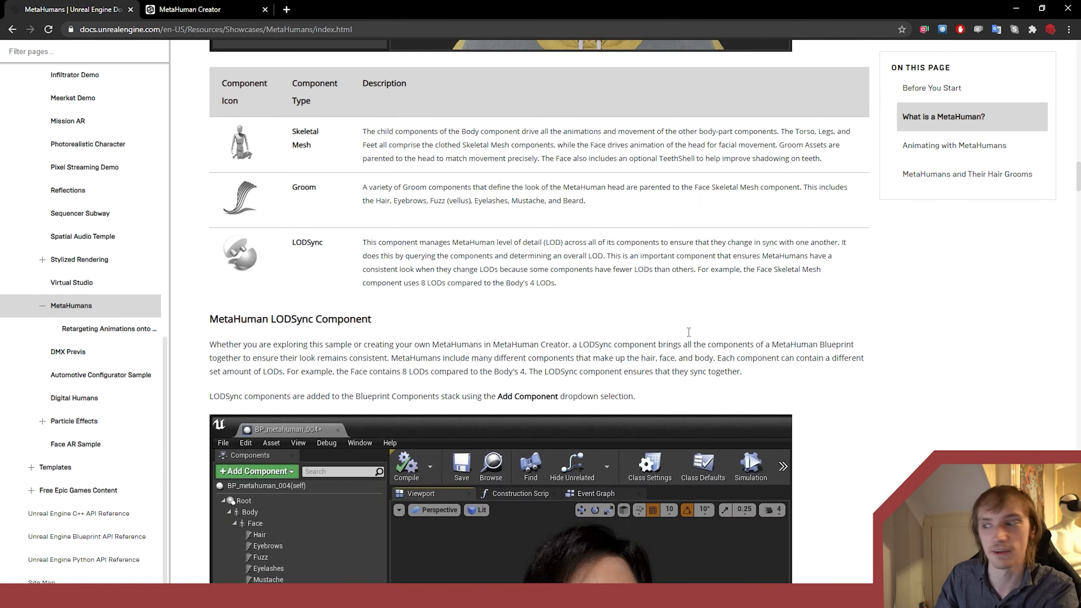
scroll("up", 3)
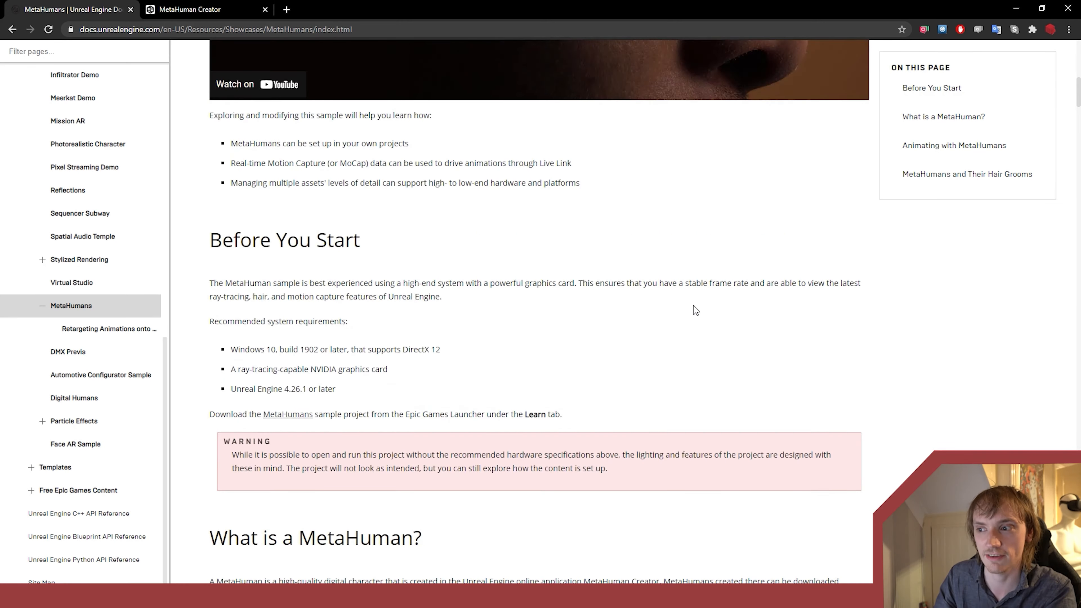
scroll("down", 3)
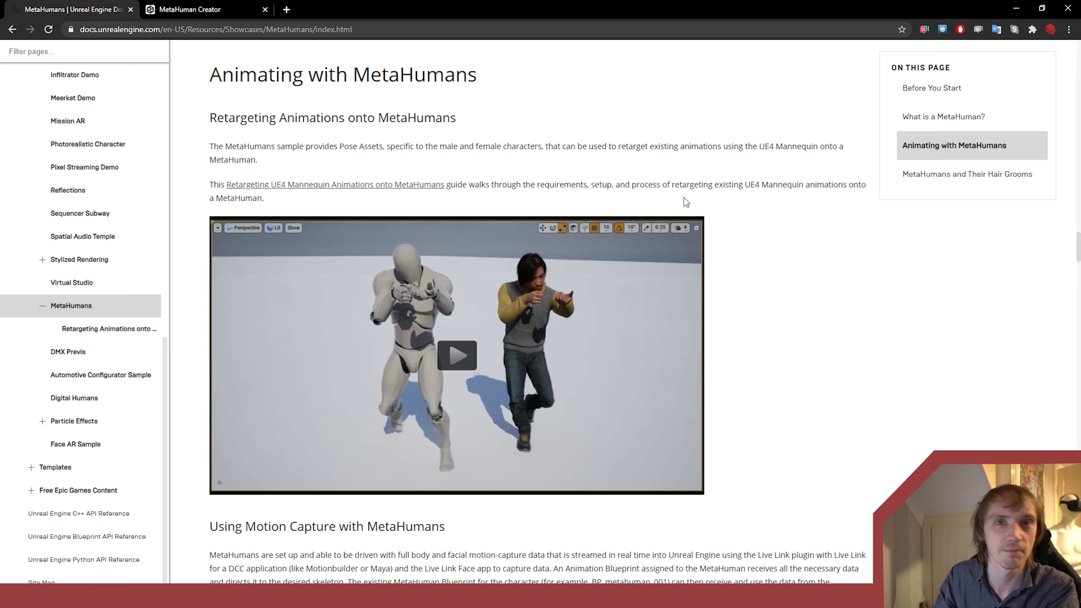
scroll("down", 3)
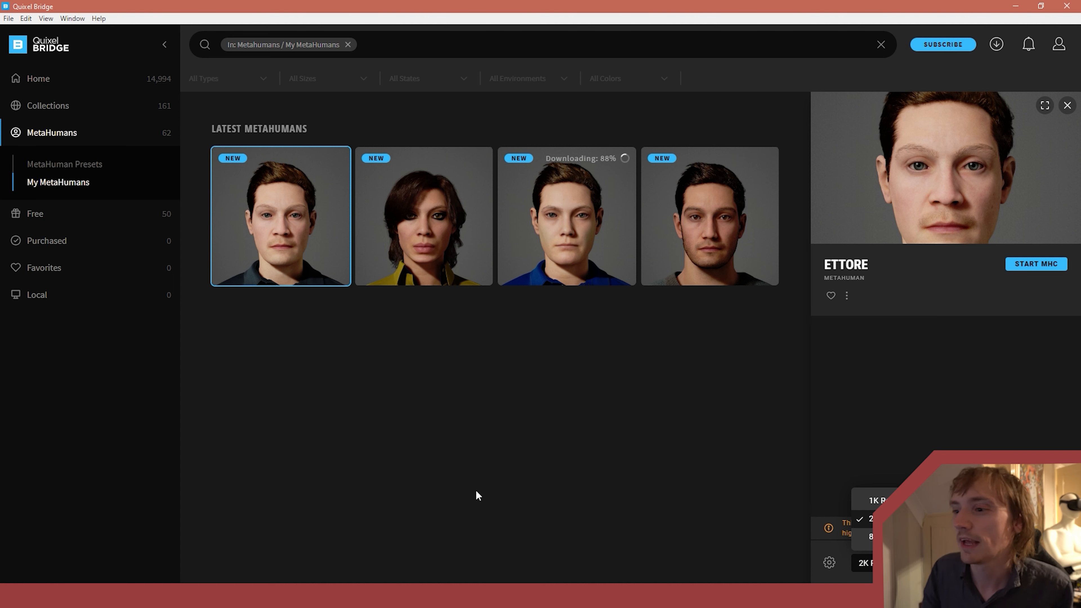
mouse_move(454, 502)
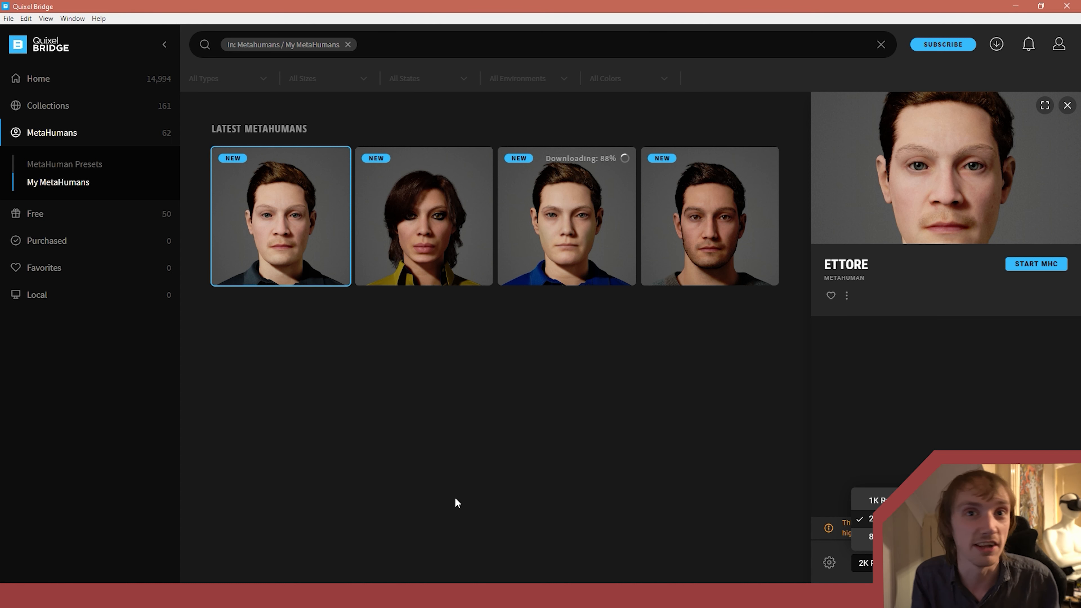